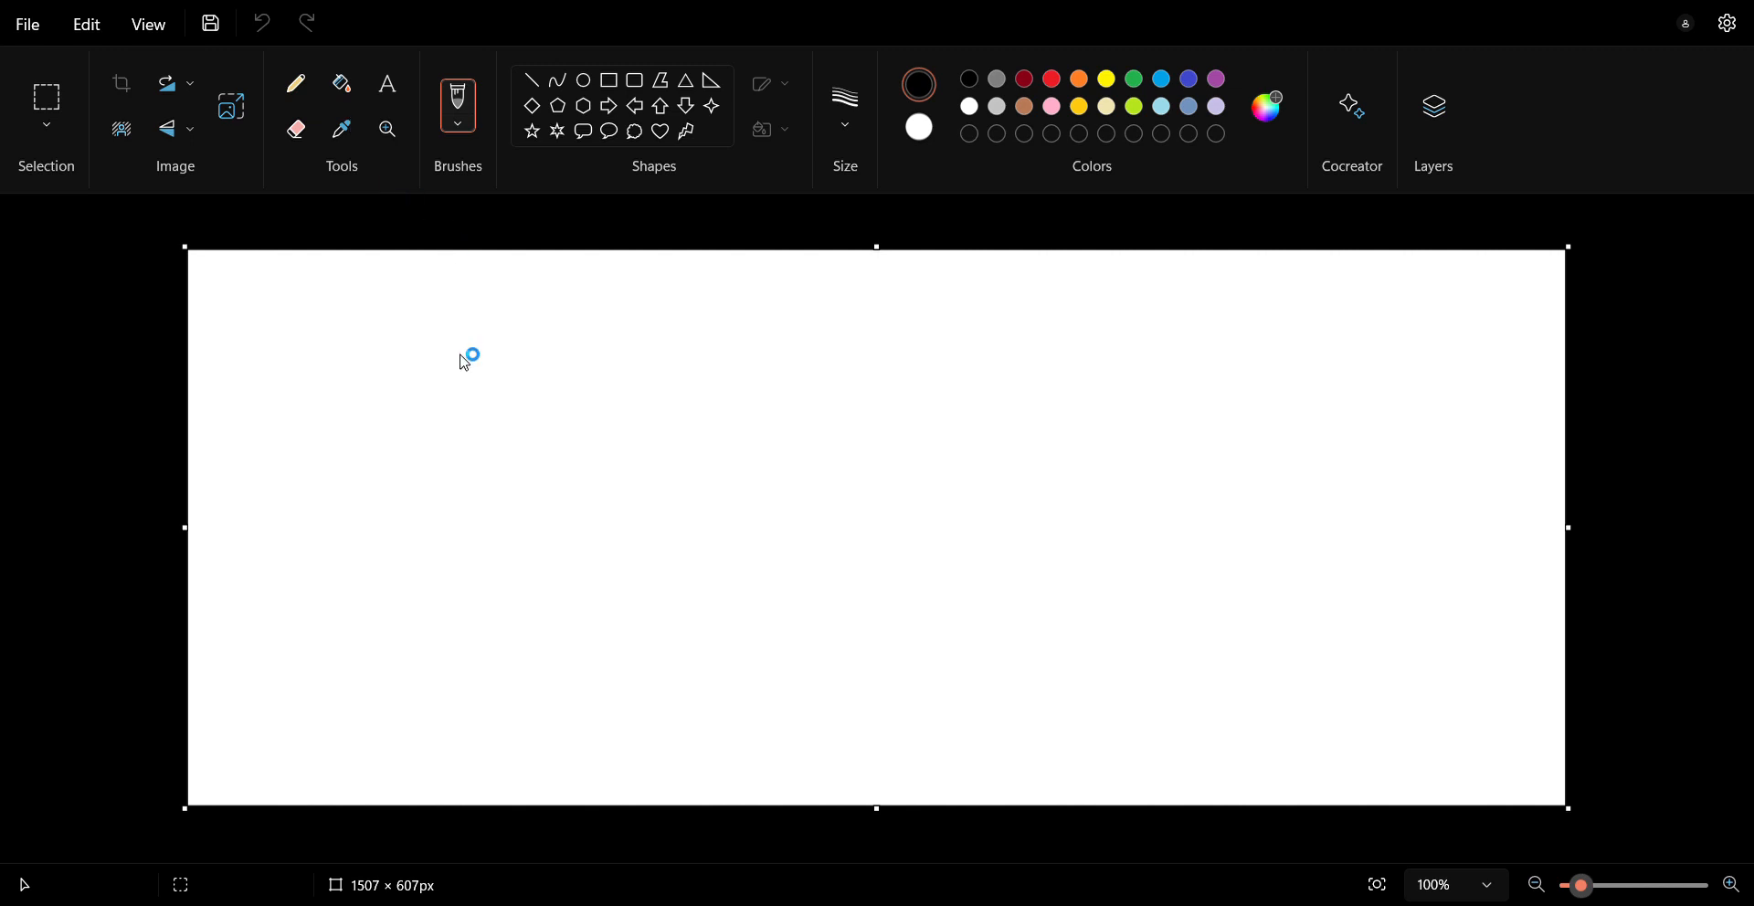
mouse_move(508, 431)
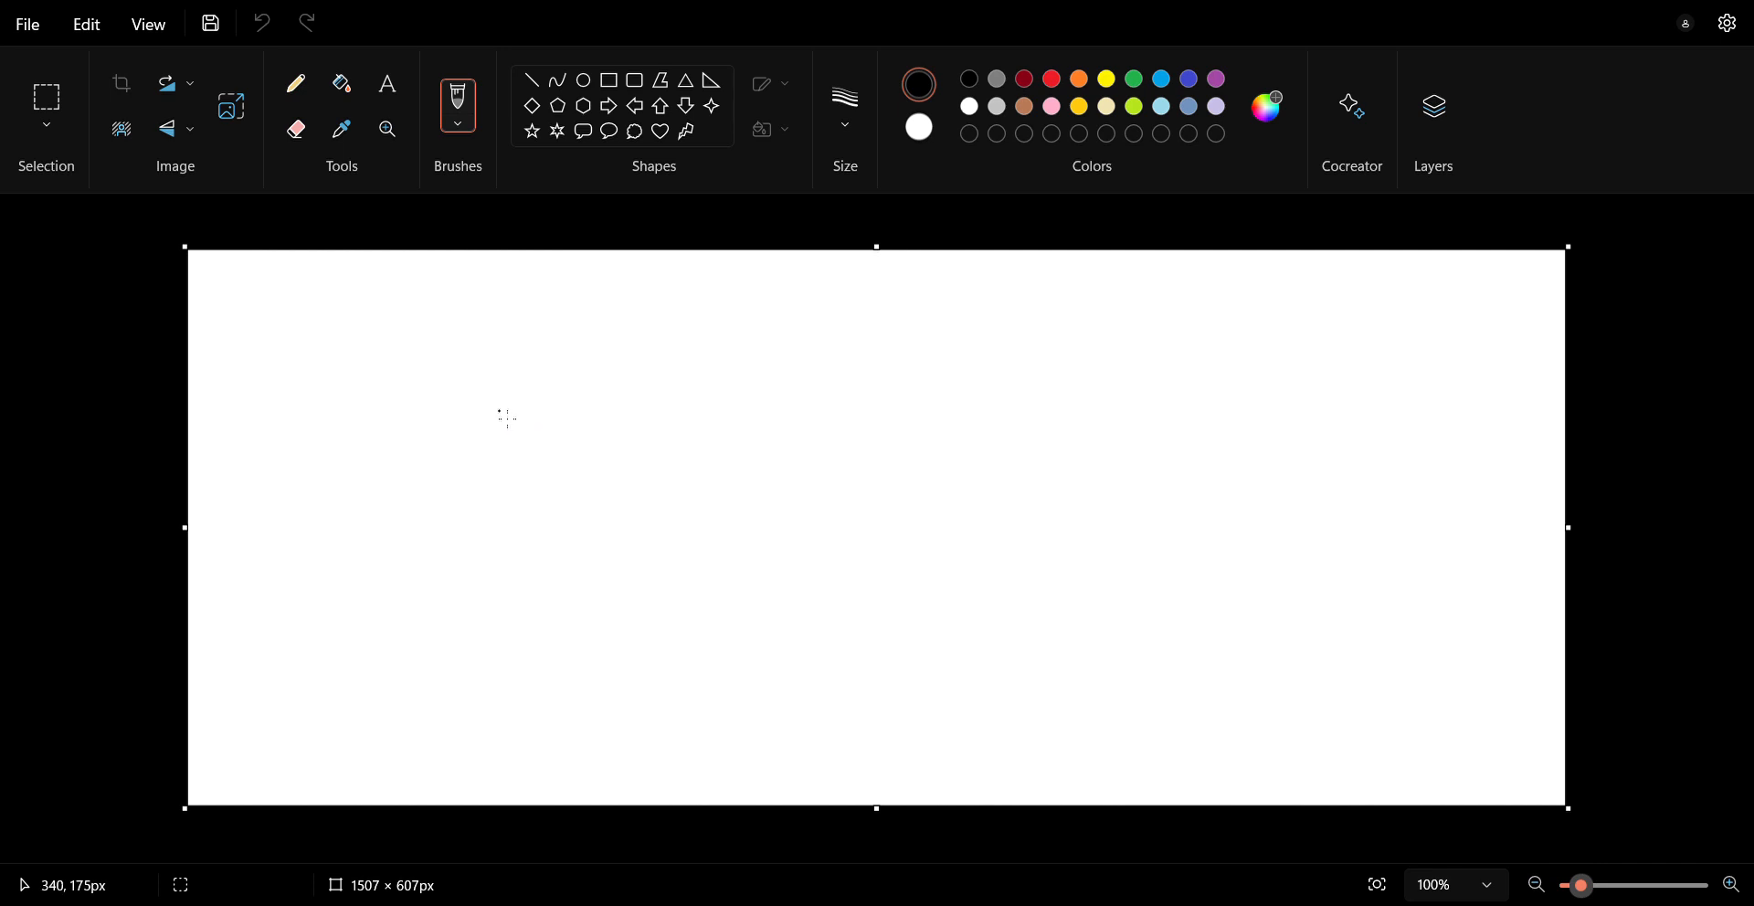
mouse_move(448, 534)
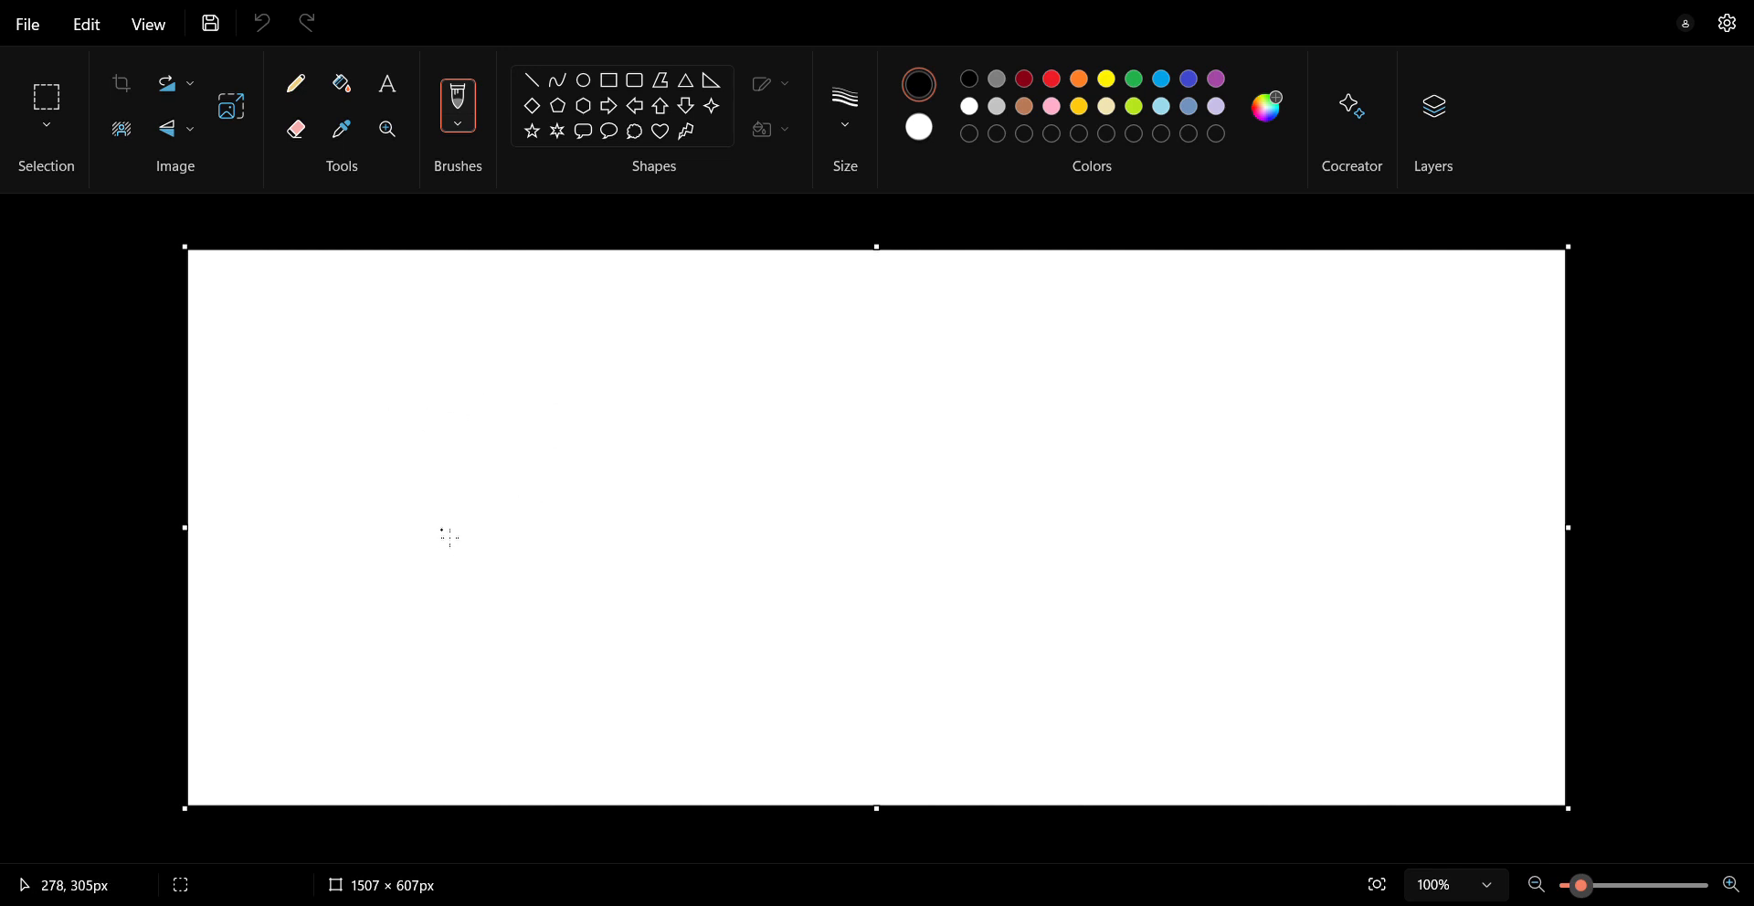
mouse_move(424, 501)
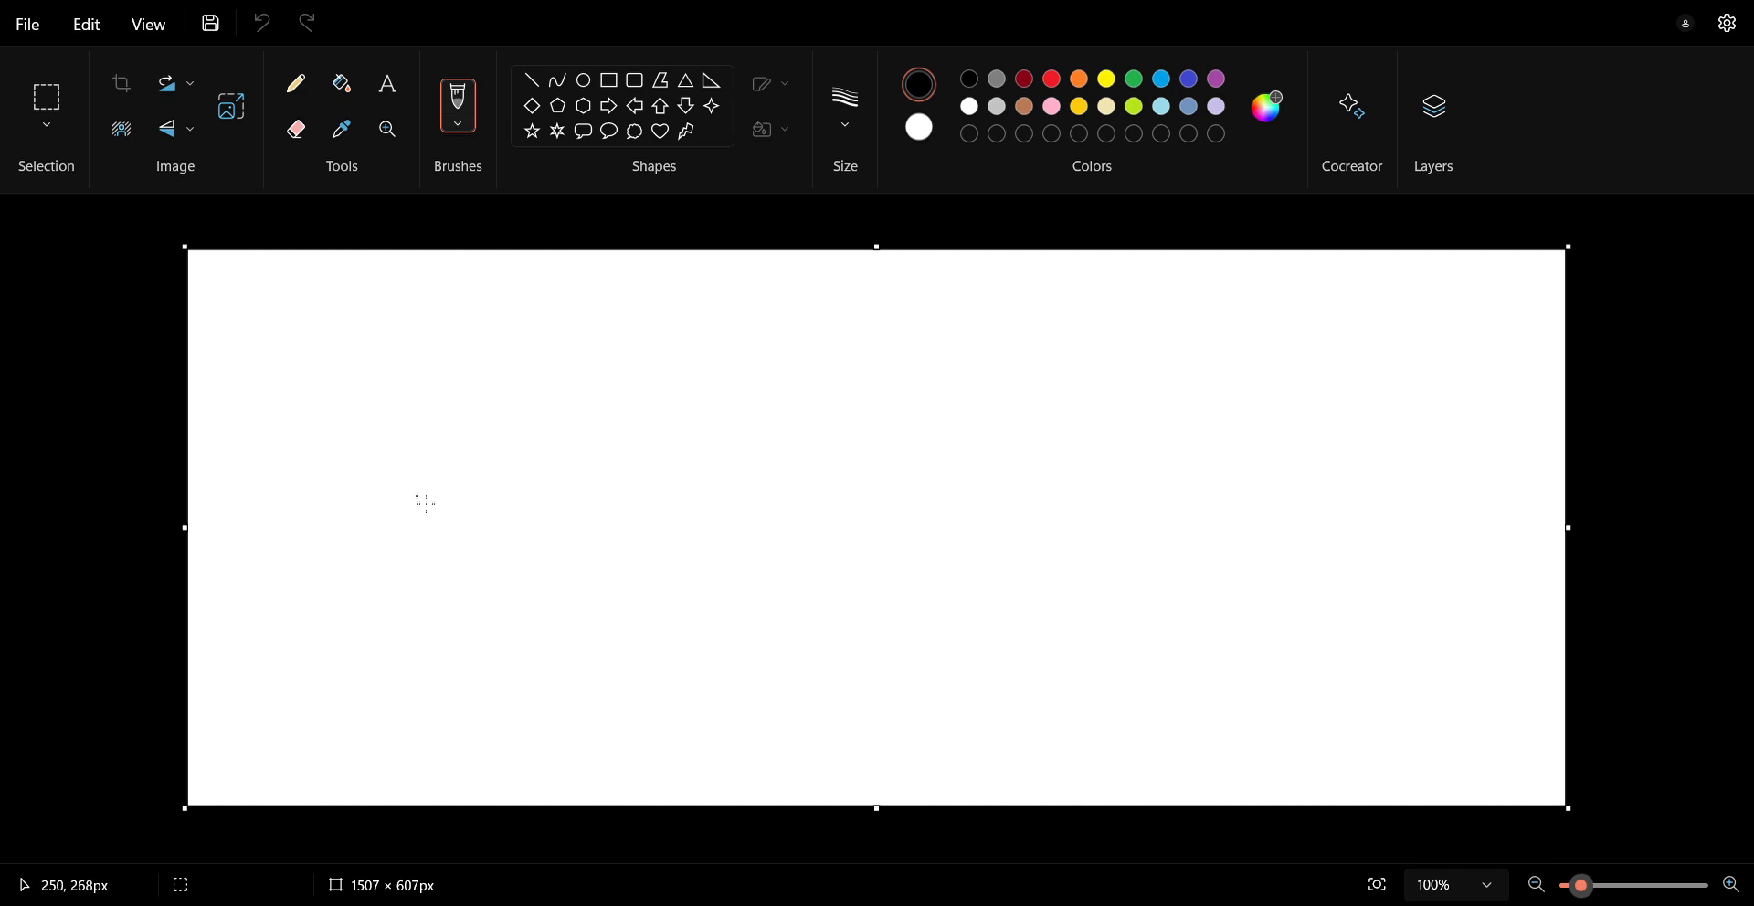
mouse_move(463, 525)
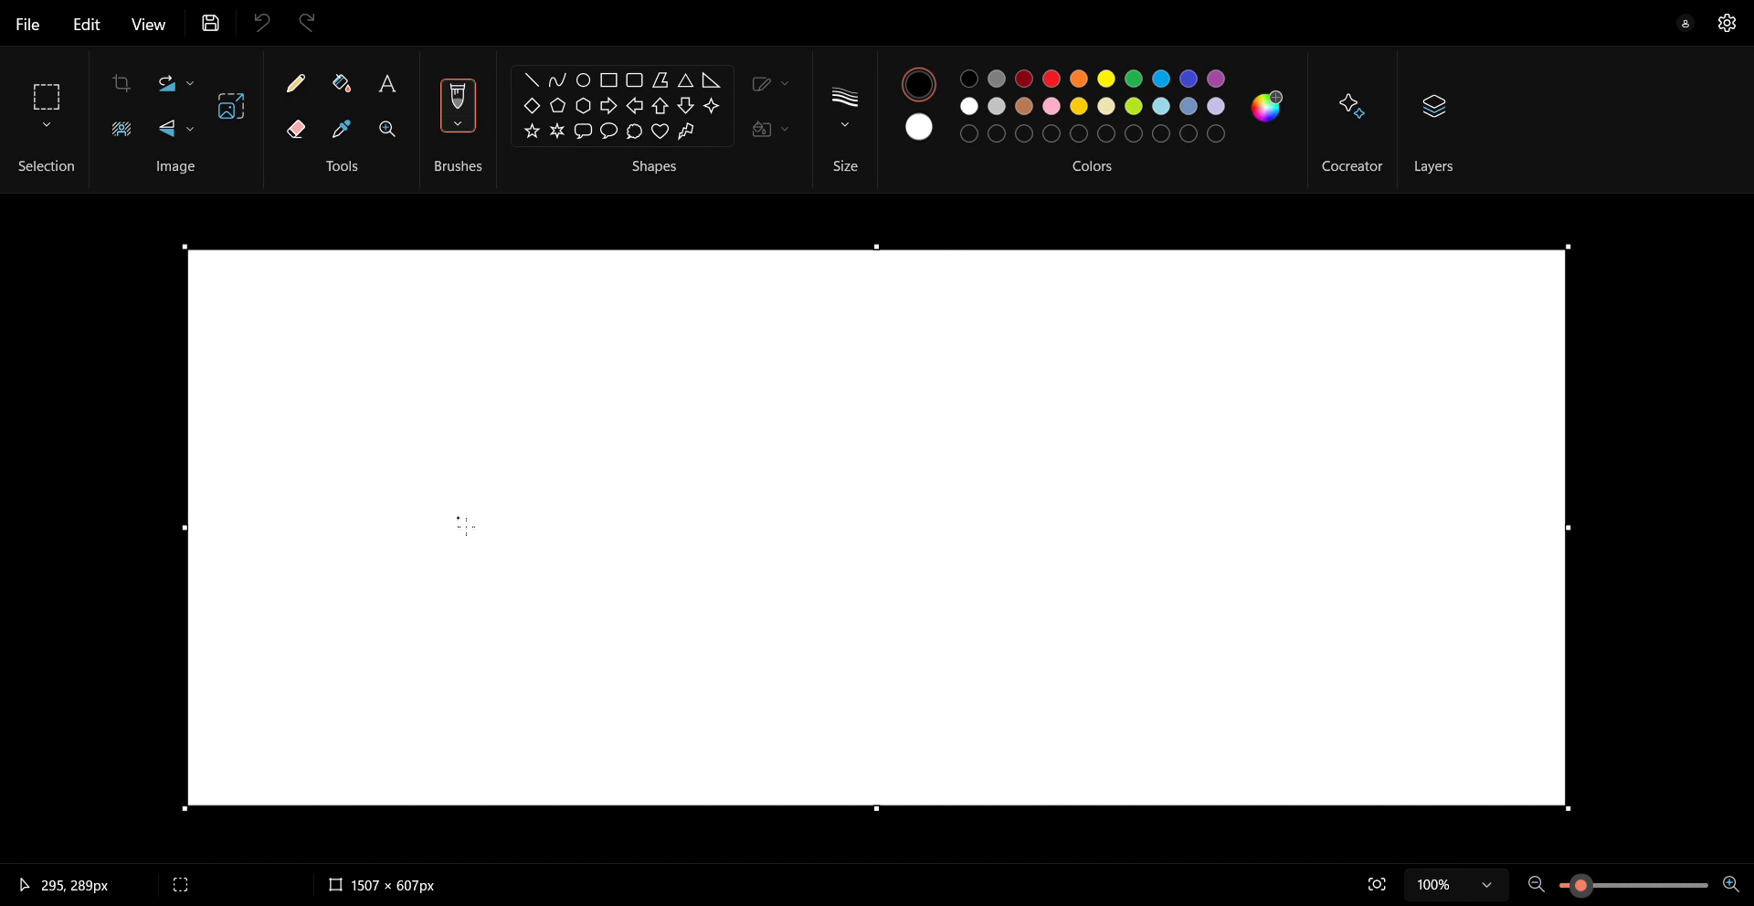
mouse_move(794, 387)
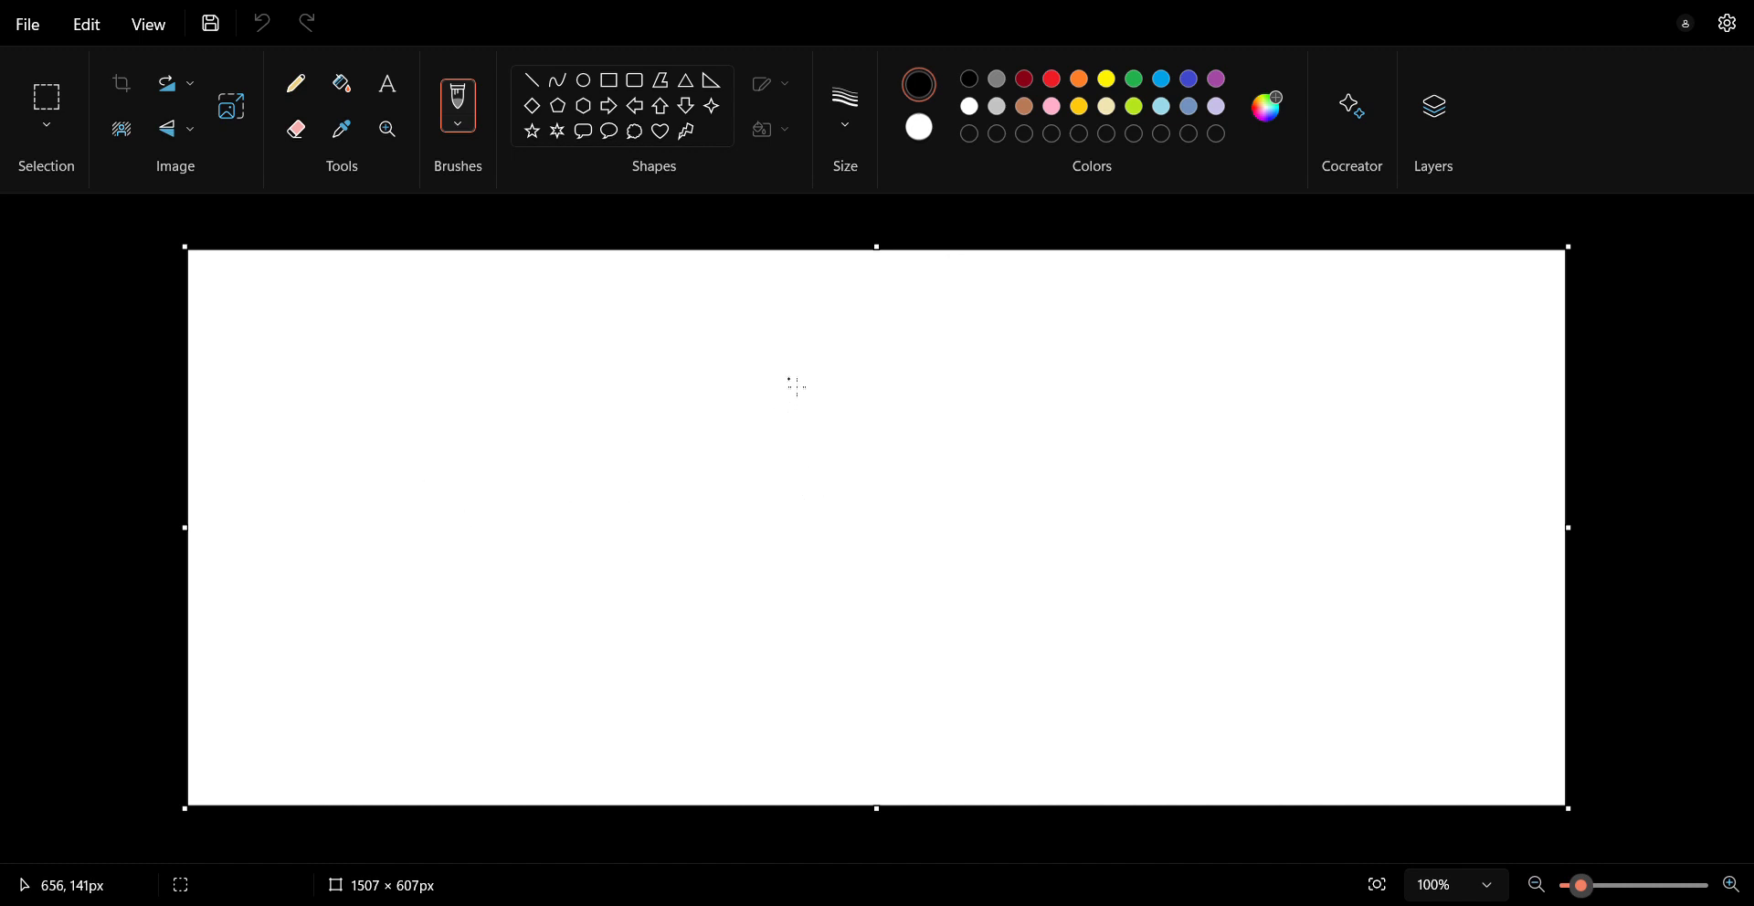
mouse_move(739, 372)
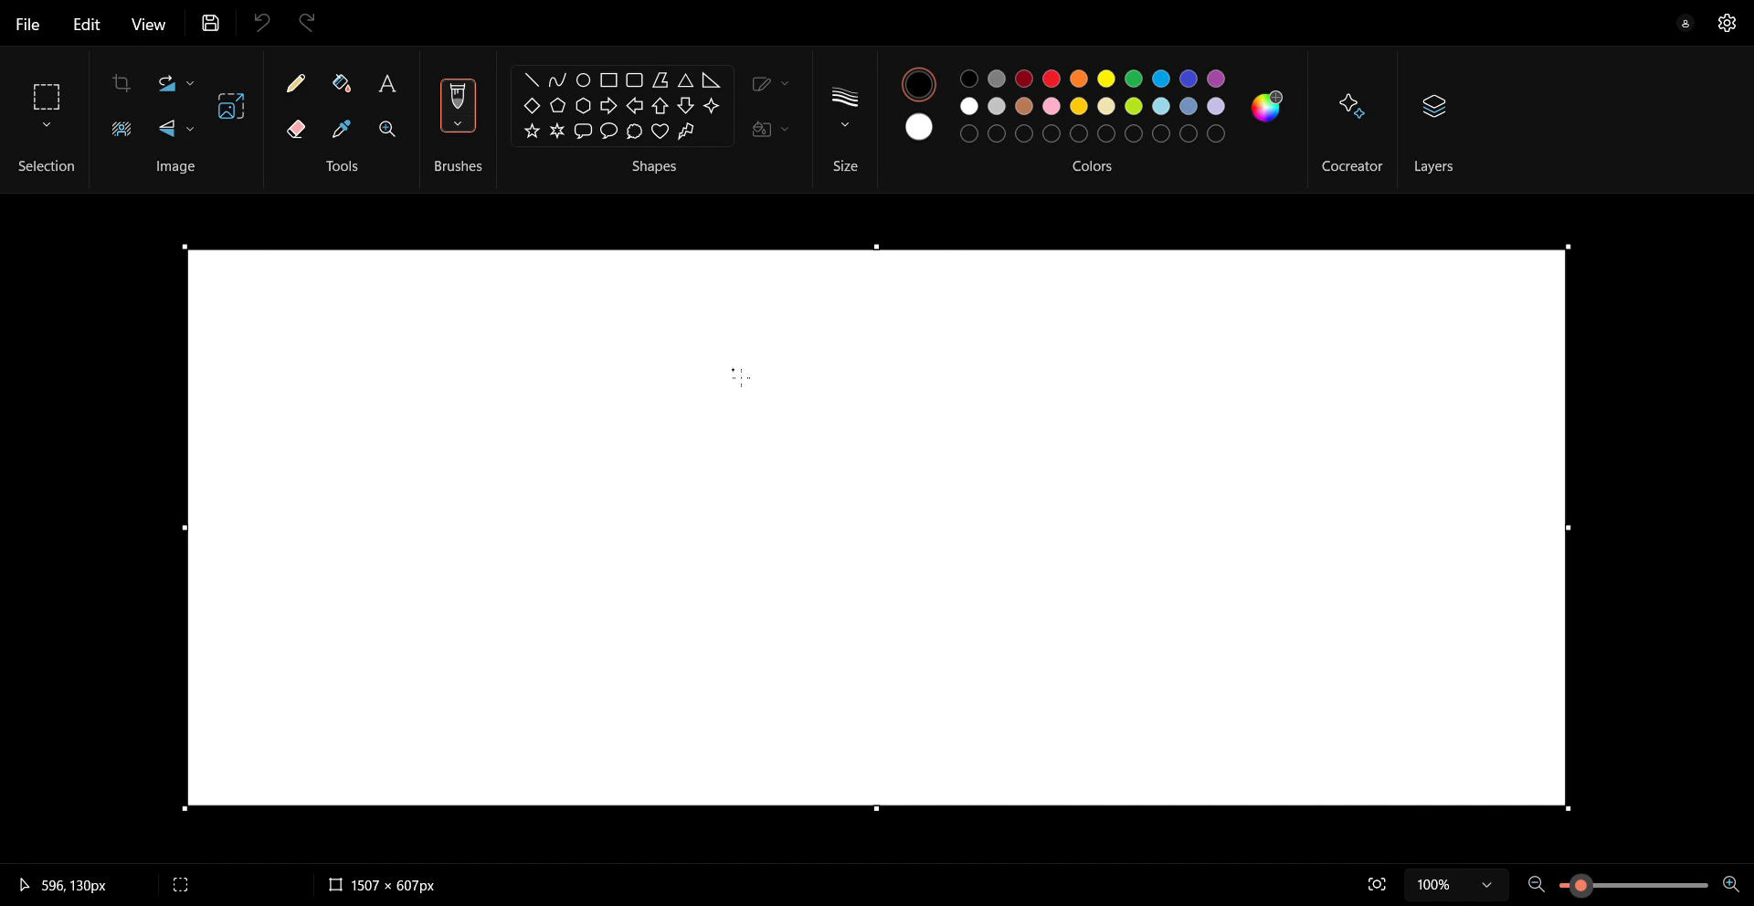
mouse_move(672, 449)
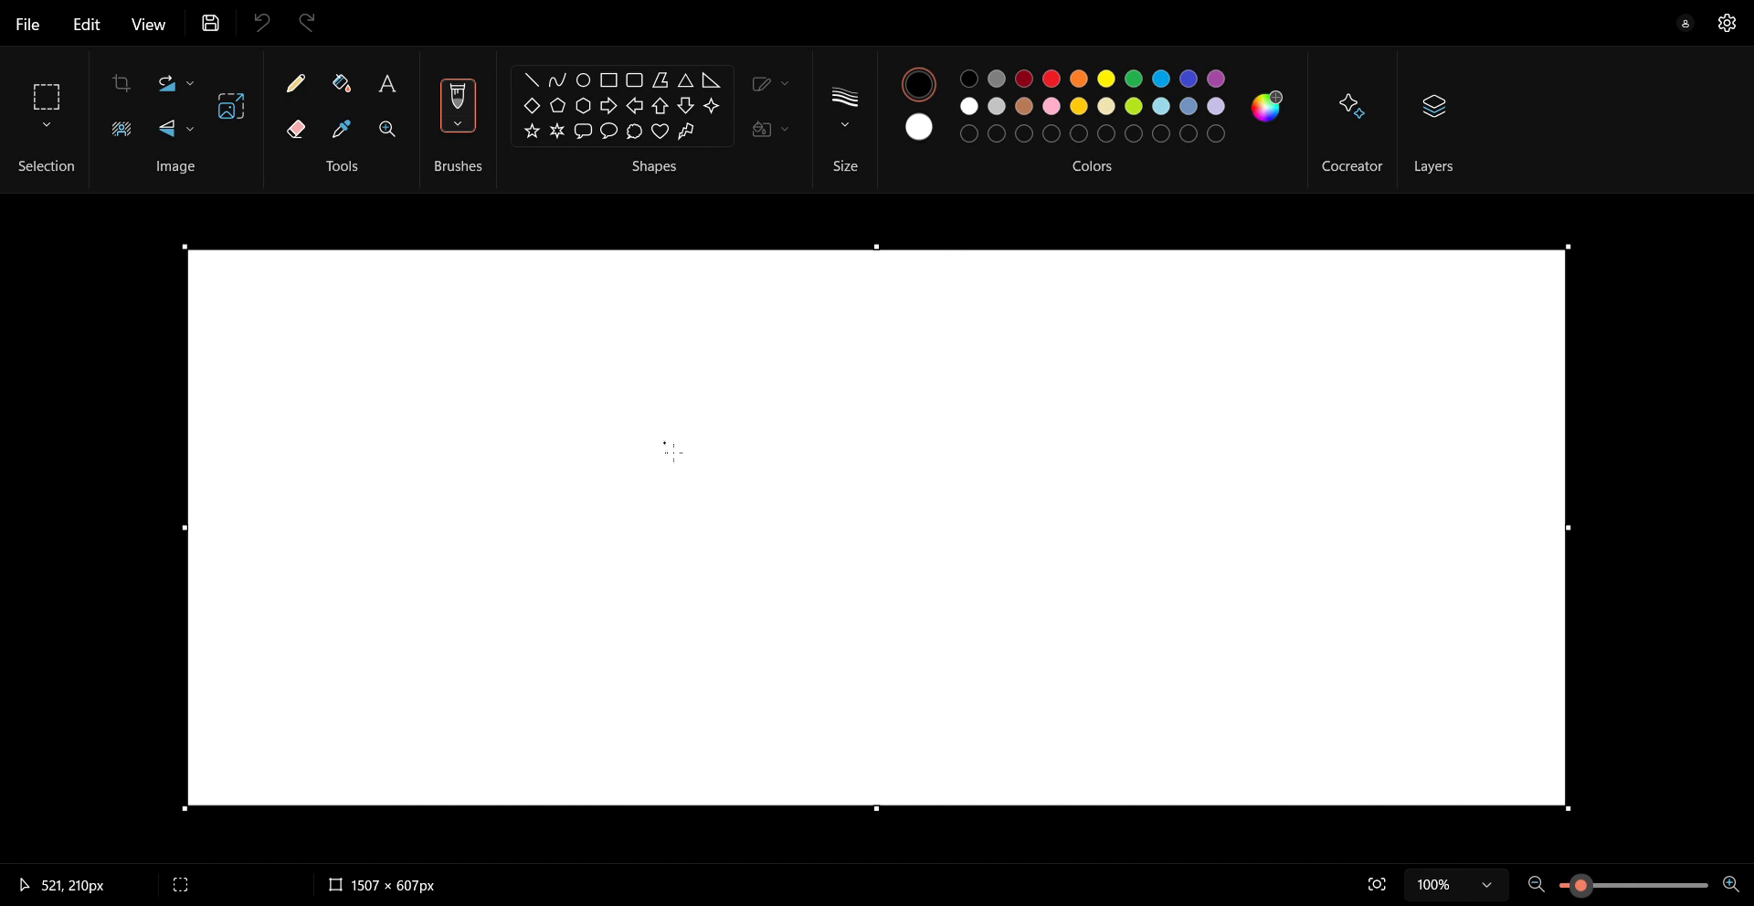
mouse_move(684, 447)
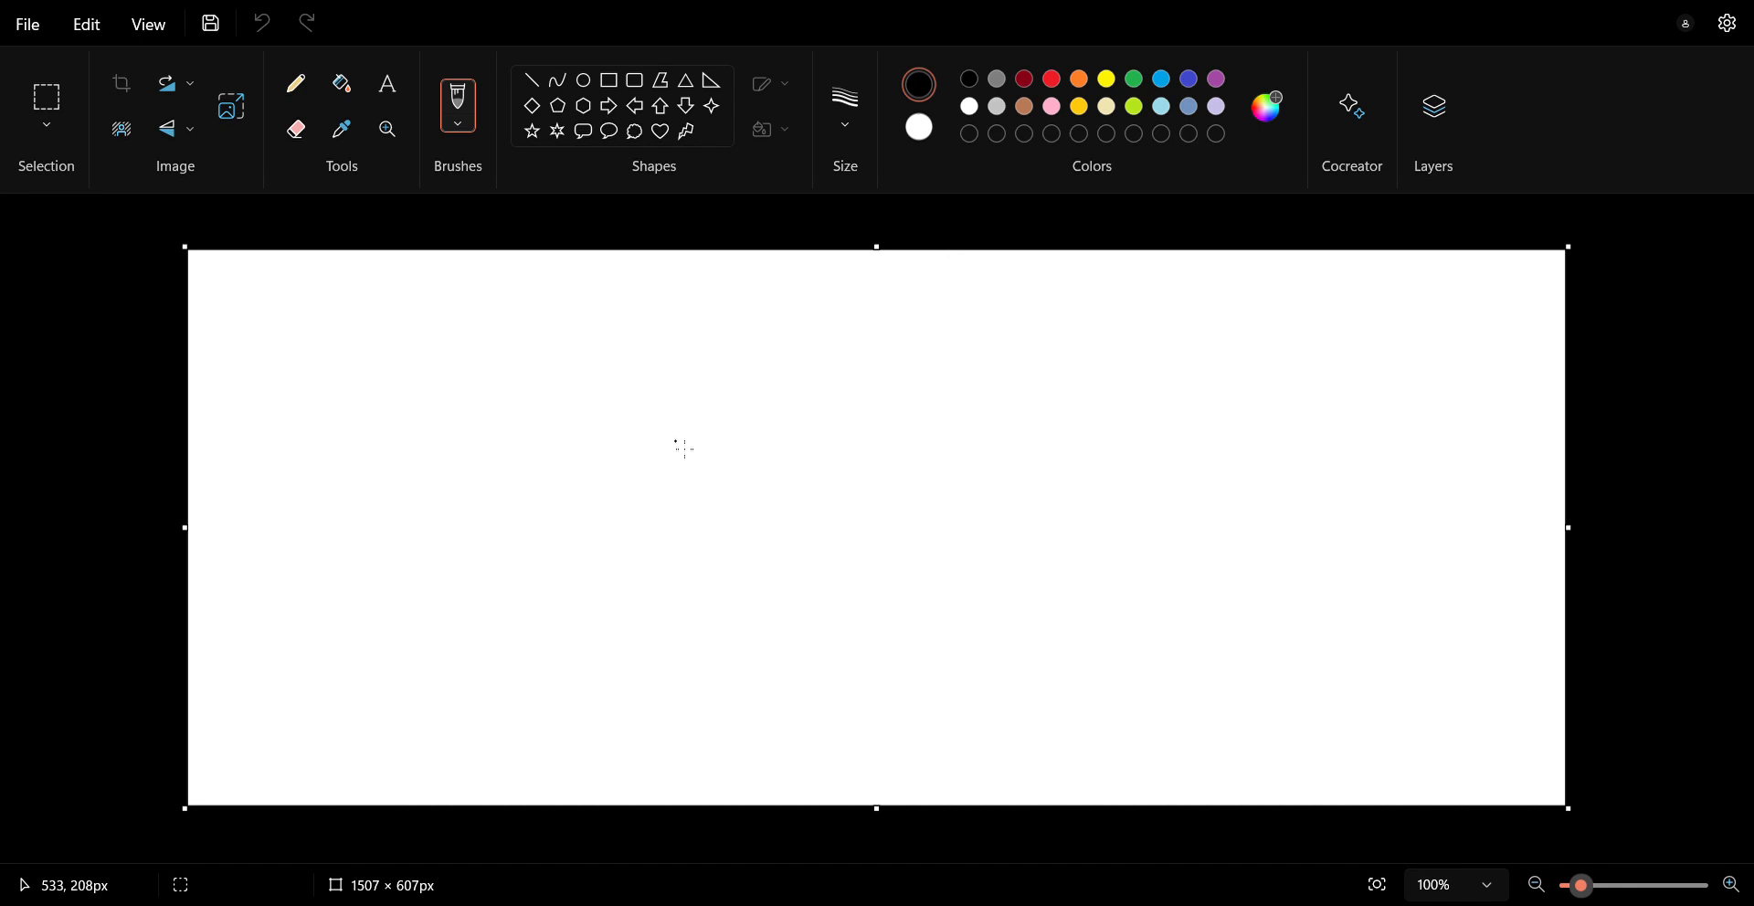
mouse_move(632, 507)
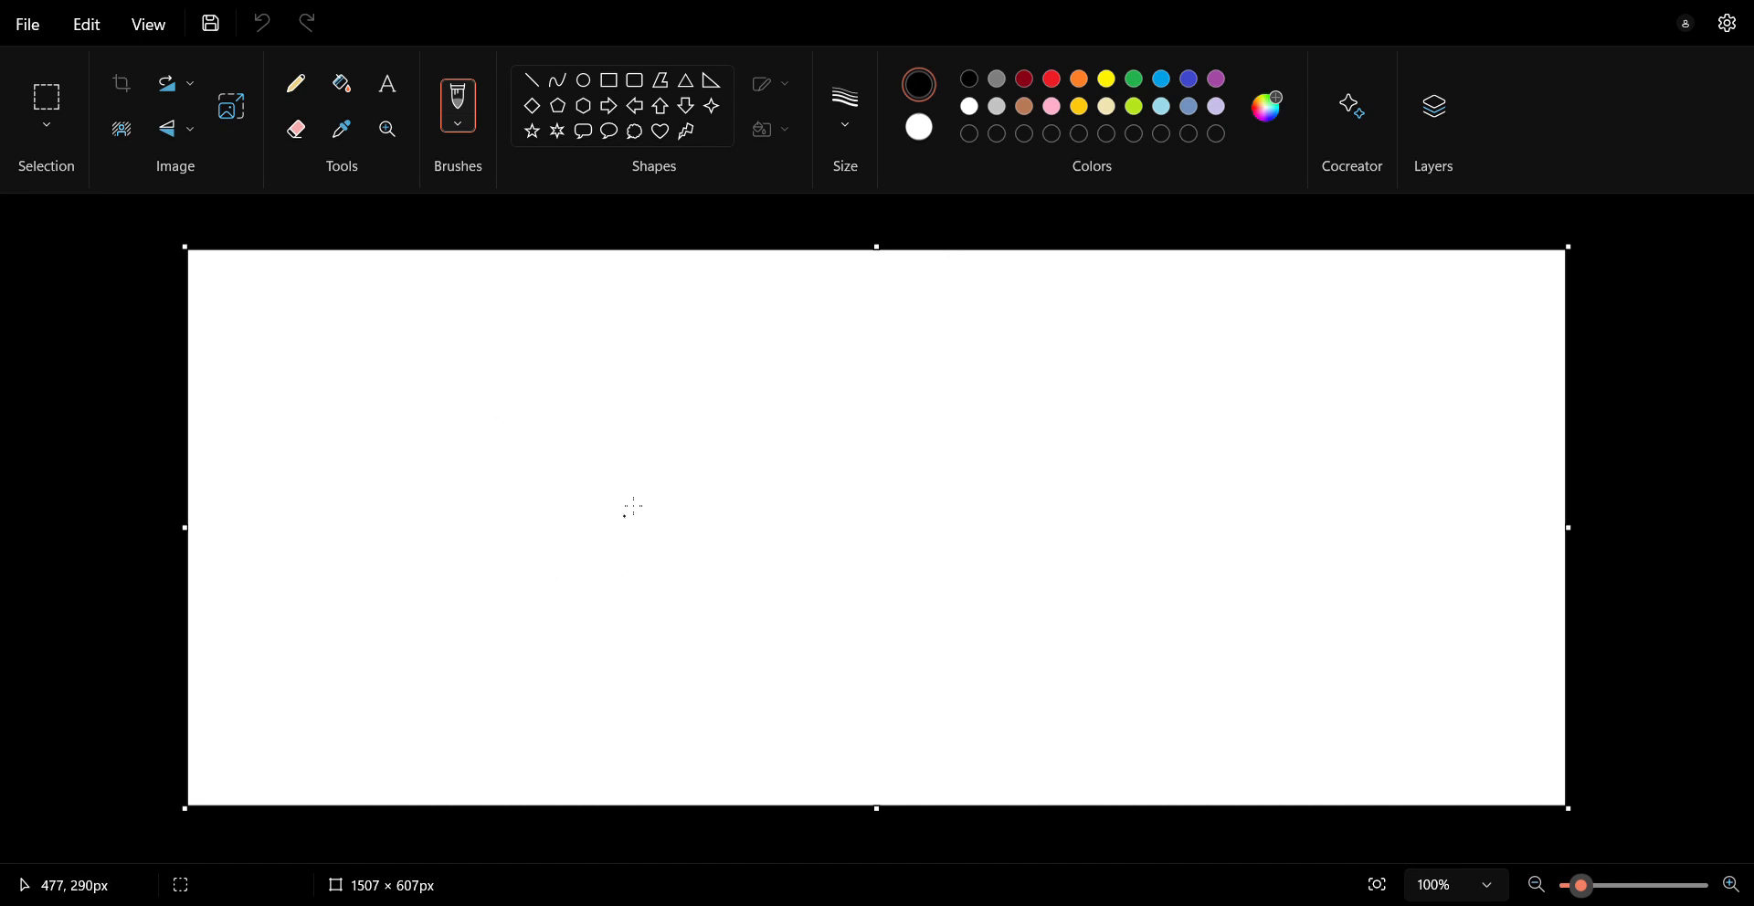
mouse_move(593, 602)
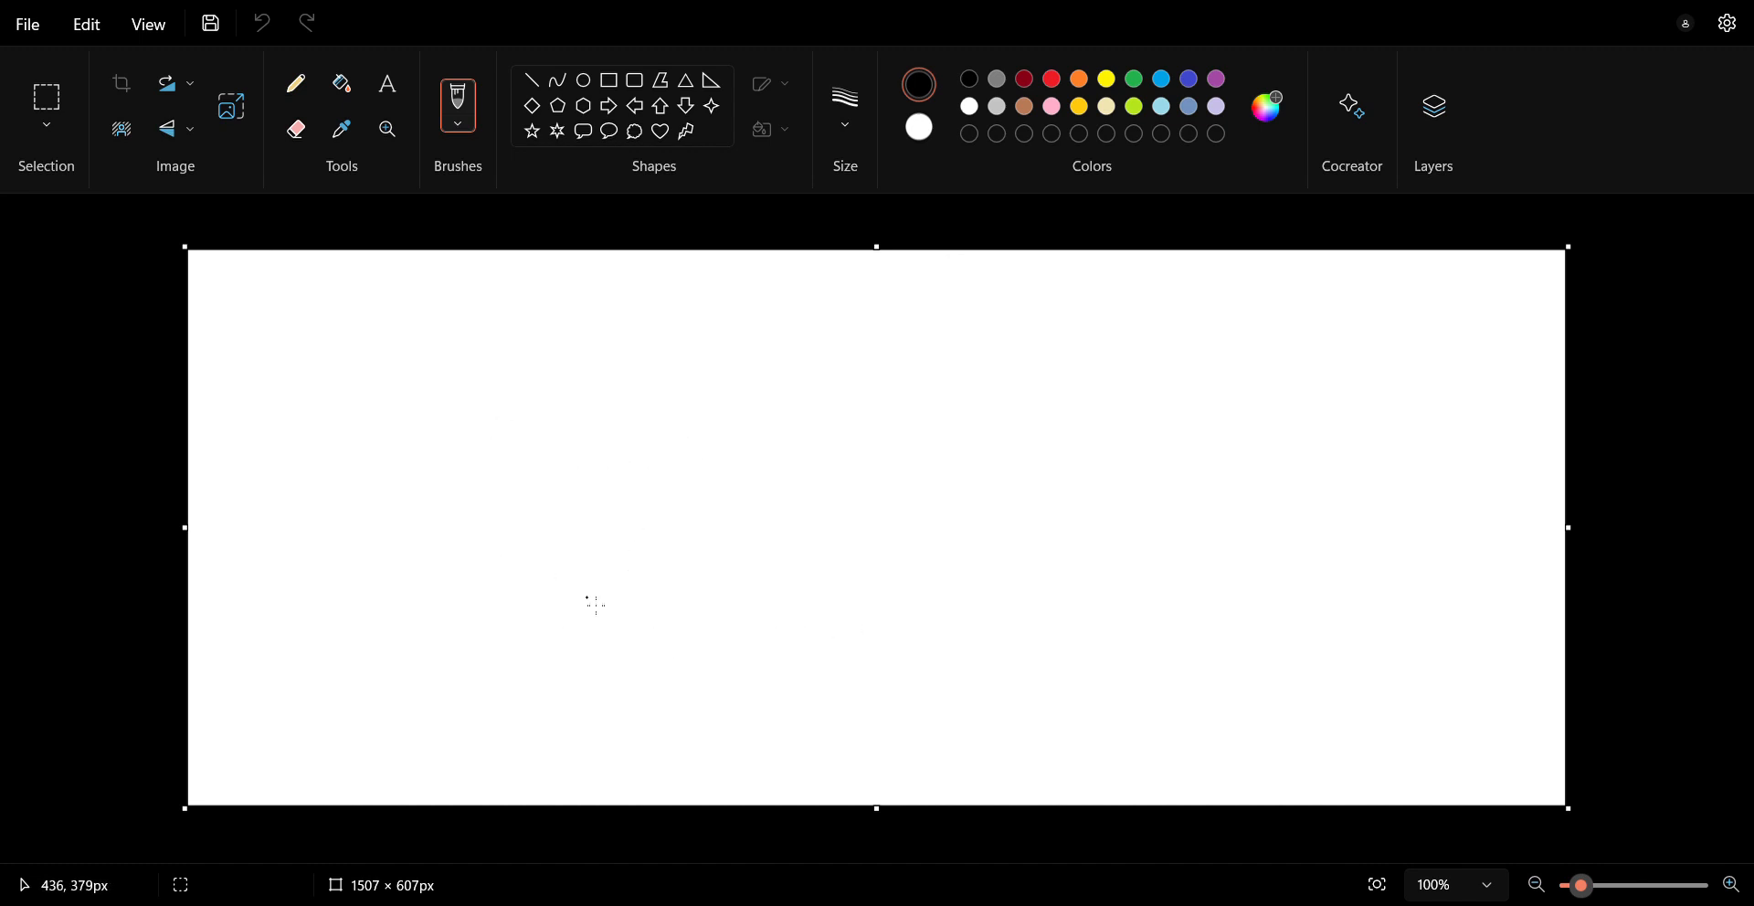
mouse_move(523, 624)
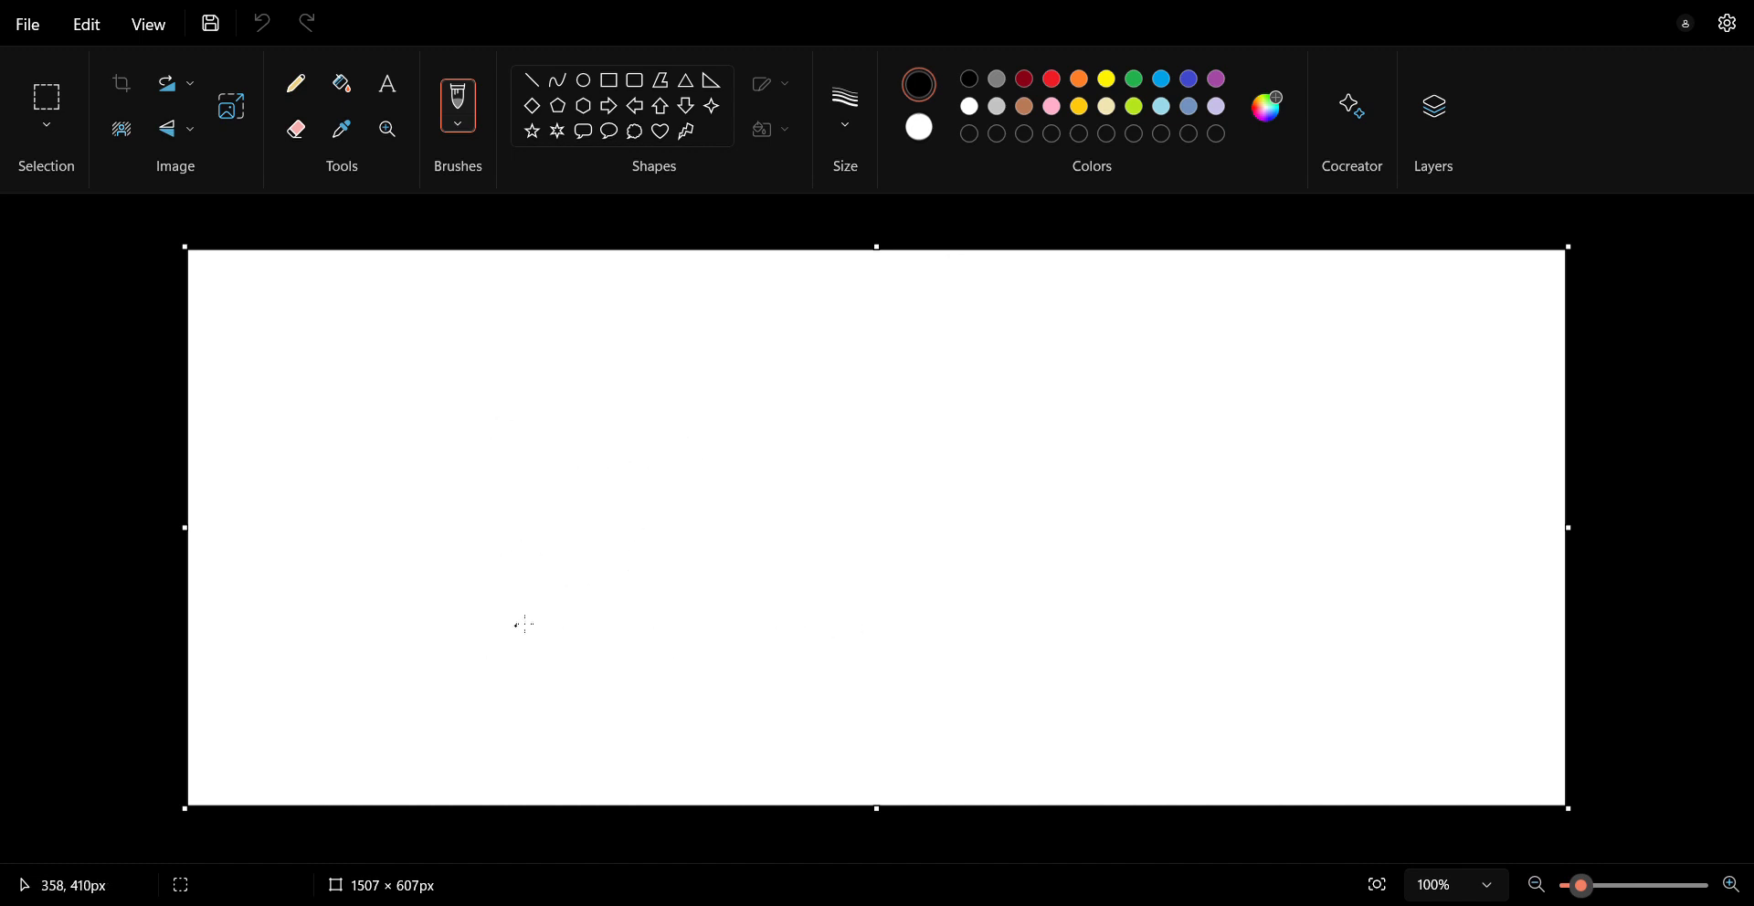
mouse_move(459, 732)
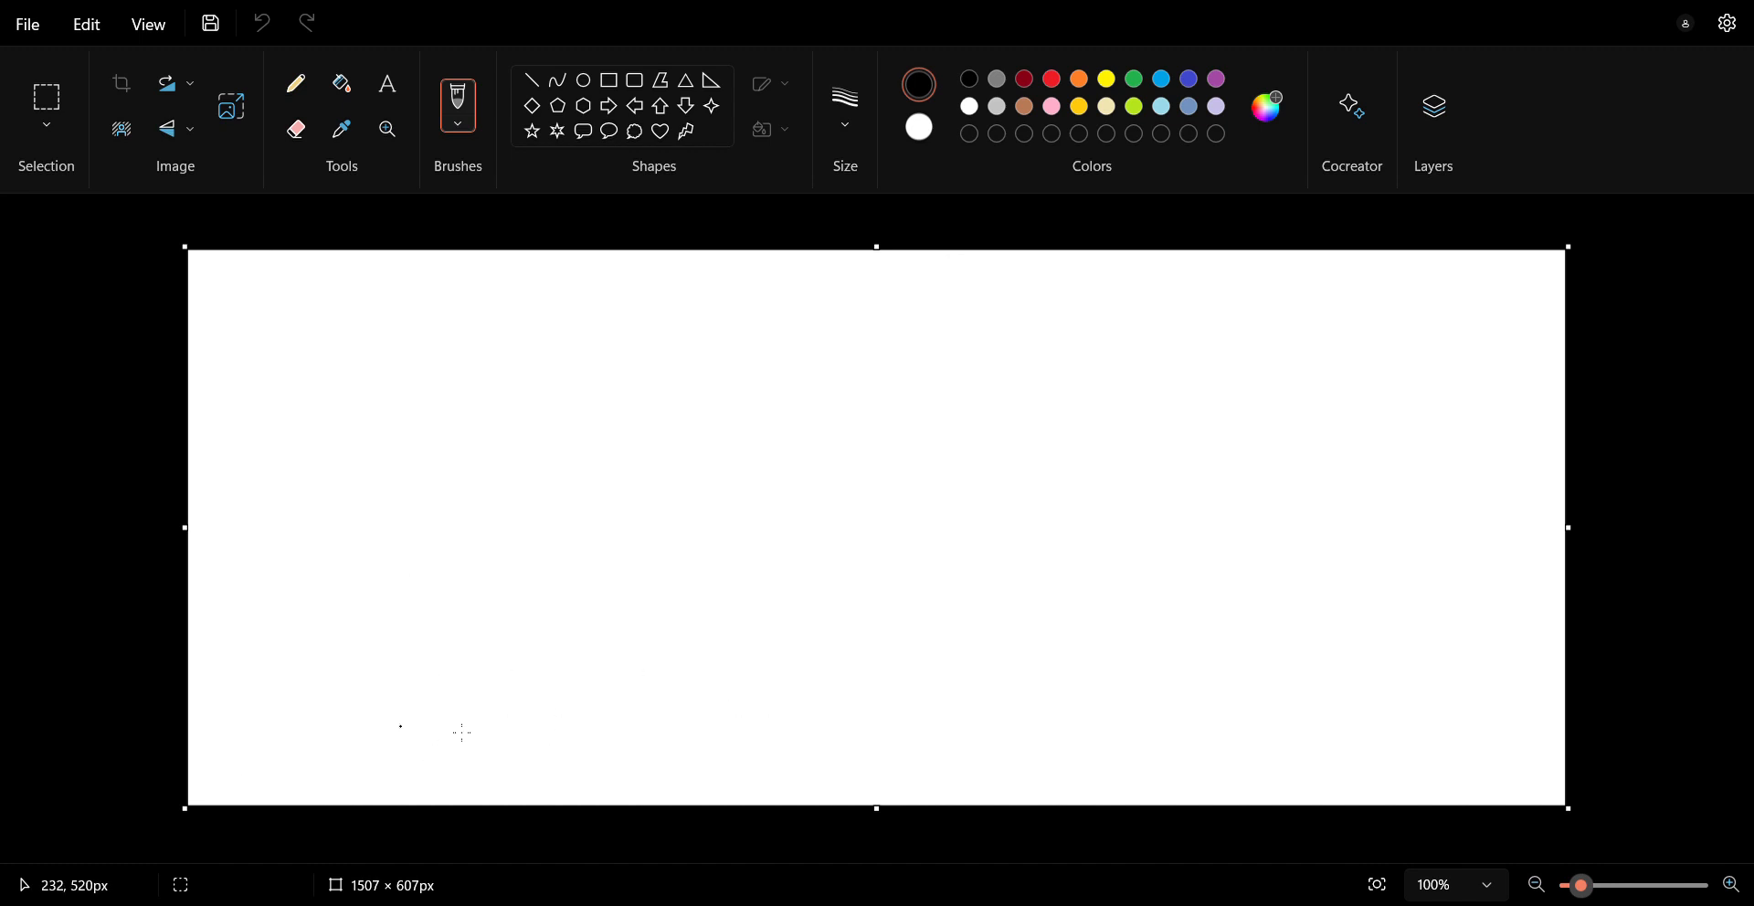
mouse_move(1214, 548)
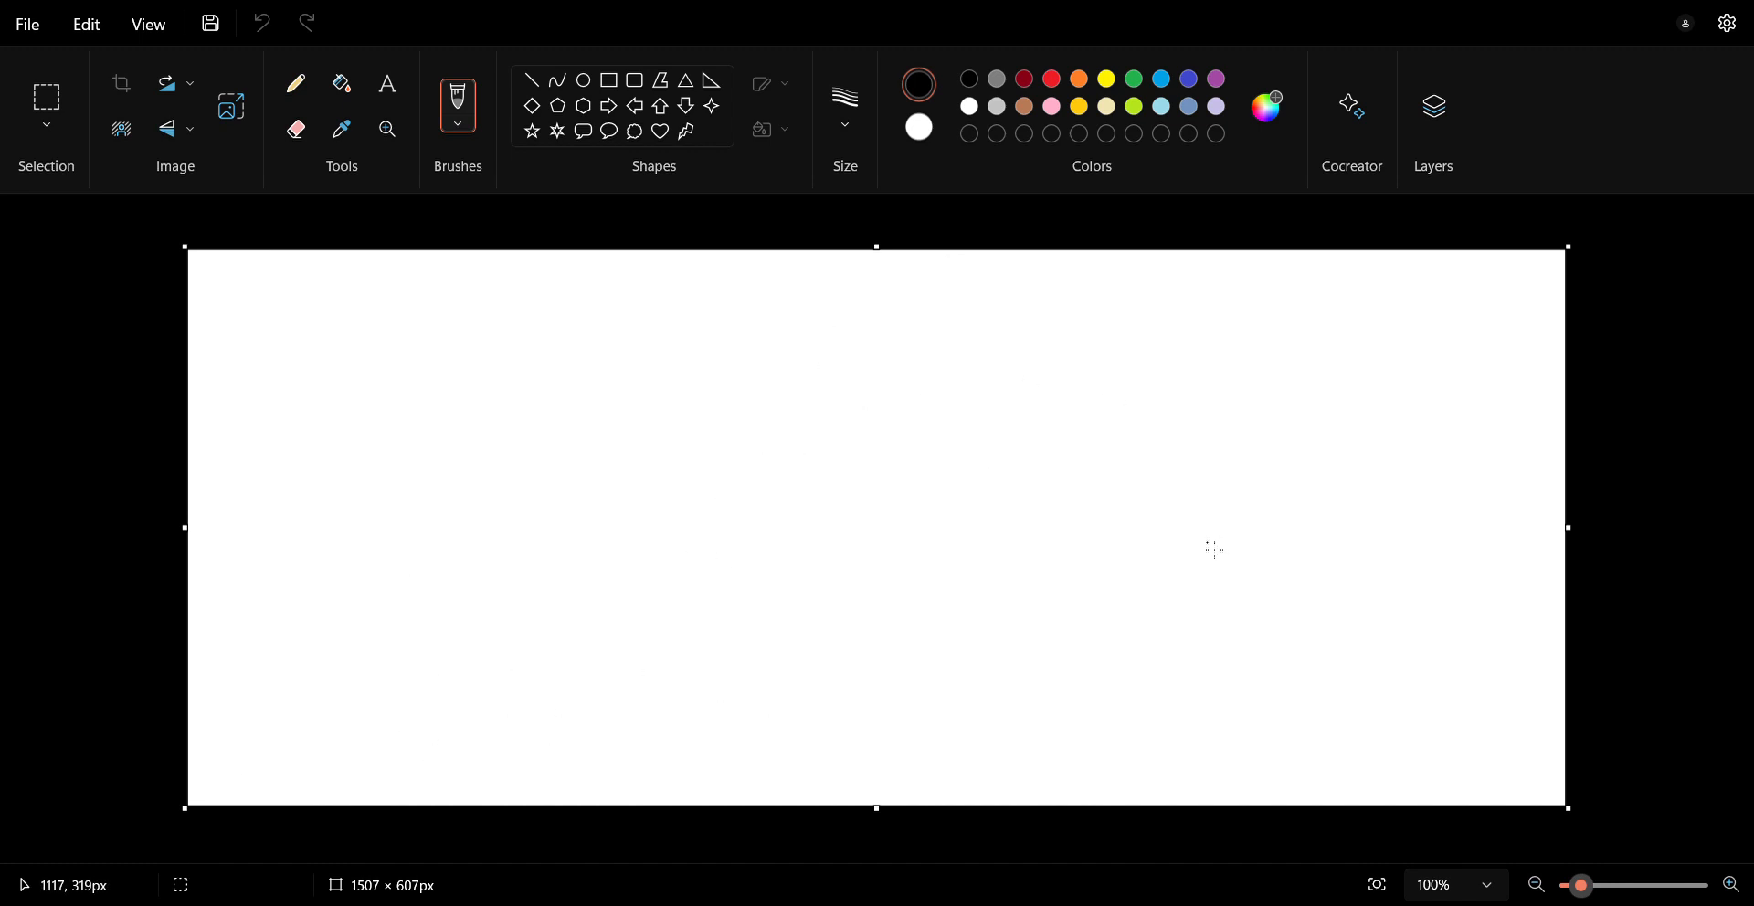
mouse_move(295, 506)
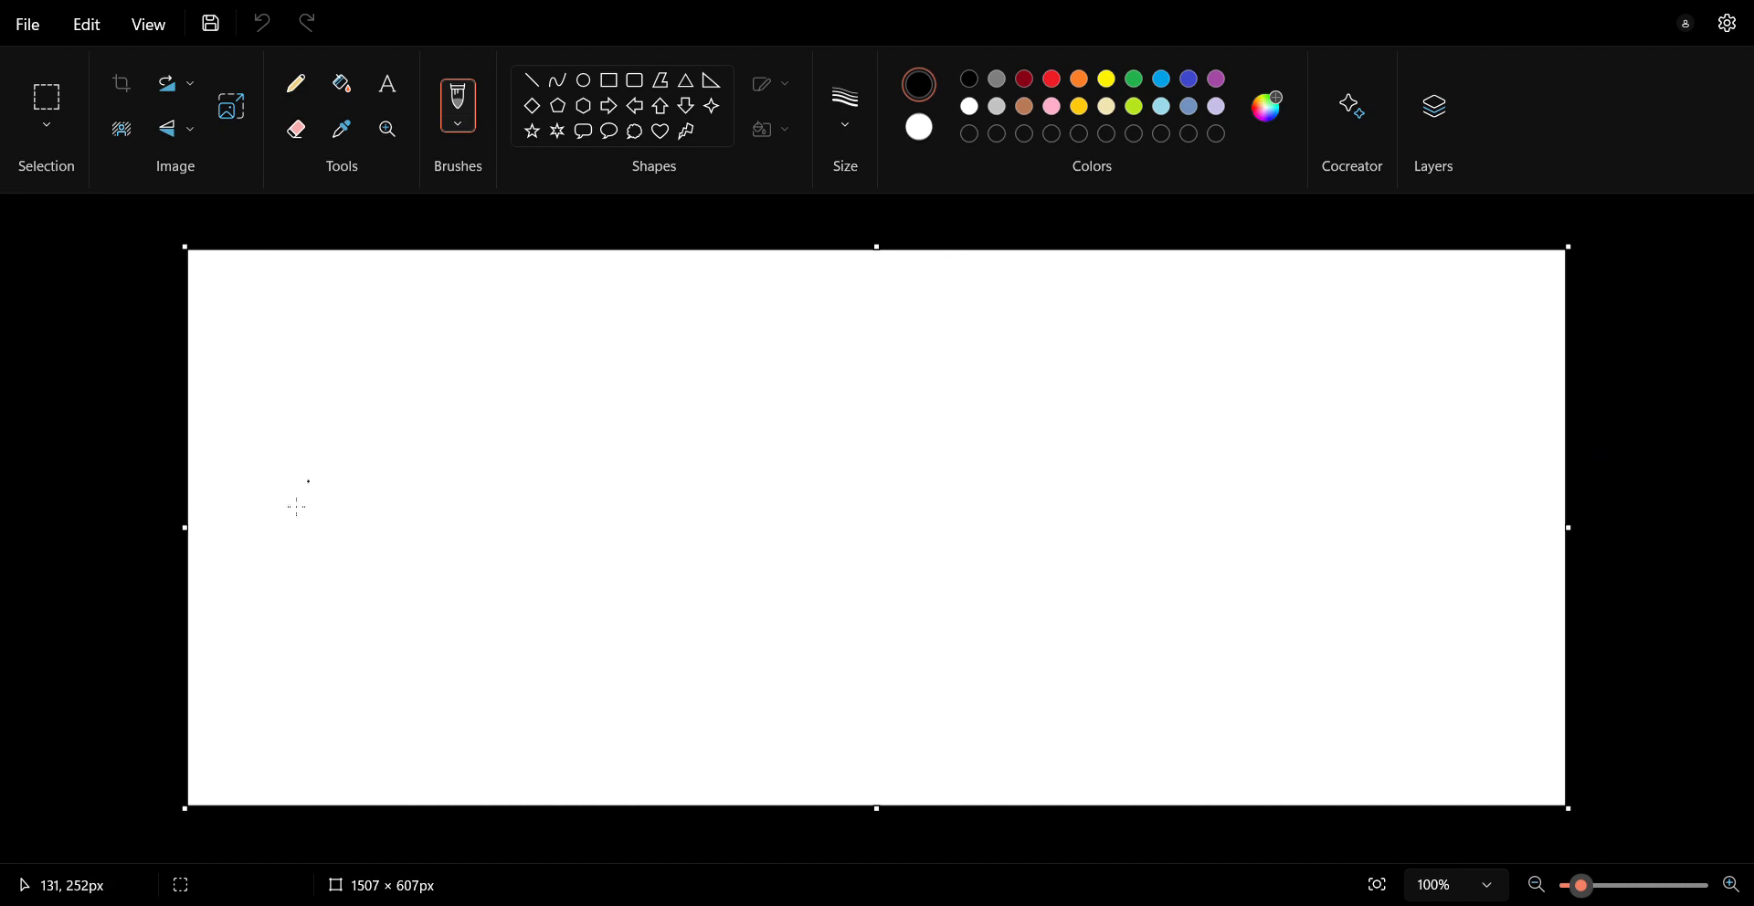
mouse_move(652, 325)
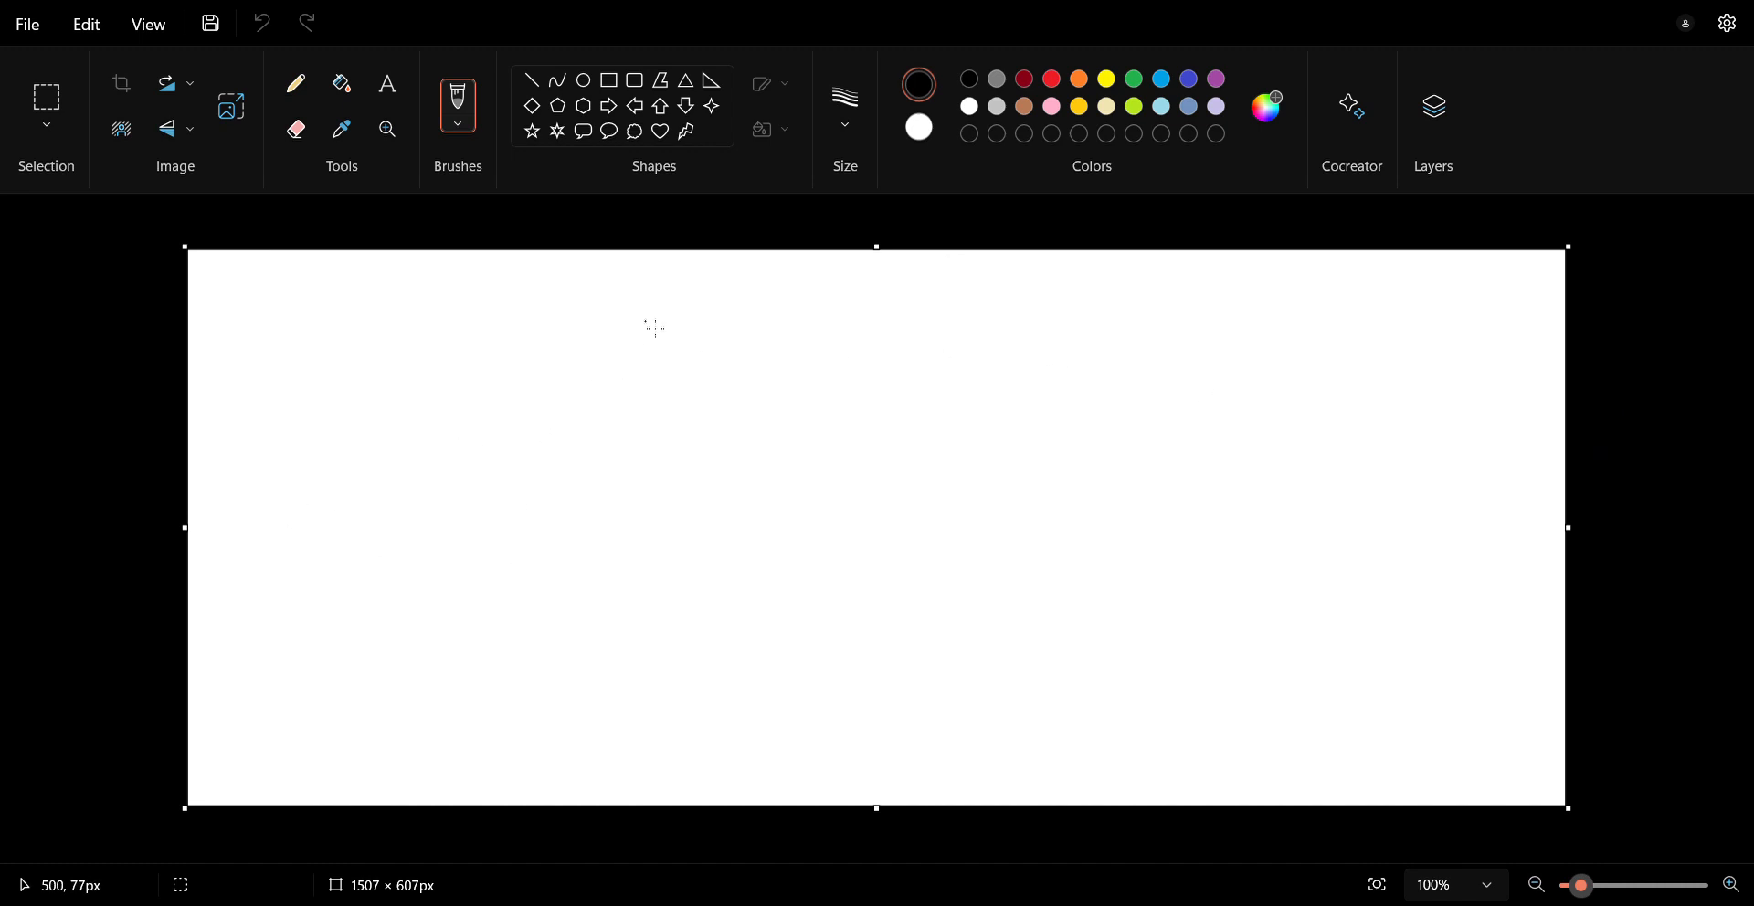
mouse_move(677, 316)
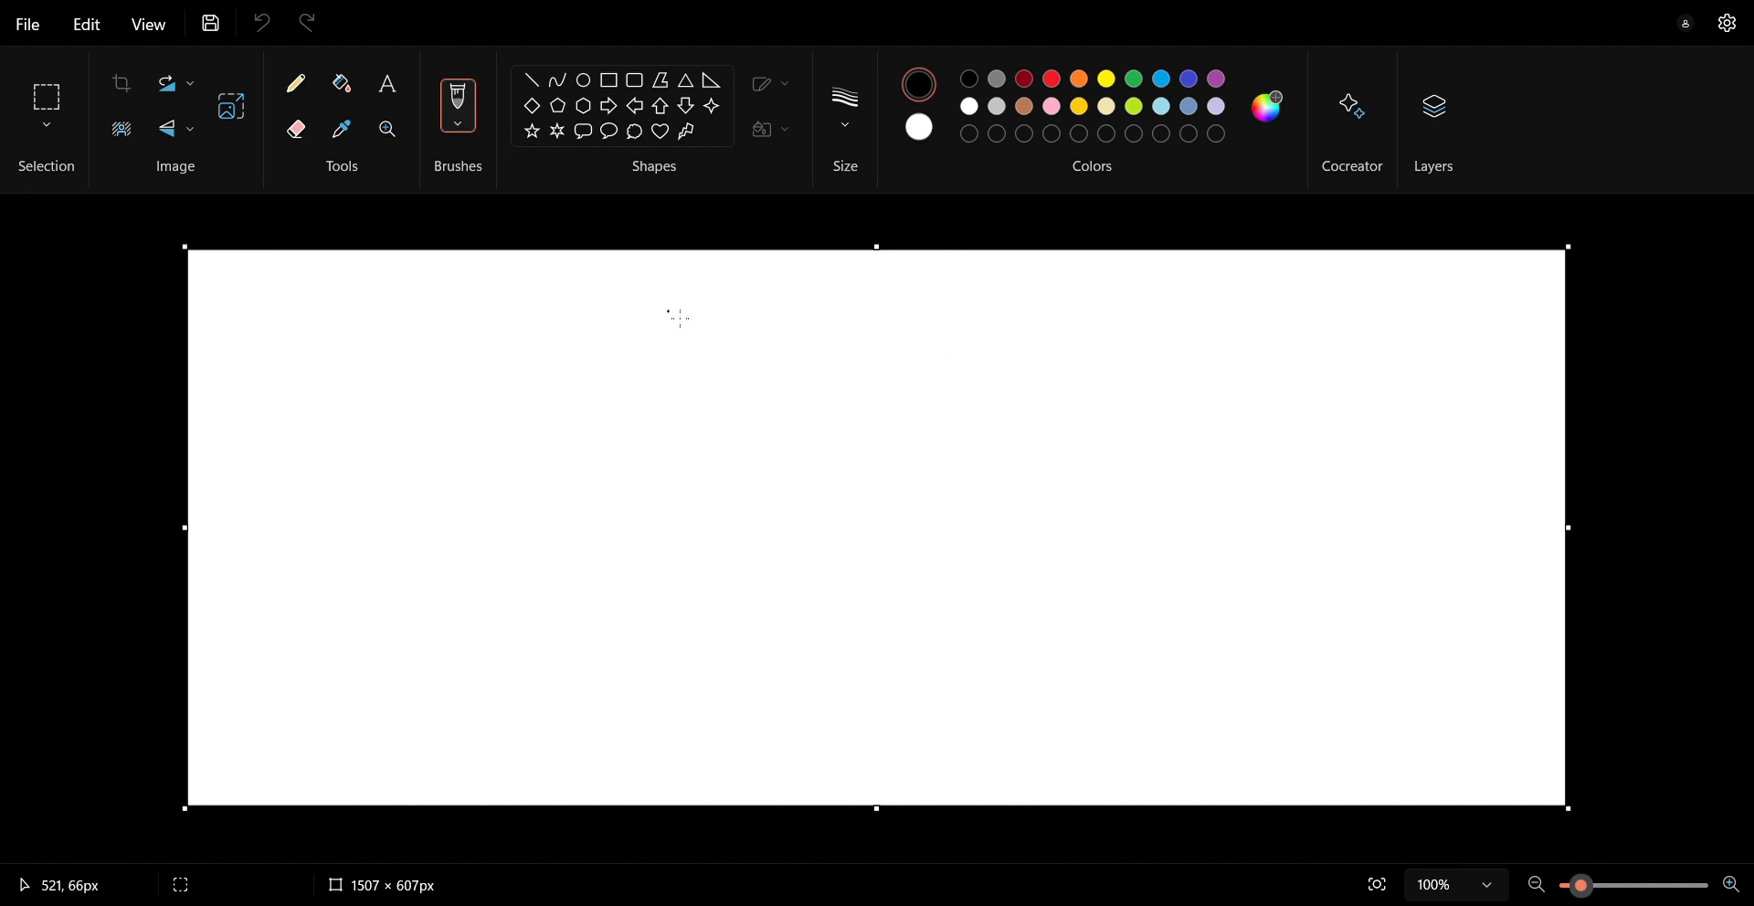
mouse_move(703, 325)
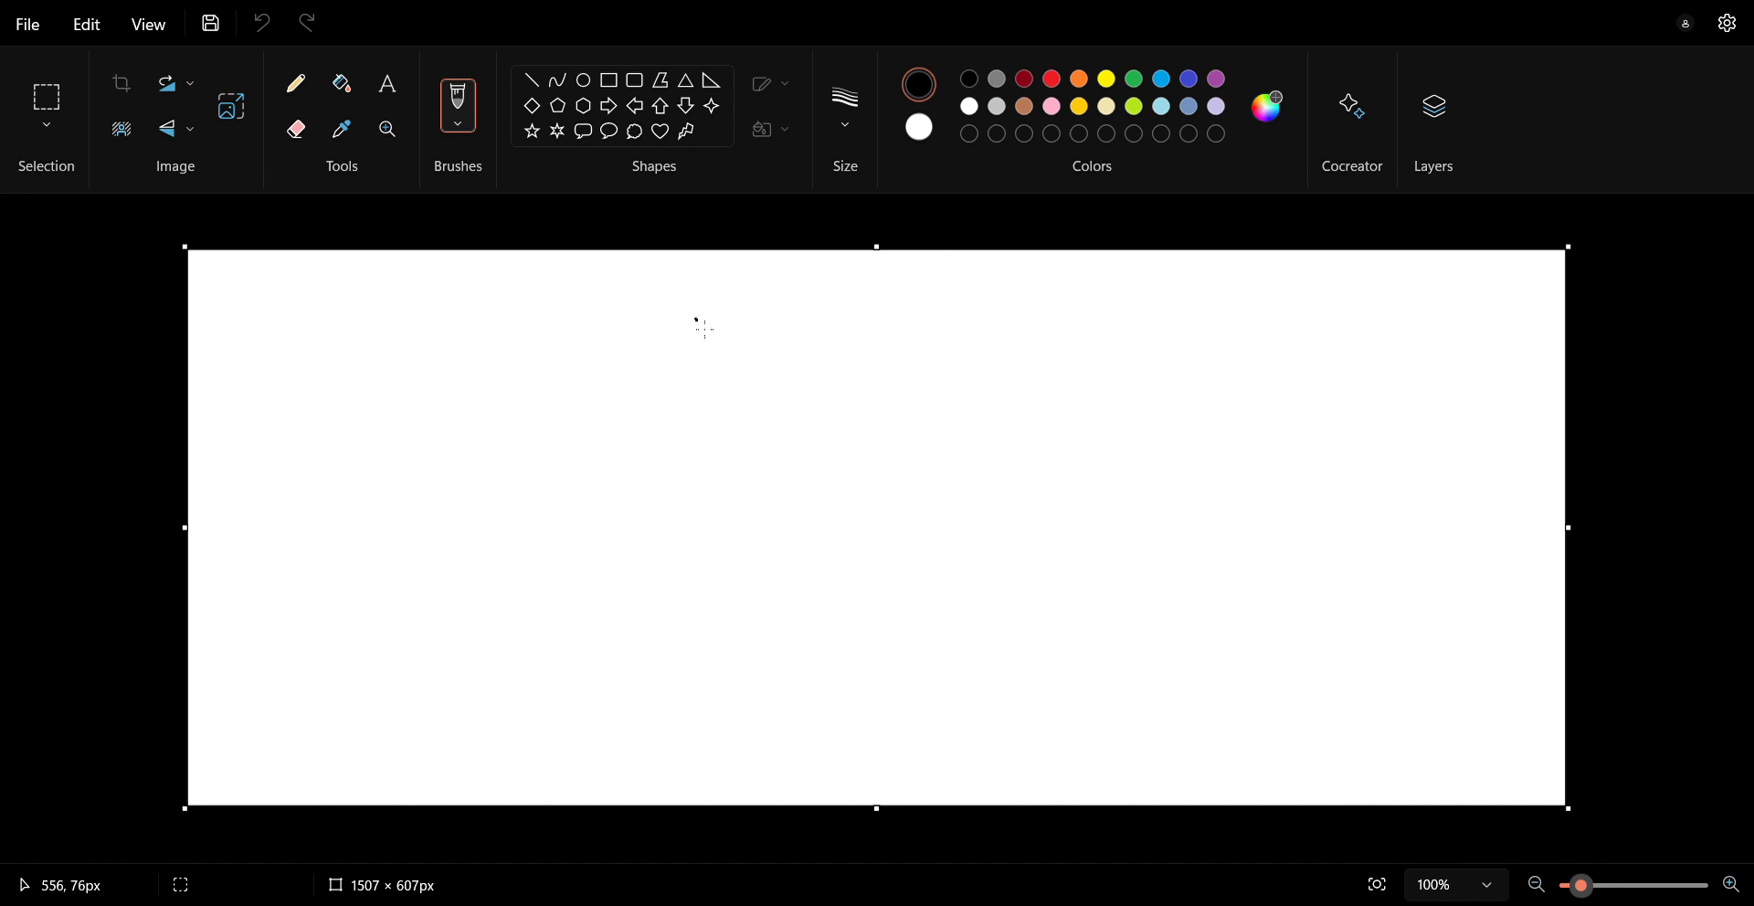
Sketch a first narrow outline, partly erase it, then undo everything back to the bare line.
drag(689, 323, 676, 397)
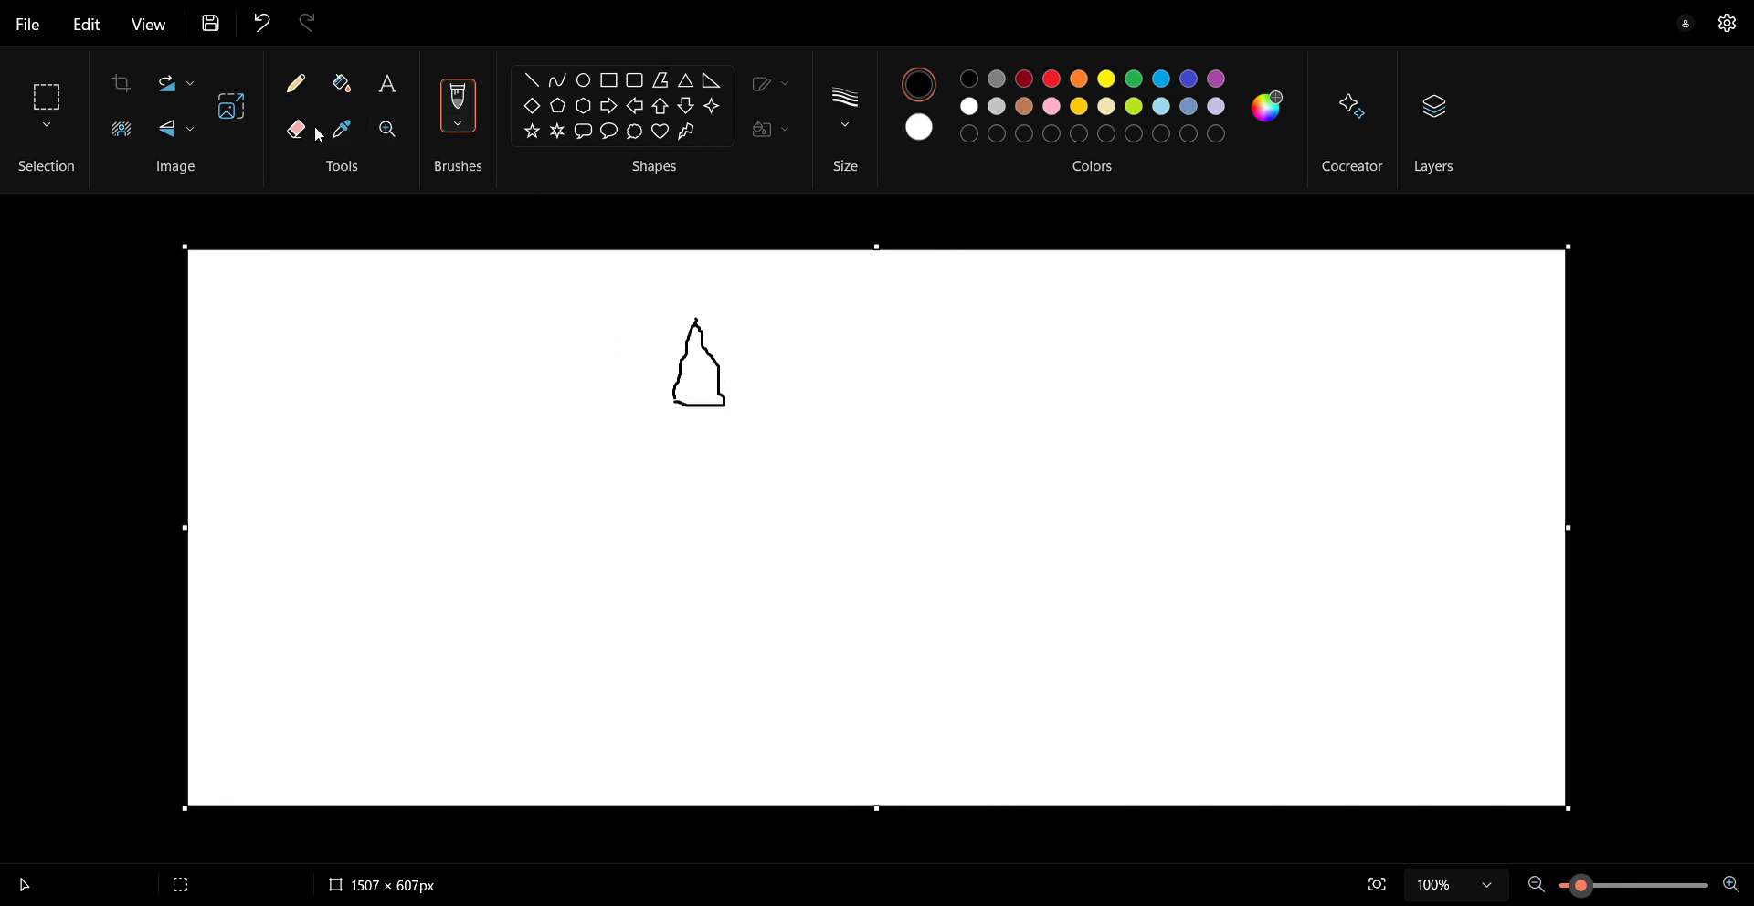
click(295, 130)
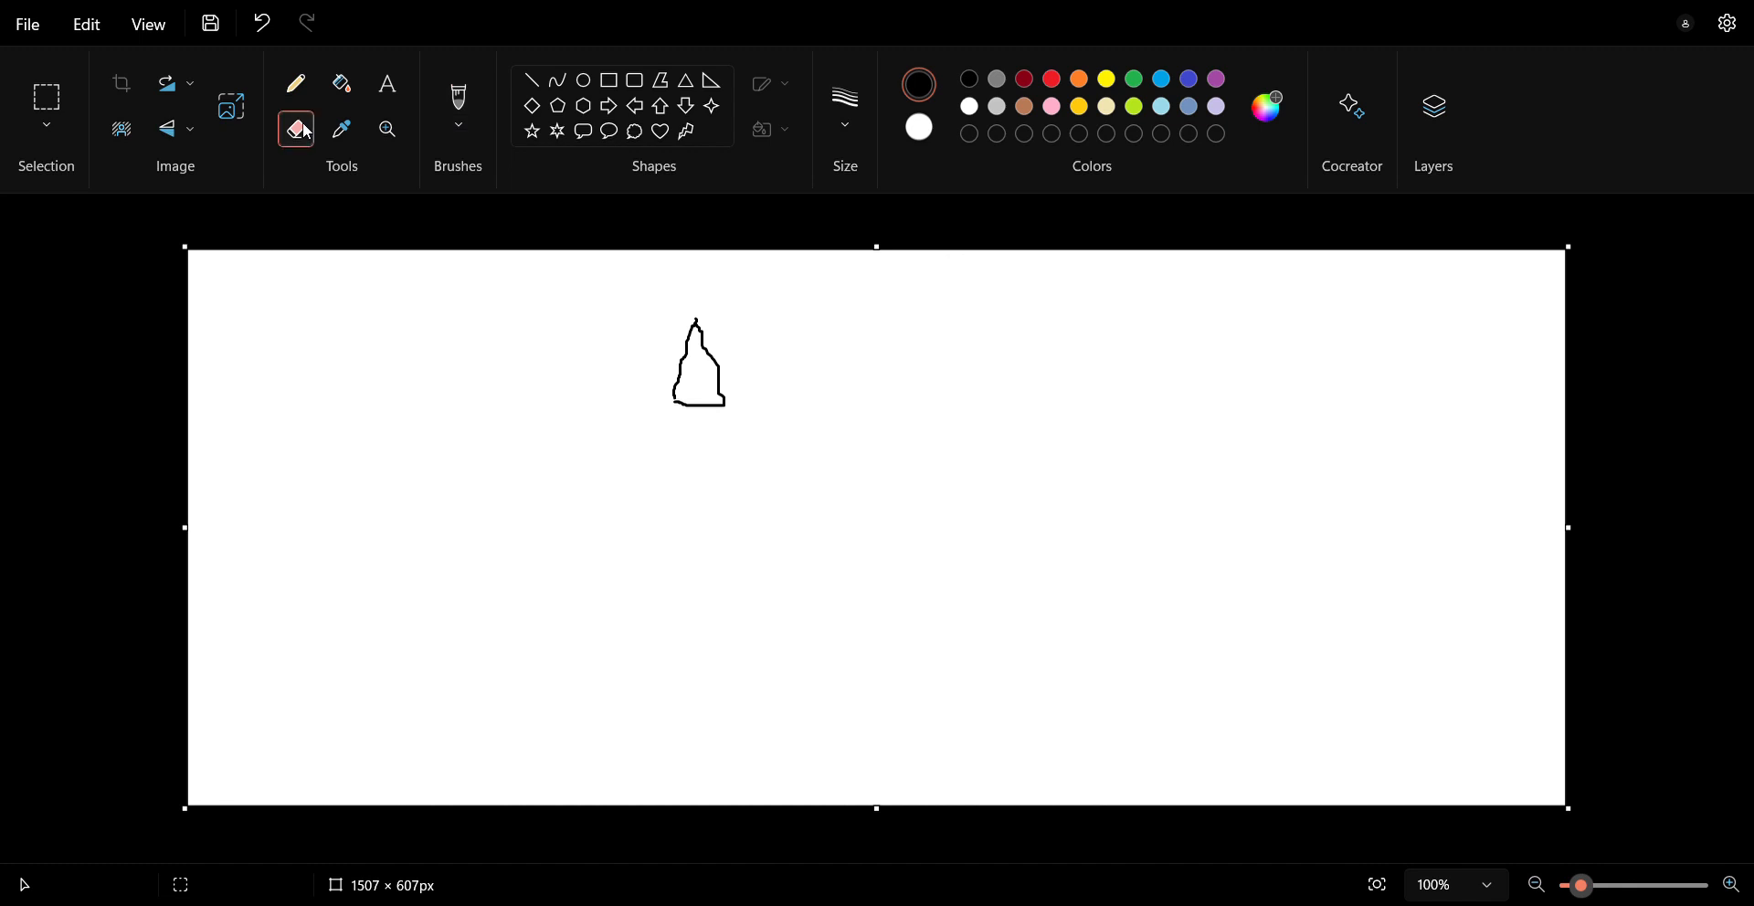
mouse_move(688, 334)
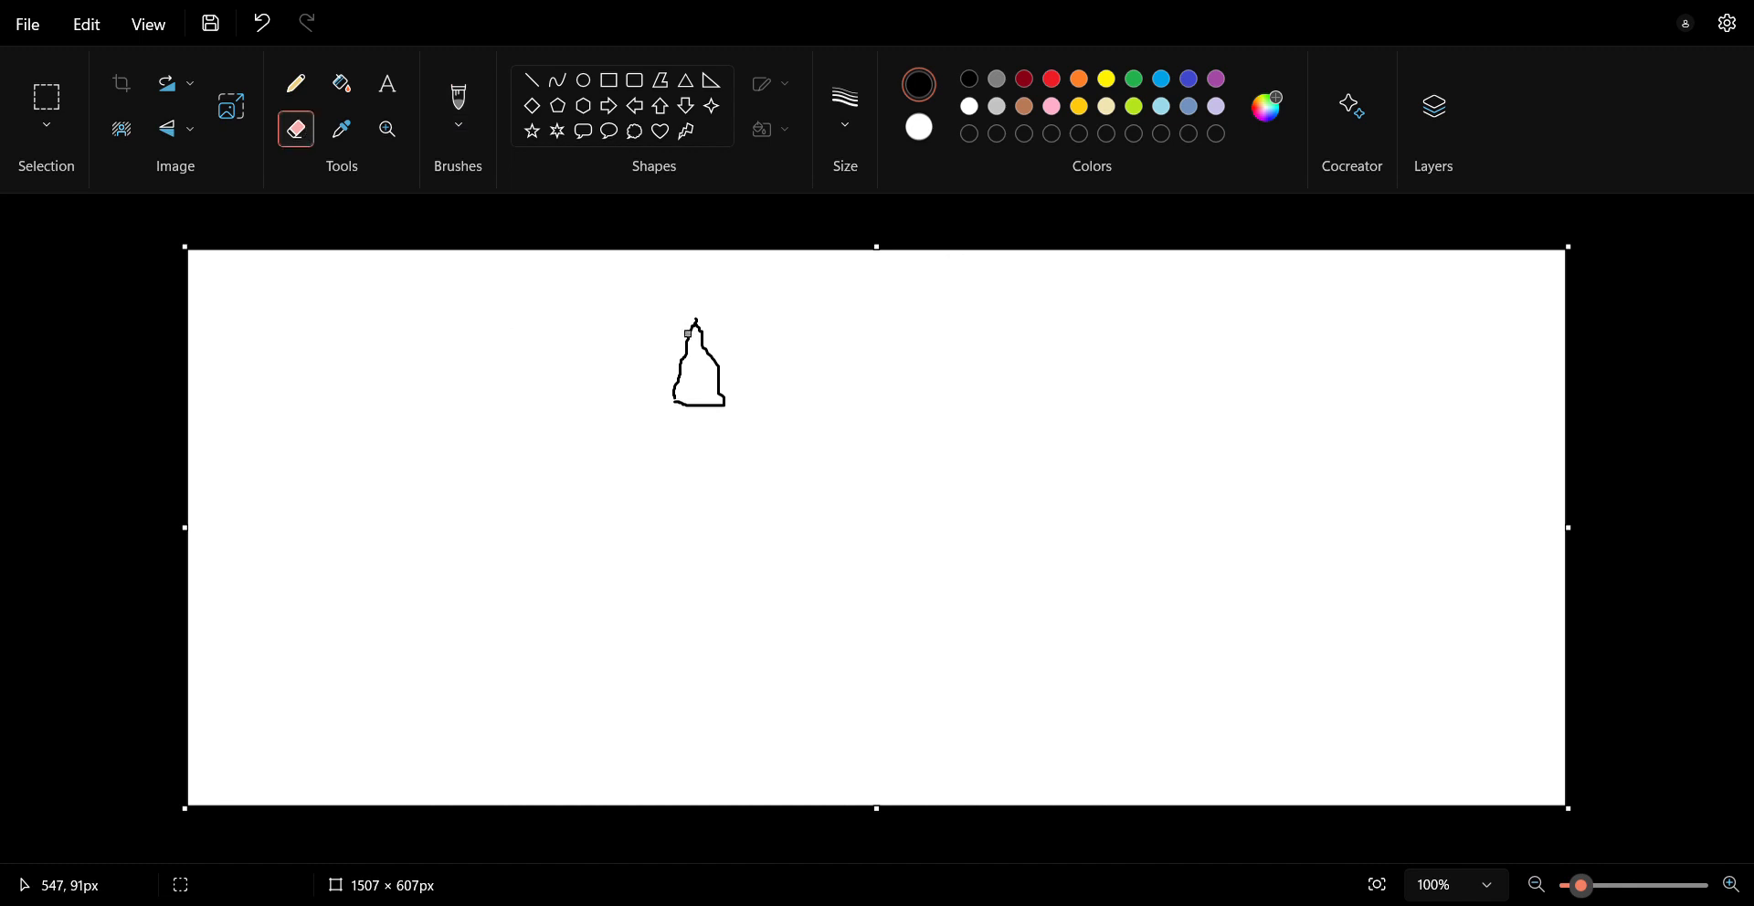
drag(693, 330, 680, 392)
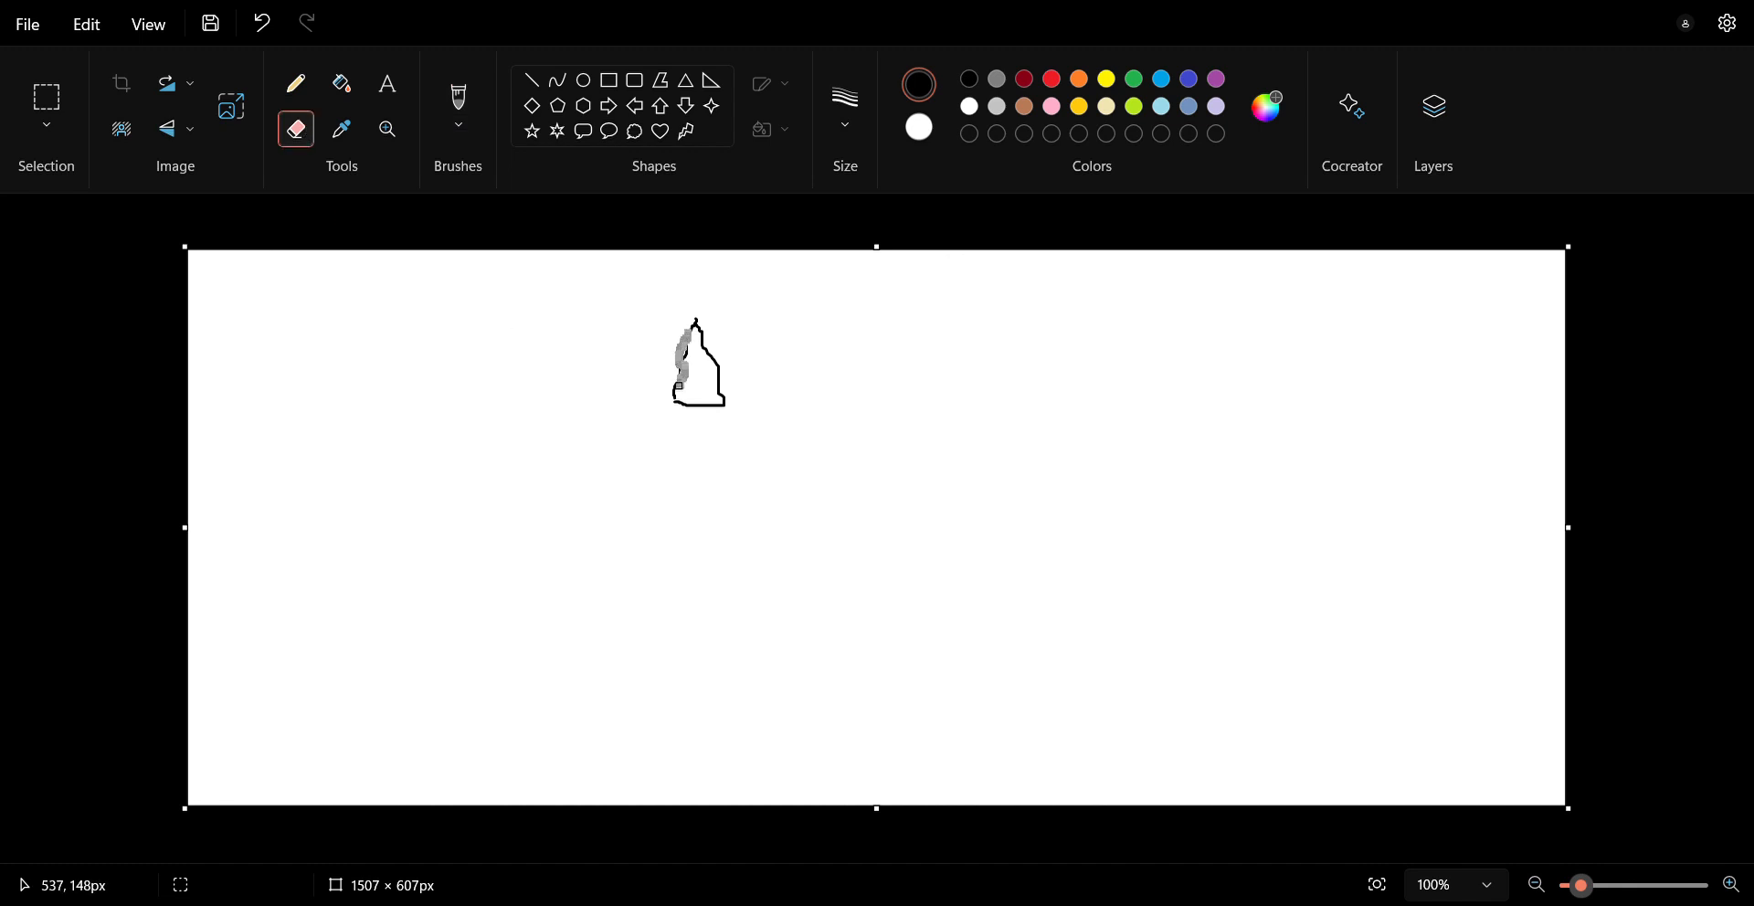
click(260, 22)
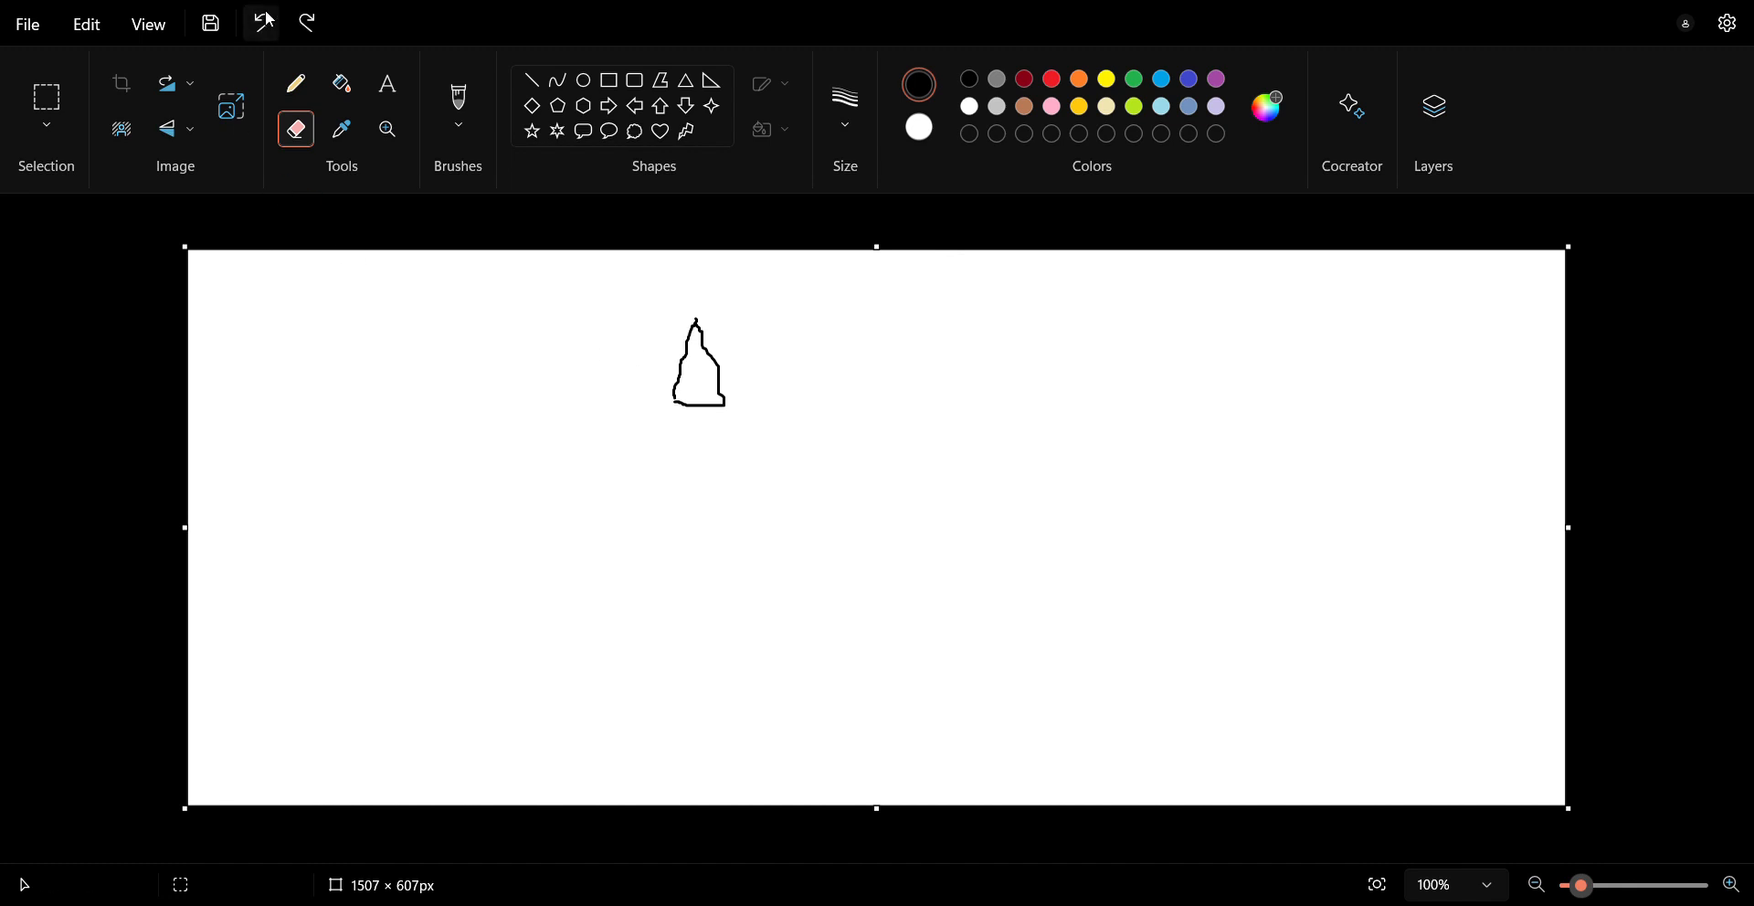
click(260, 22)
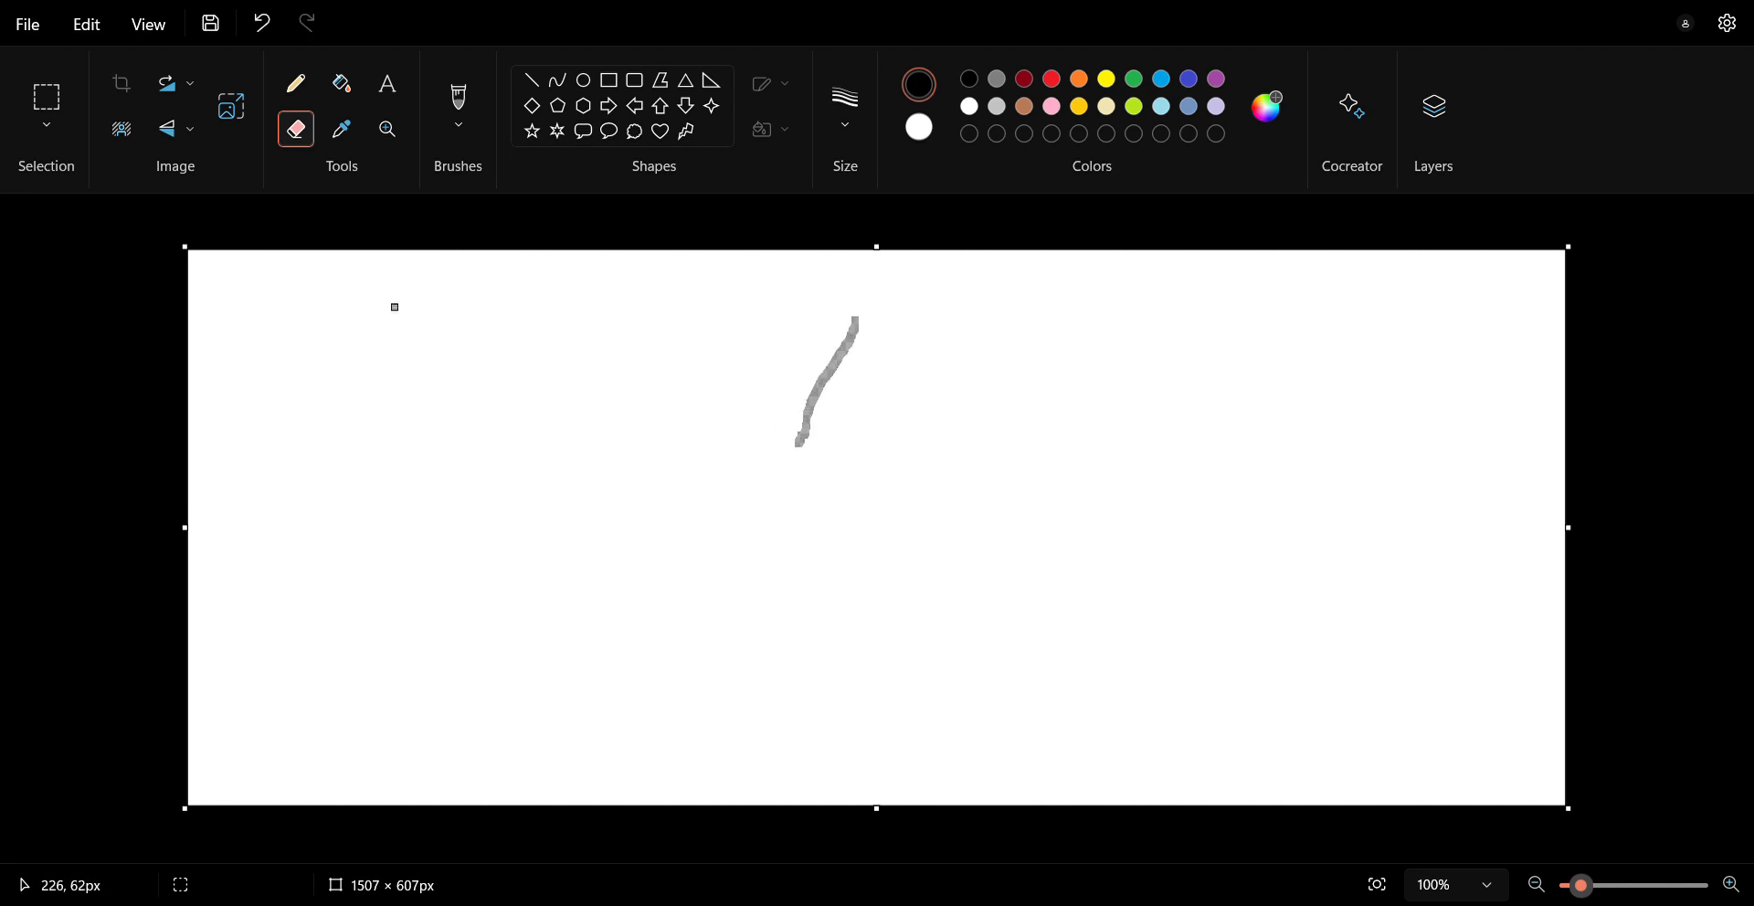
click(260, 22)
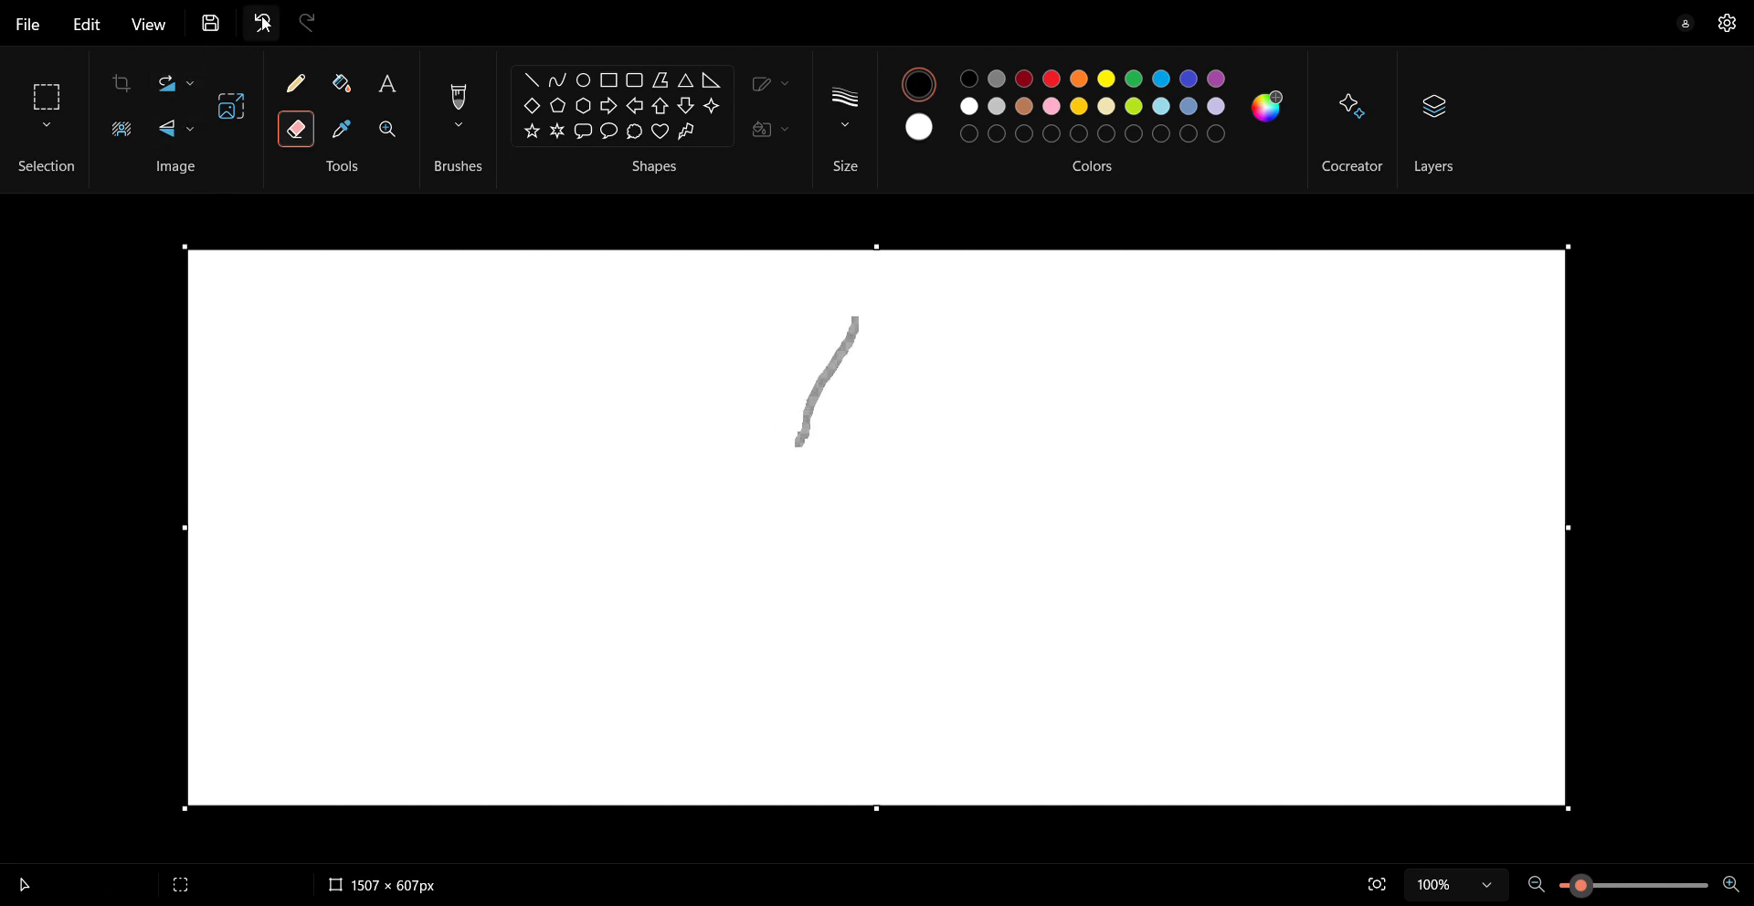
click(263, 22)
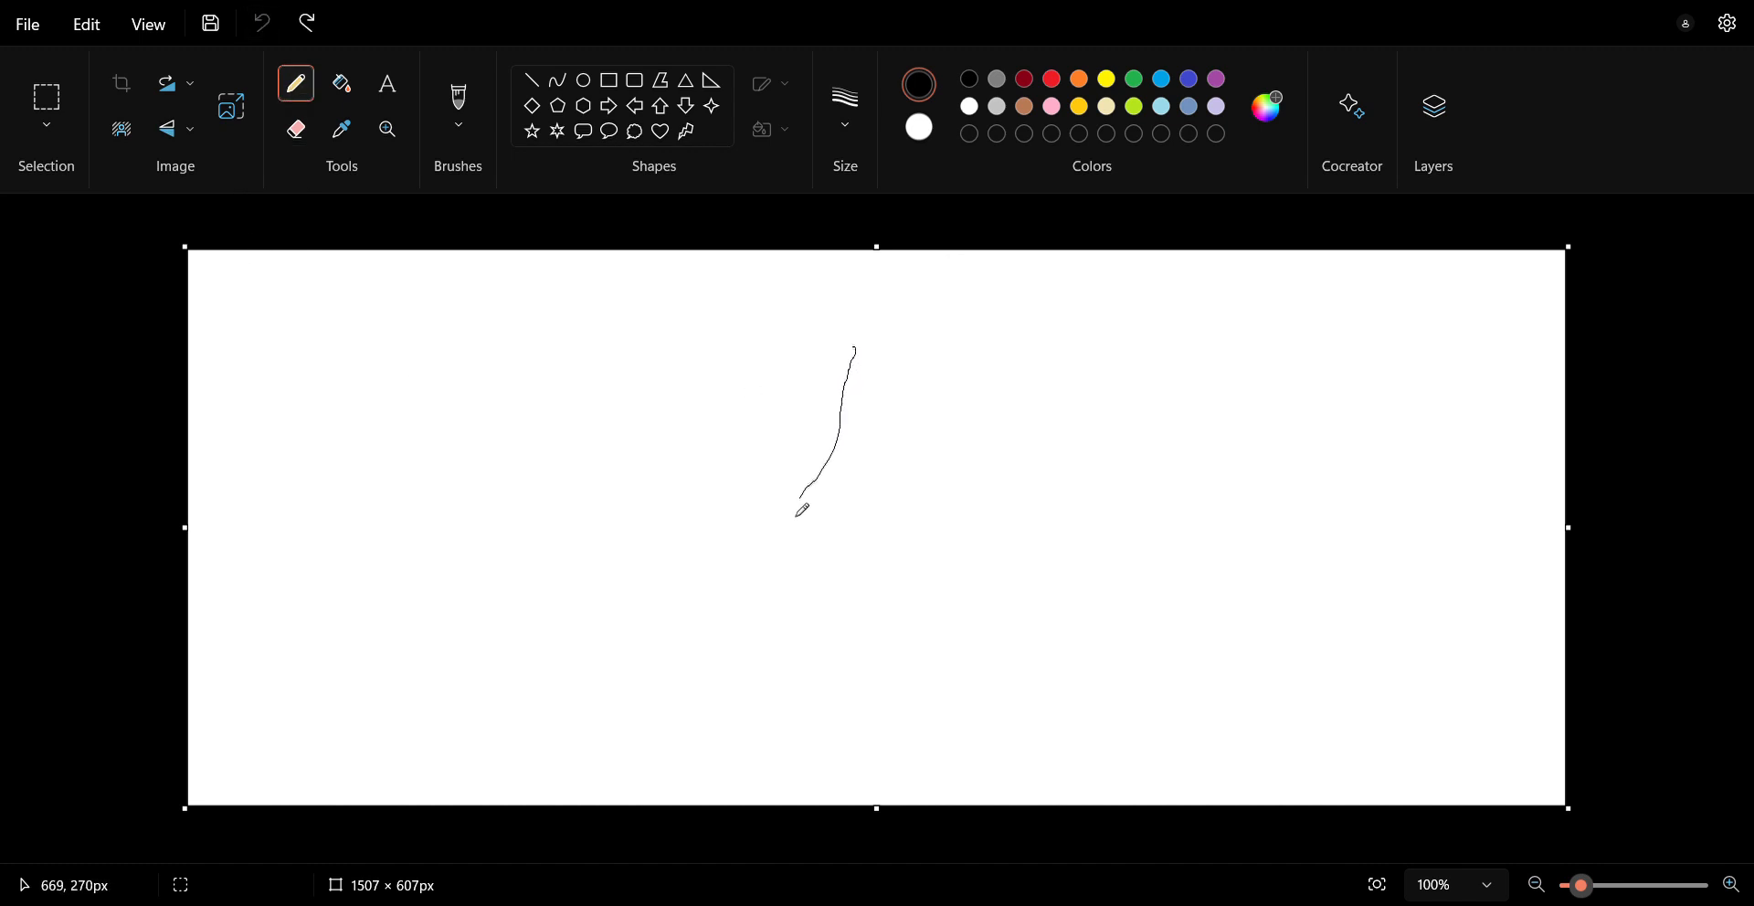
Draw the pointed top and right edge, undo the bad stroke, redraw it and close the bottom.
drag(801, 501, 862, 350)
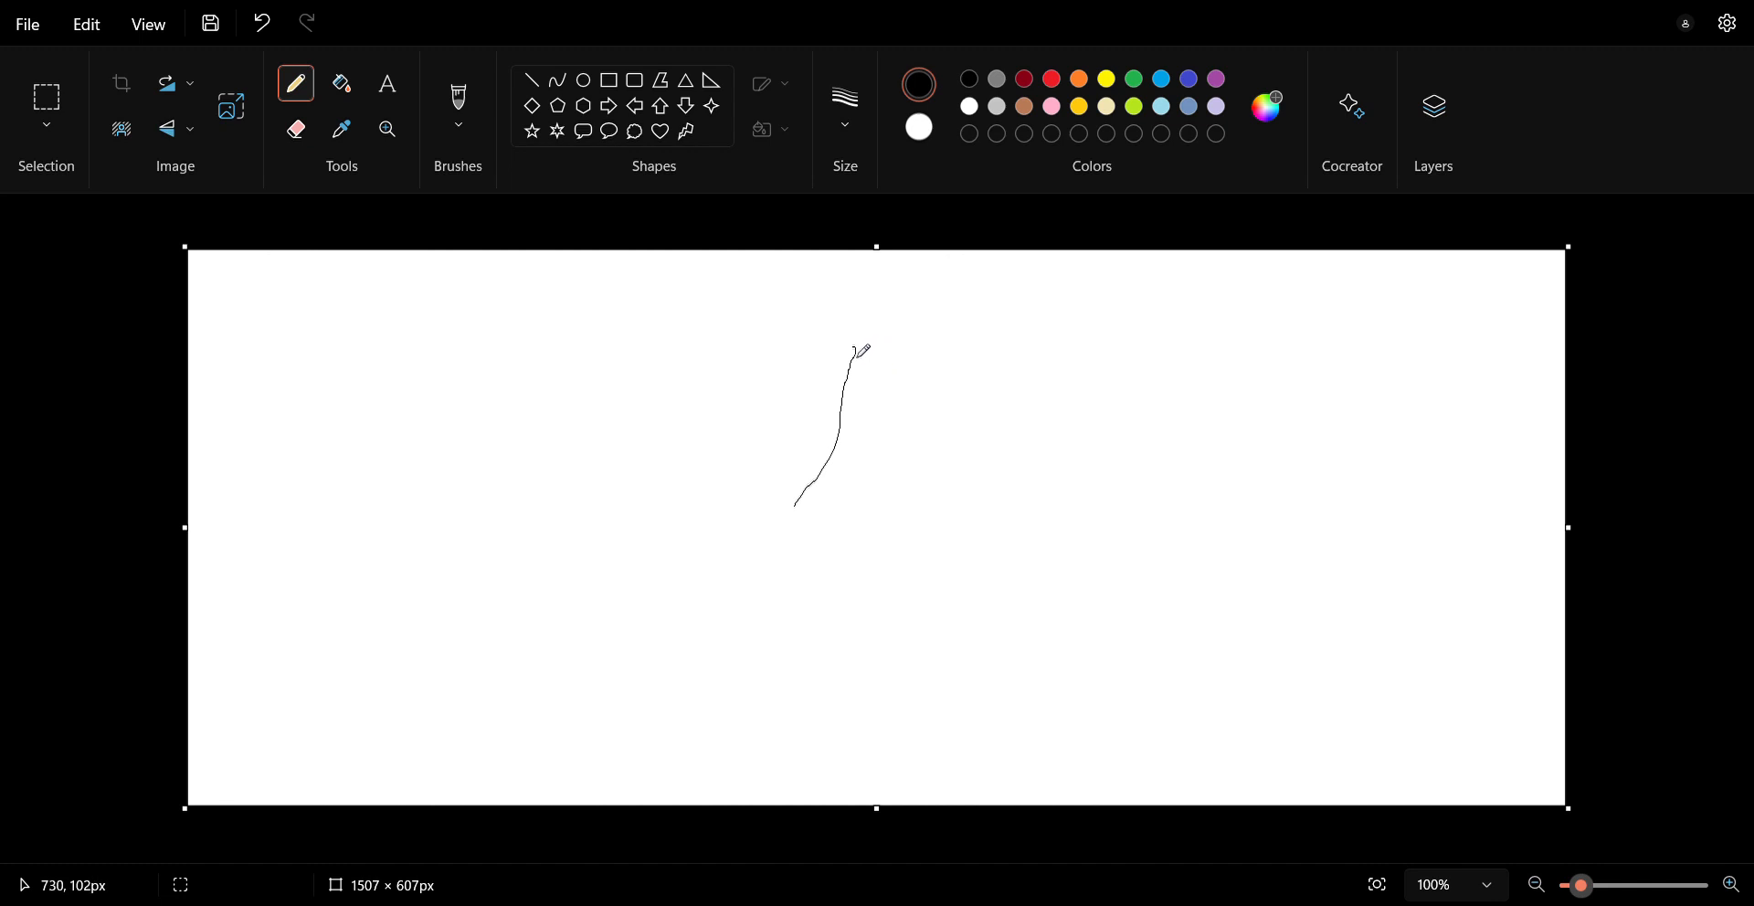
drag(857, 347, 887, 492)
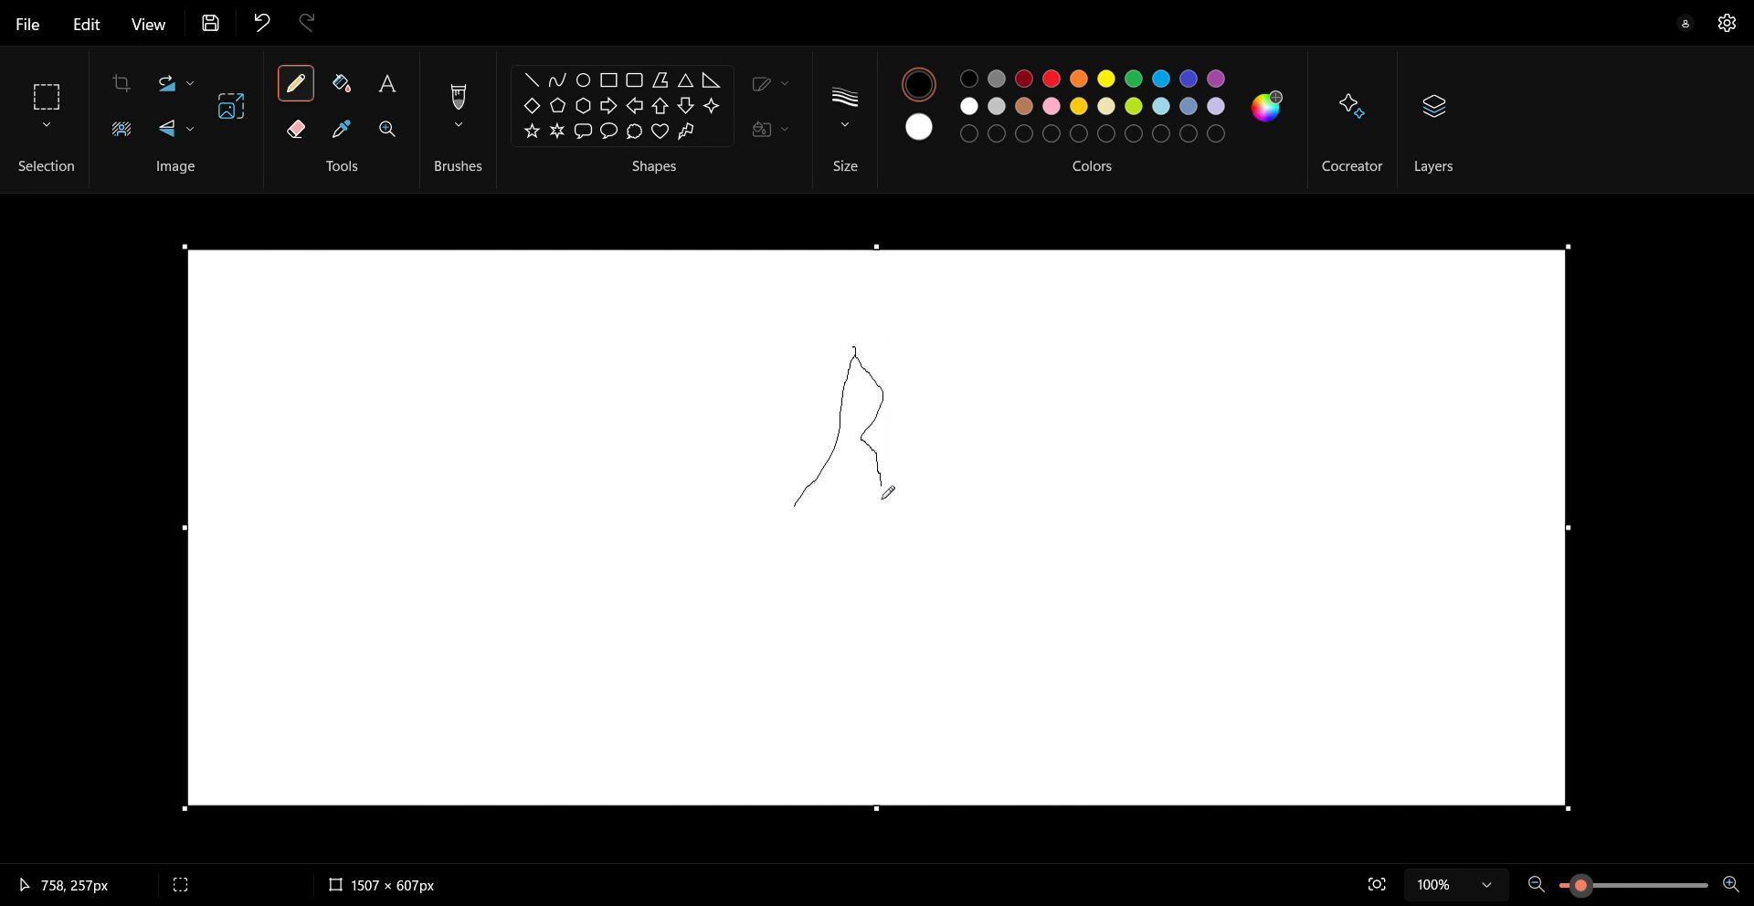
mouse_move(291, 230)
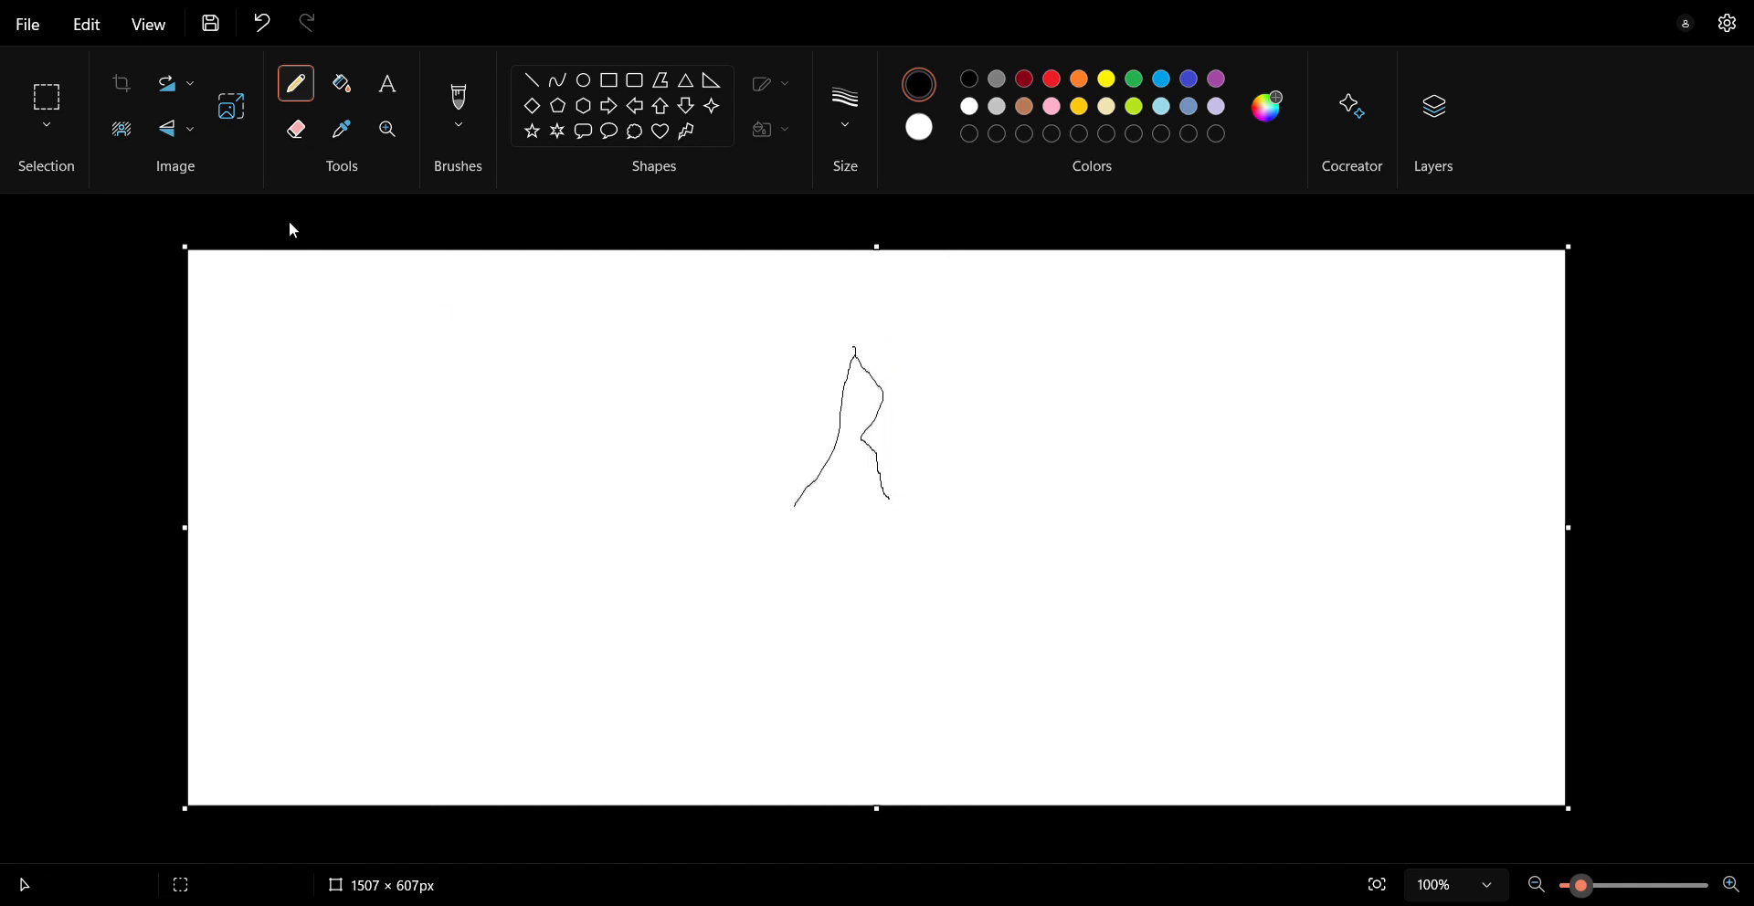
click(261, 22)
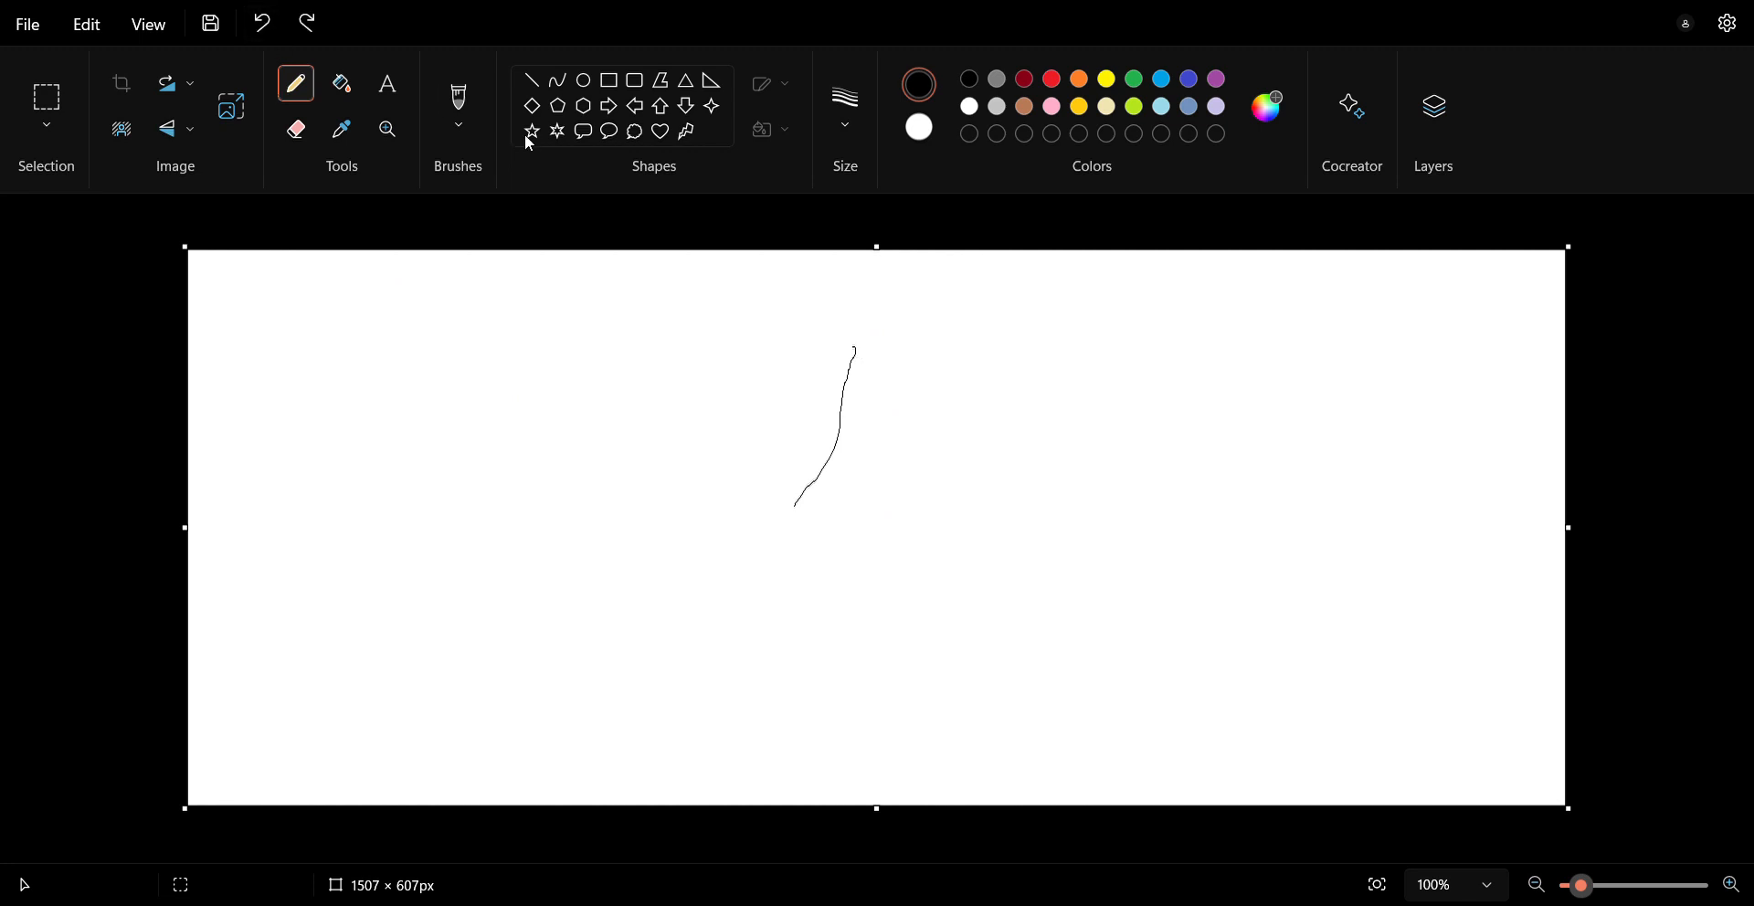
mouse_move(858, 358)
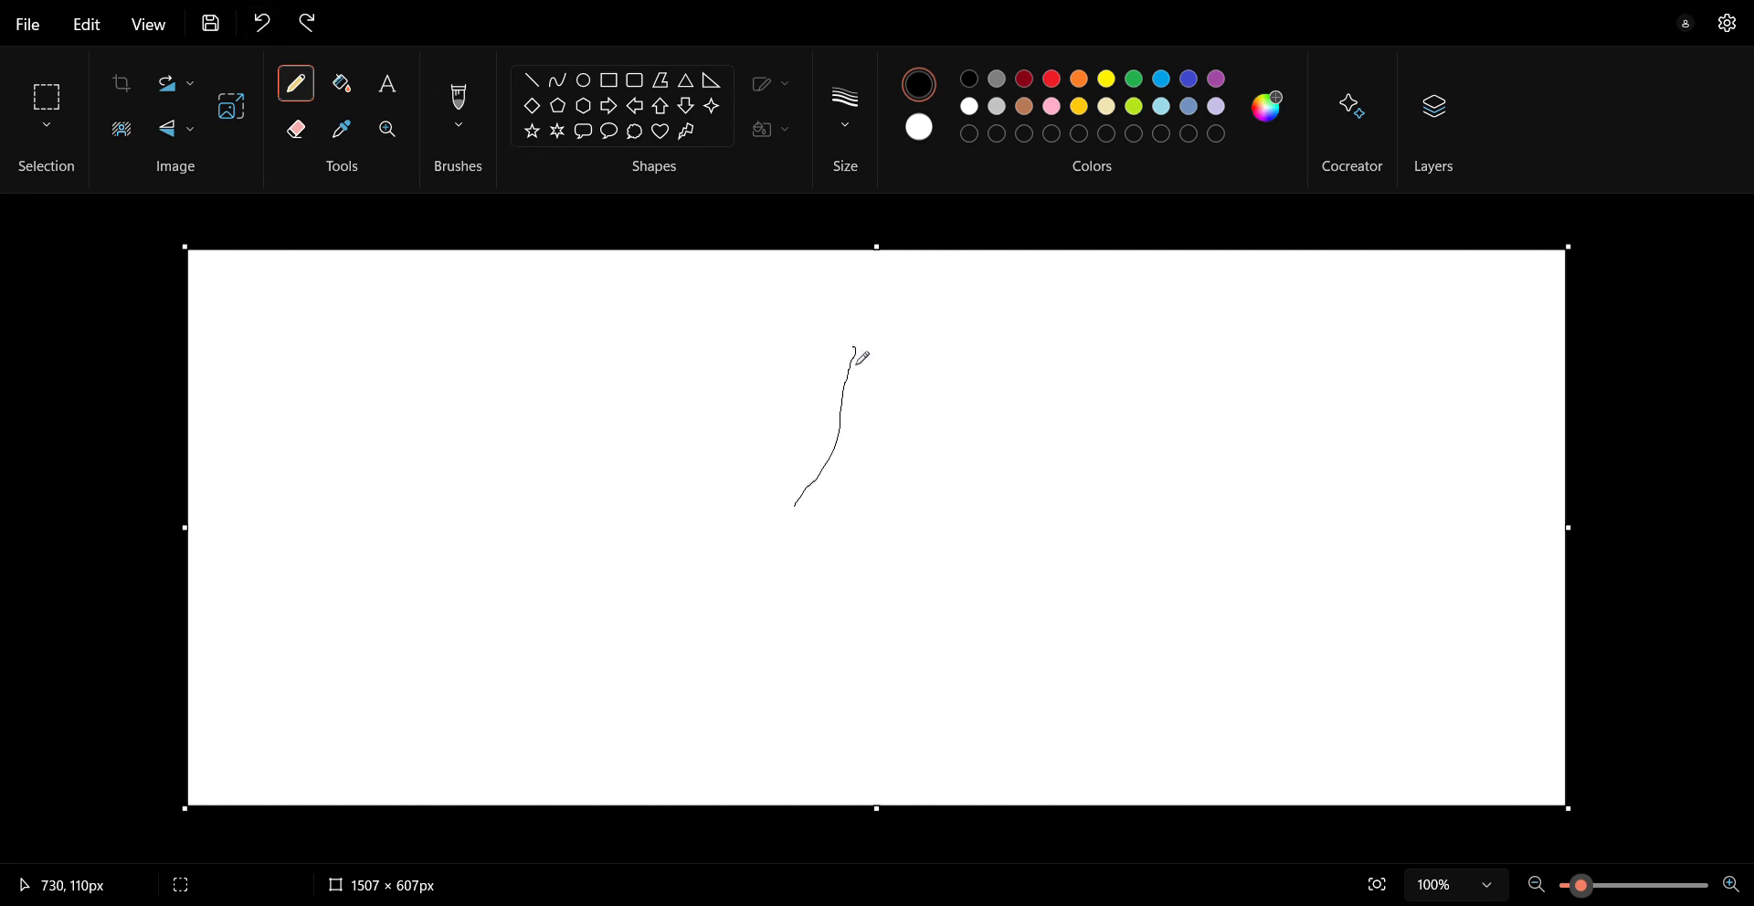
drag(856, 347, 904, 483)
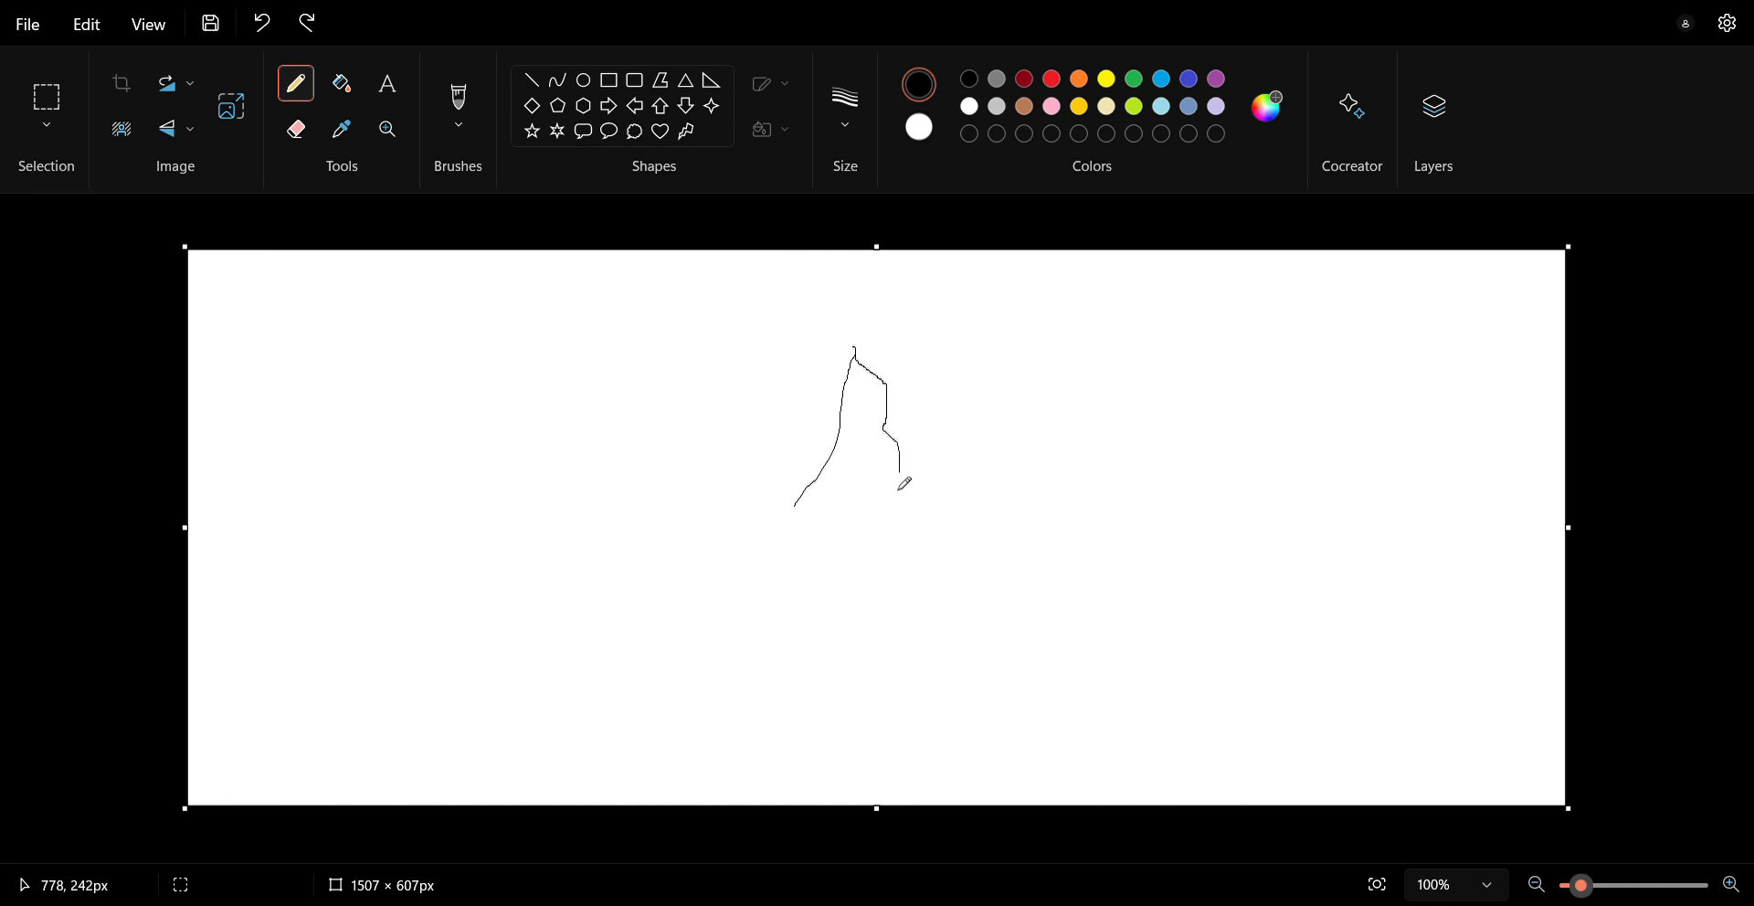
drag(901, 483, 914, 517)
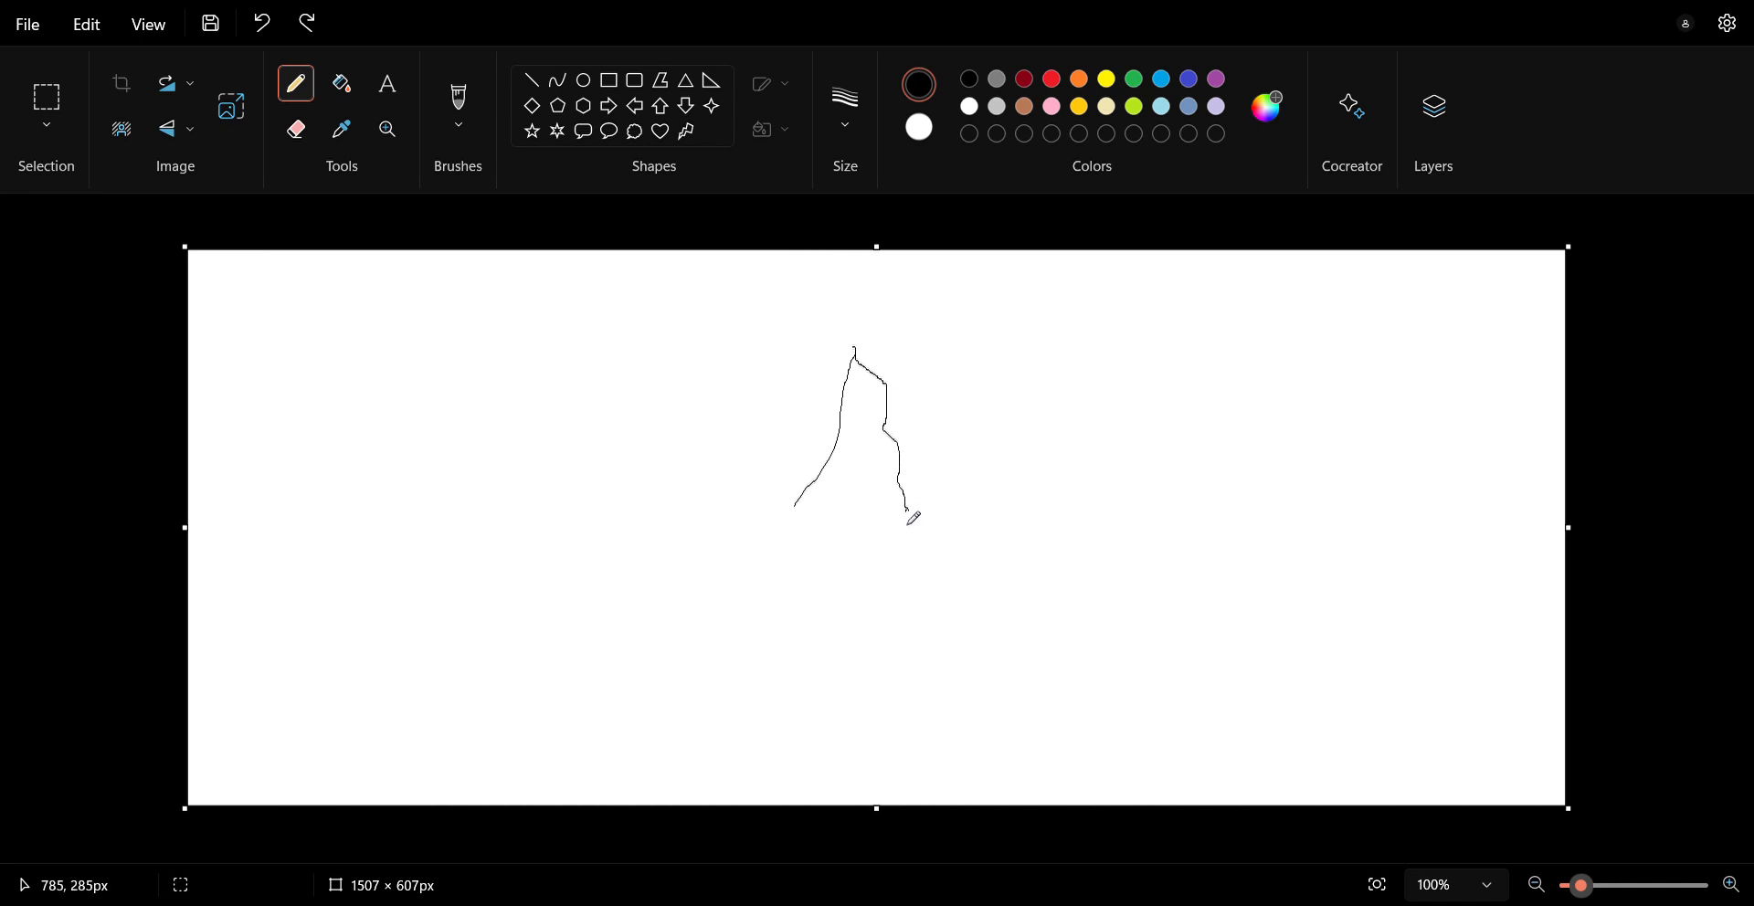
drag(916, 517, 884, 523)
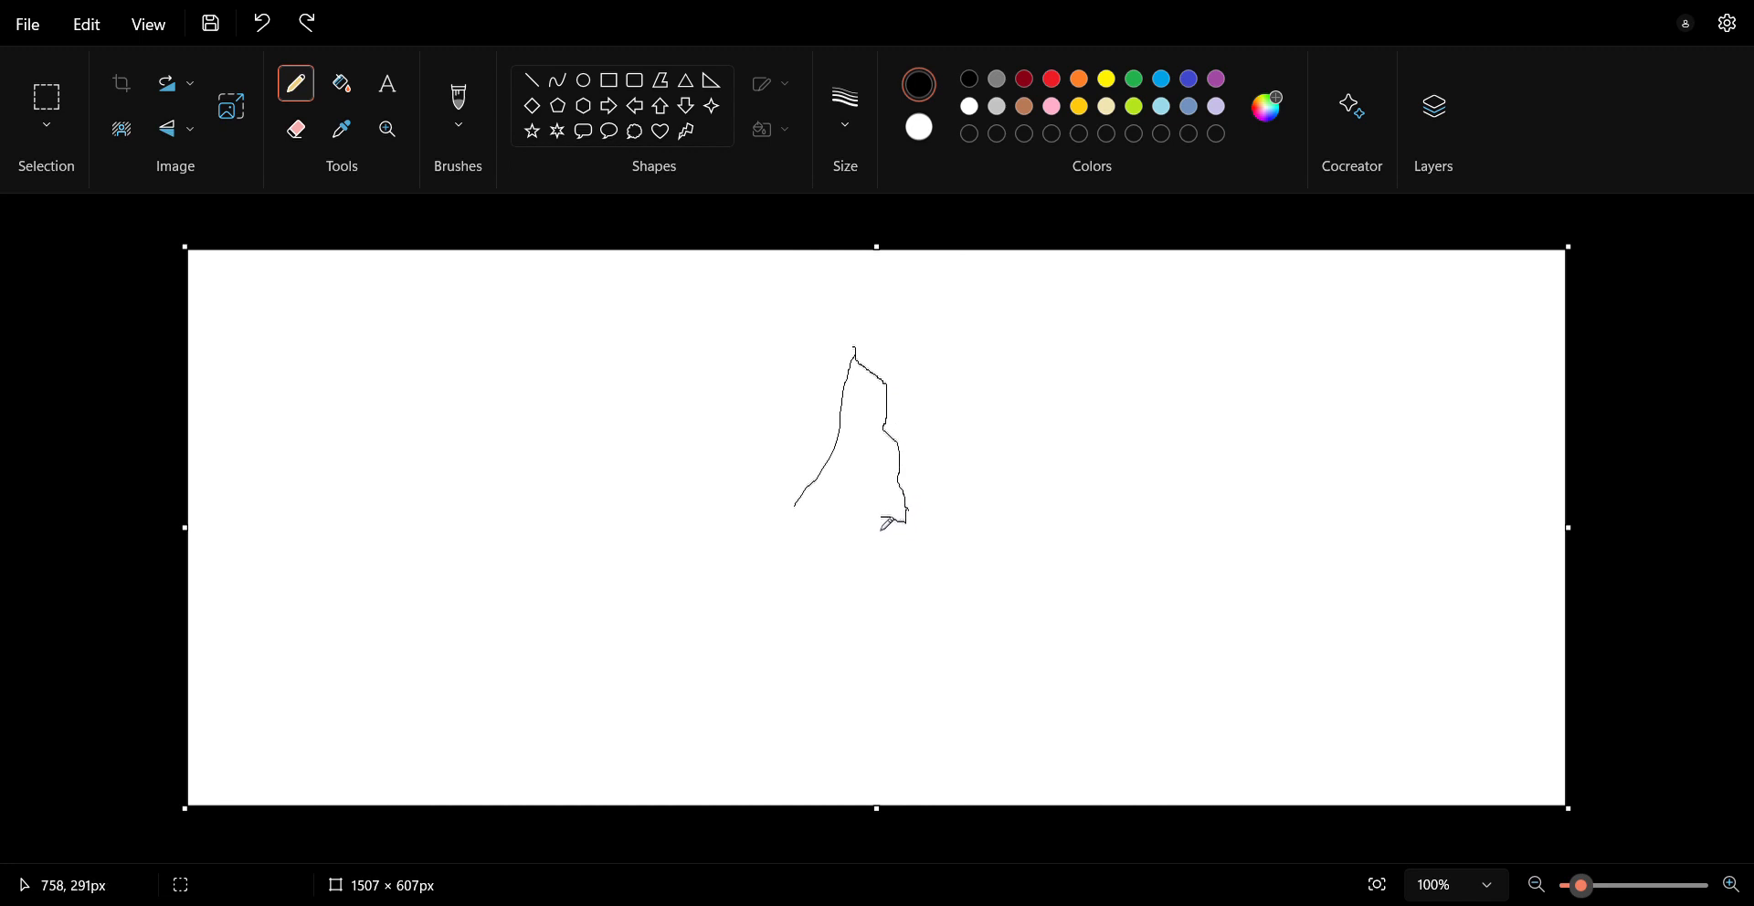
drag(895, 526, 794, 514)
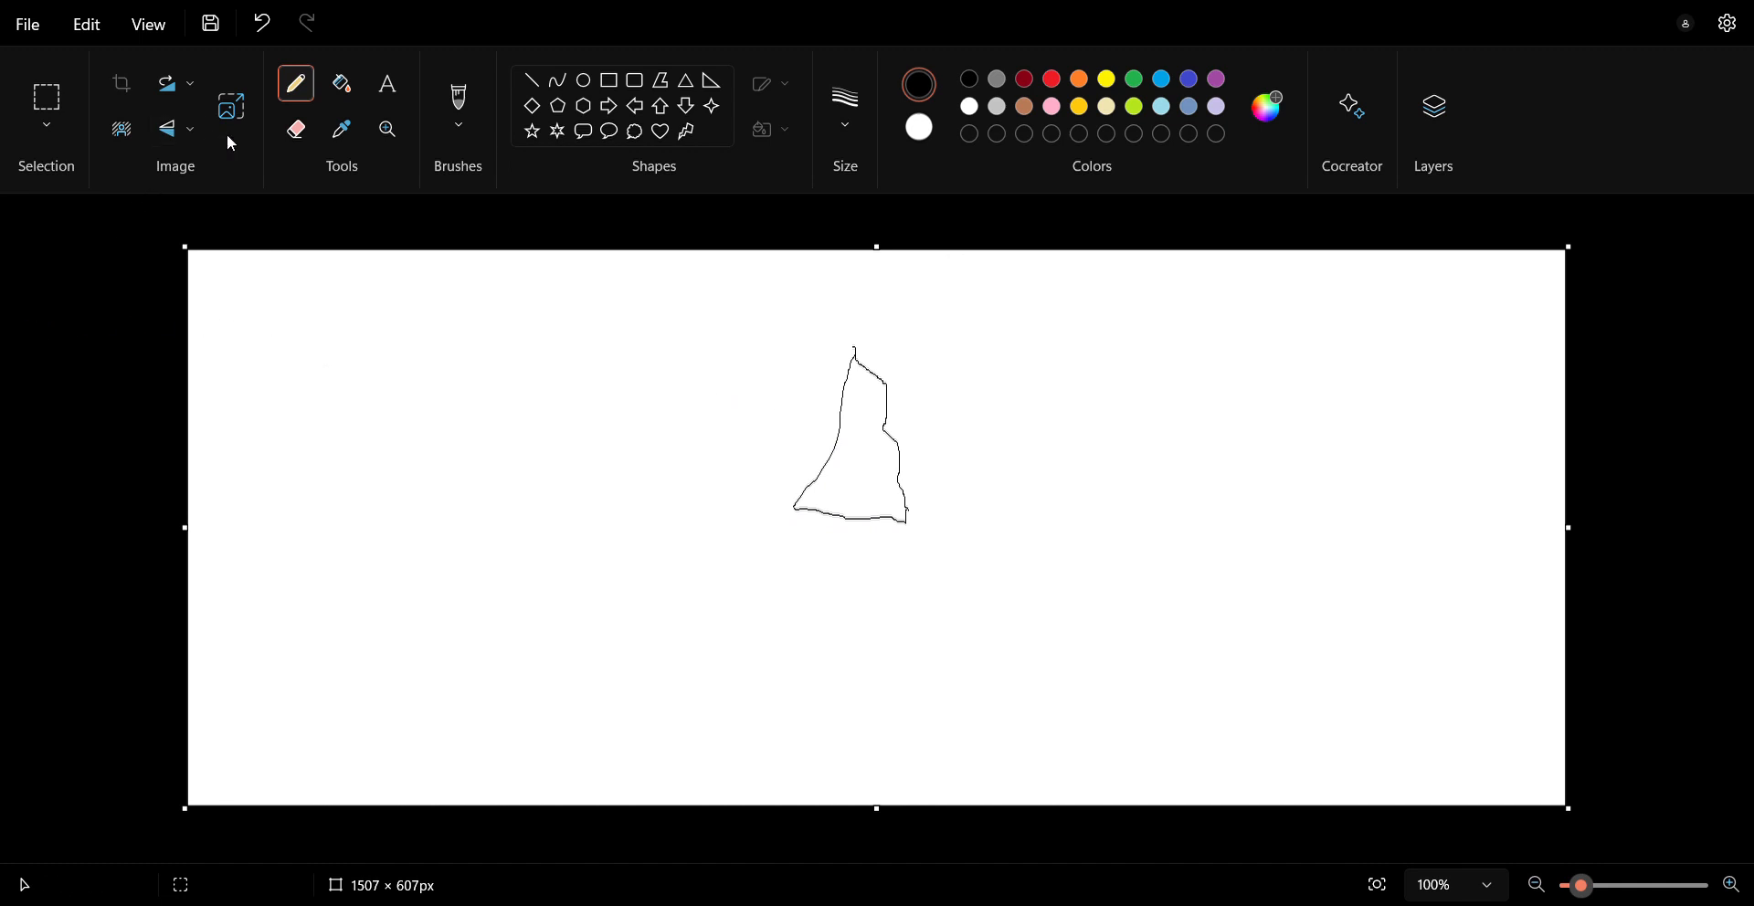
click(296, 128)
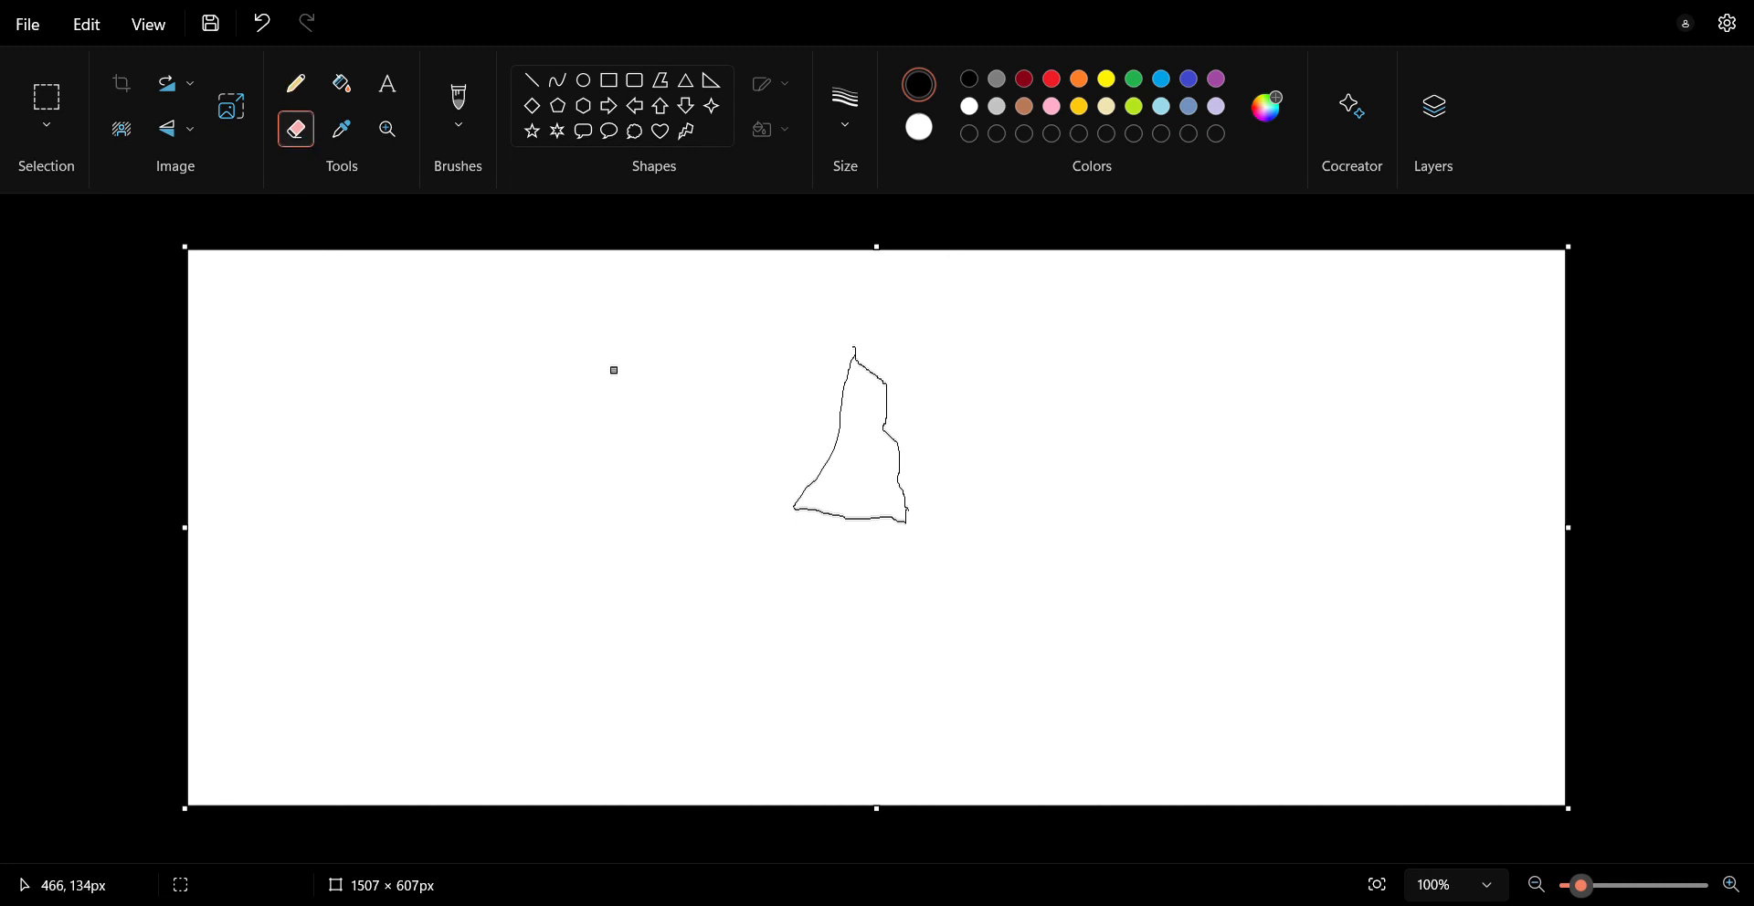
mouse_move(881, 420)
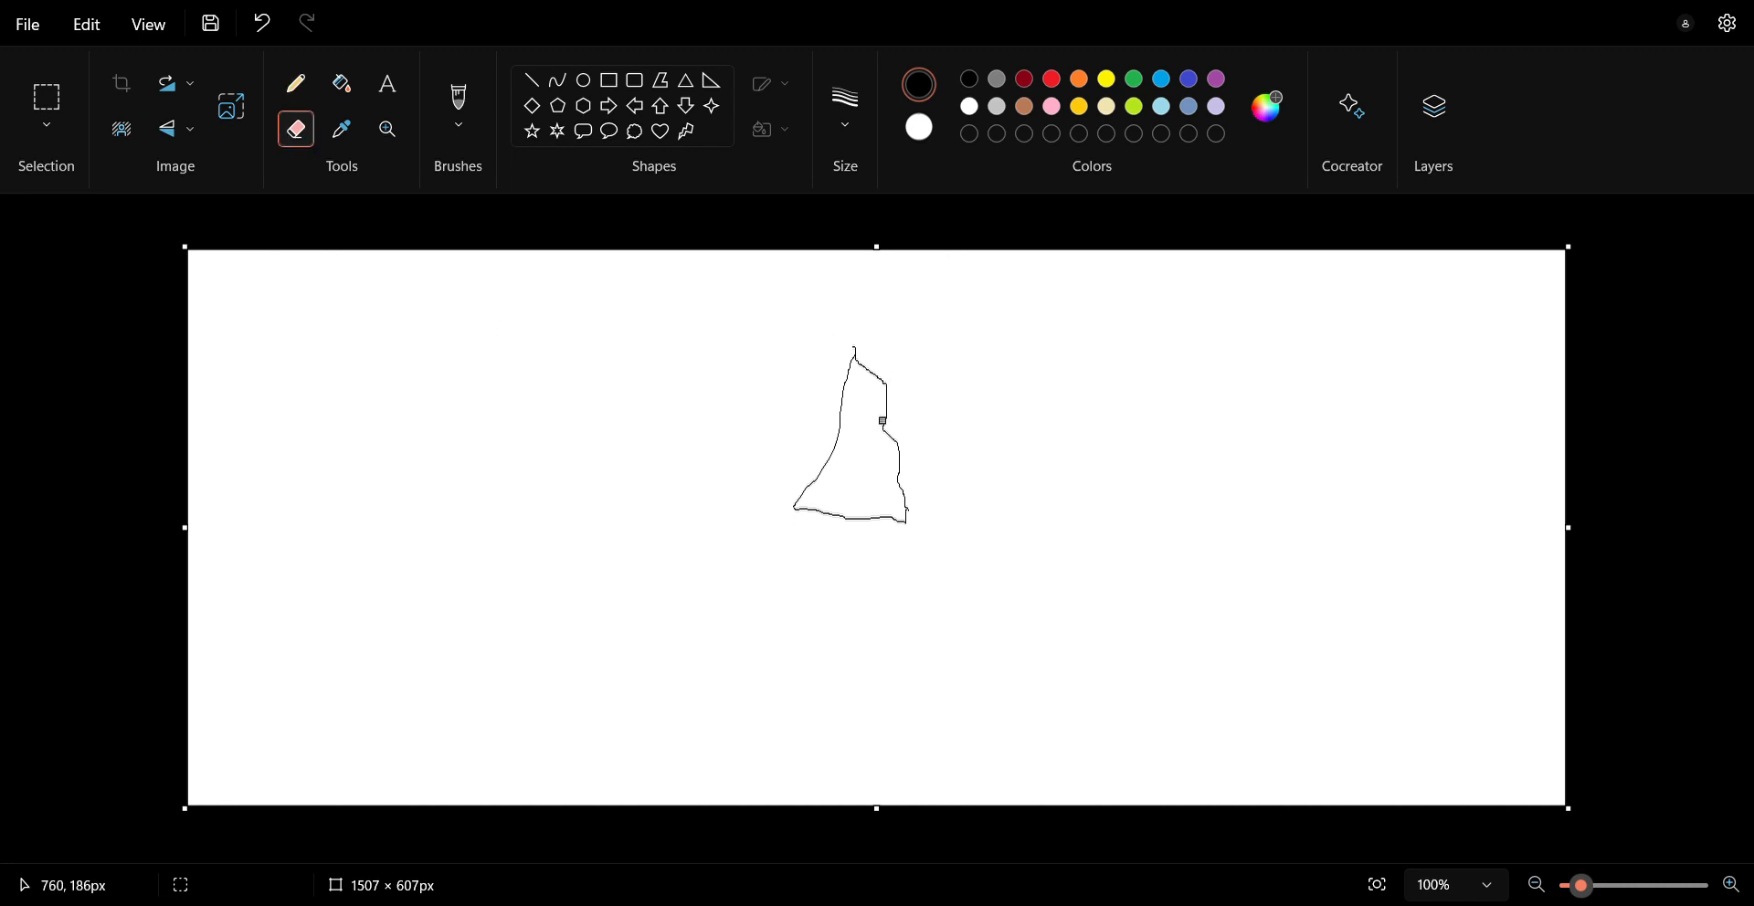
mouse_move(883, 428)
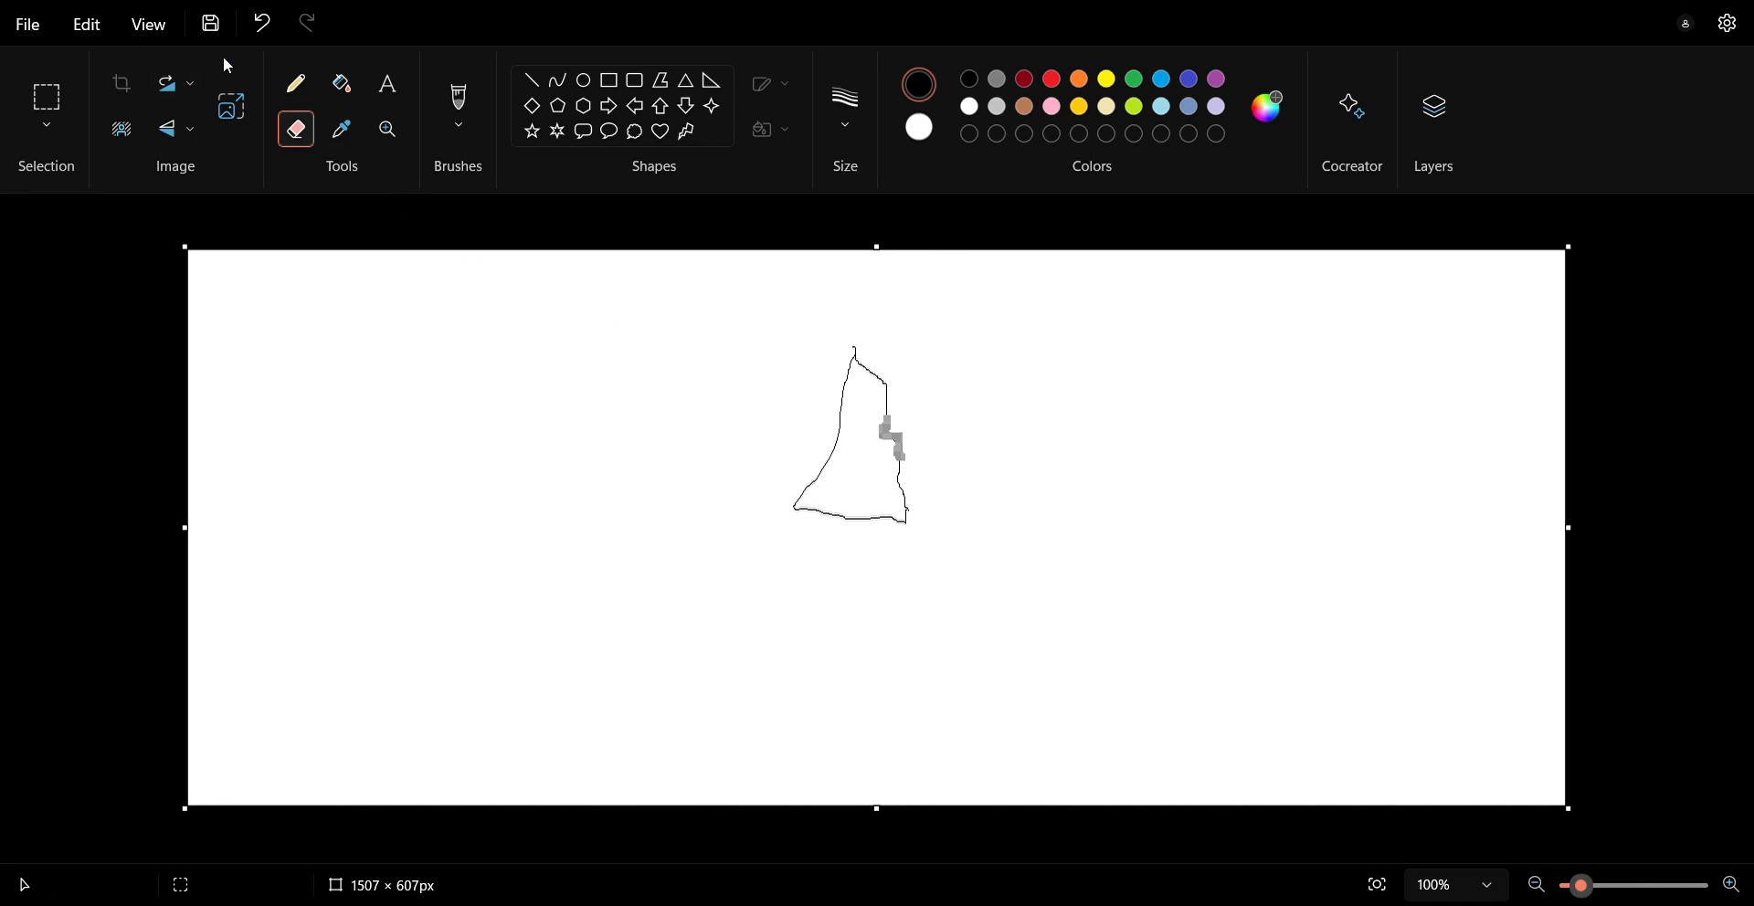
click(261, 22)
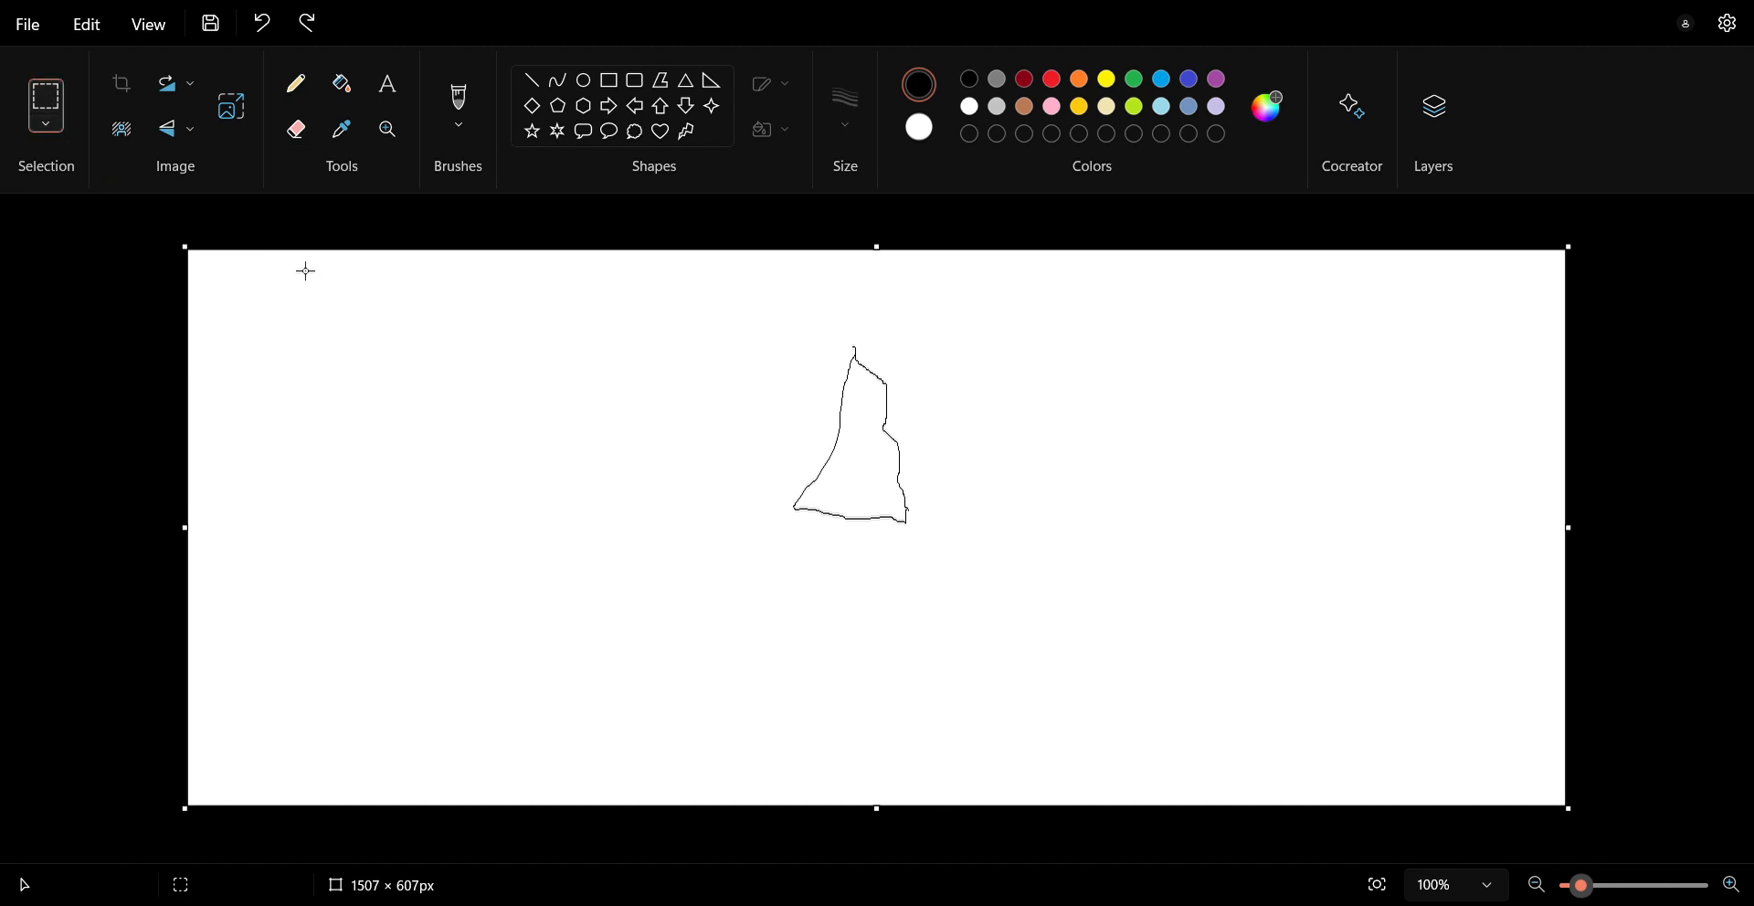
mouse_move(818, 348)
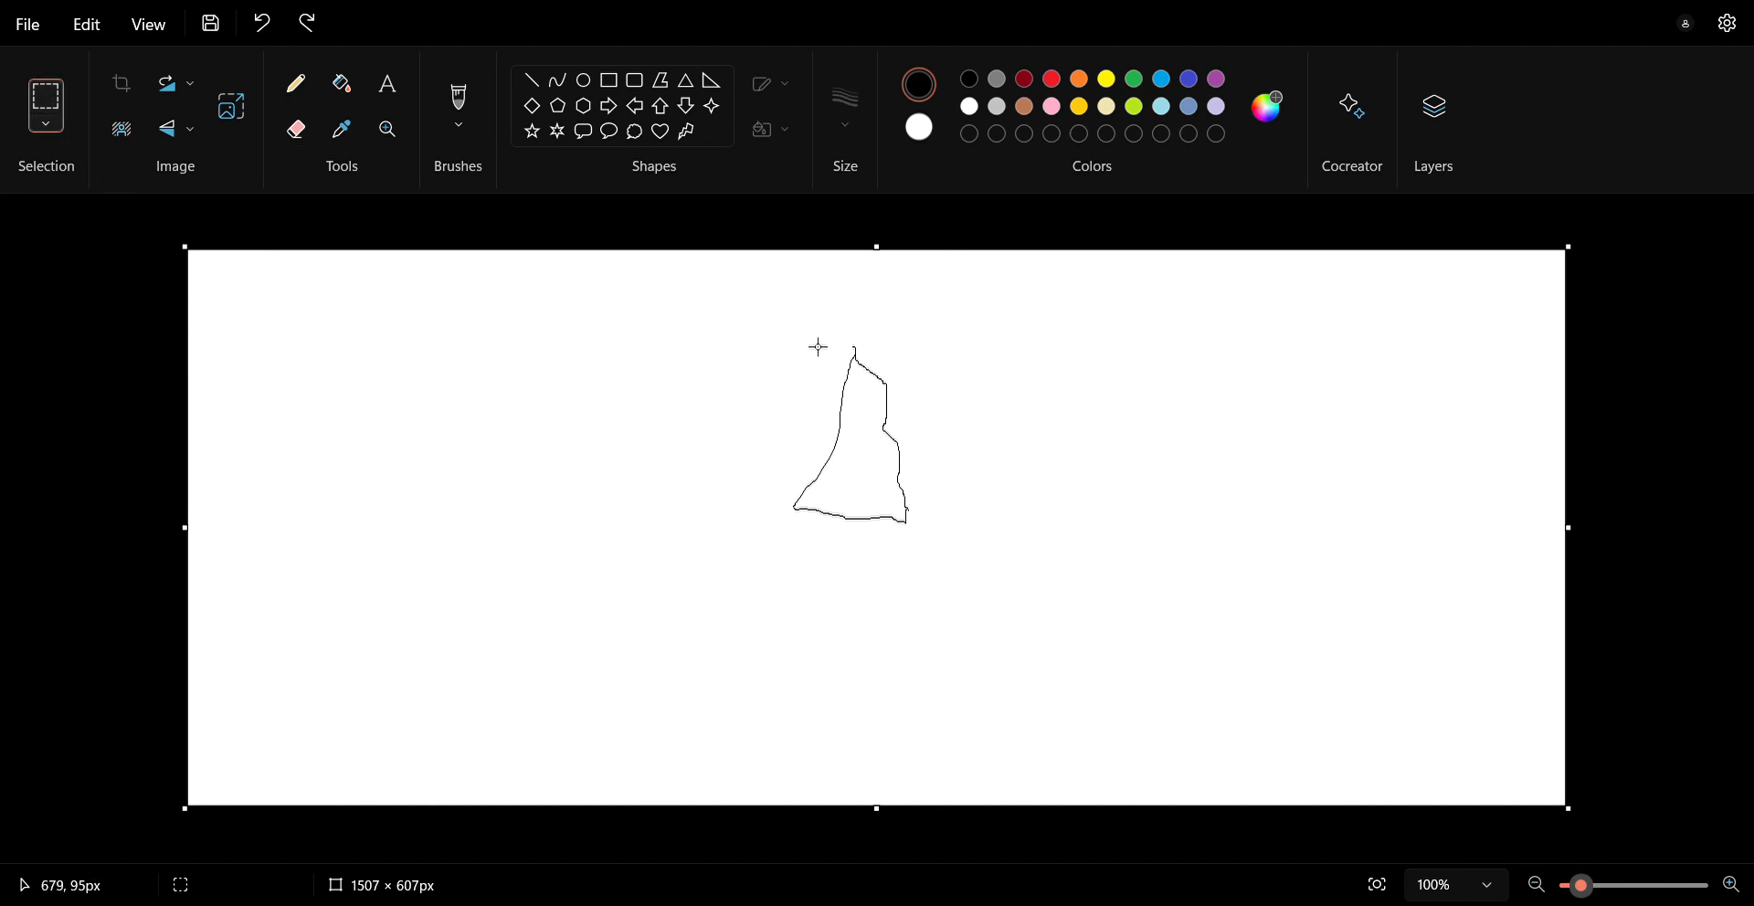
Select a rectangle tightly enclosing the tree outline for cropping to 175 × 241 px.
drag(814, 342, 864, 520)
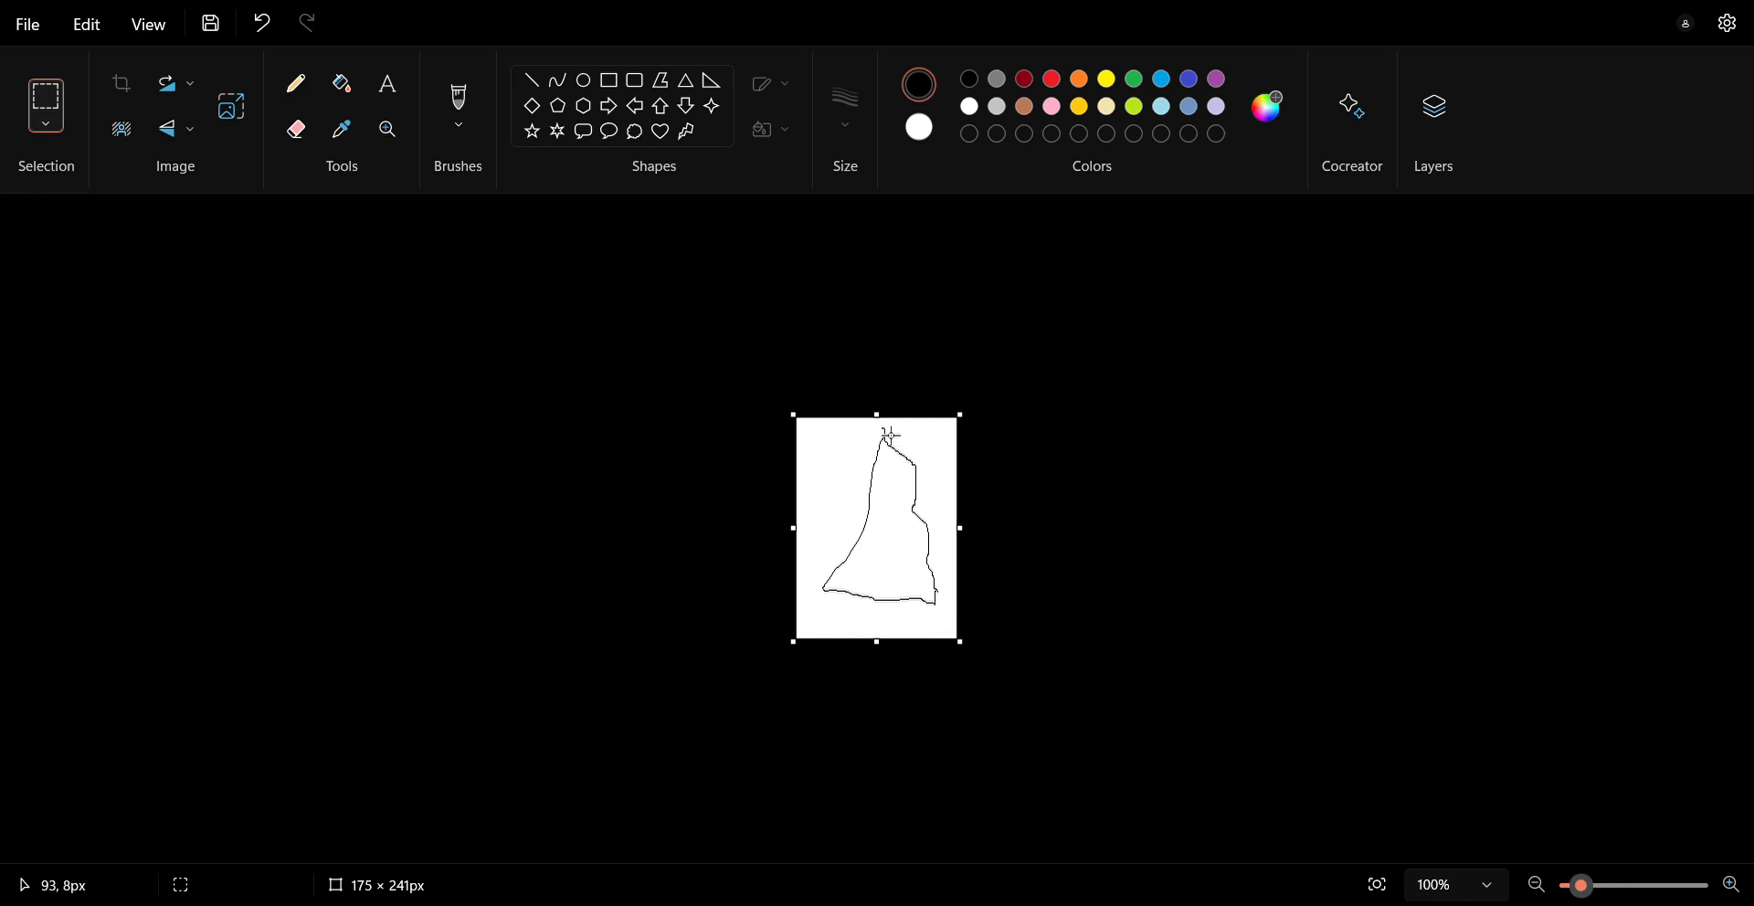
mouse_move(921, 455)
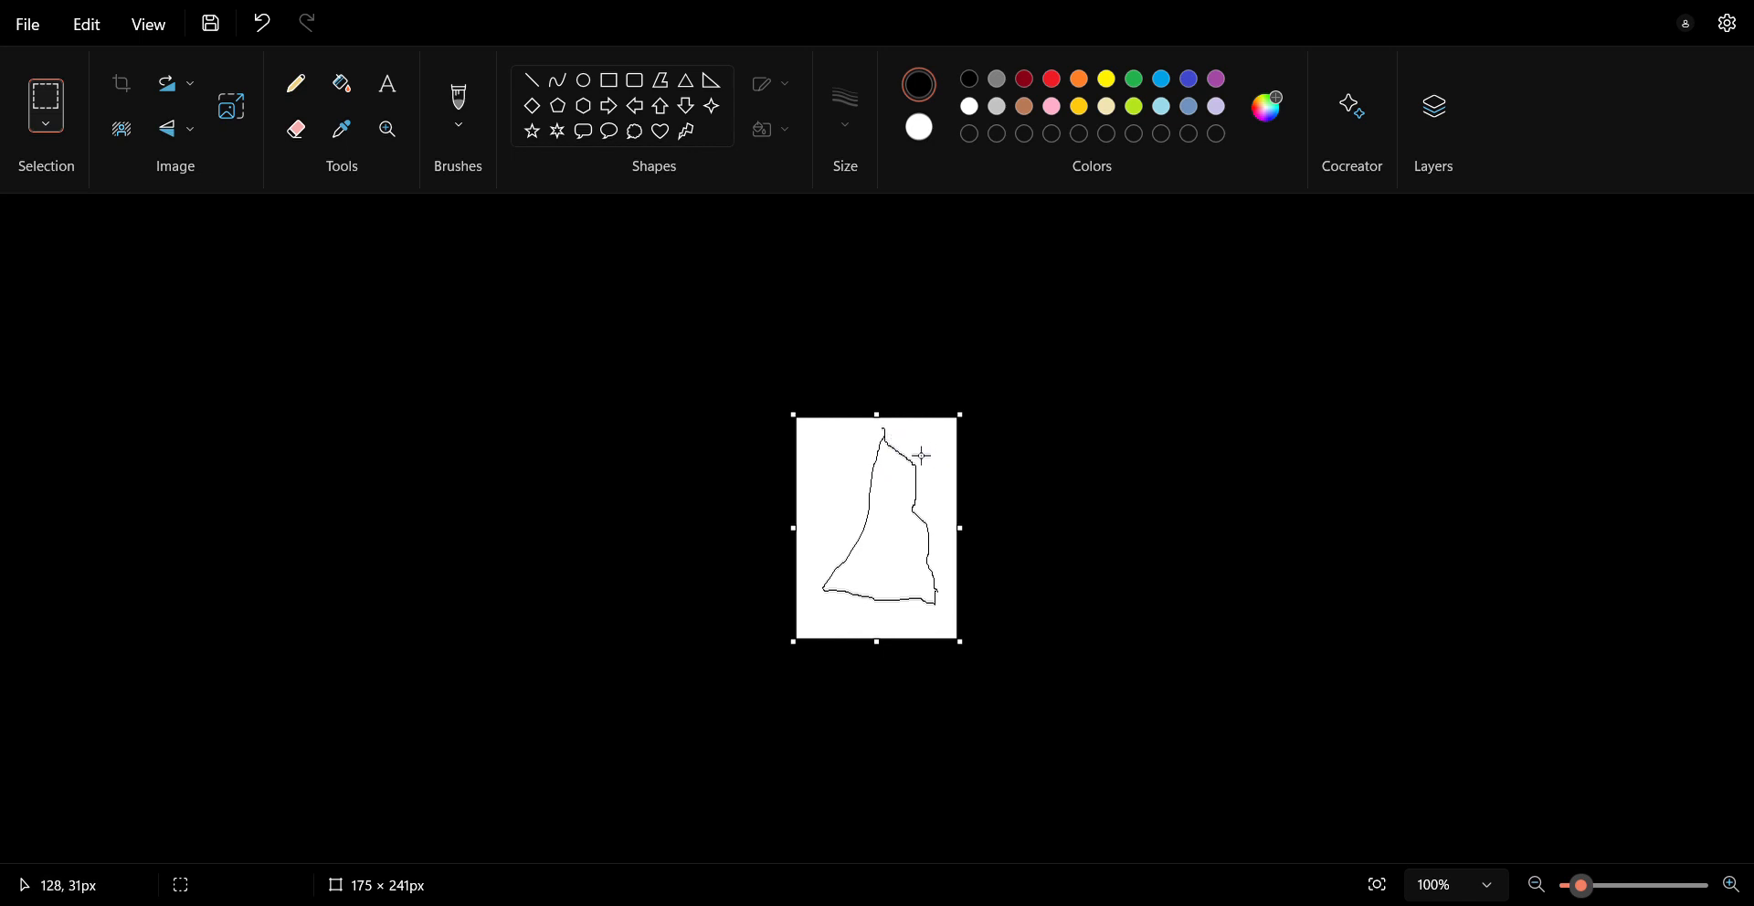
drag(910, 454, 916, 526)
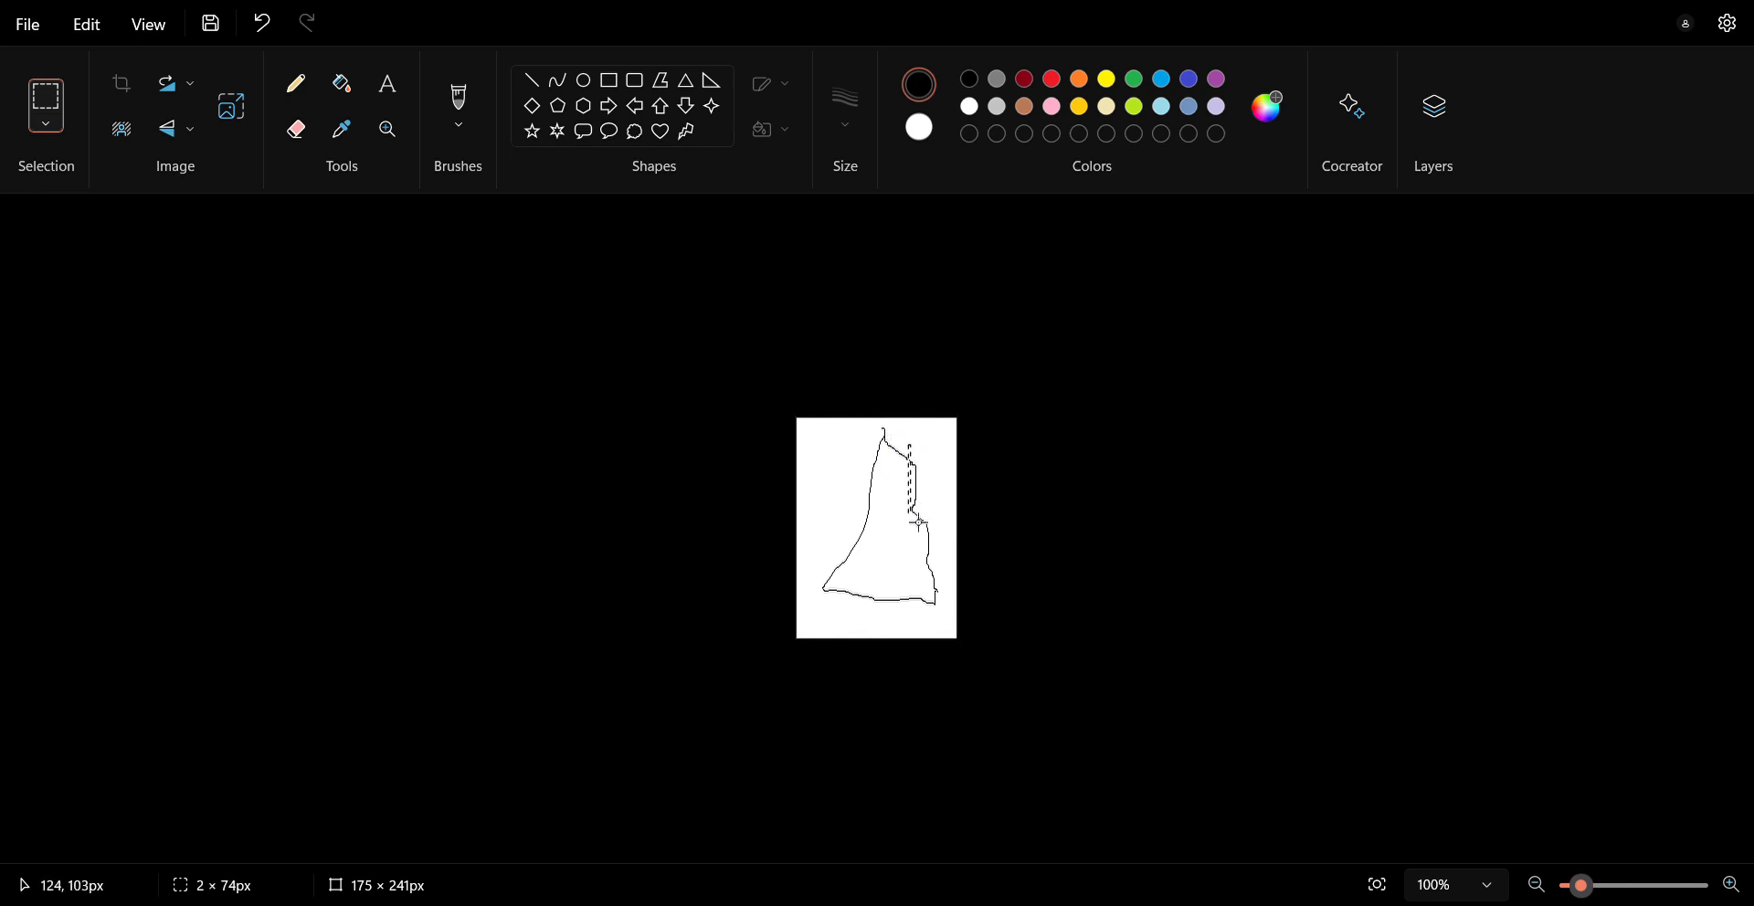
drag(918, 523, 844, 612)
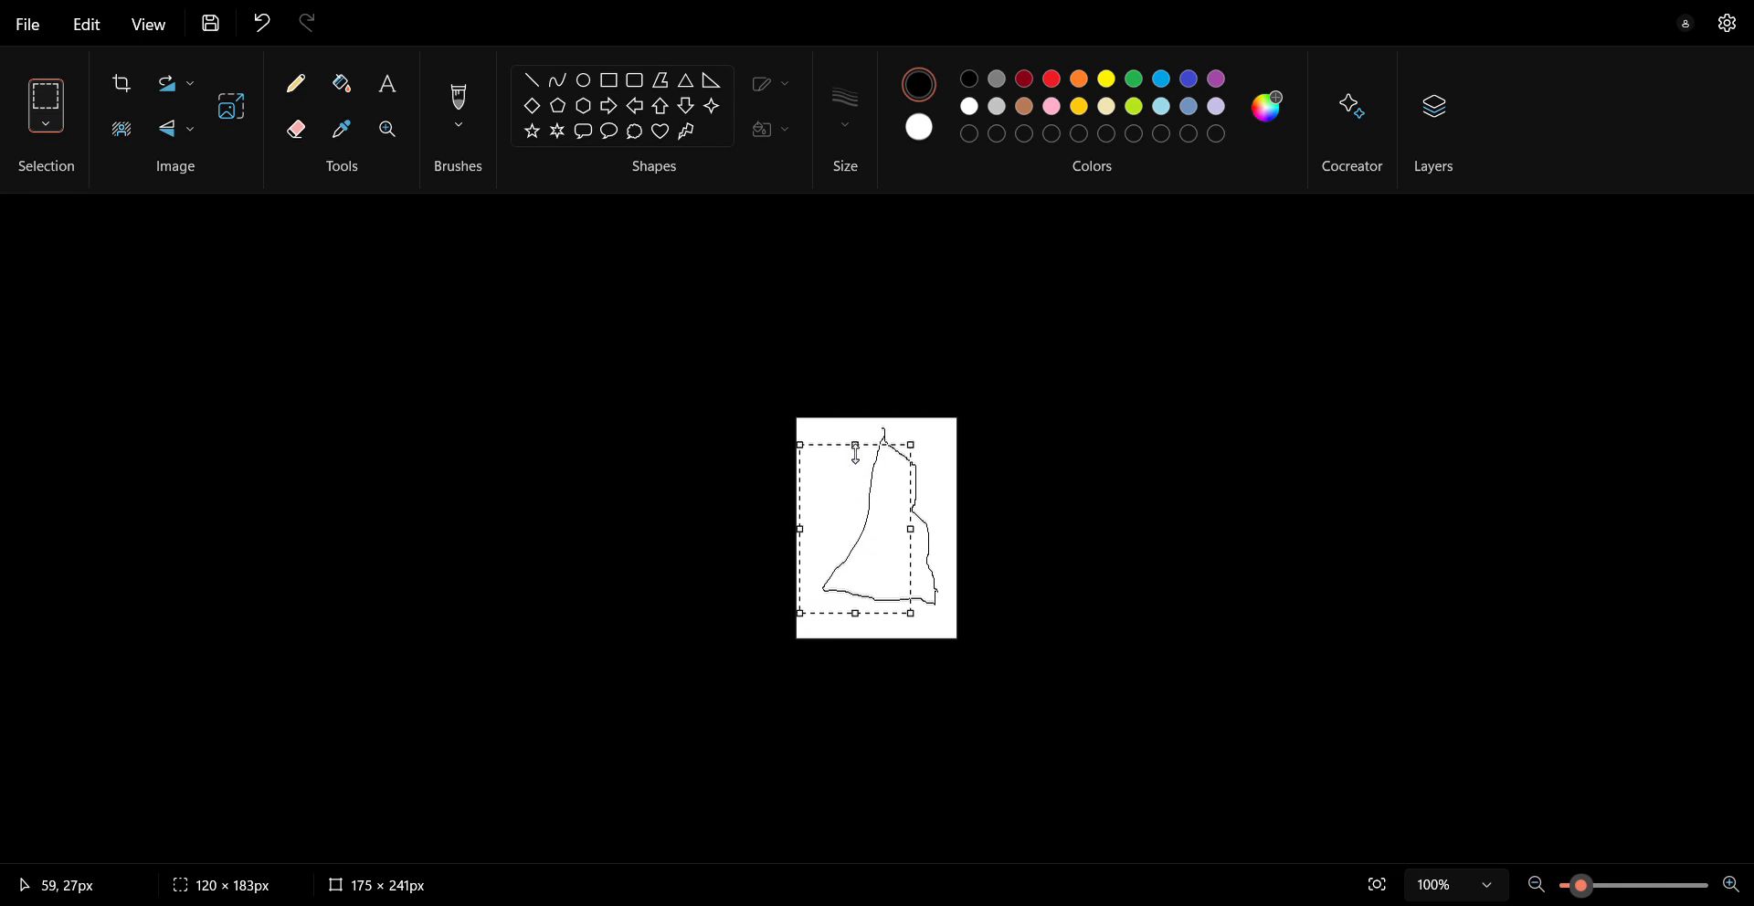
mouse_move(858, 454)
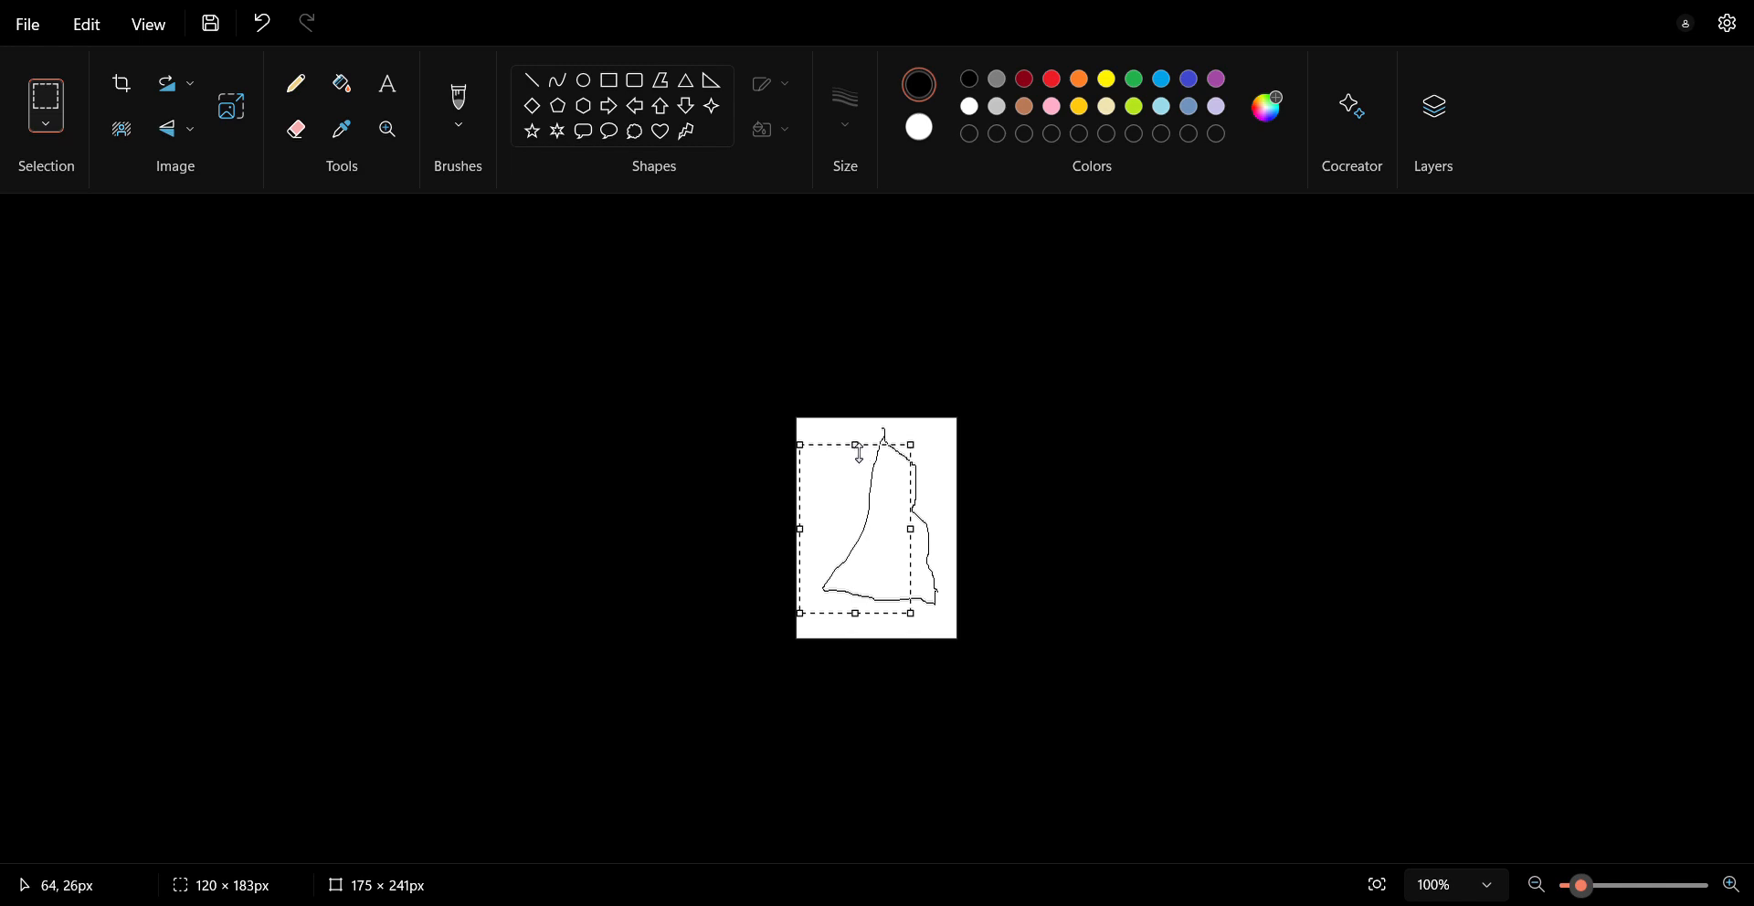
drag(856, 445, 856, 435)
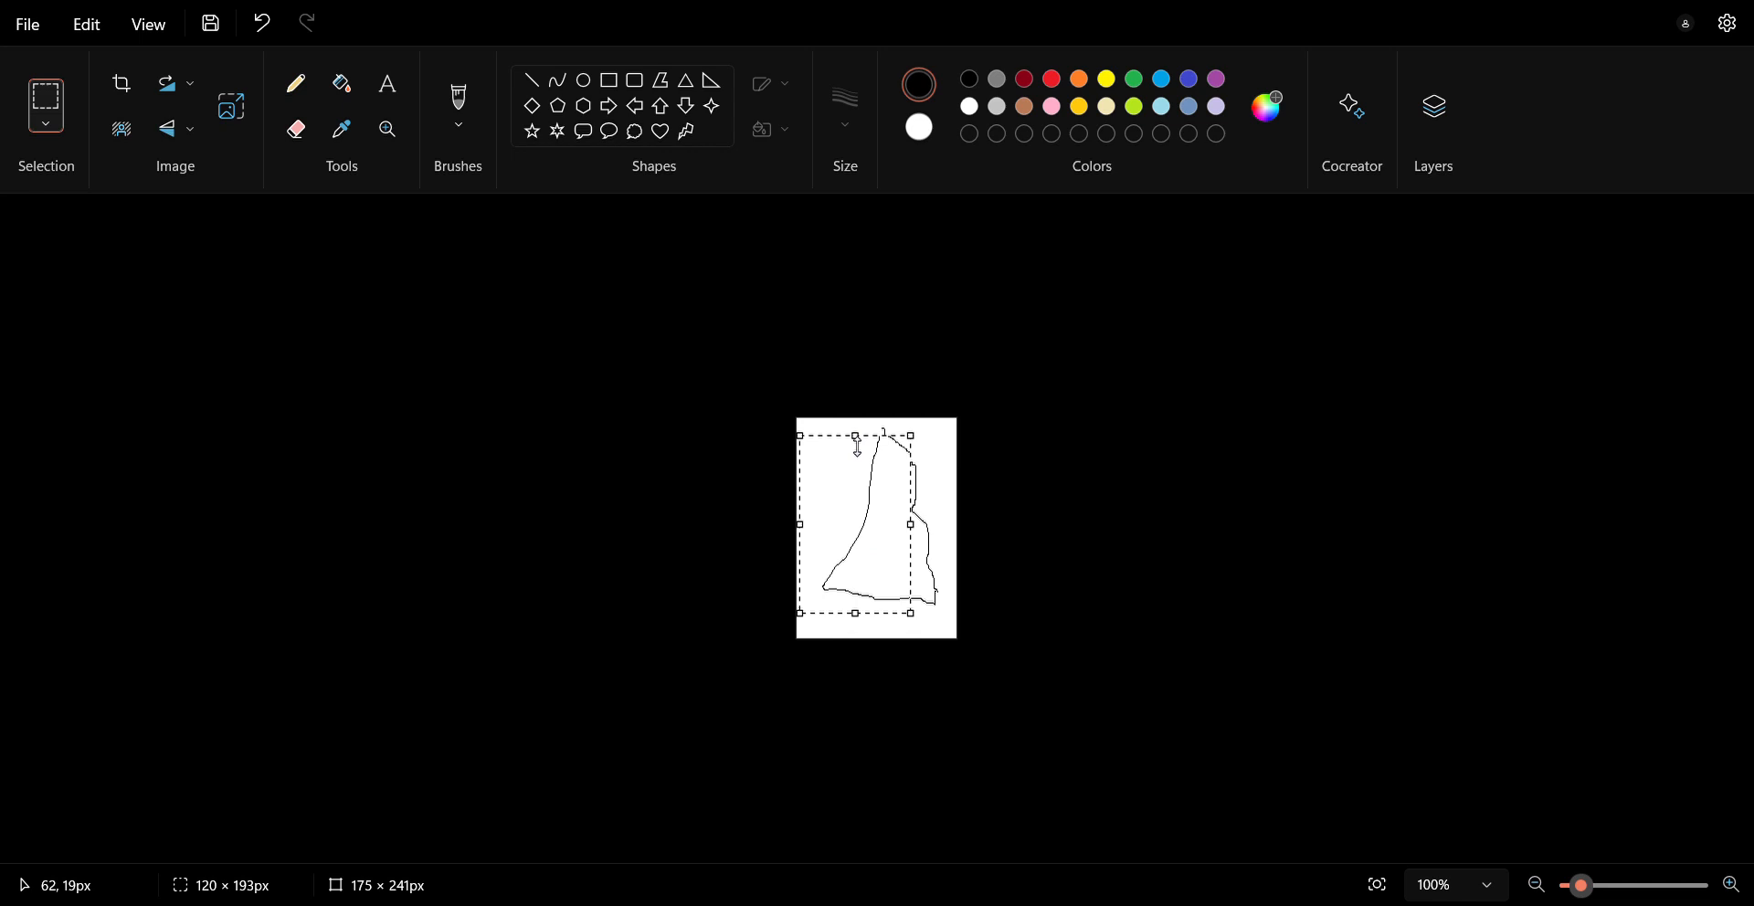
mouse_move(434, 321)
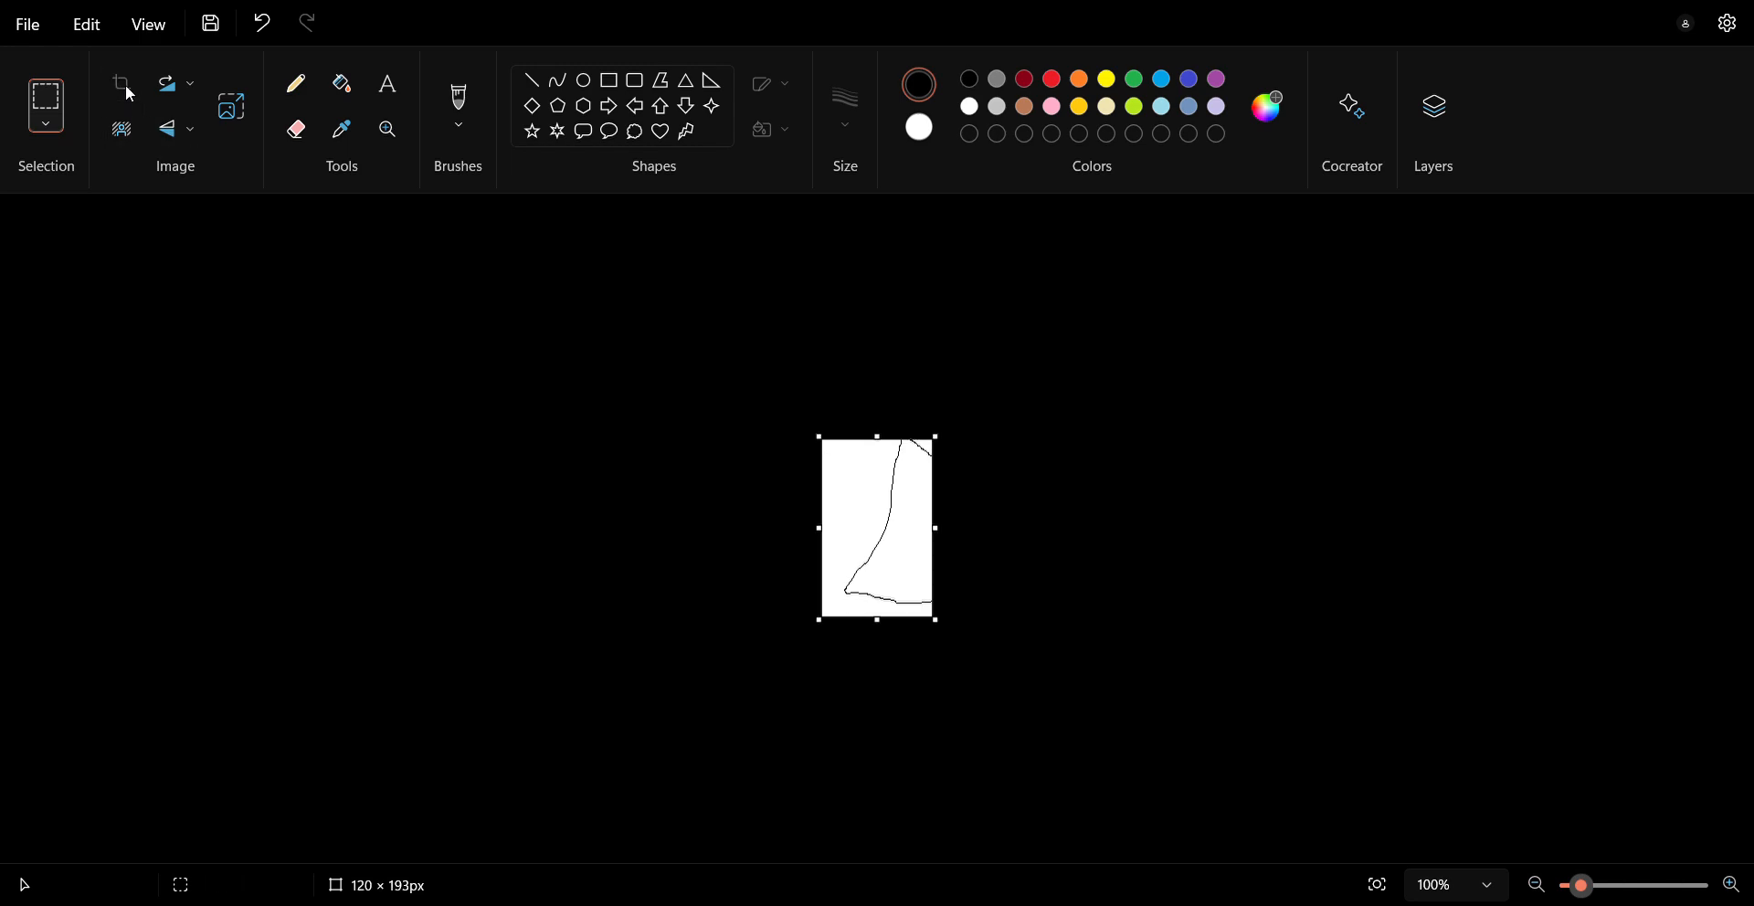
mouse_move(960, 569)
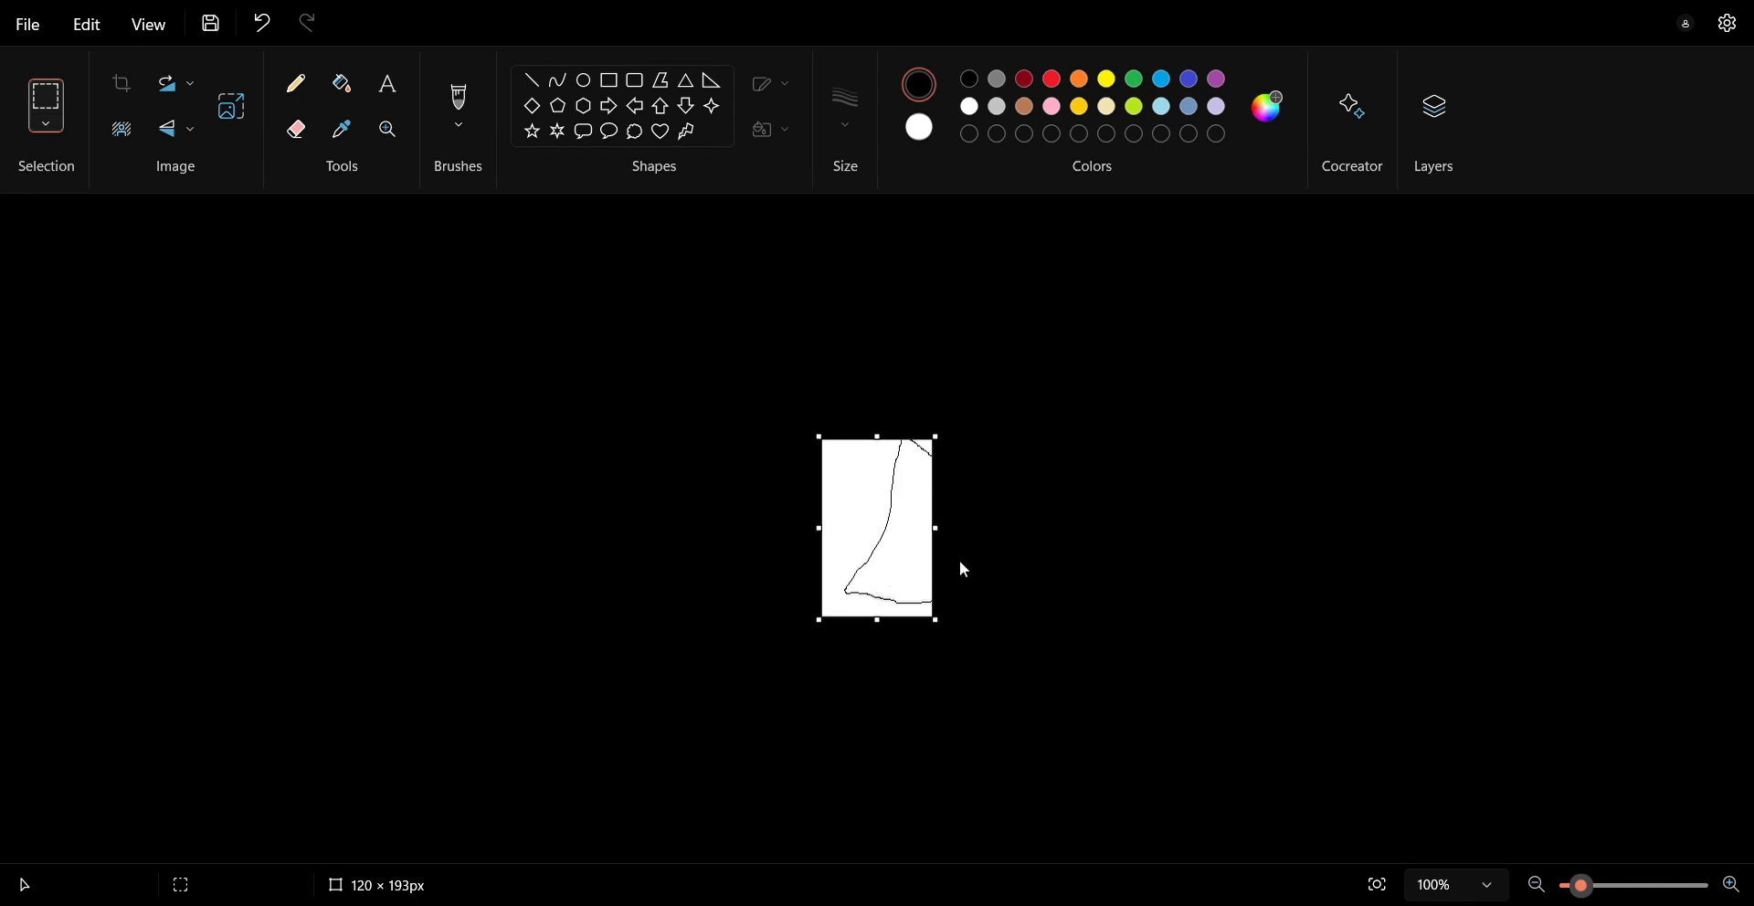
mouse_move(936, 437)
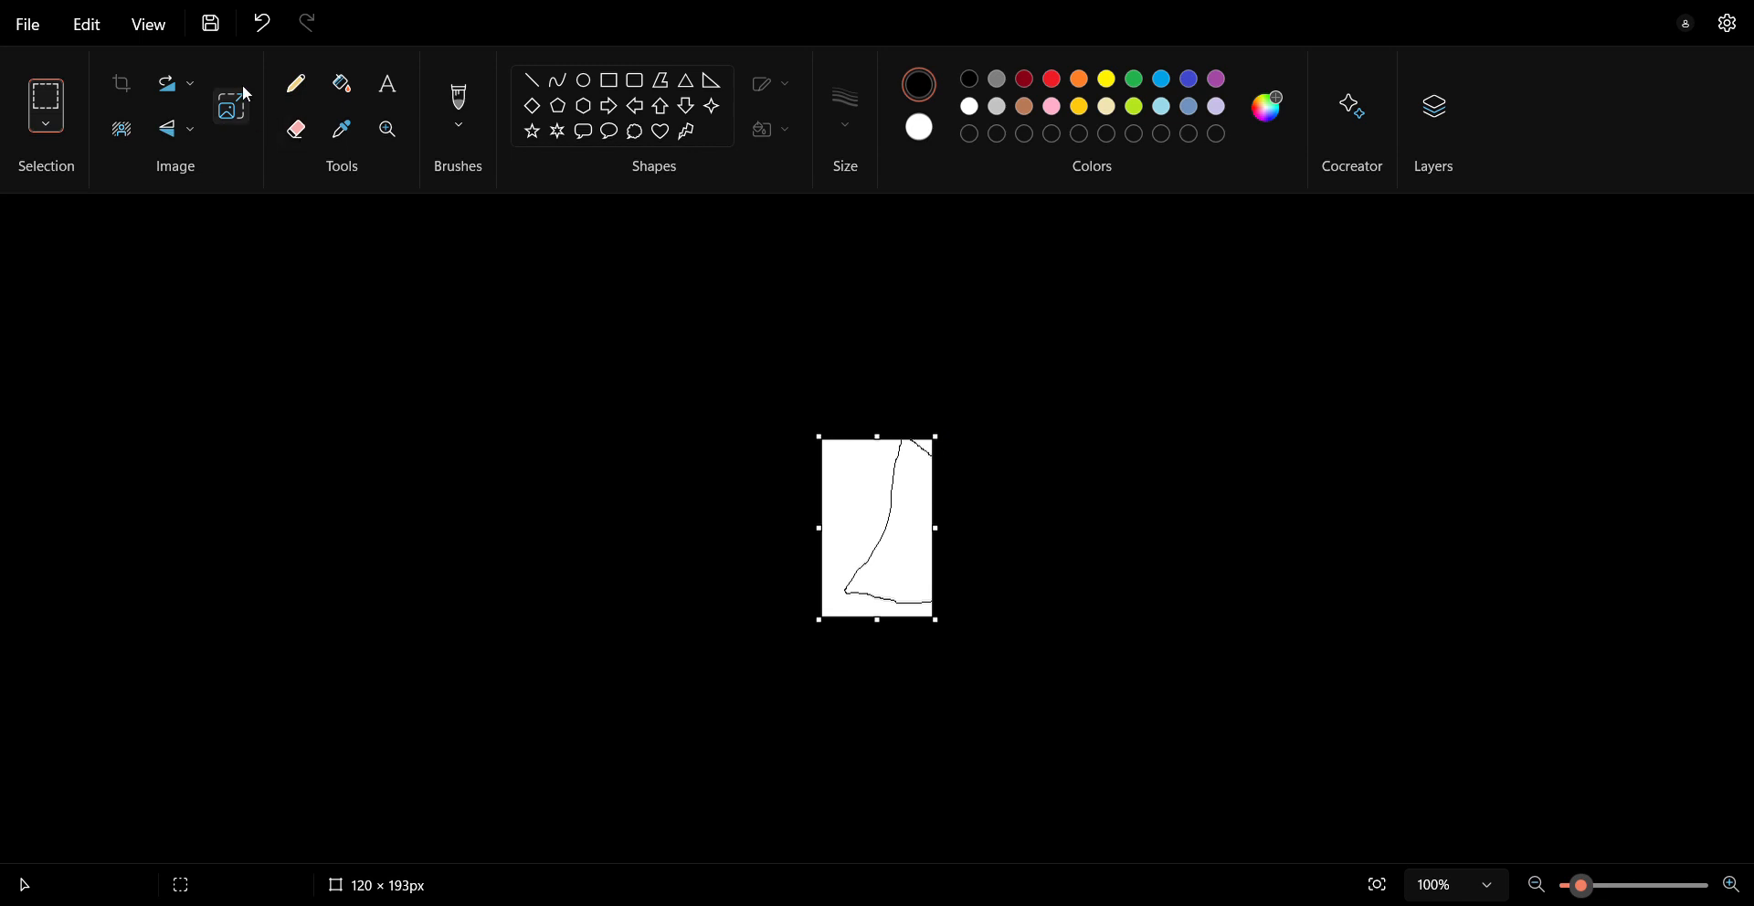
click(263, 22)
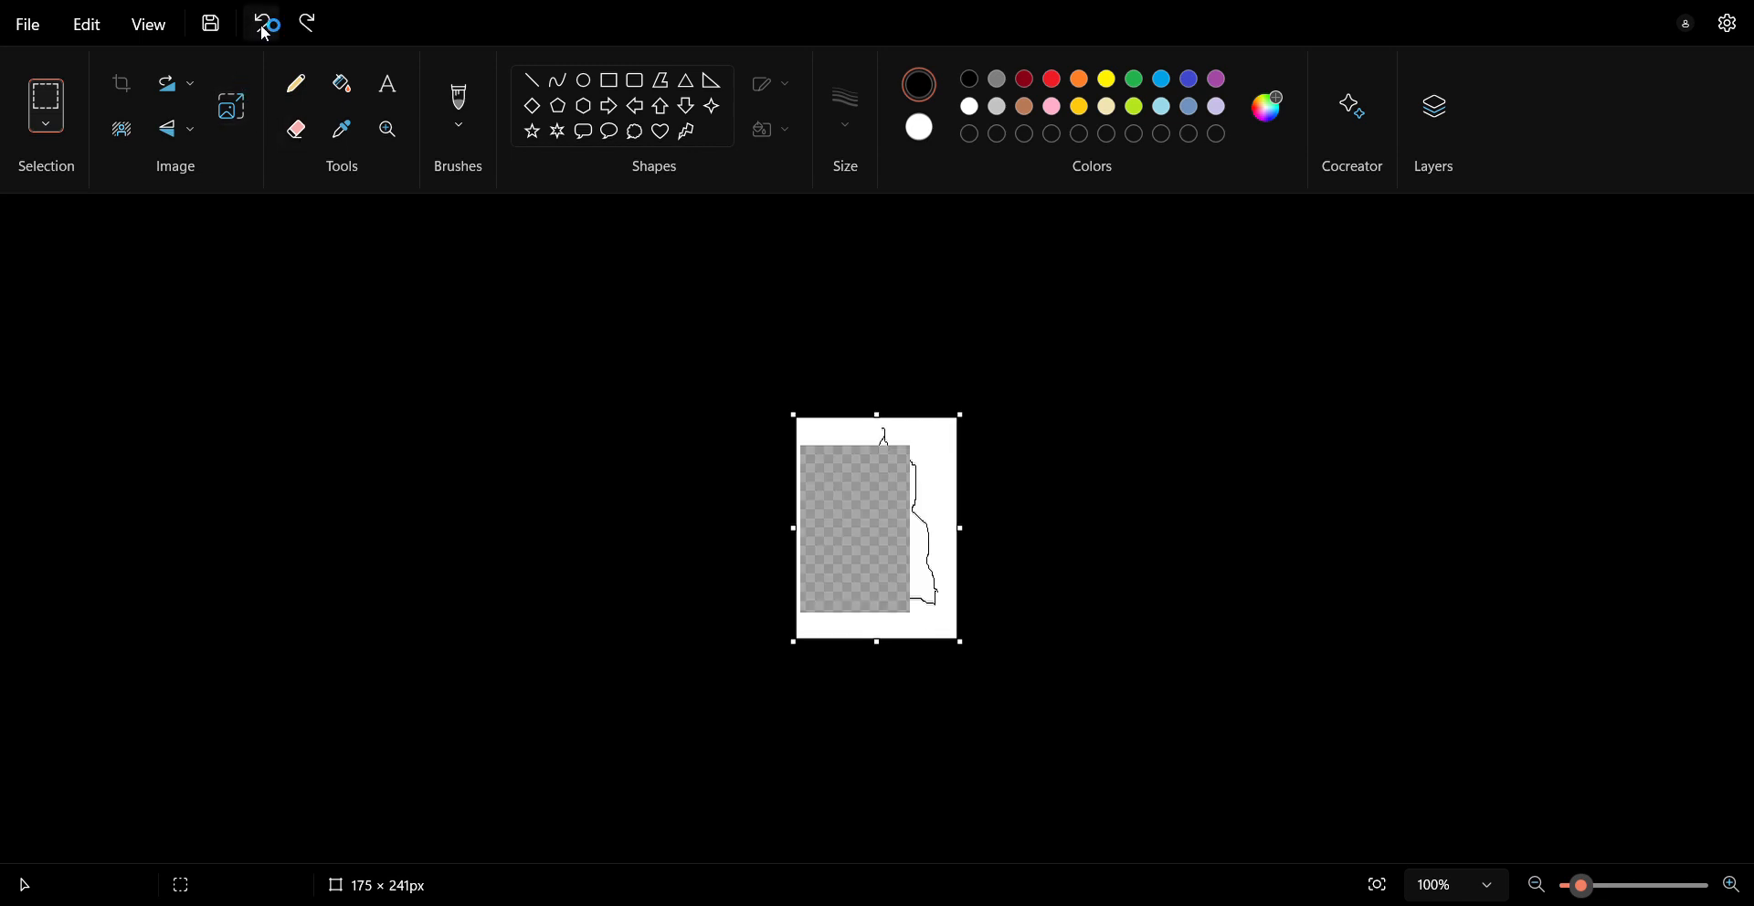
click(263, 22)
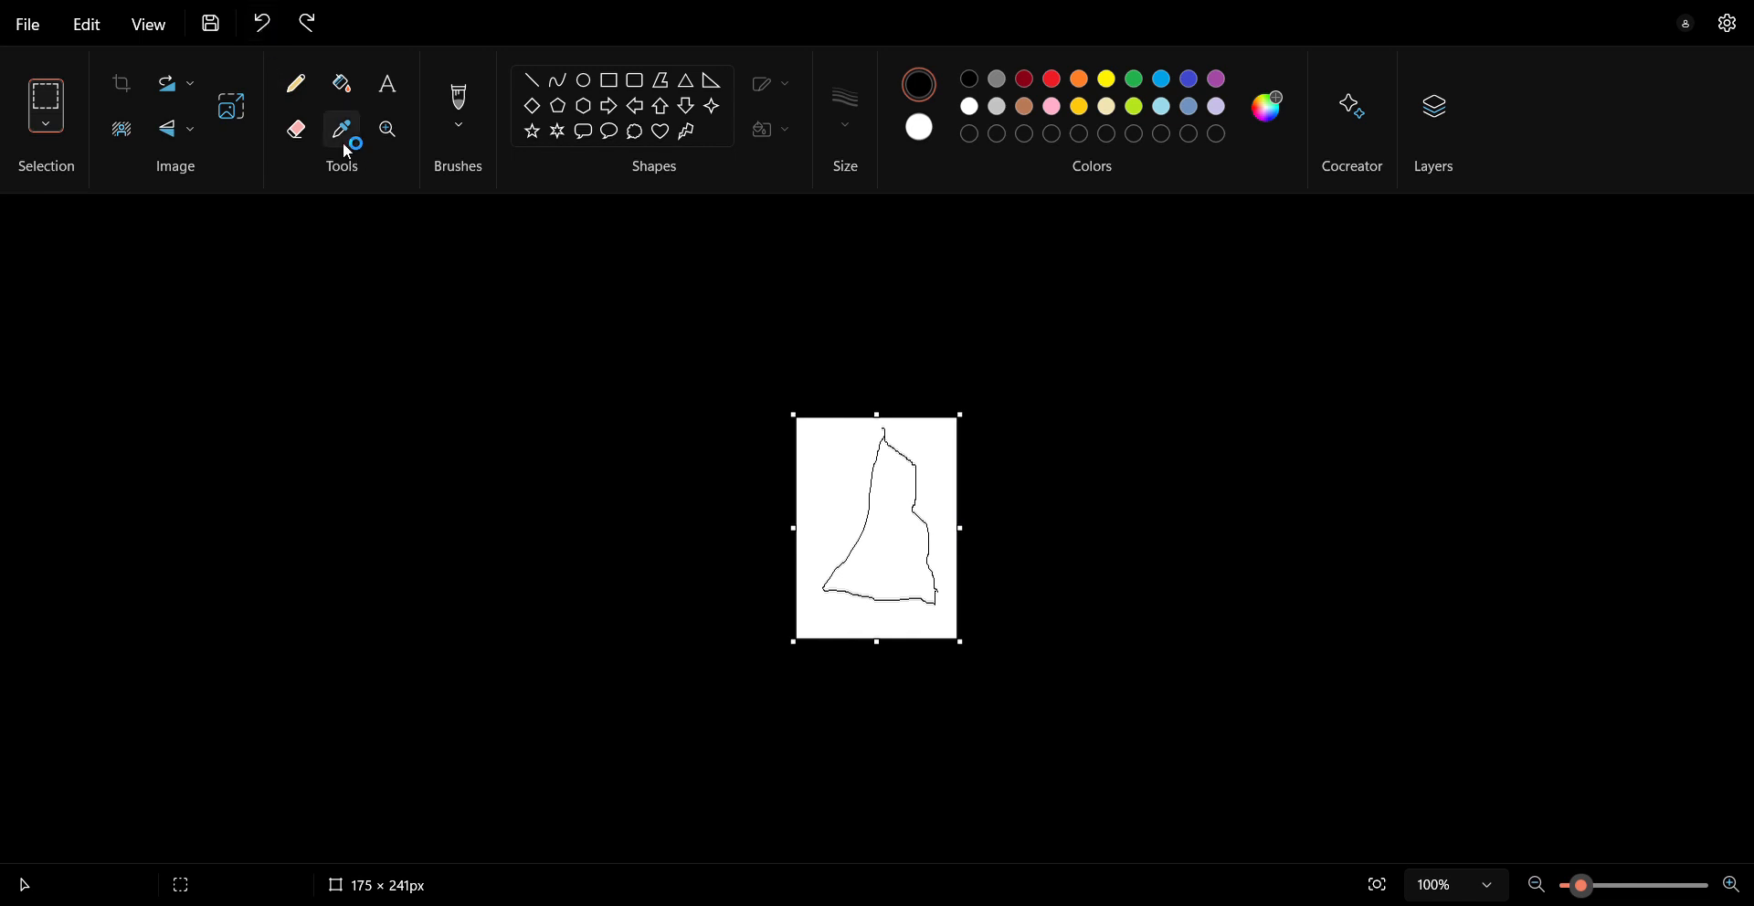
Fill the tree outline with red, then undo it back to a plain black outline.
click(341, 83)
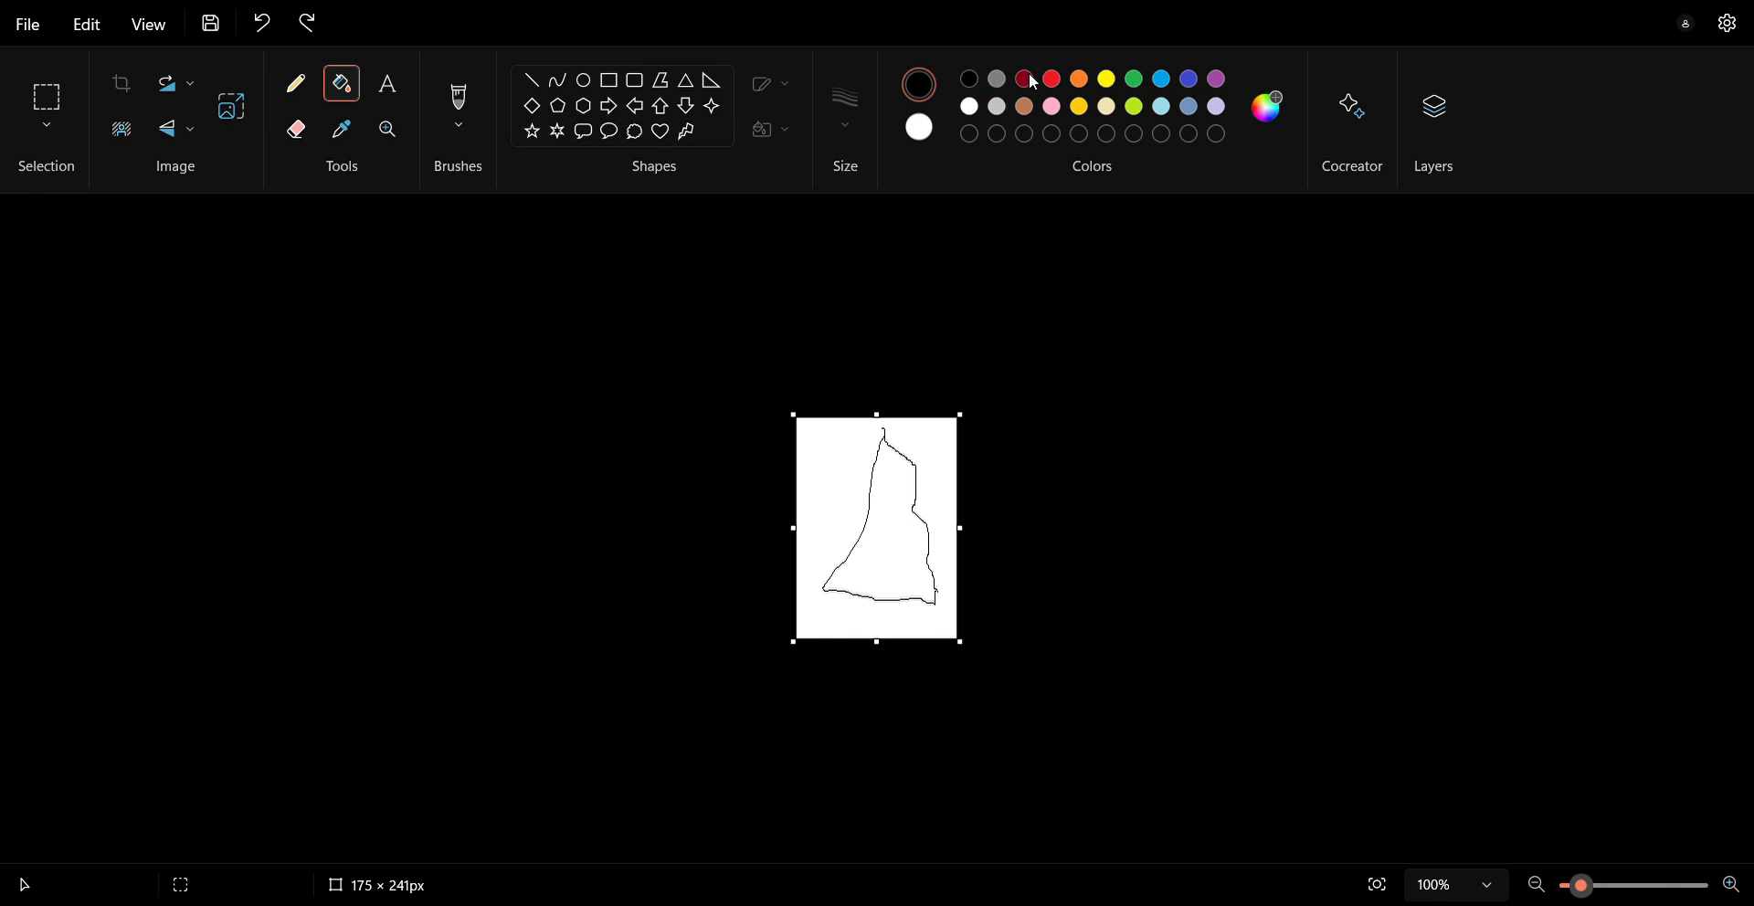
click(1052, 105)
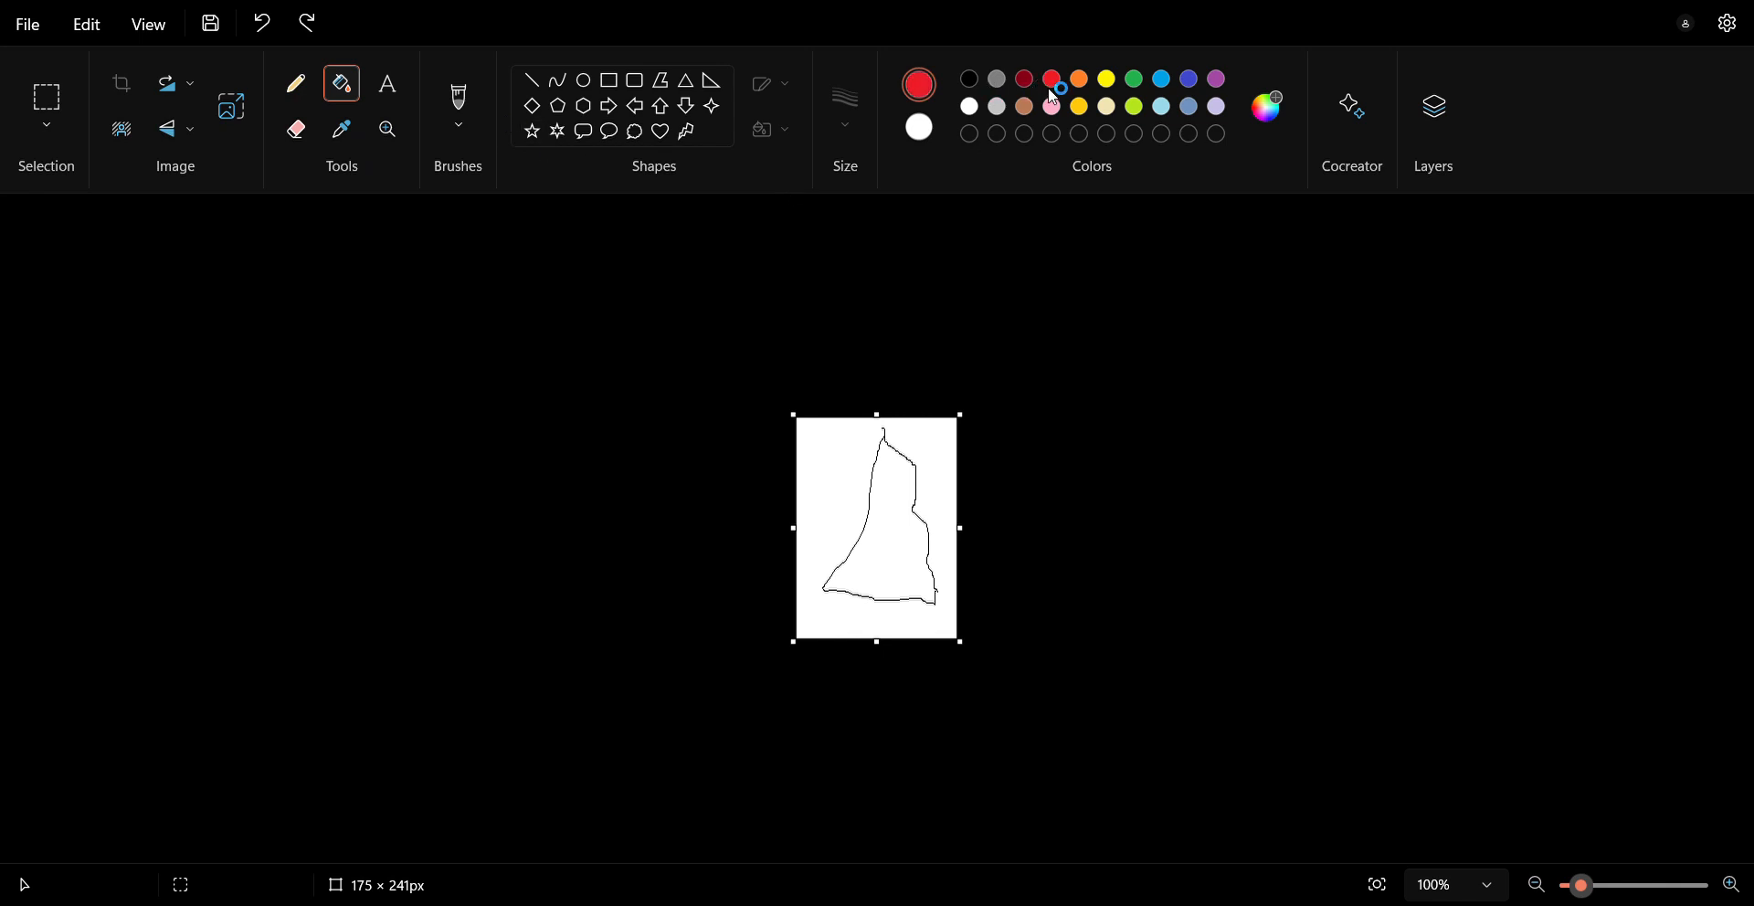
click(883, 528)
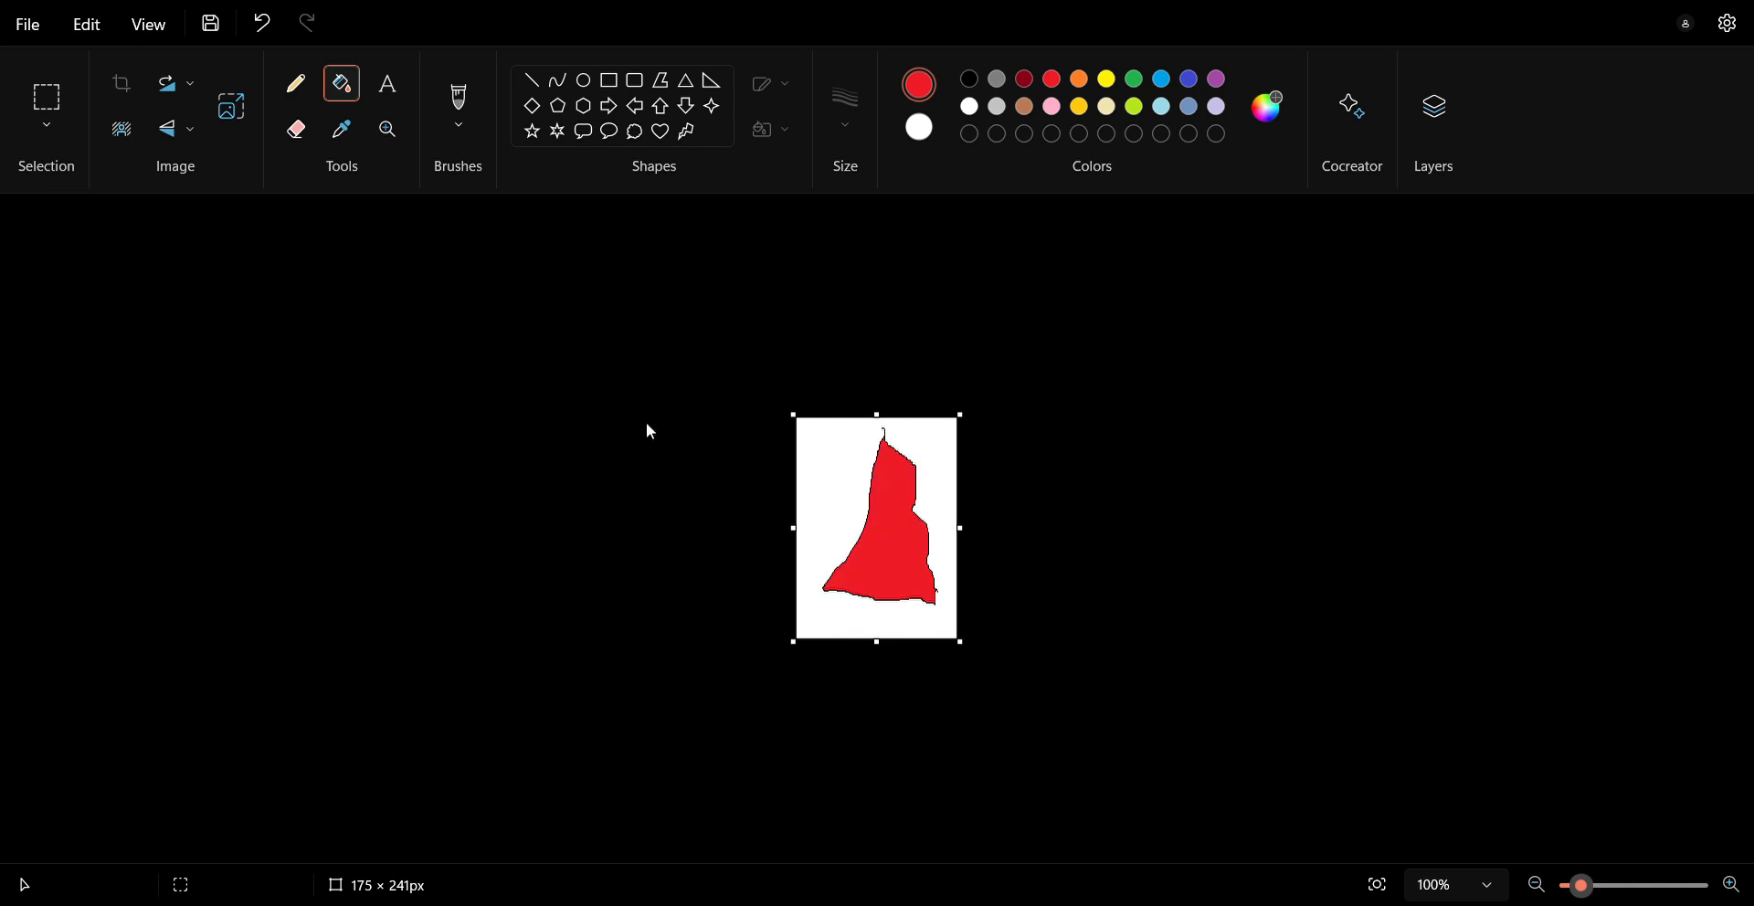
mouse_move(572, 254)
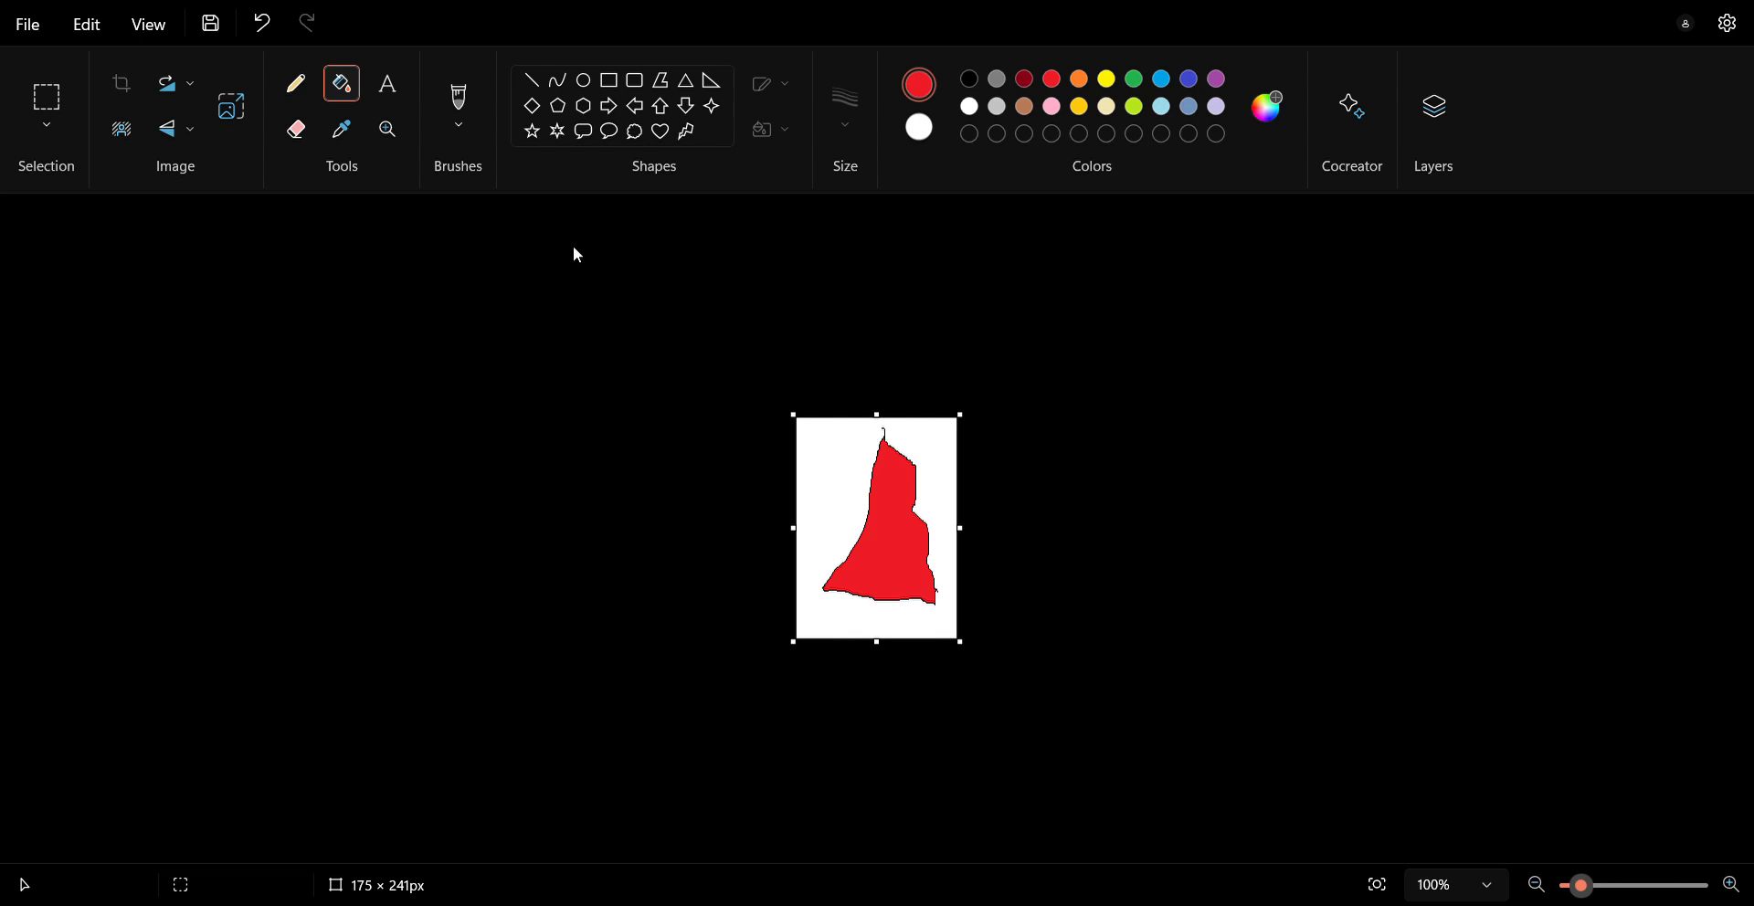
click(260, 22)
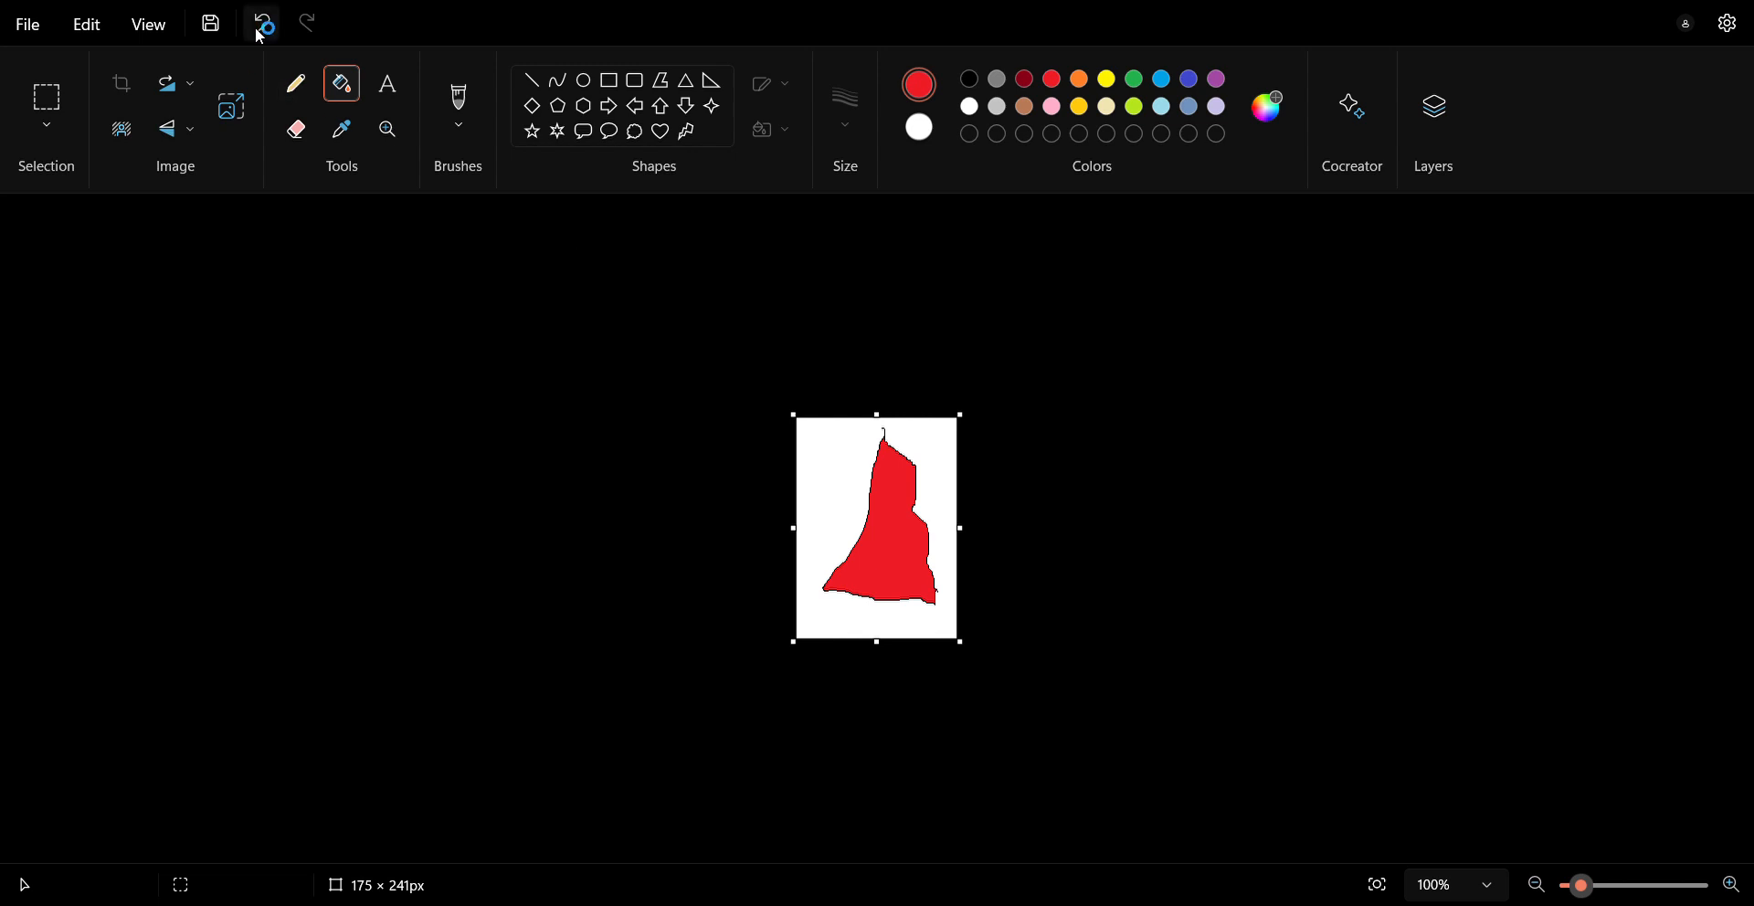
click(262, 22)
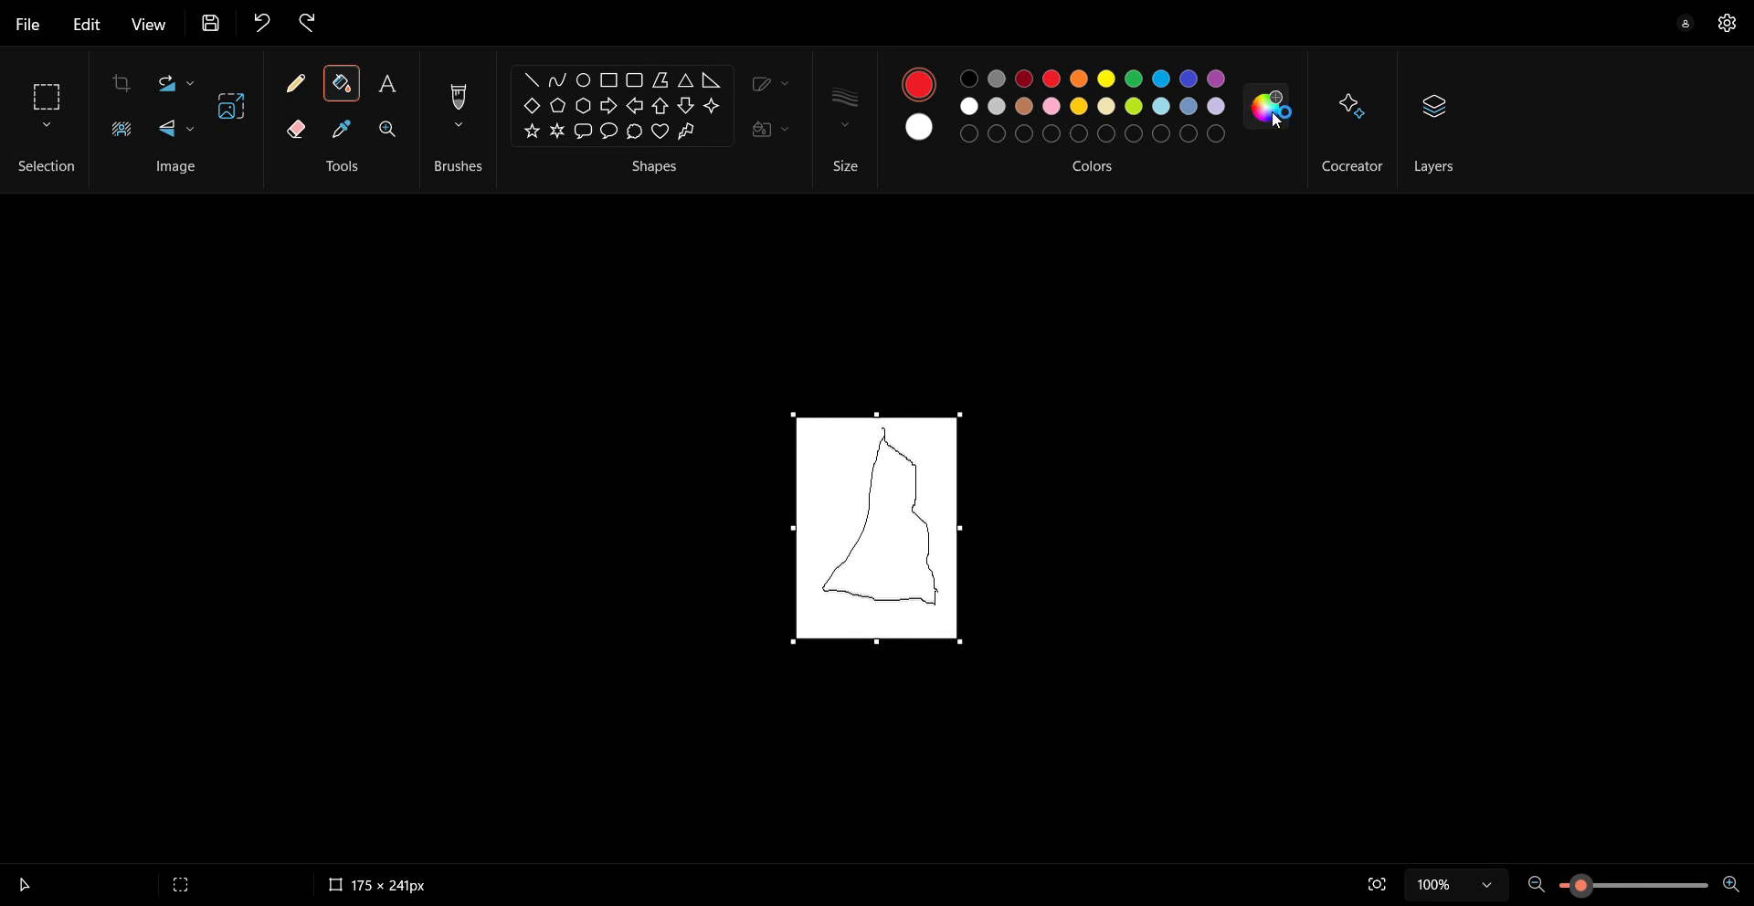
mouse_move(802, 561)
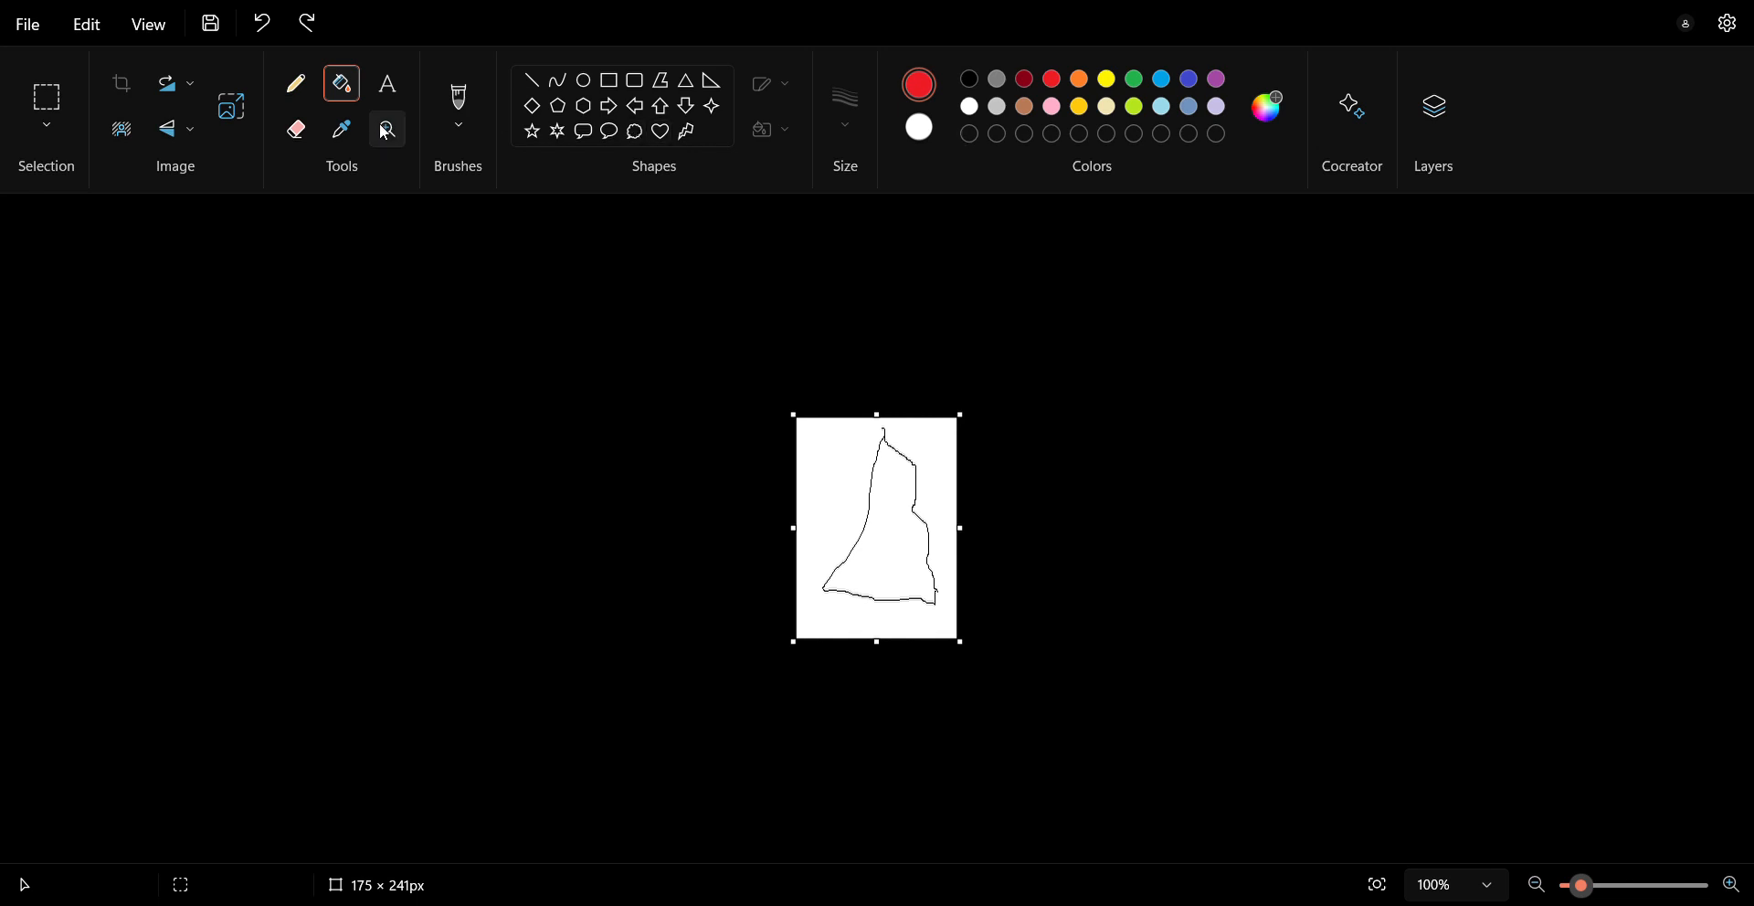
Make the Color picker the active tool, leaving the outline unfilled.
click(340, 130)
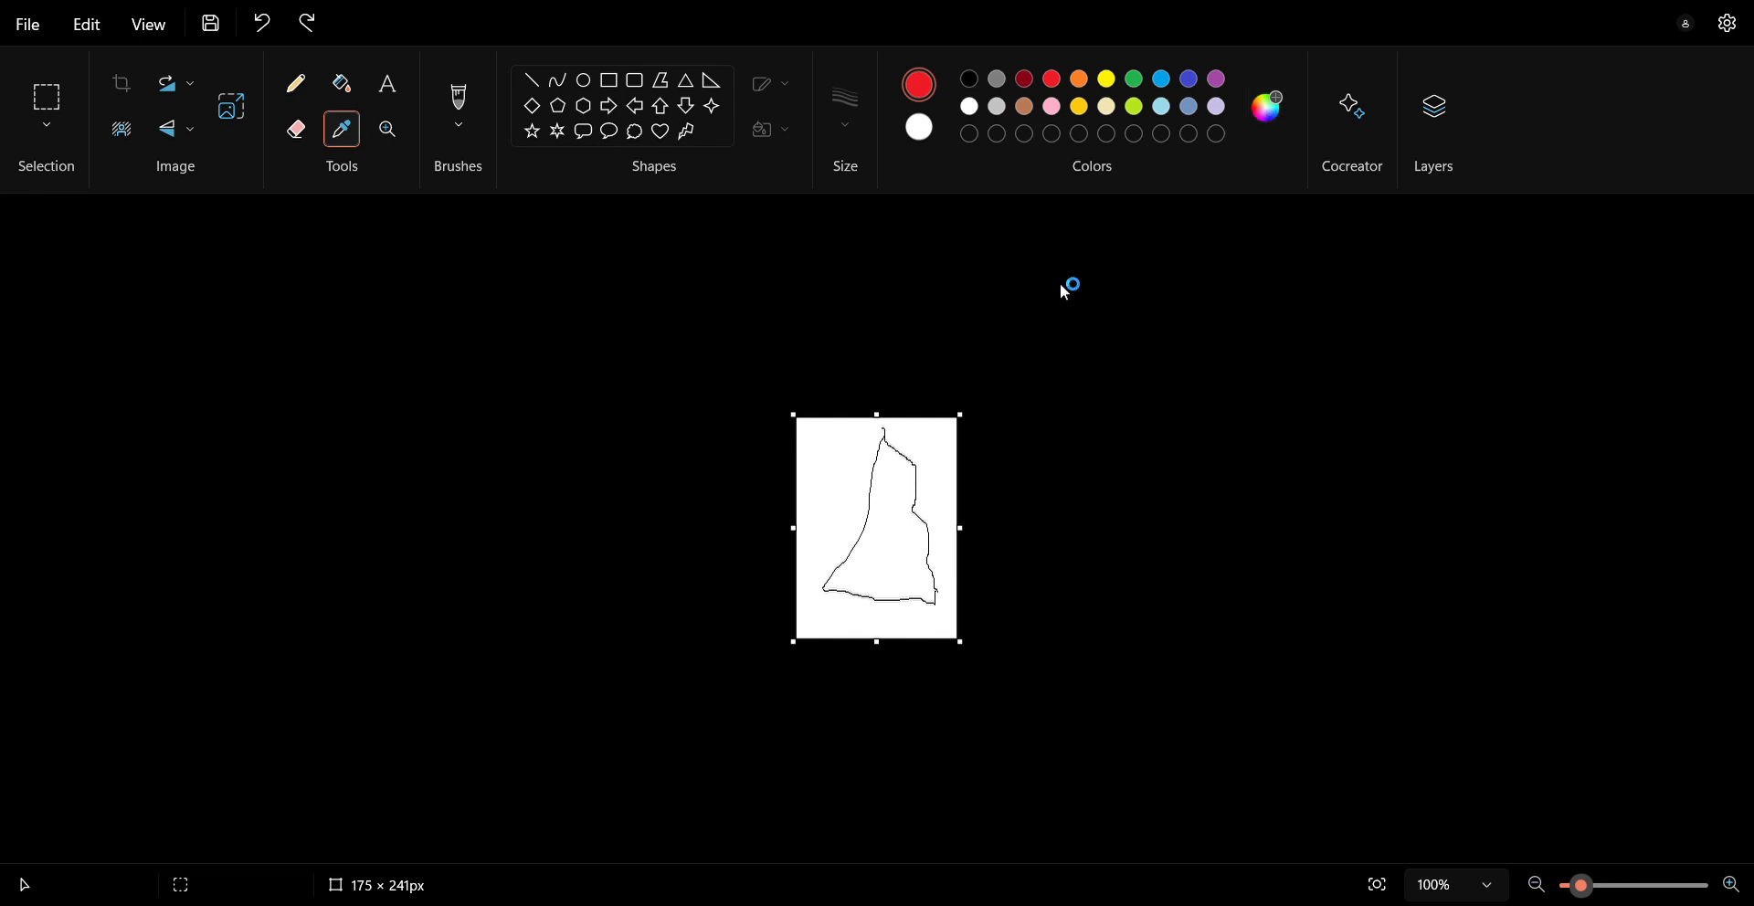
mouse_move(654, 318)
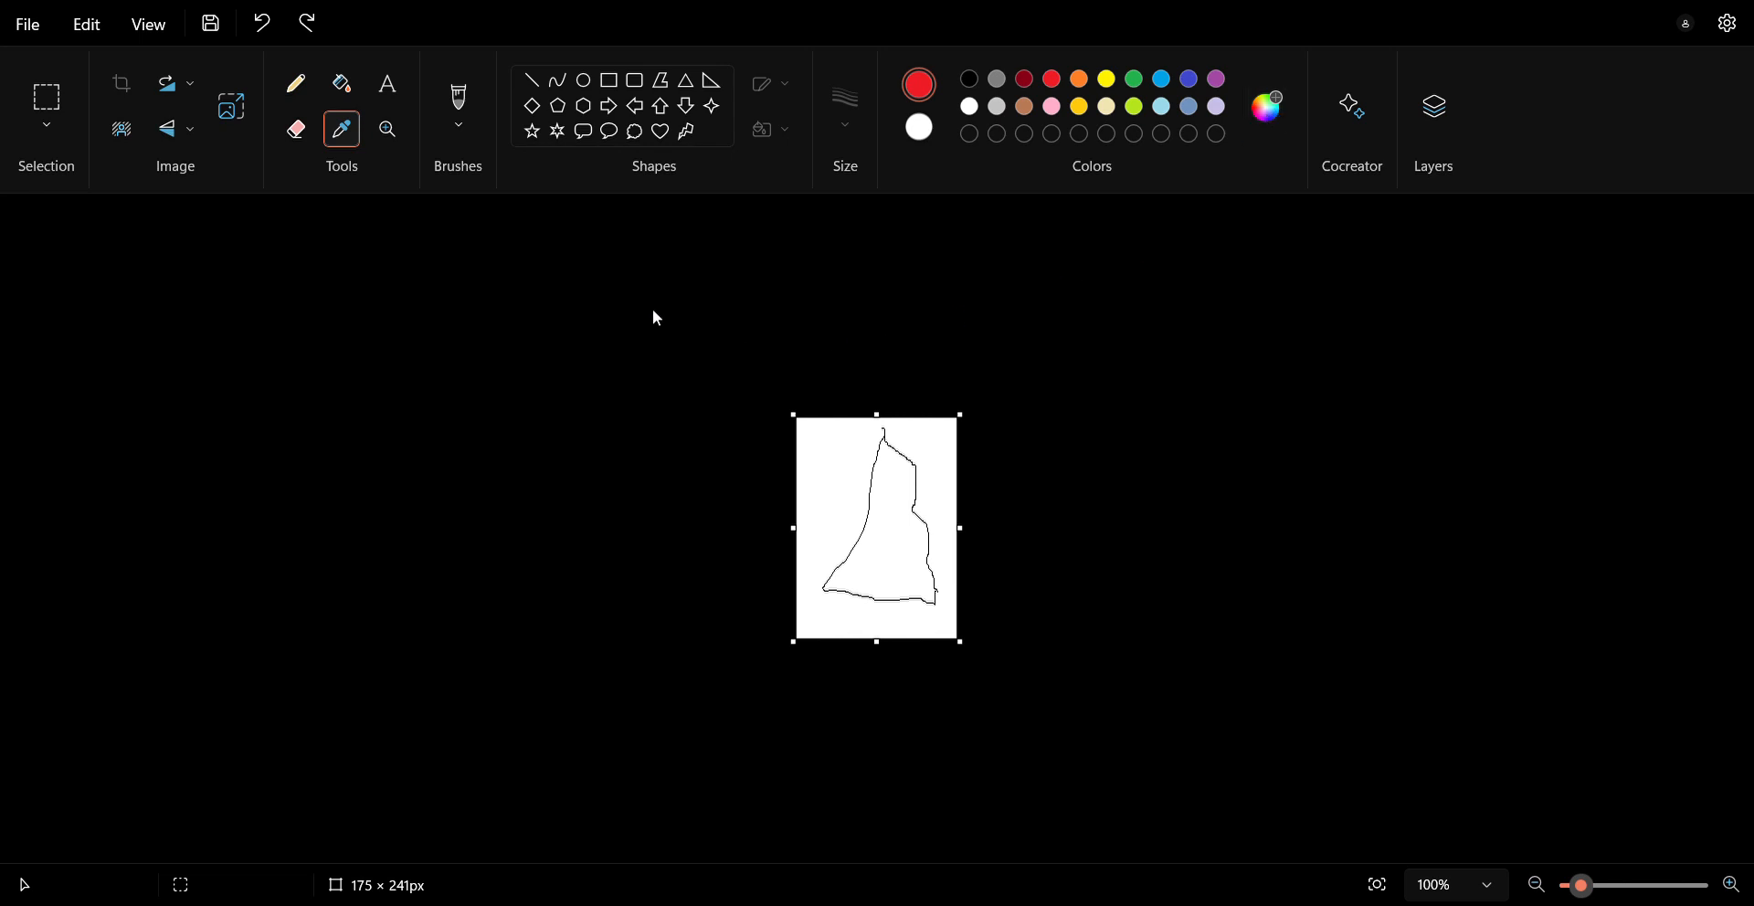
mouse_move(852, 220)
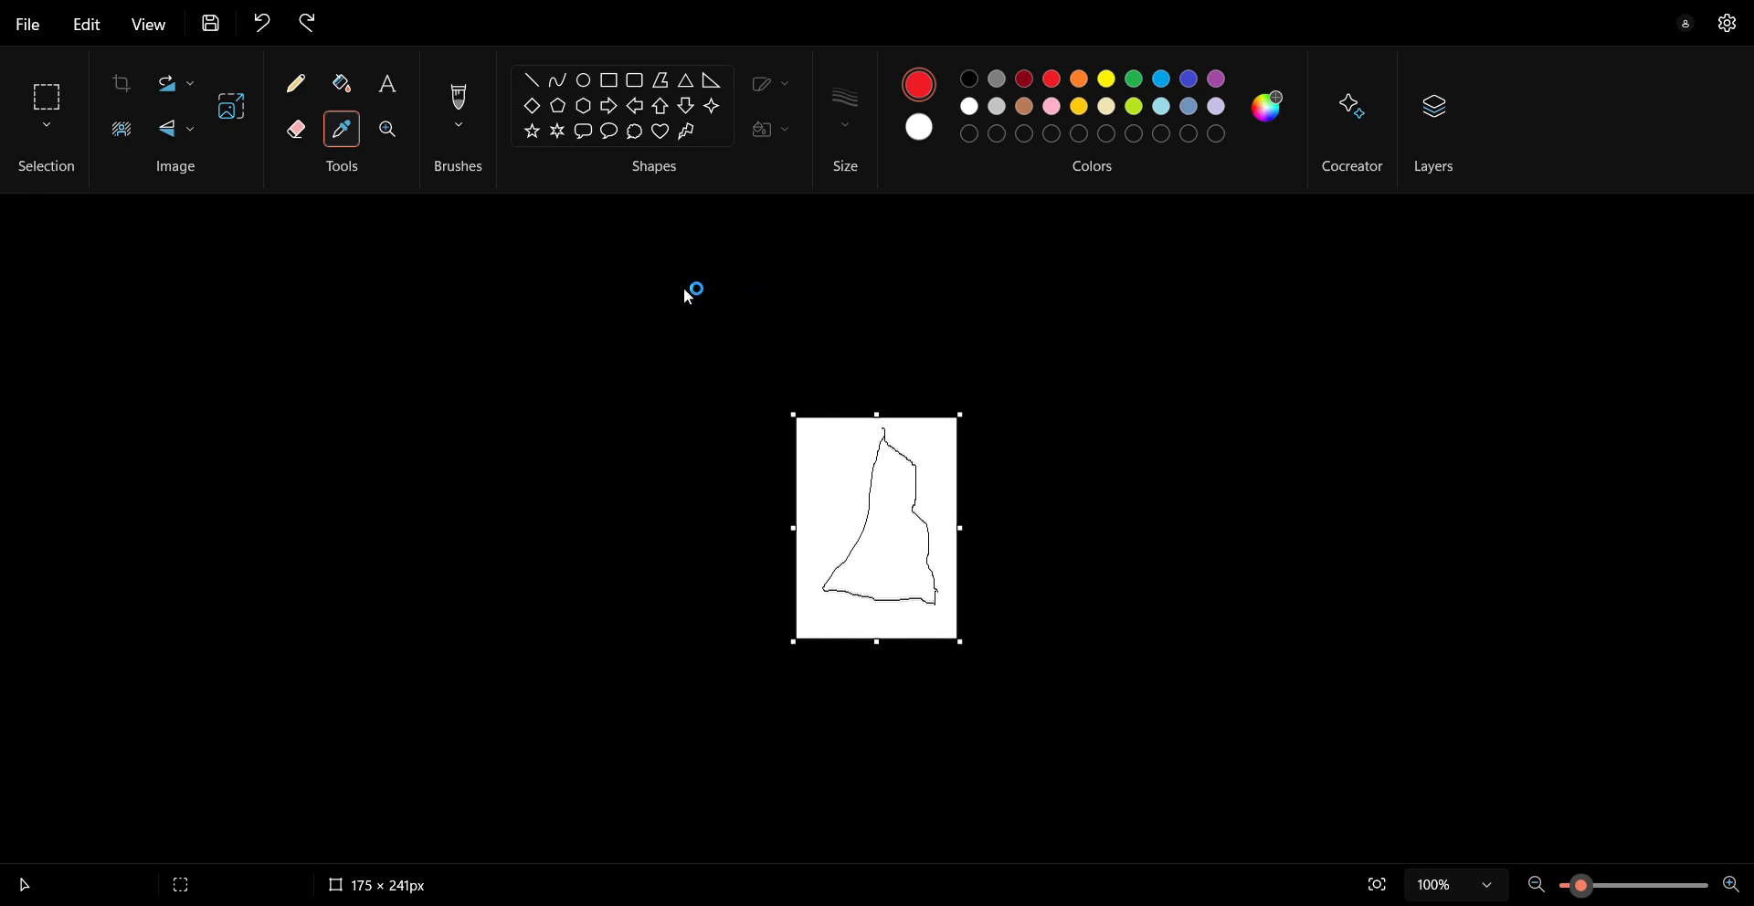
mouse_move(611, 280)
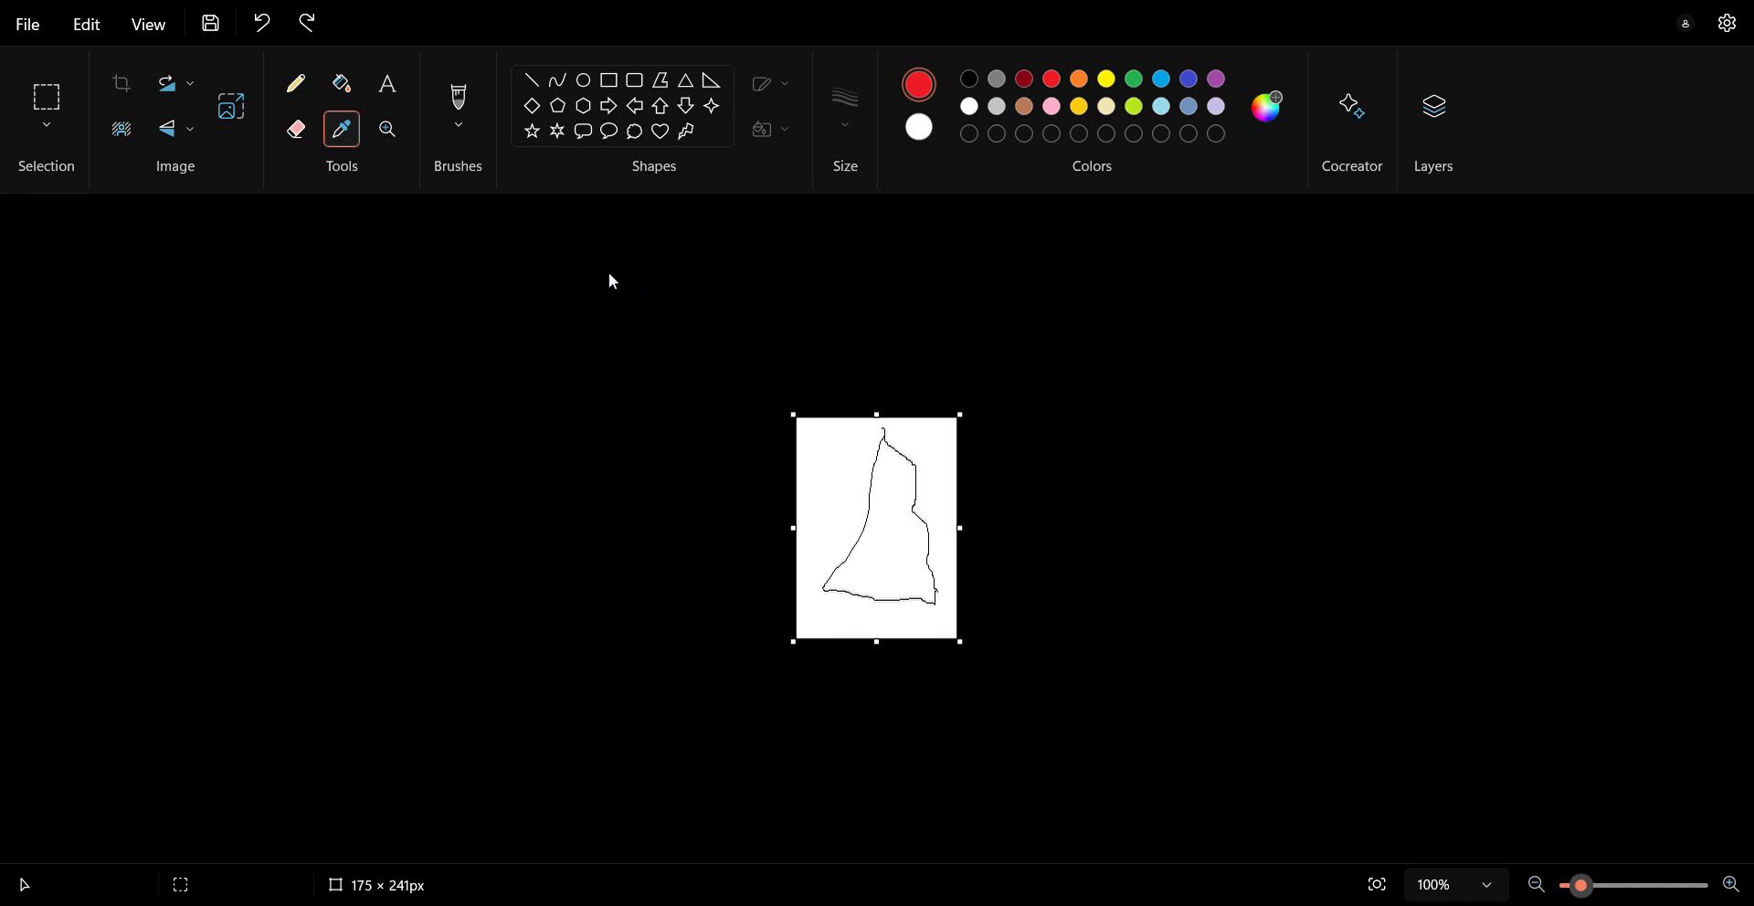
mouse_move(585, 253)
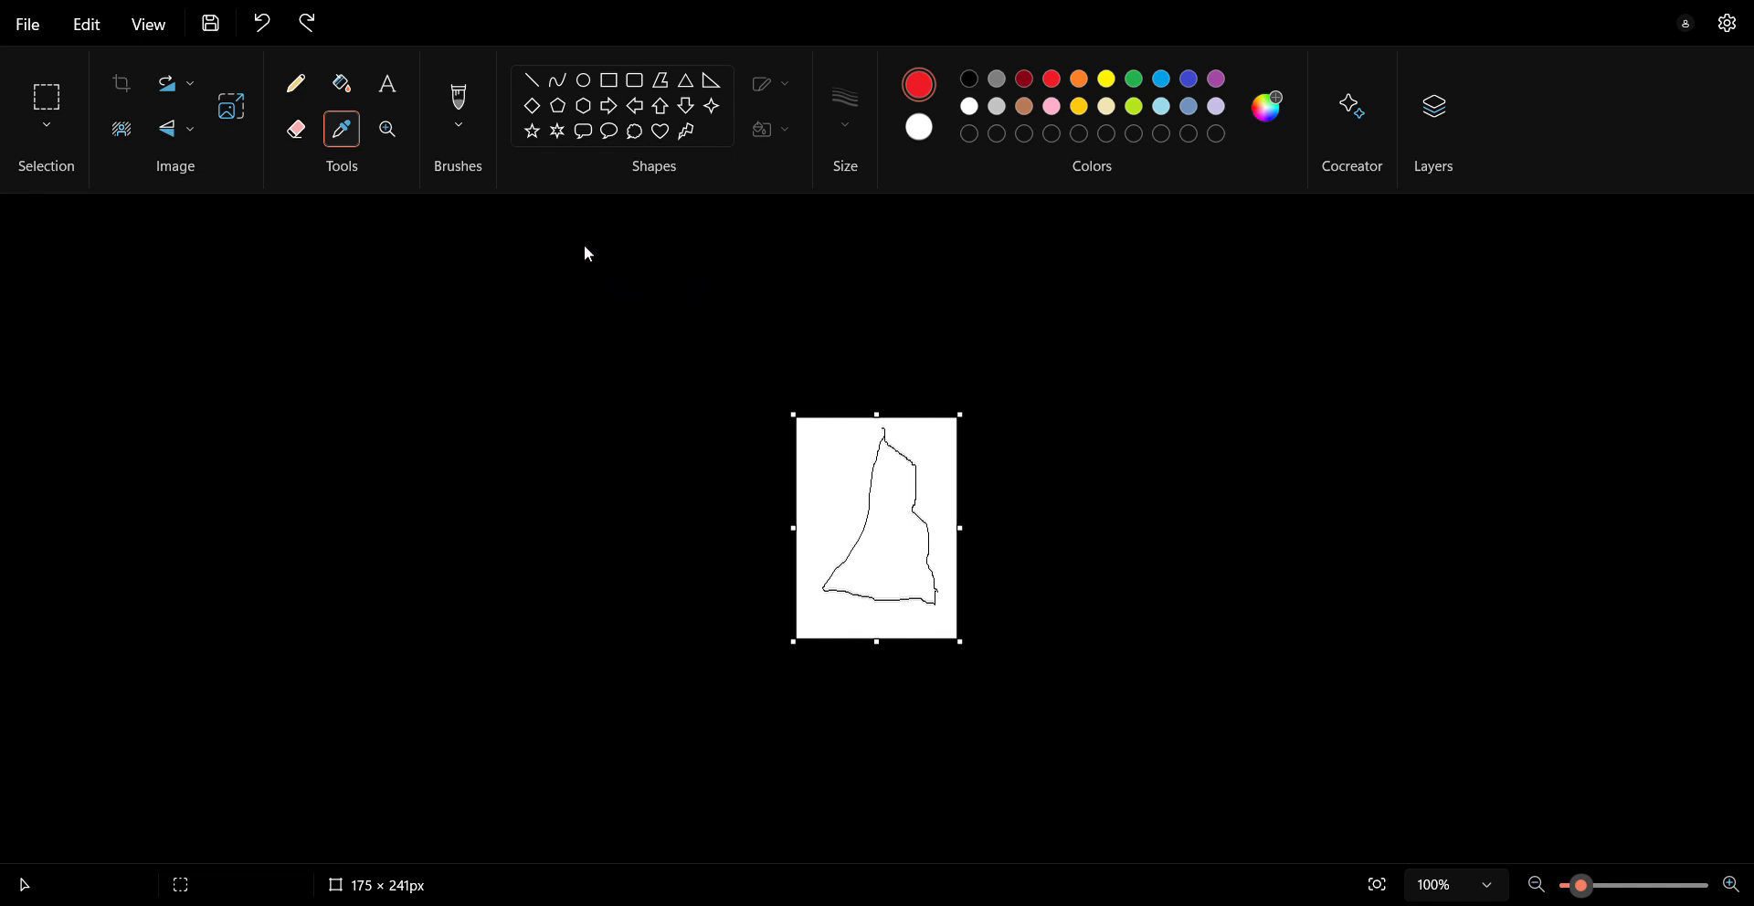
mouse_move(597, 261)
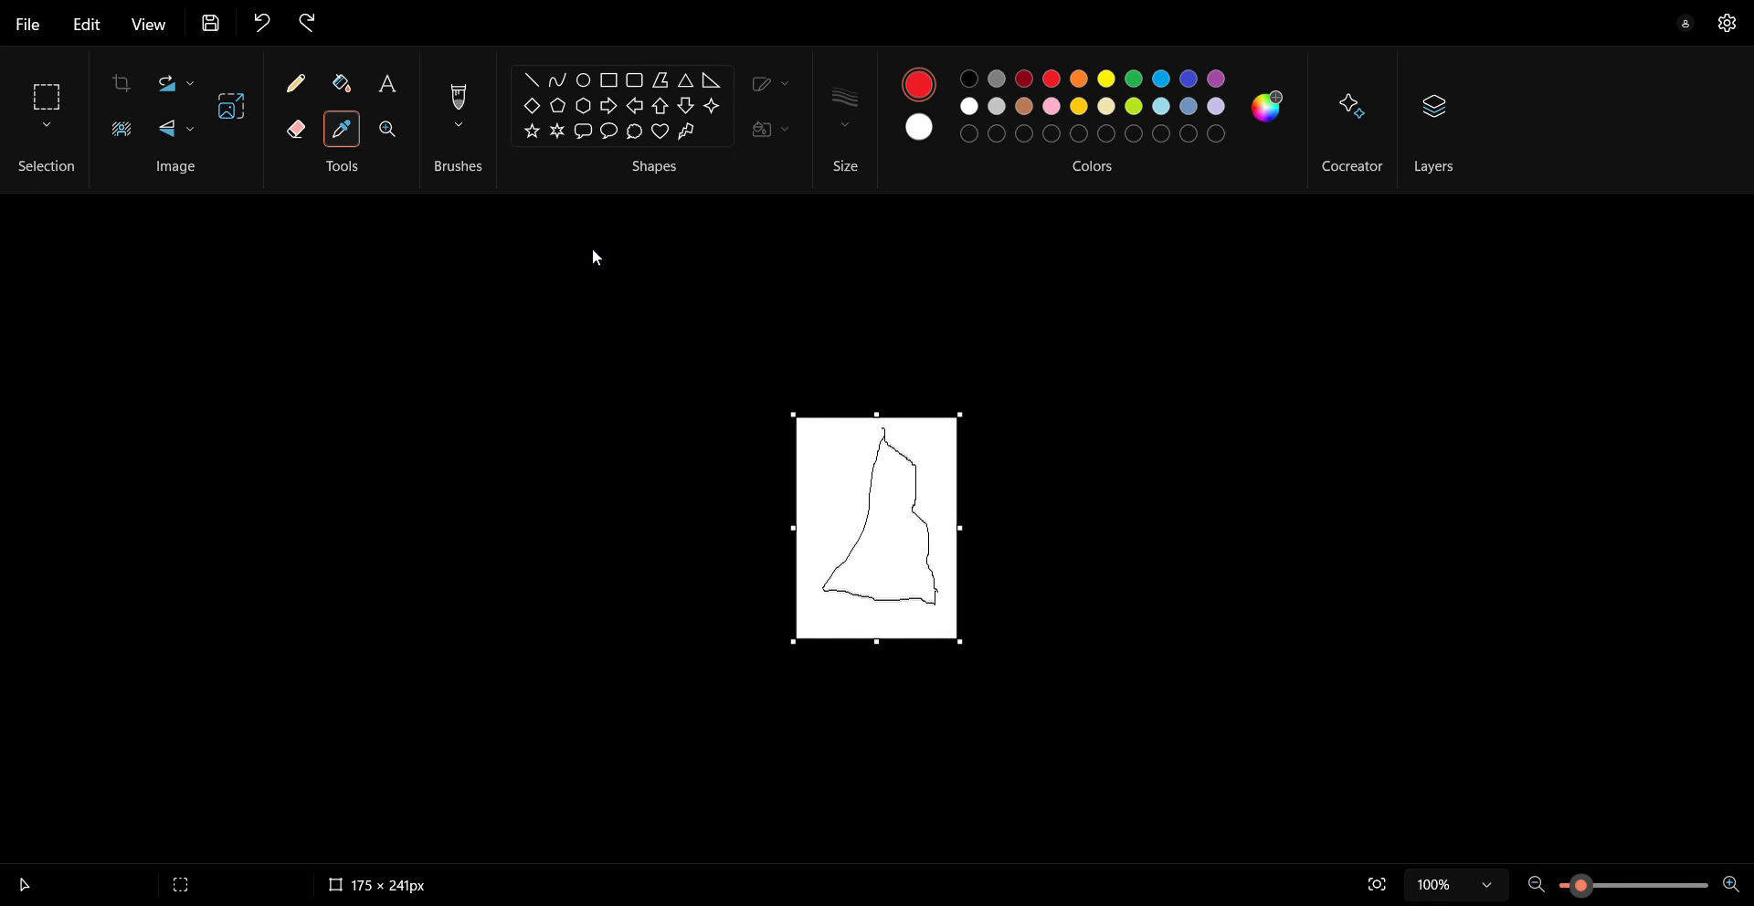
mouse_move(758, 738)
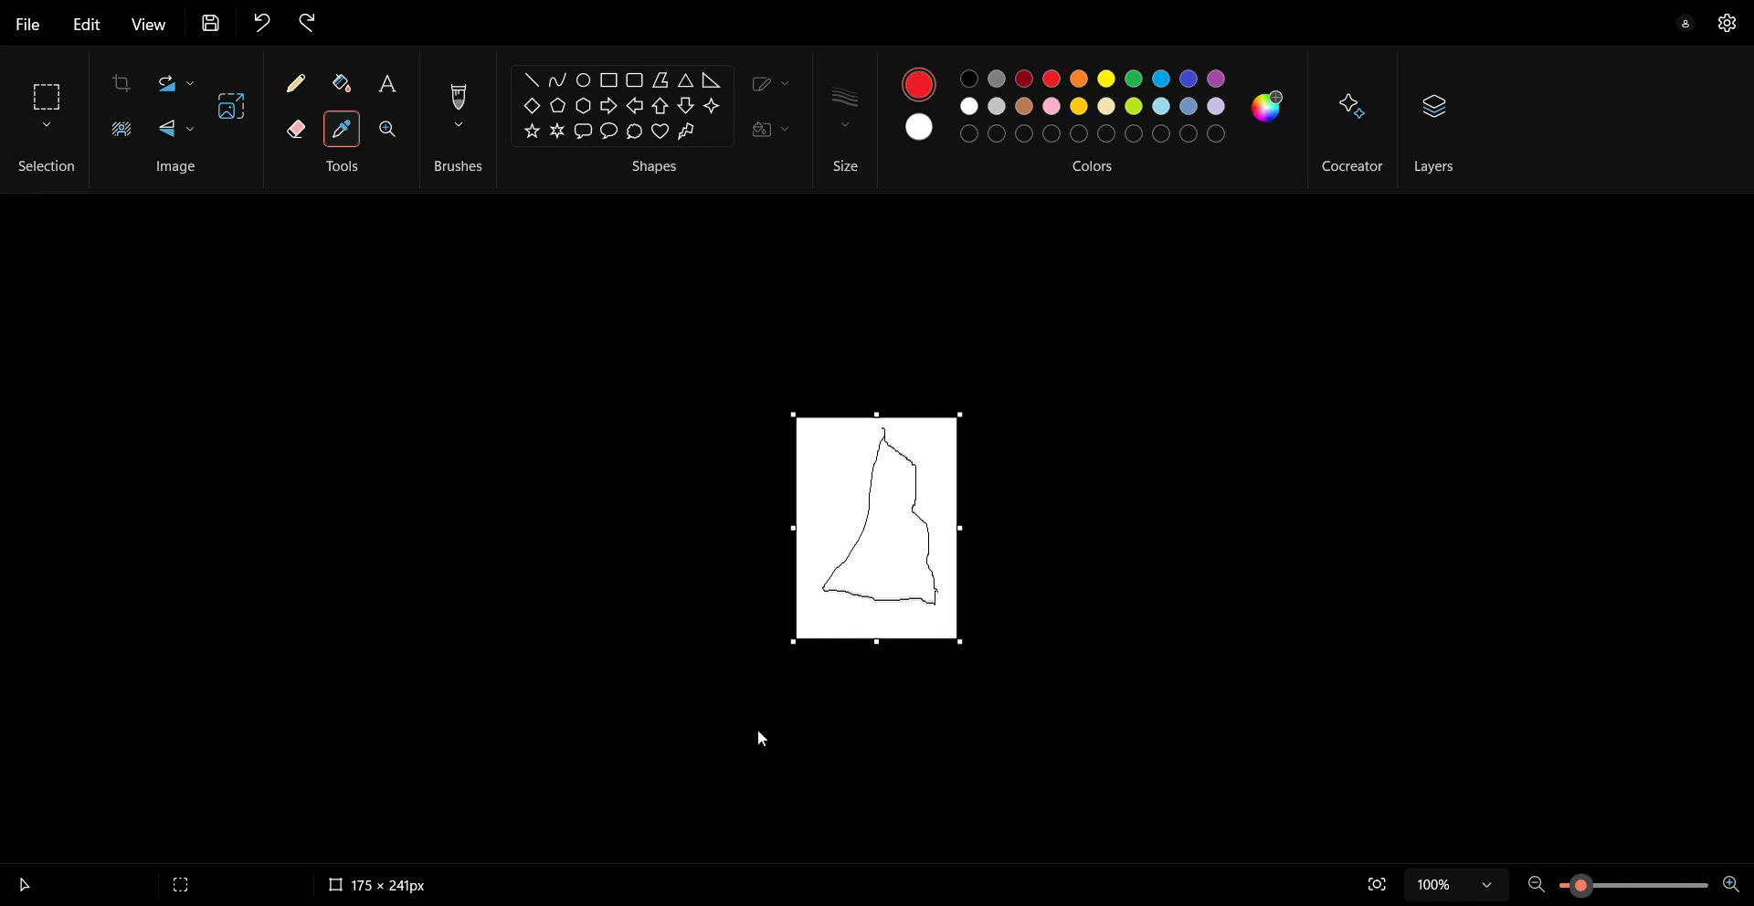
Choose the saved orange custom swatch, try another swatch, then reselect the orange.
click(968, 133)
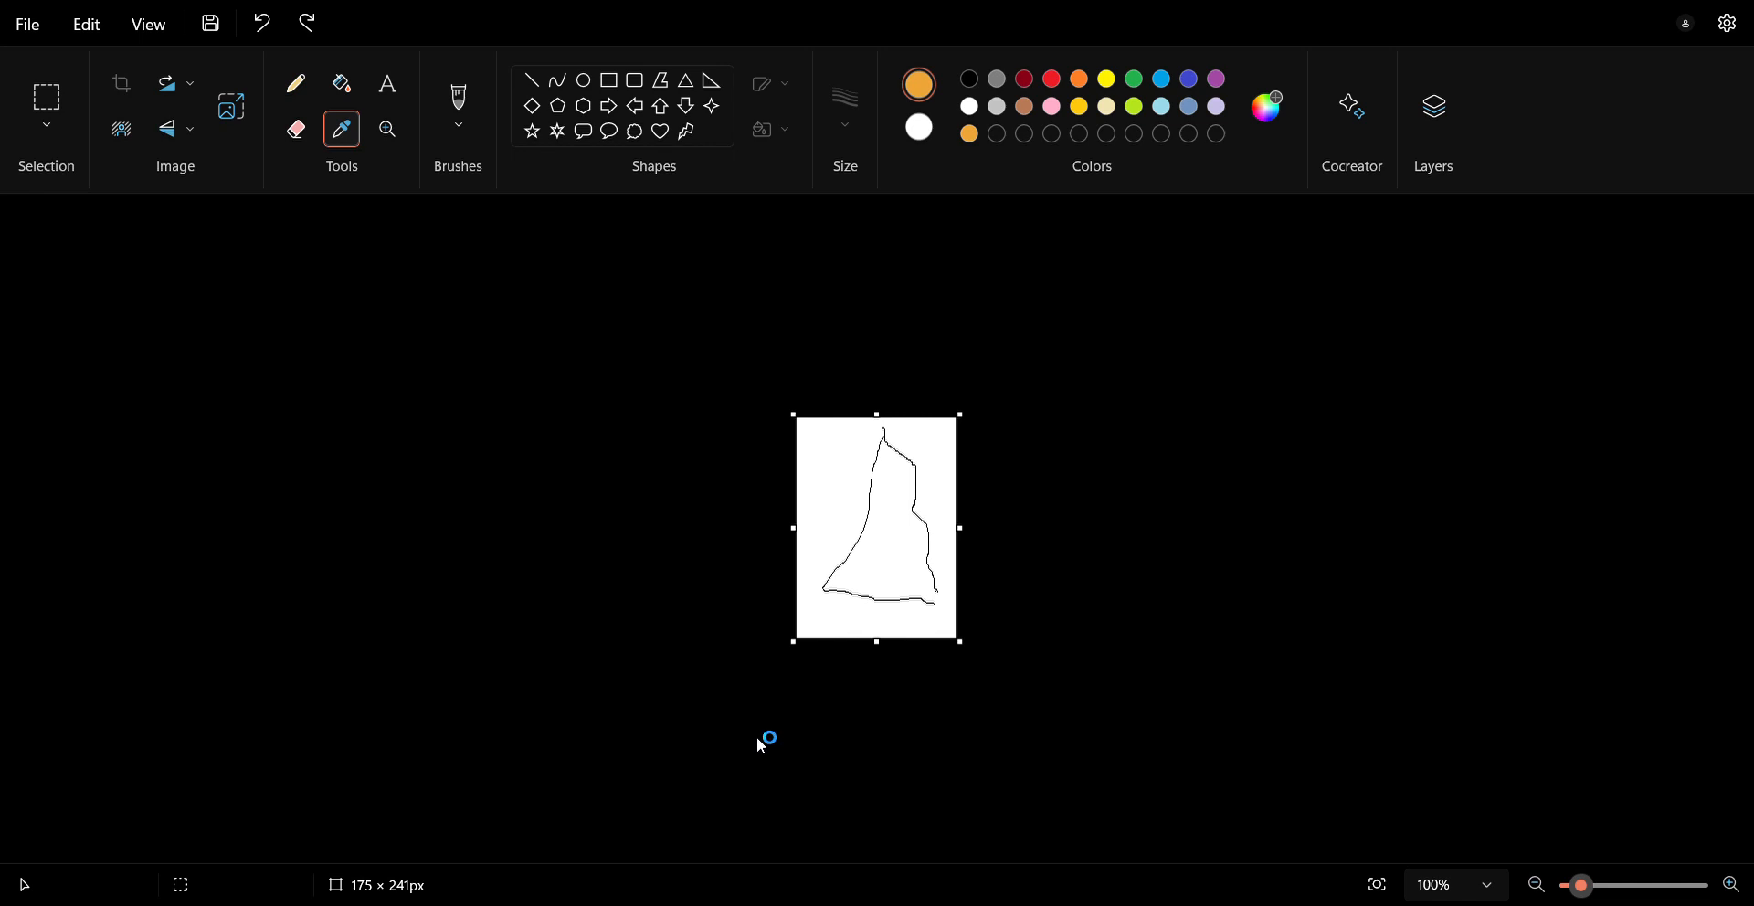
mouse_move(911, 142)
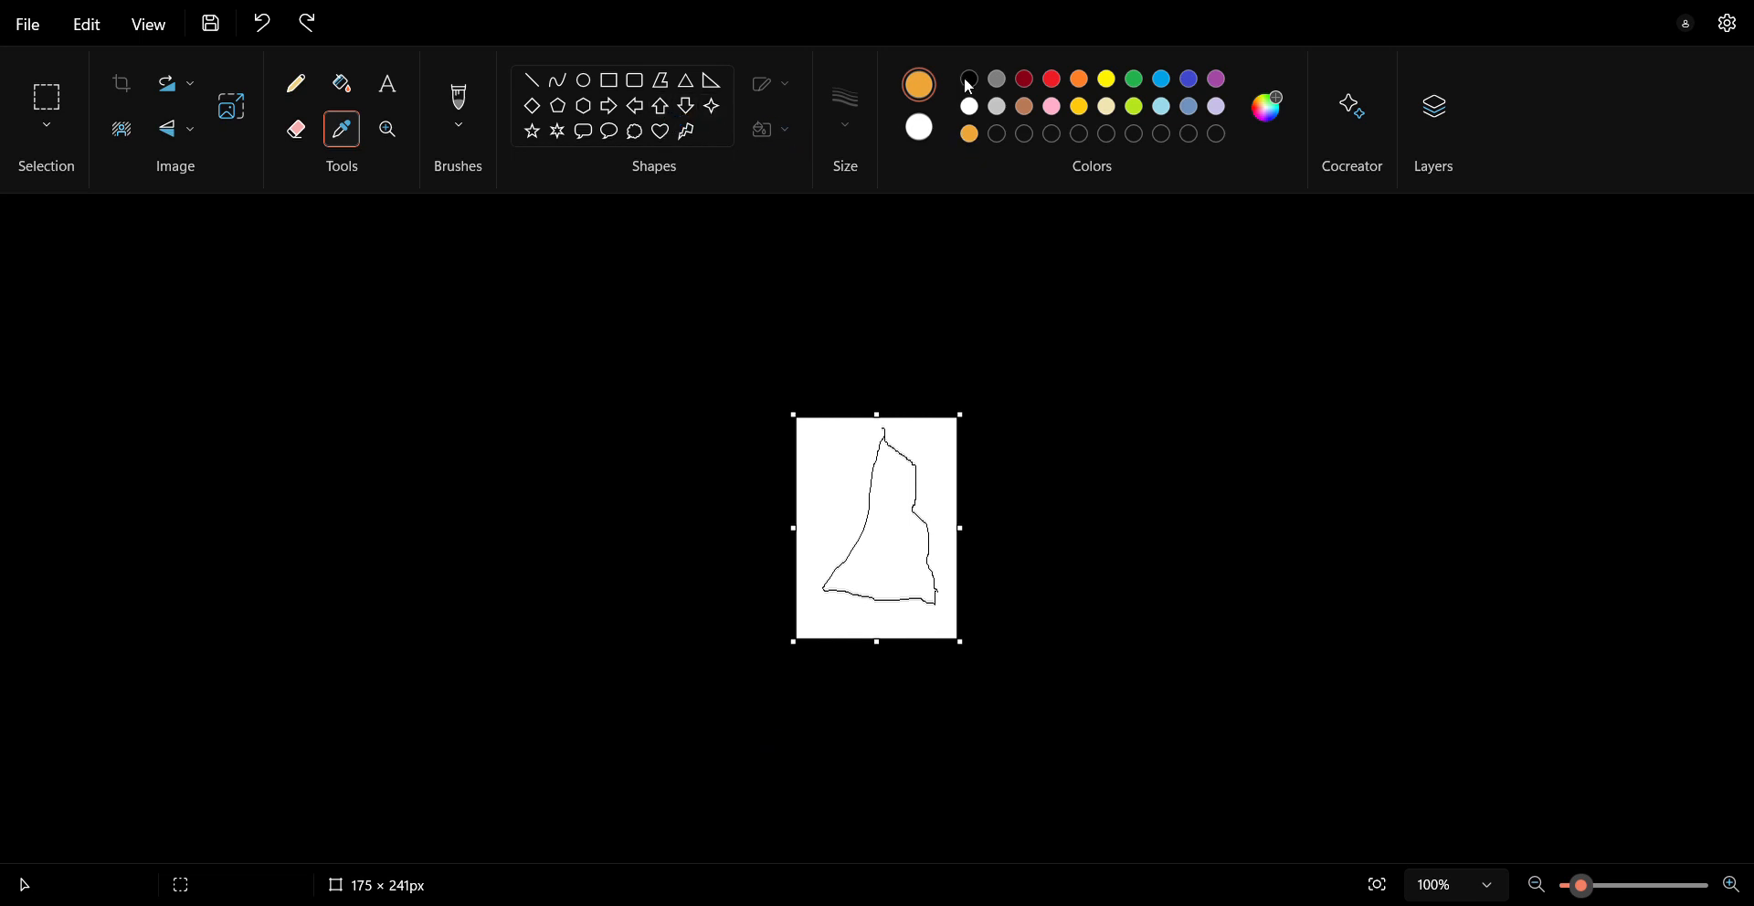
click(1021, 78)
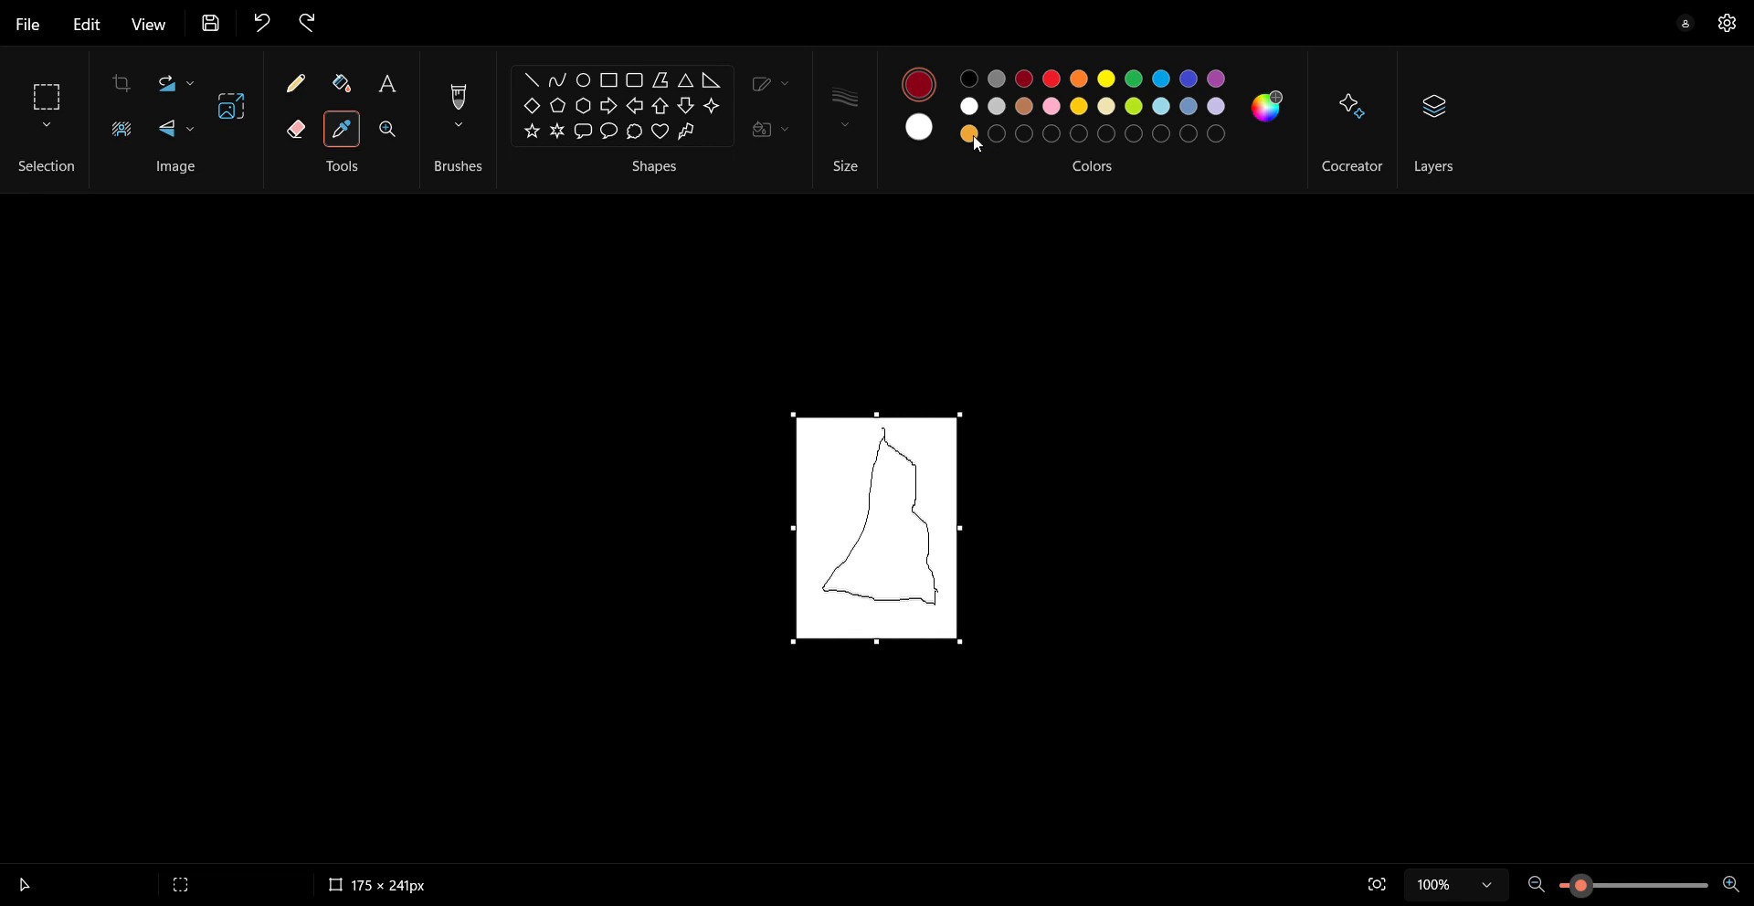
click(969, 134)
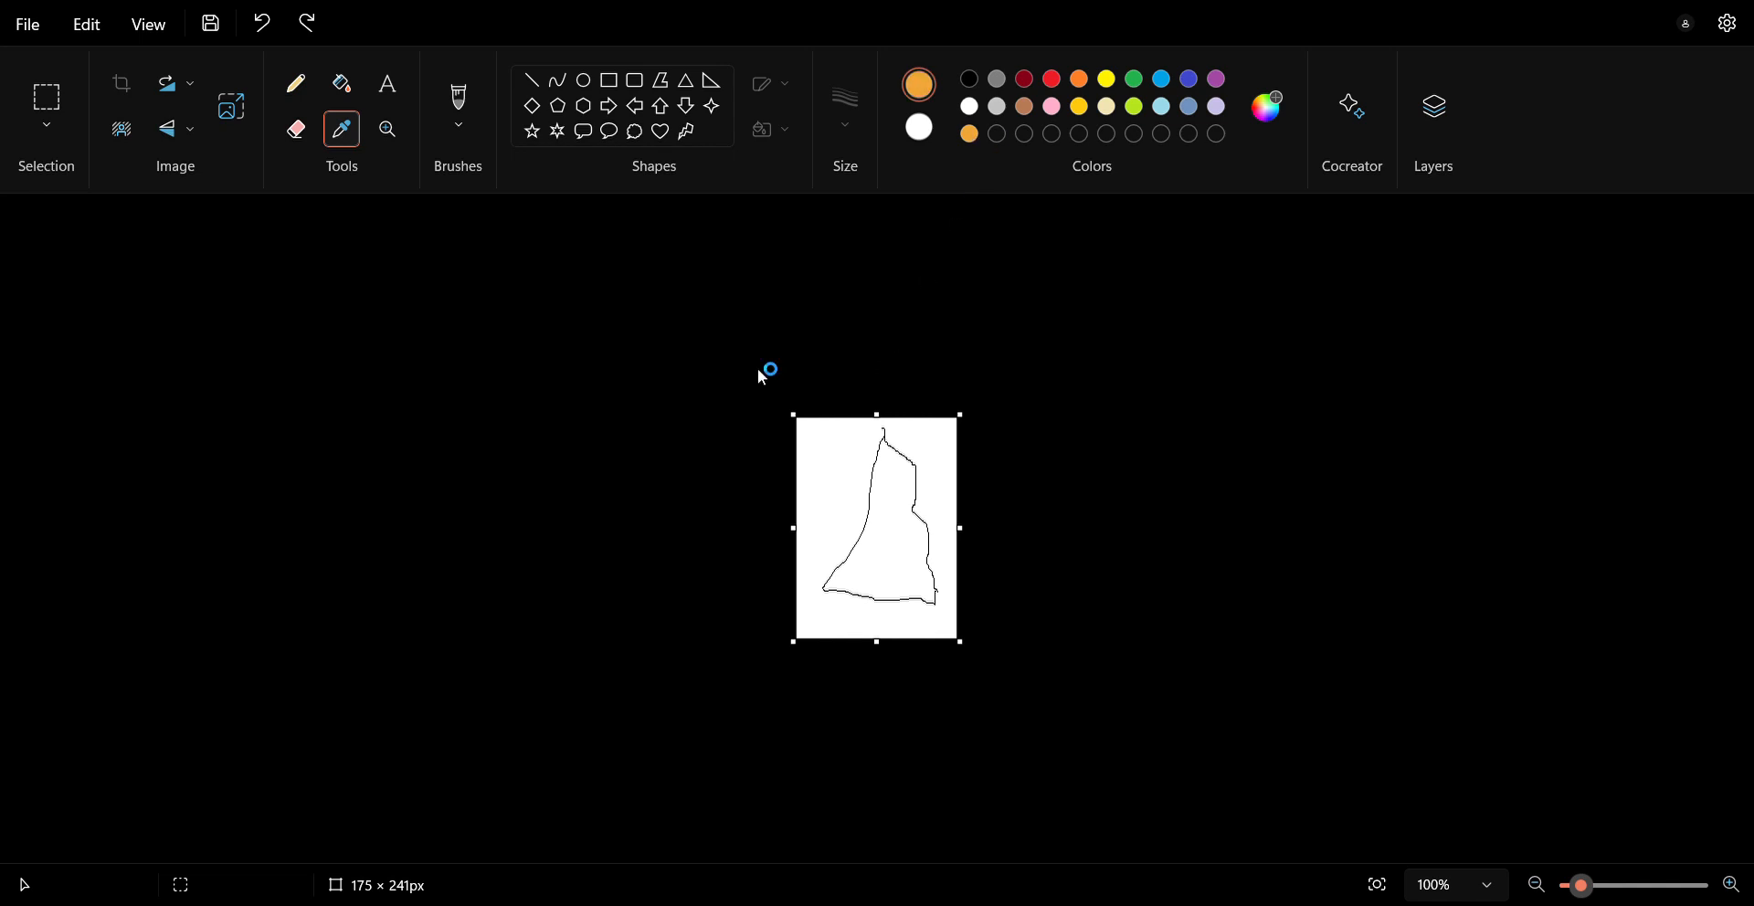
mouse_move(591, 295)
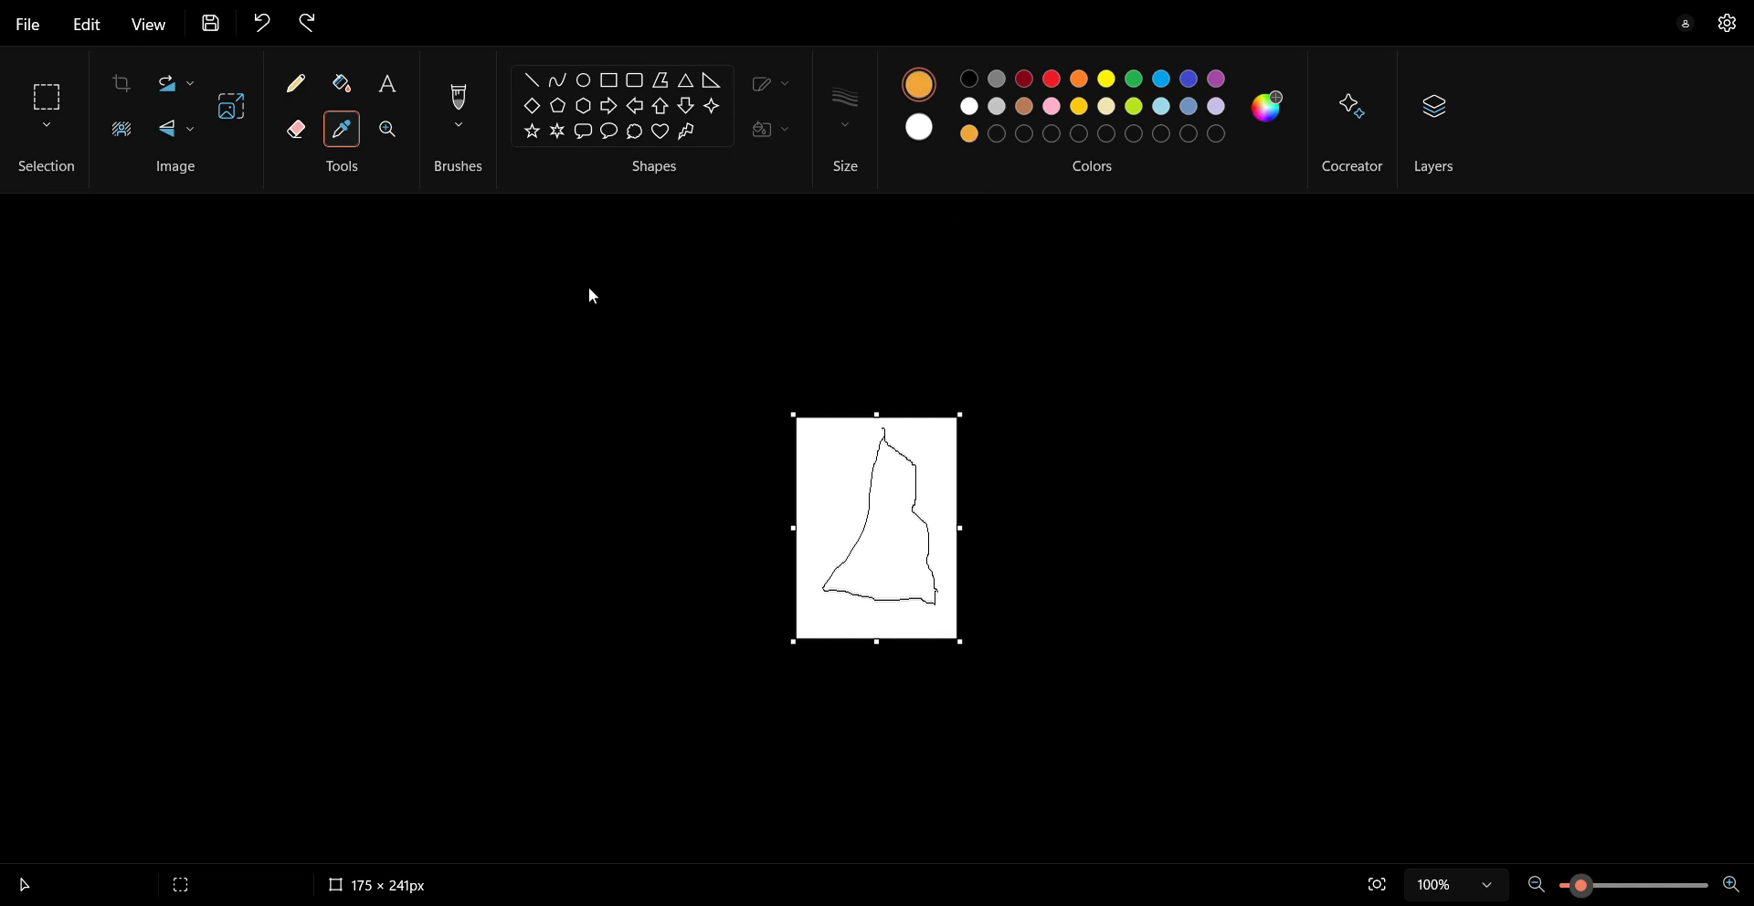
mouse_move(881, 527)
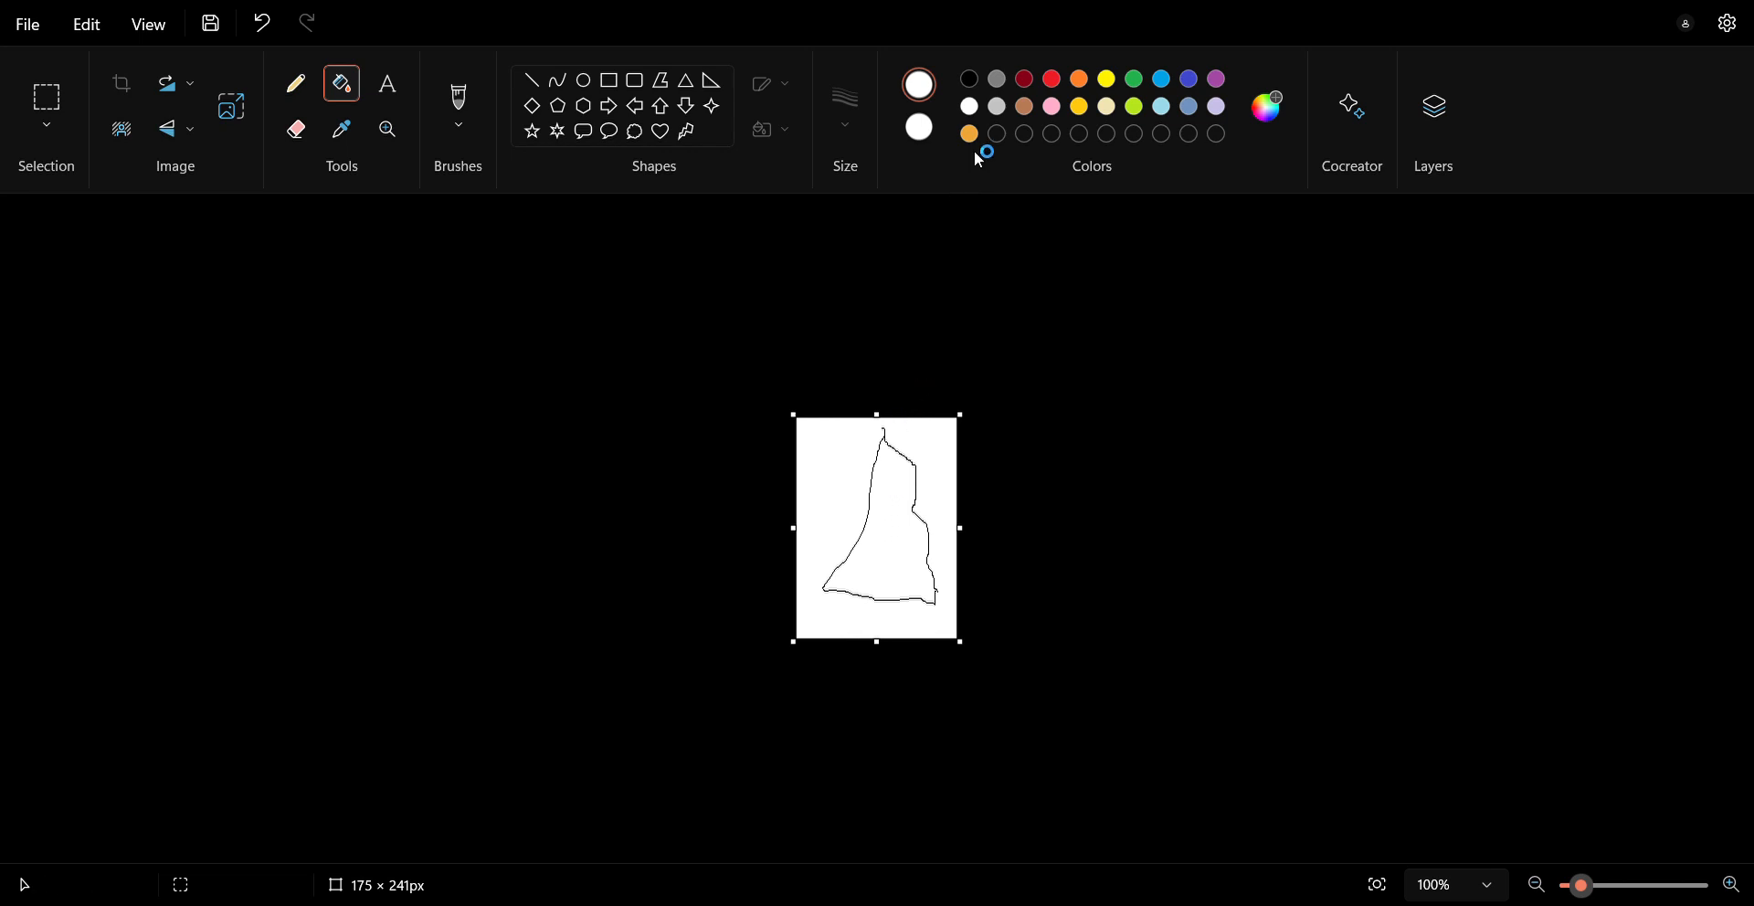
Fill the inside of the tree outline solid orange.
click(968, 134)
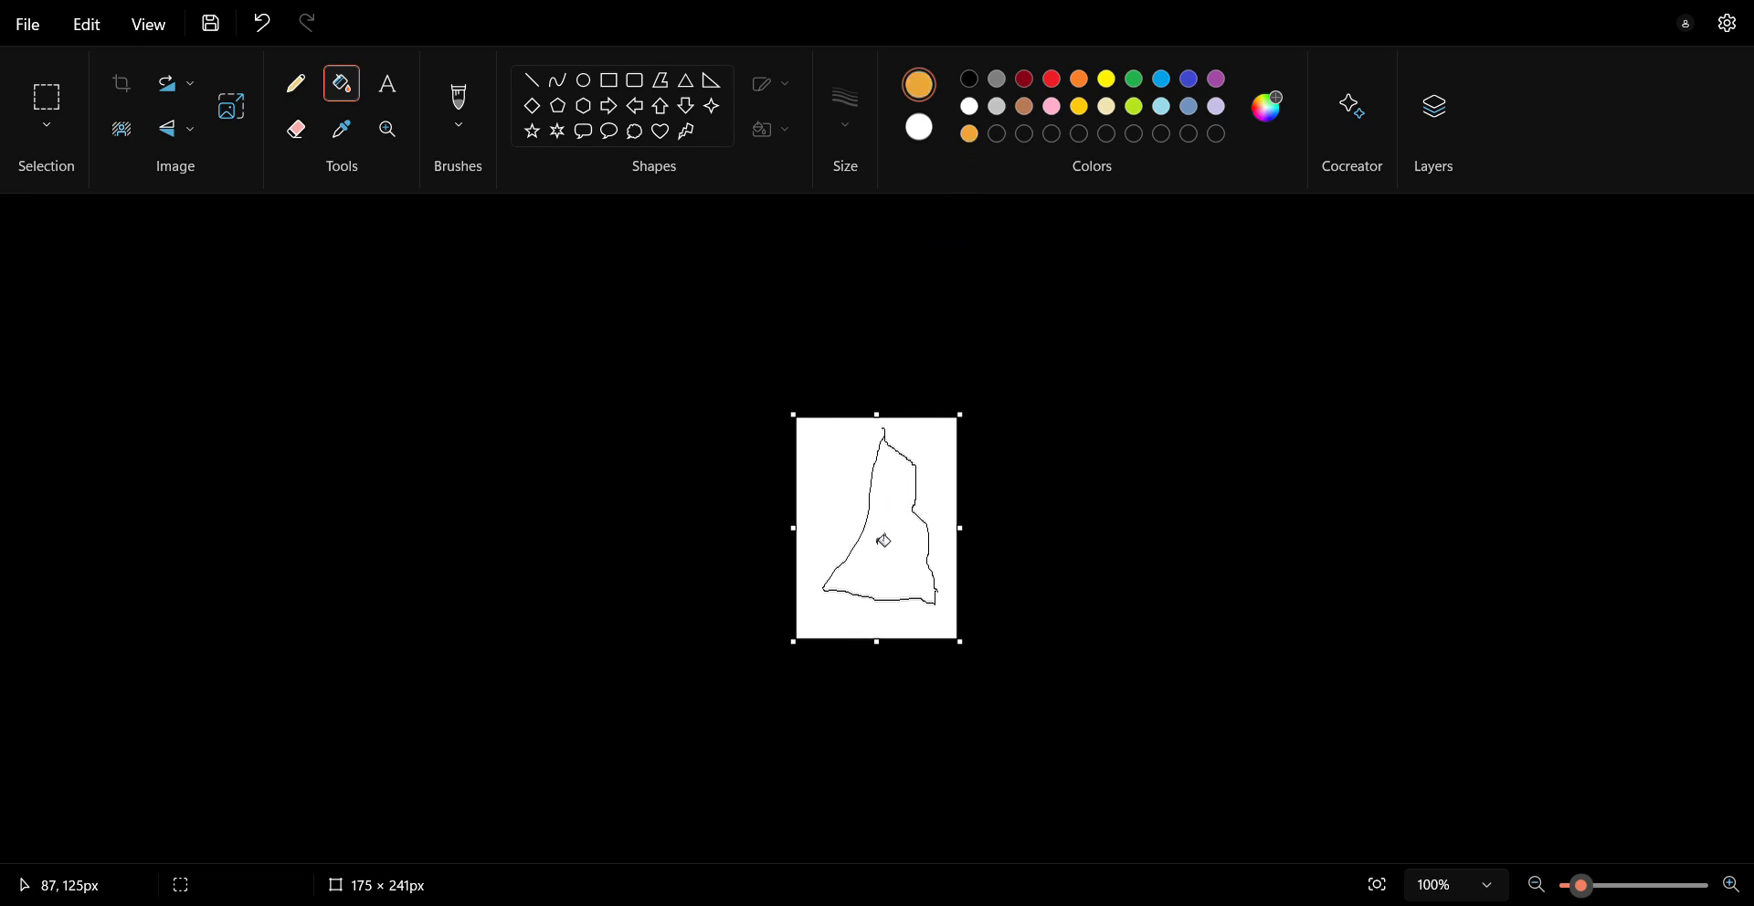
click(883, 541)
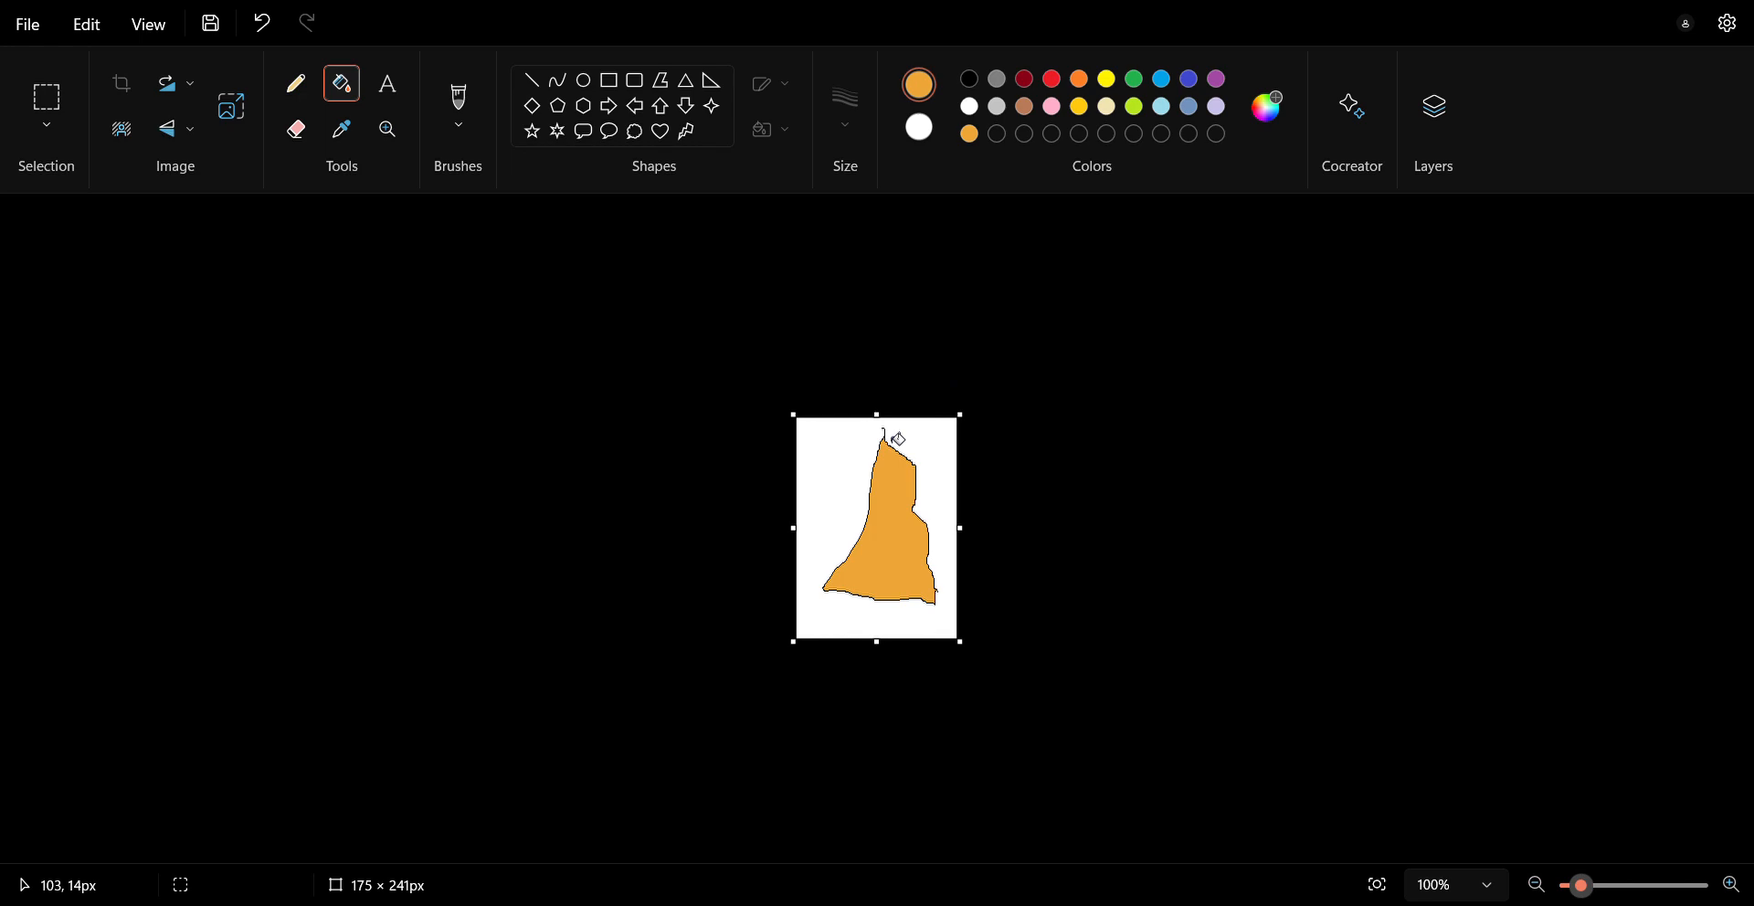
mouse_move(577, 250)
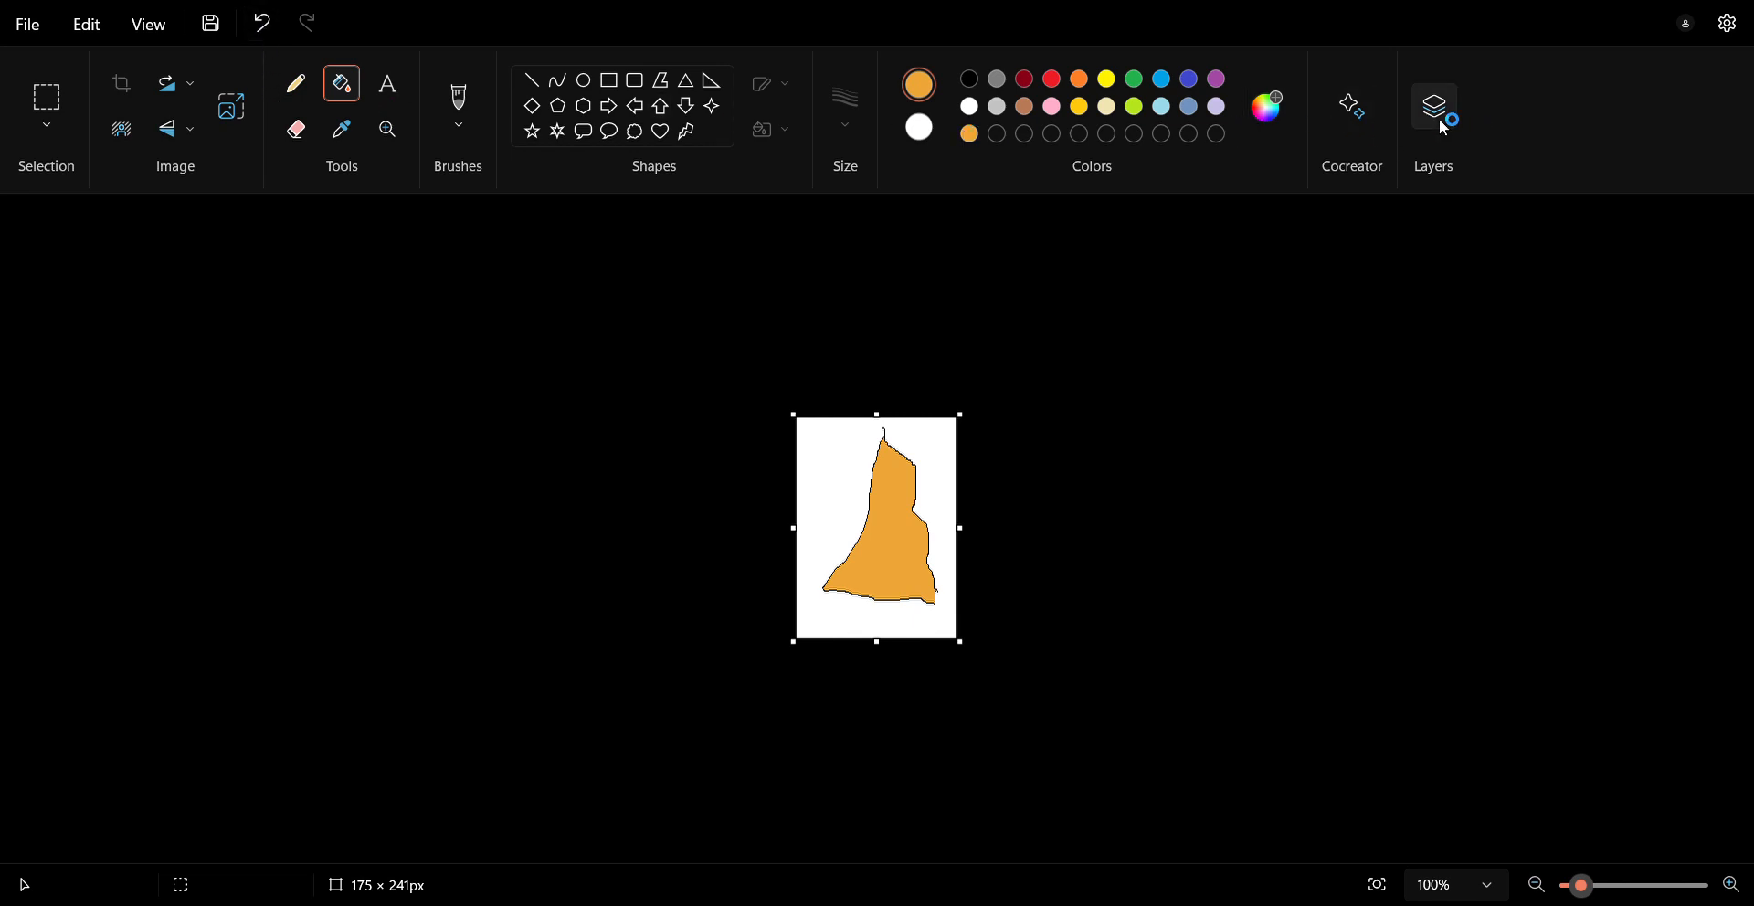
Add an empty layer above the tree and enlarge the canvas to 668 × 576 px.
click(1434, 106)
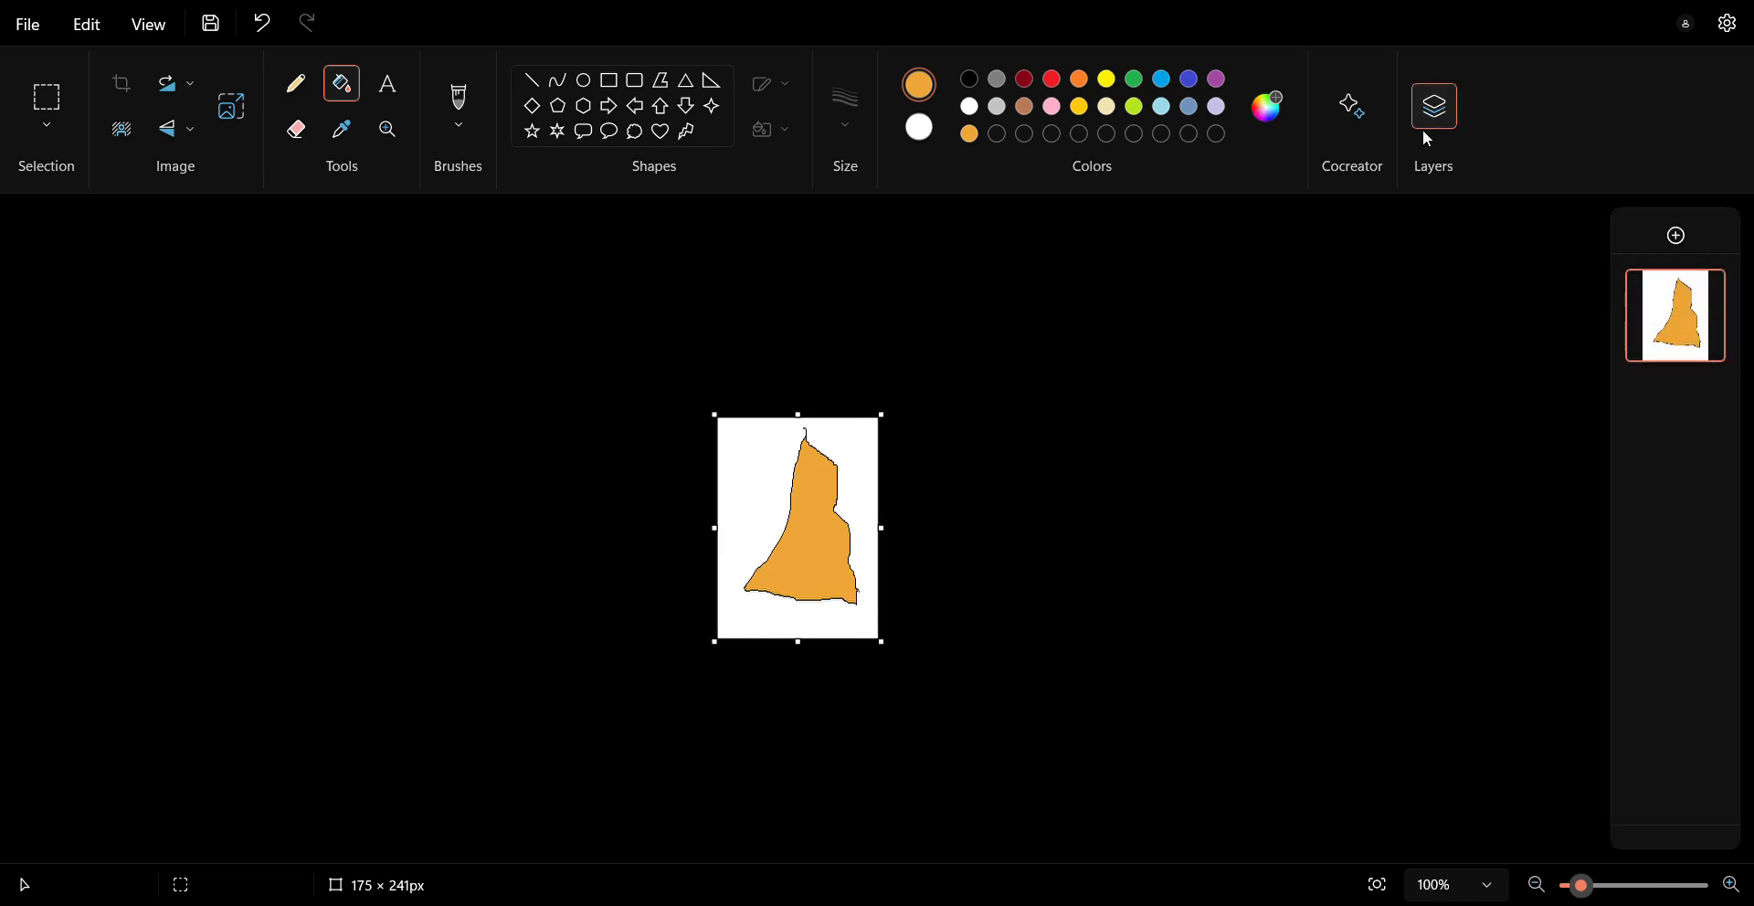
click(1675, 234)
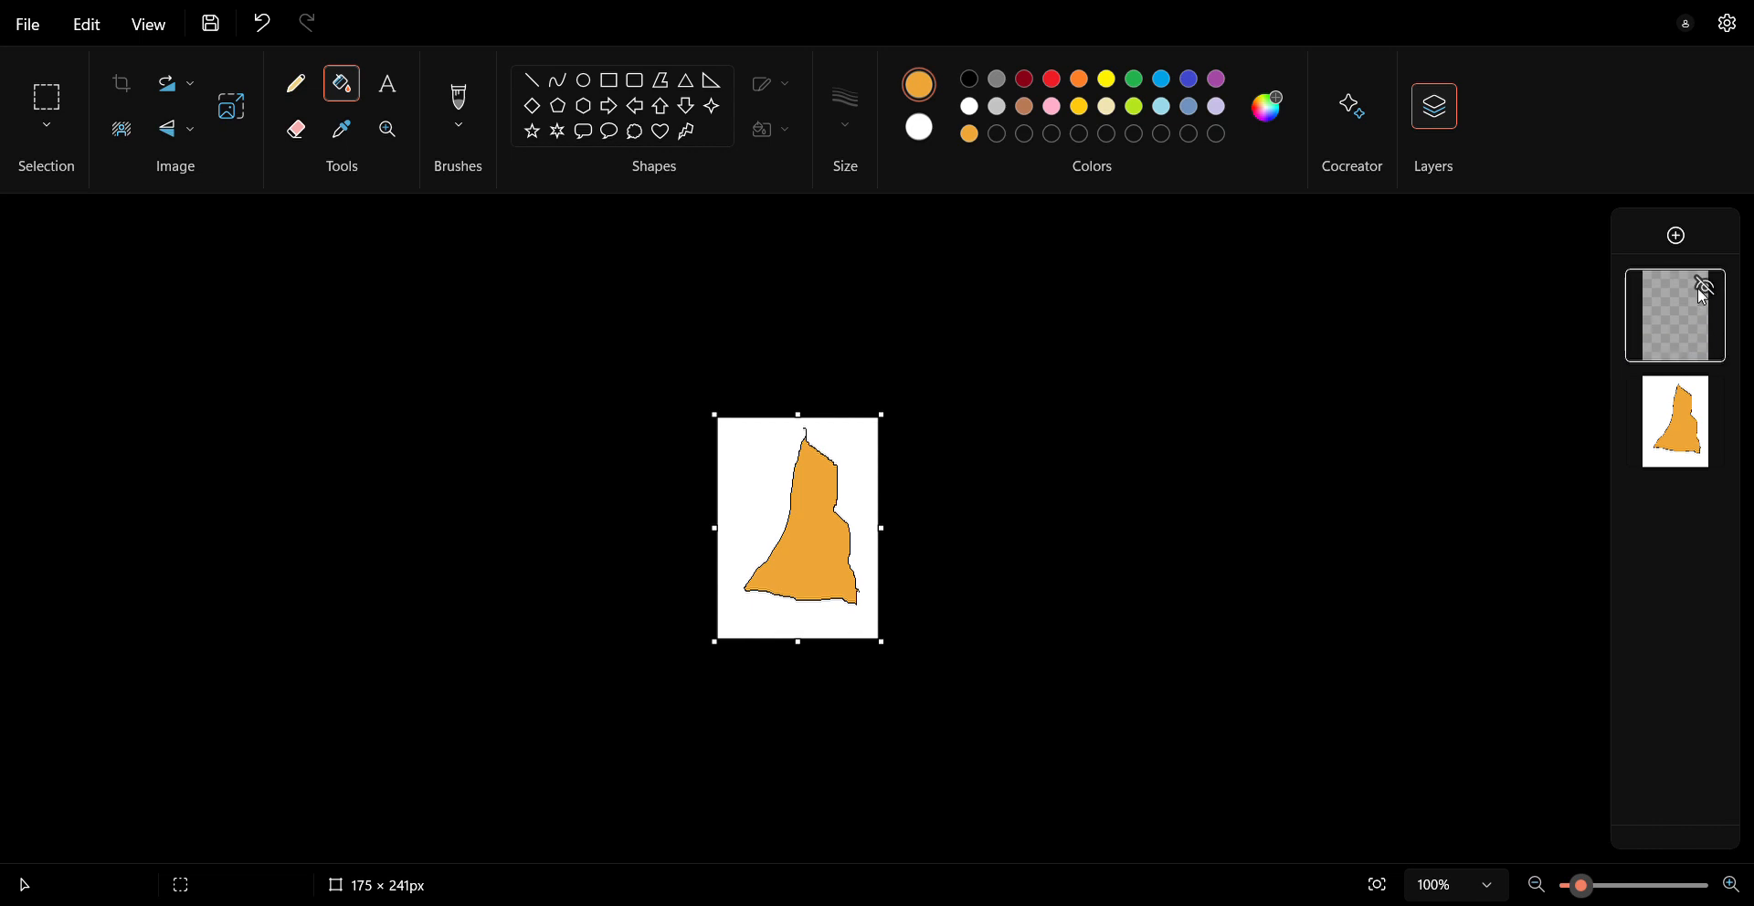
click(1675, 315)
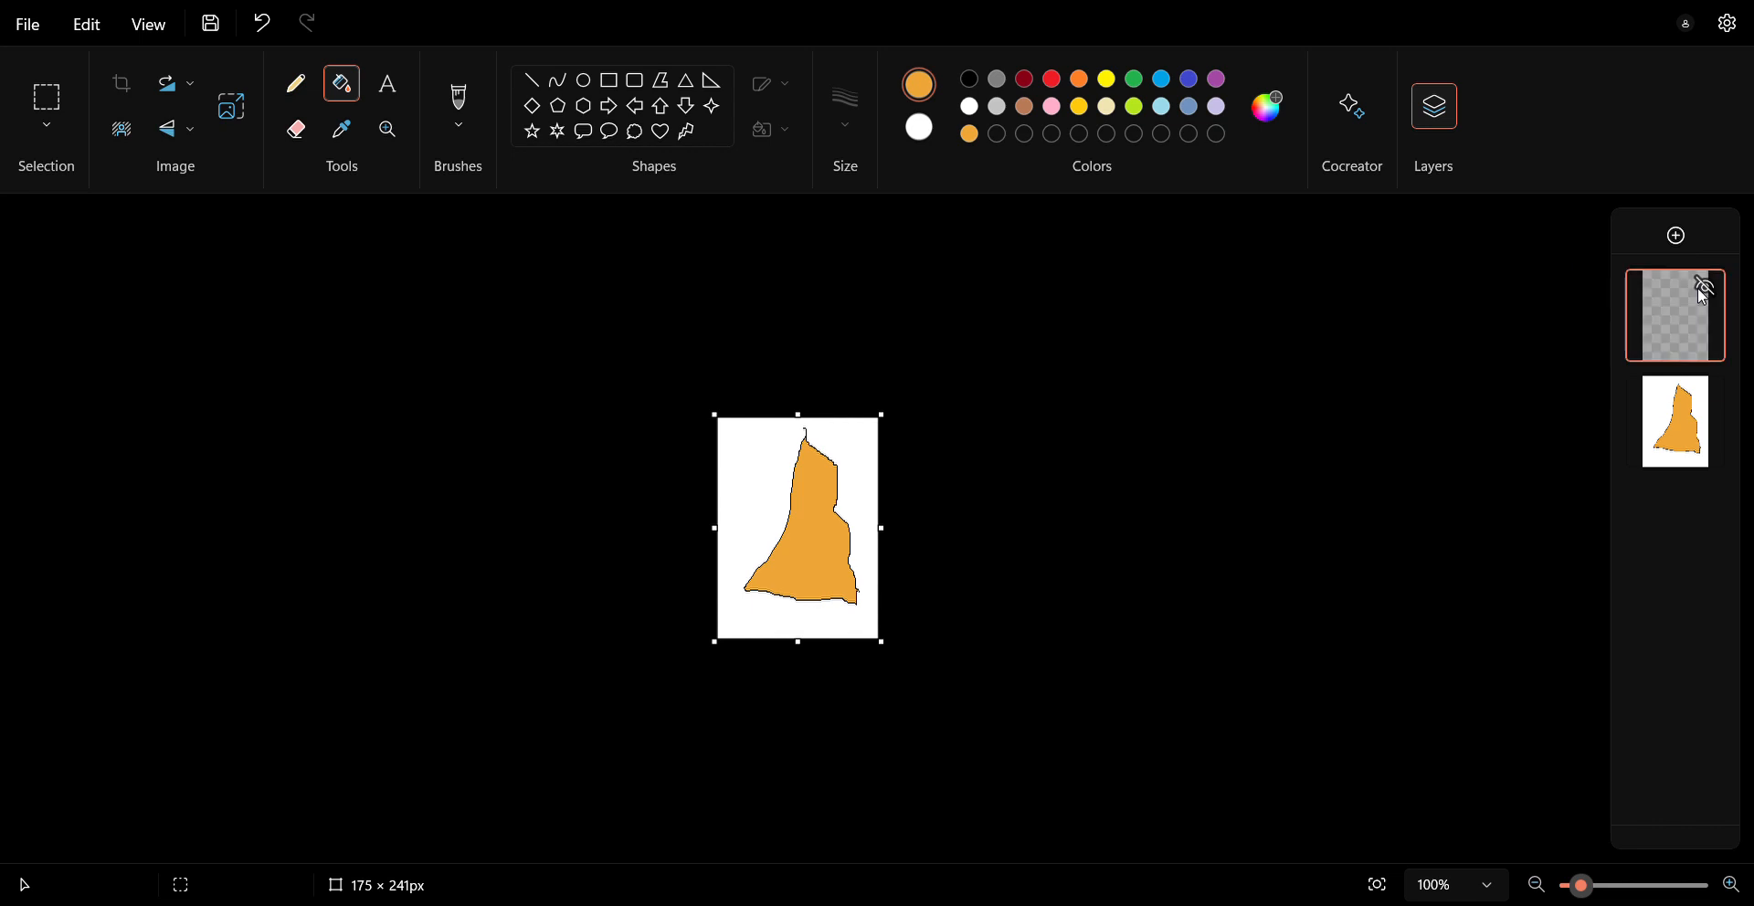
mouse_move(877, 433)
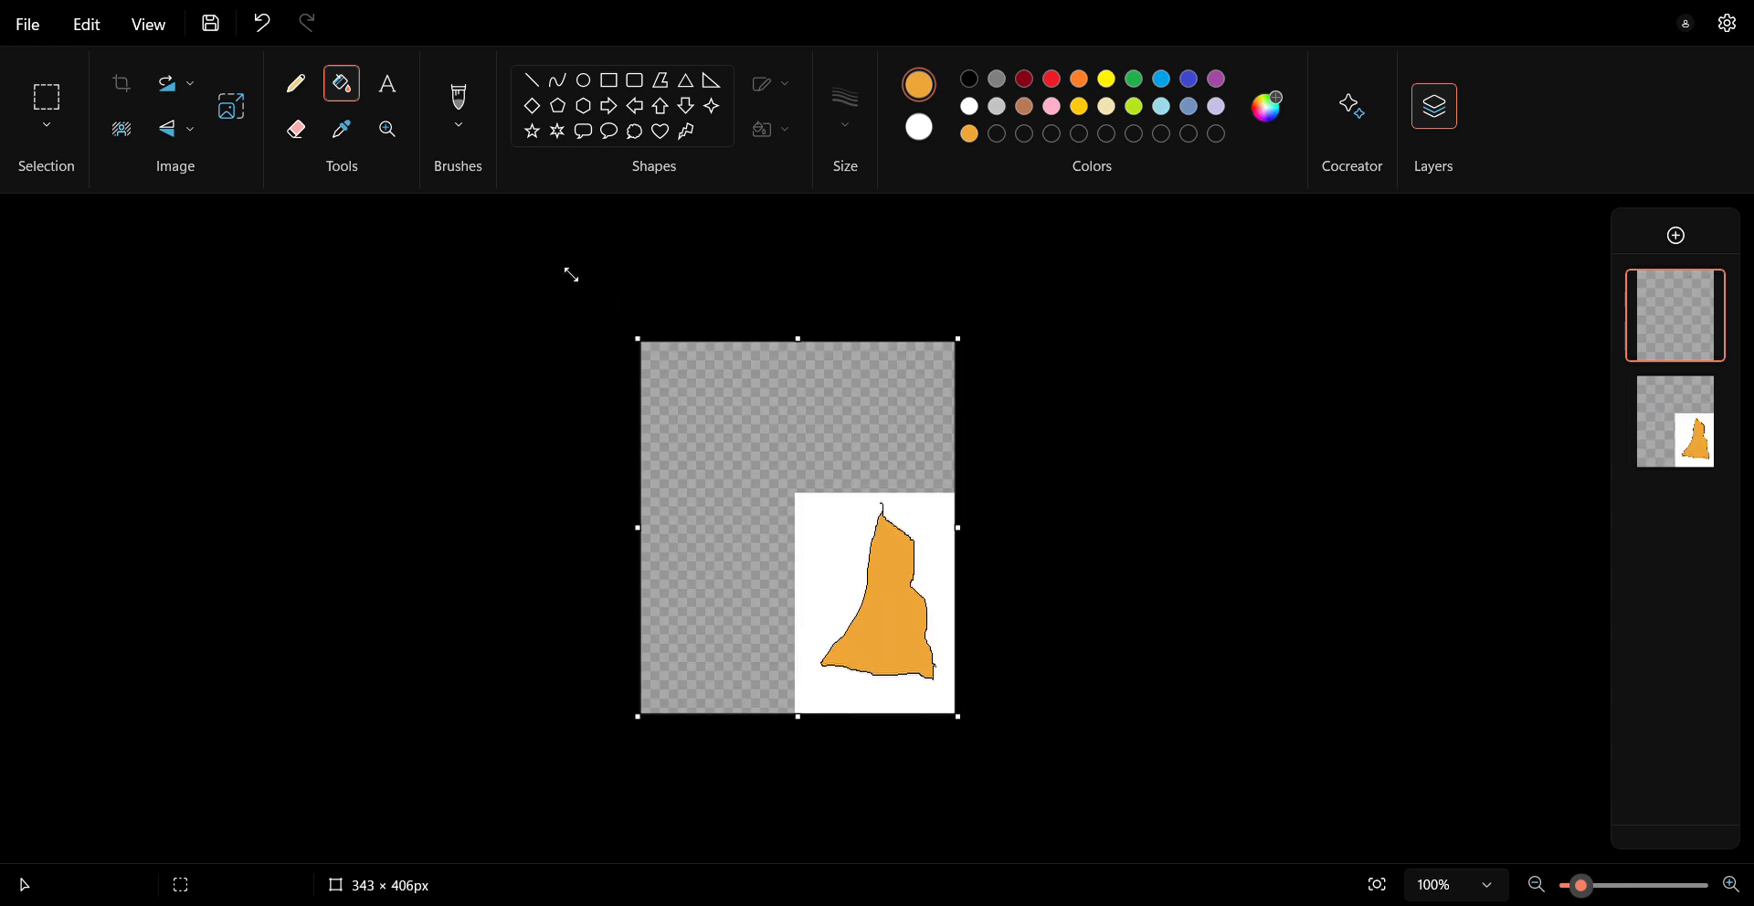
mouse_move(965, 668)
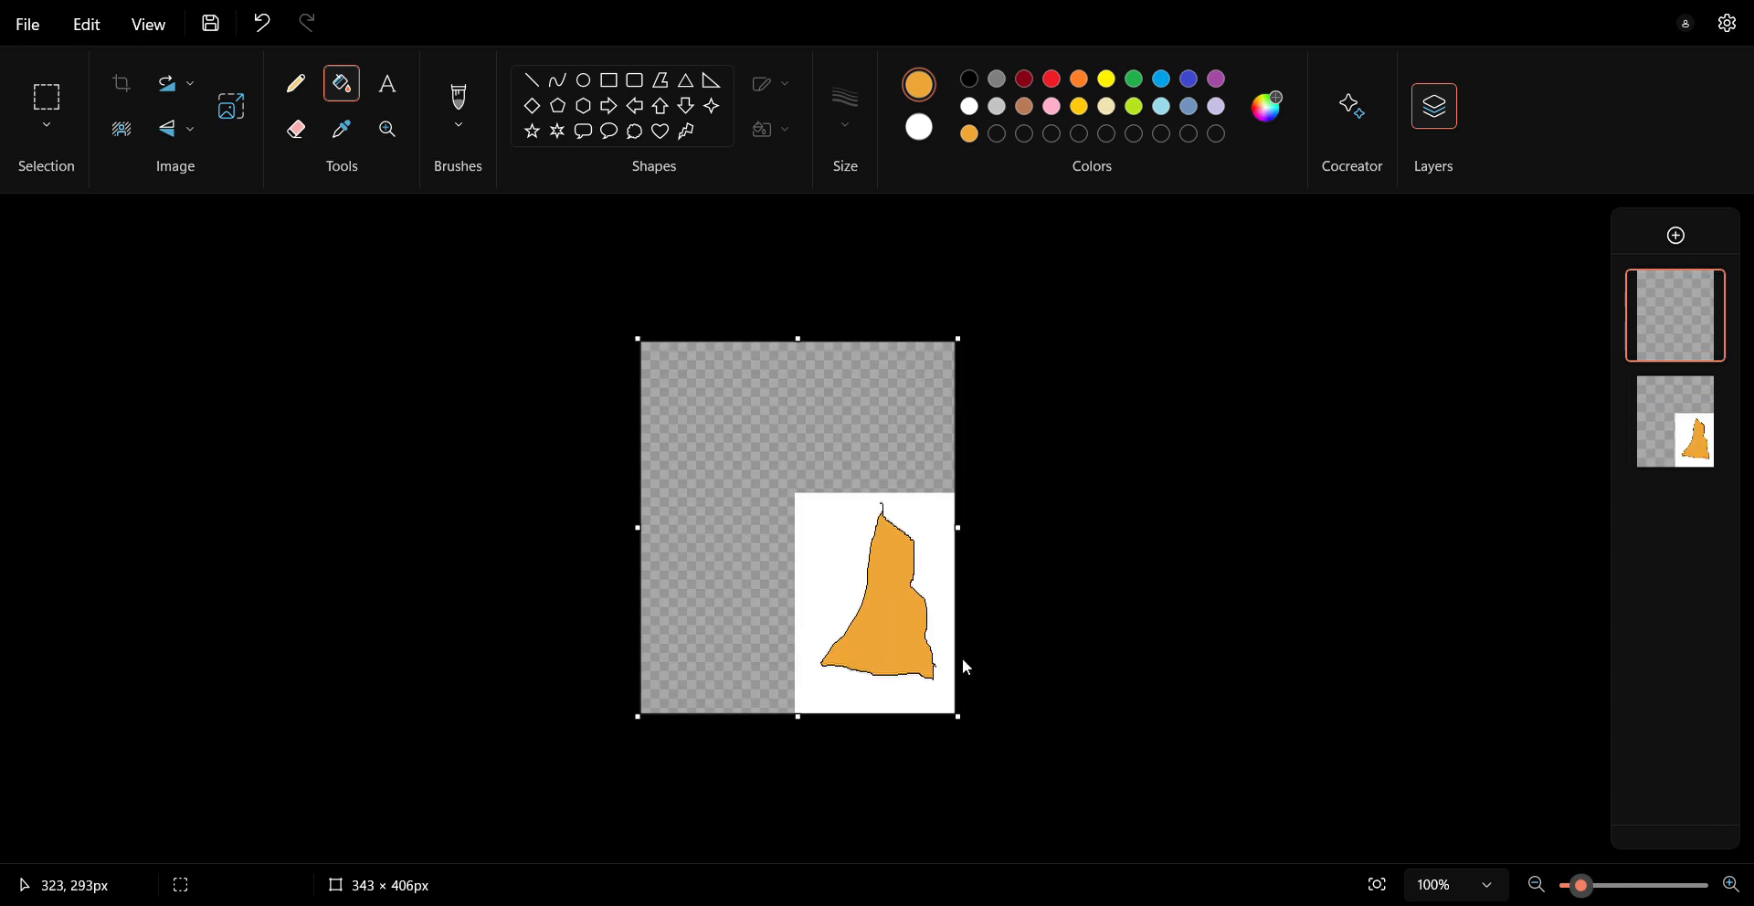
drag(957, 716, 1052, 817)
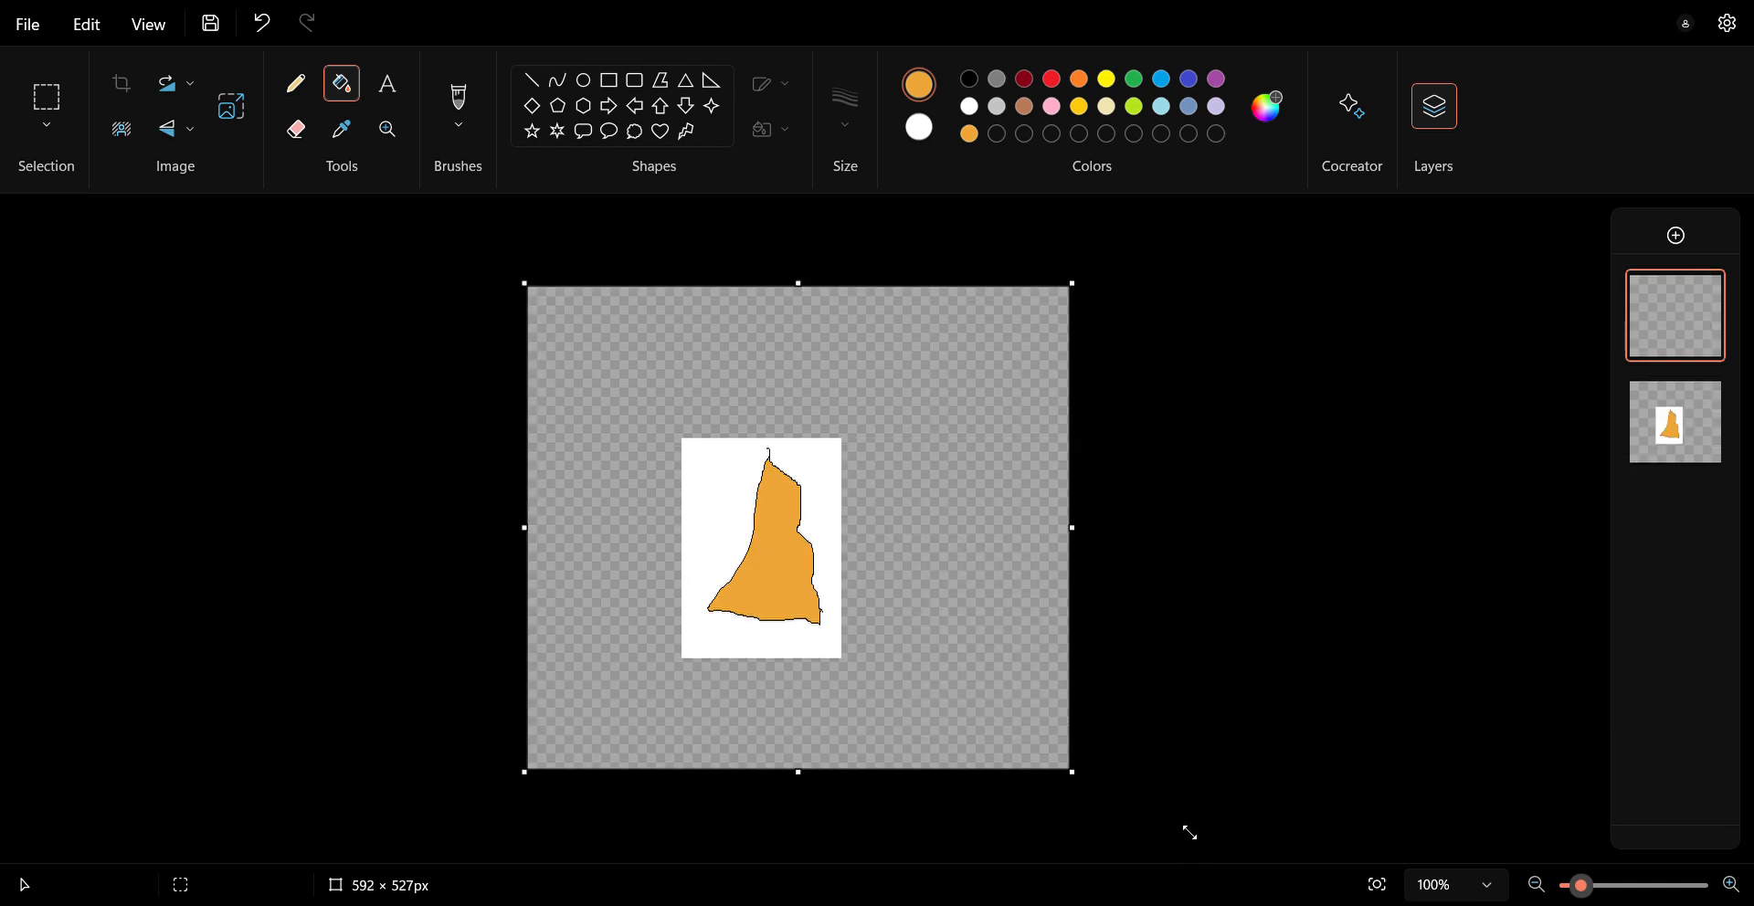
drag(1070, 770, 1115, 811)
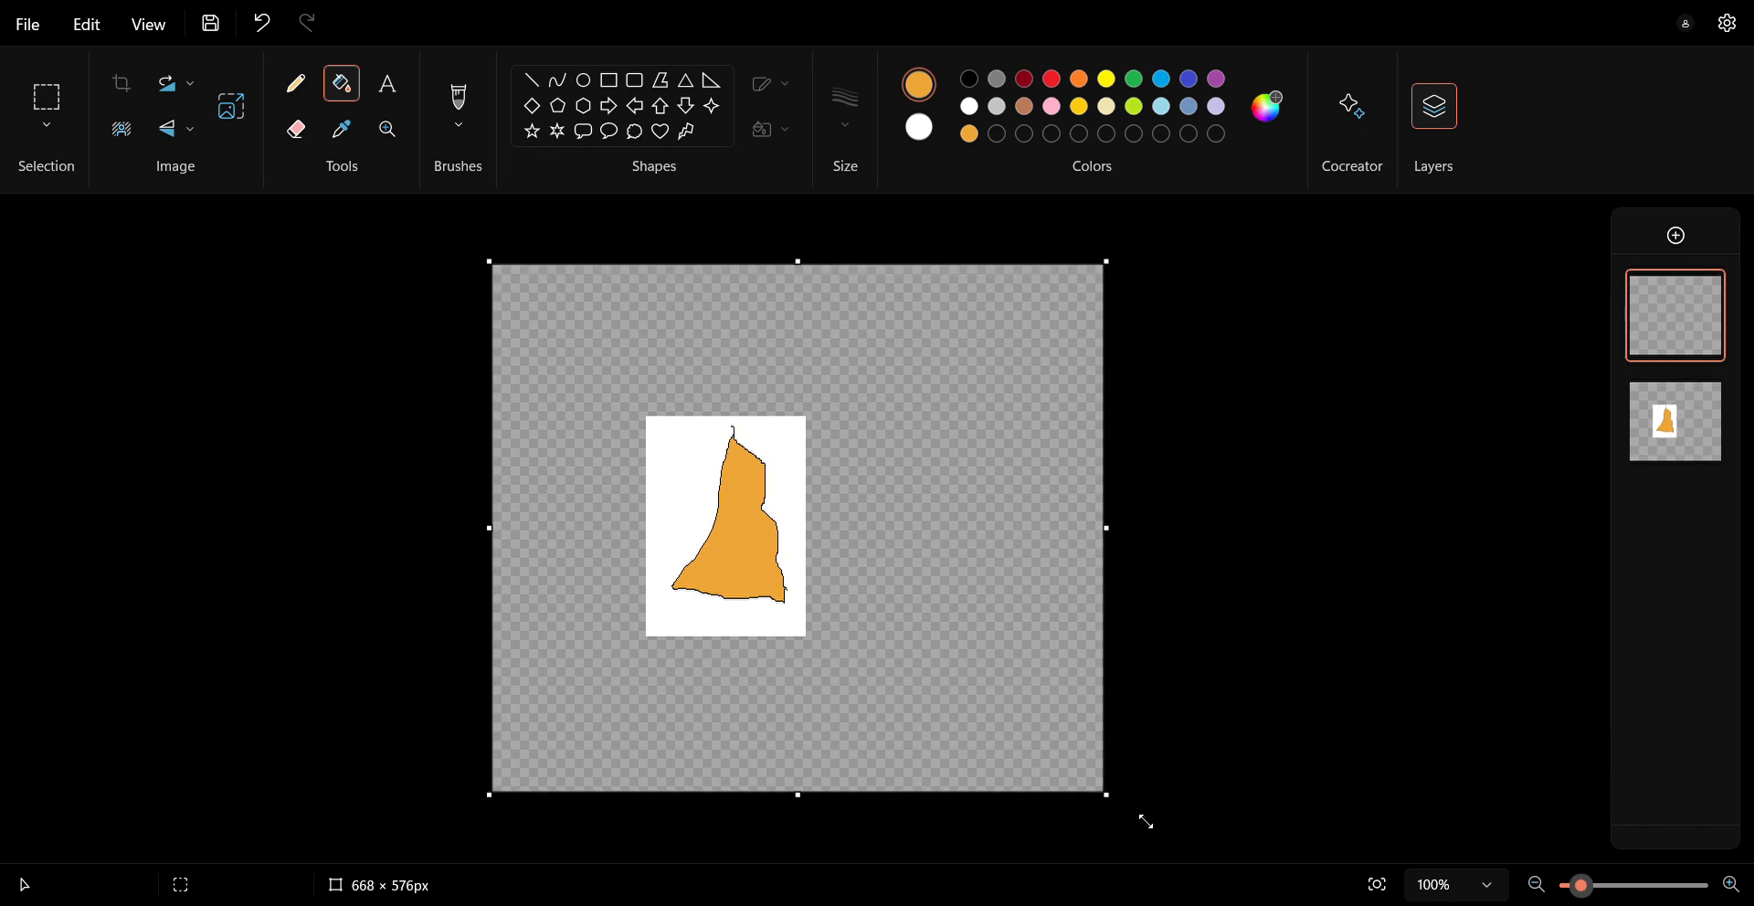
mouse_move(768, 437)
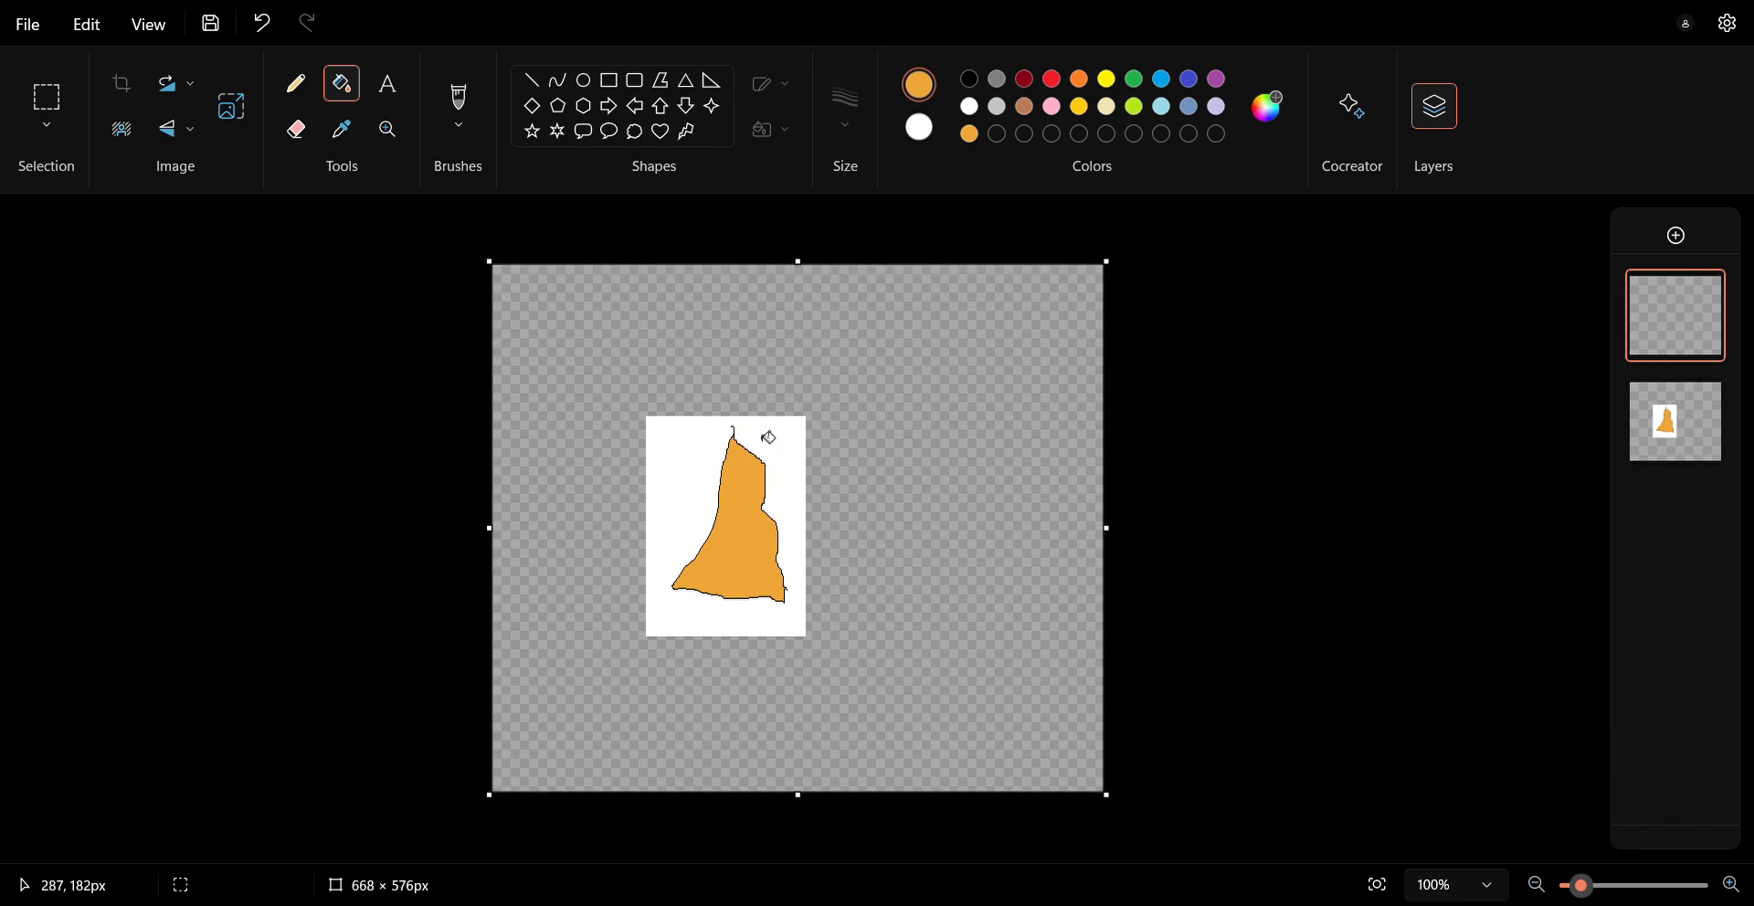
Make white the drawing colour and undo the white fill of the top layer.
click(918, 128)
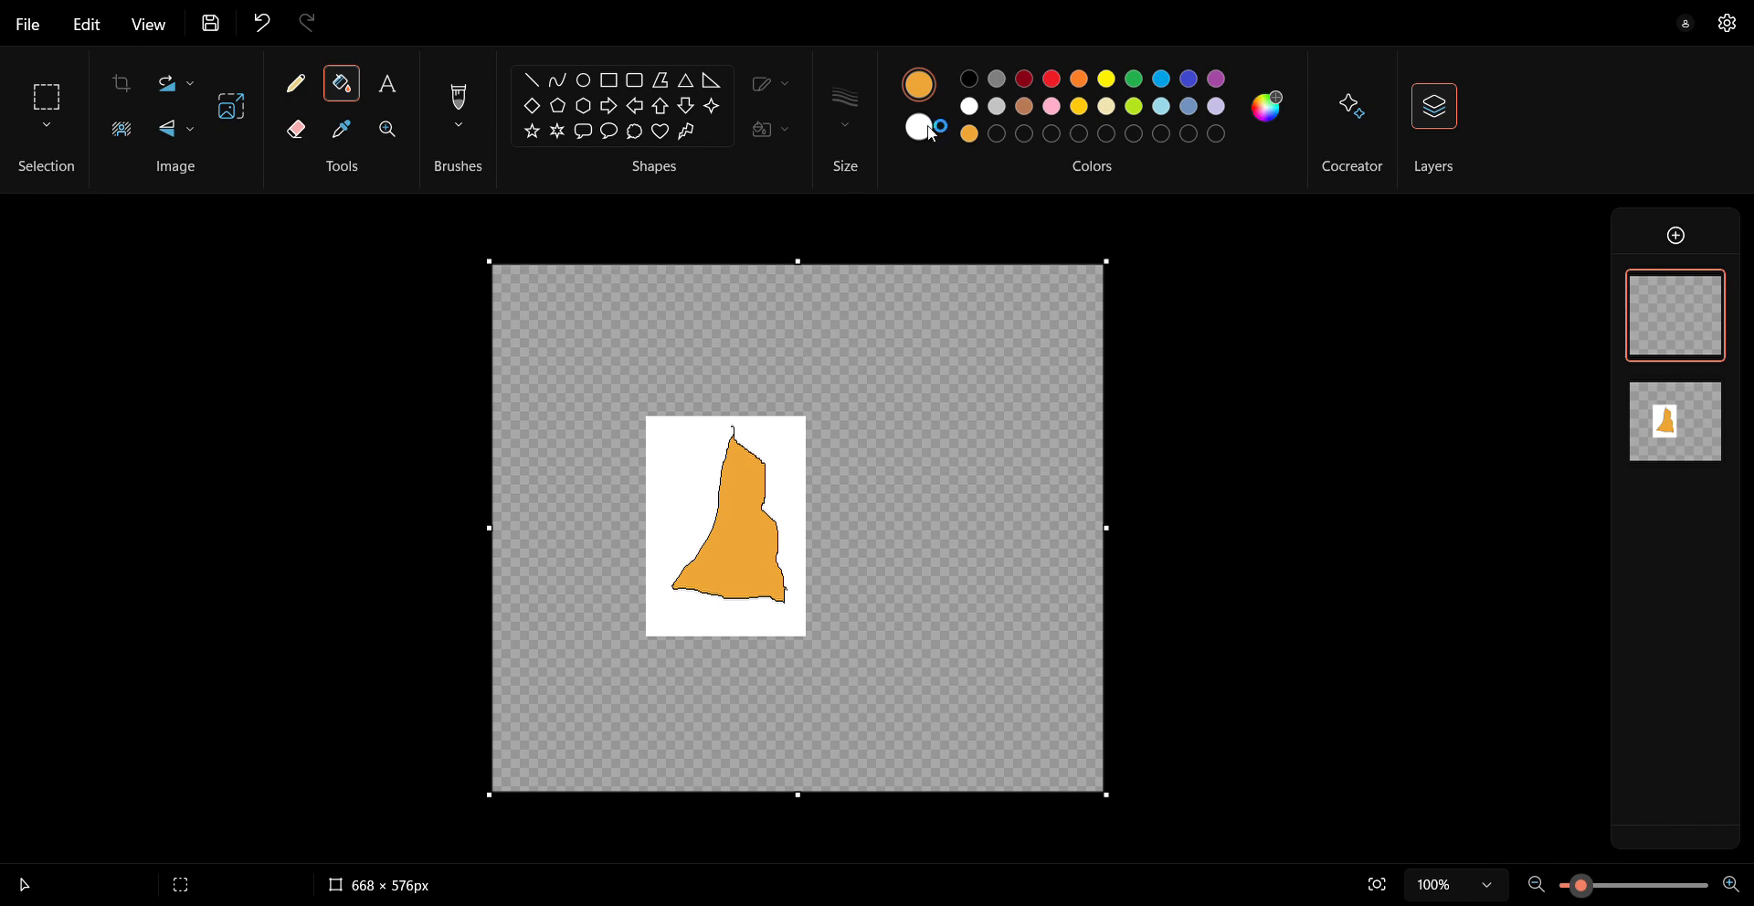
click(918, 106)
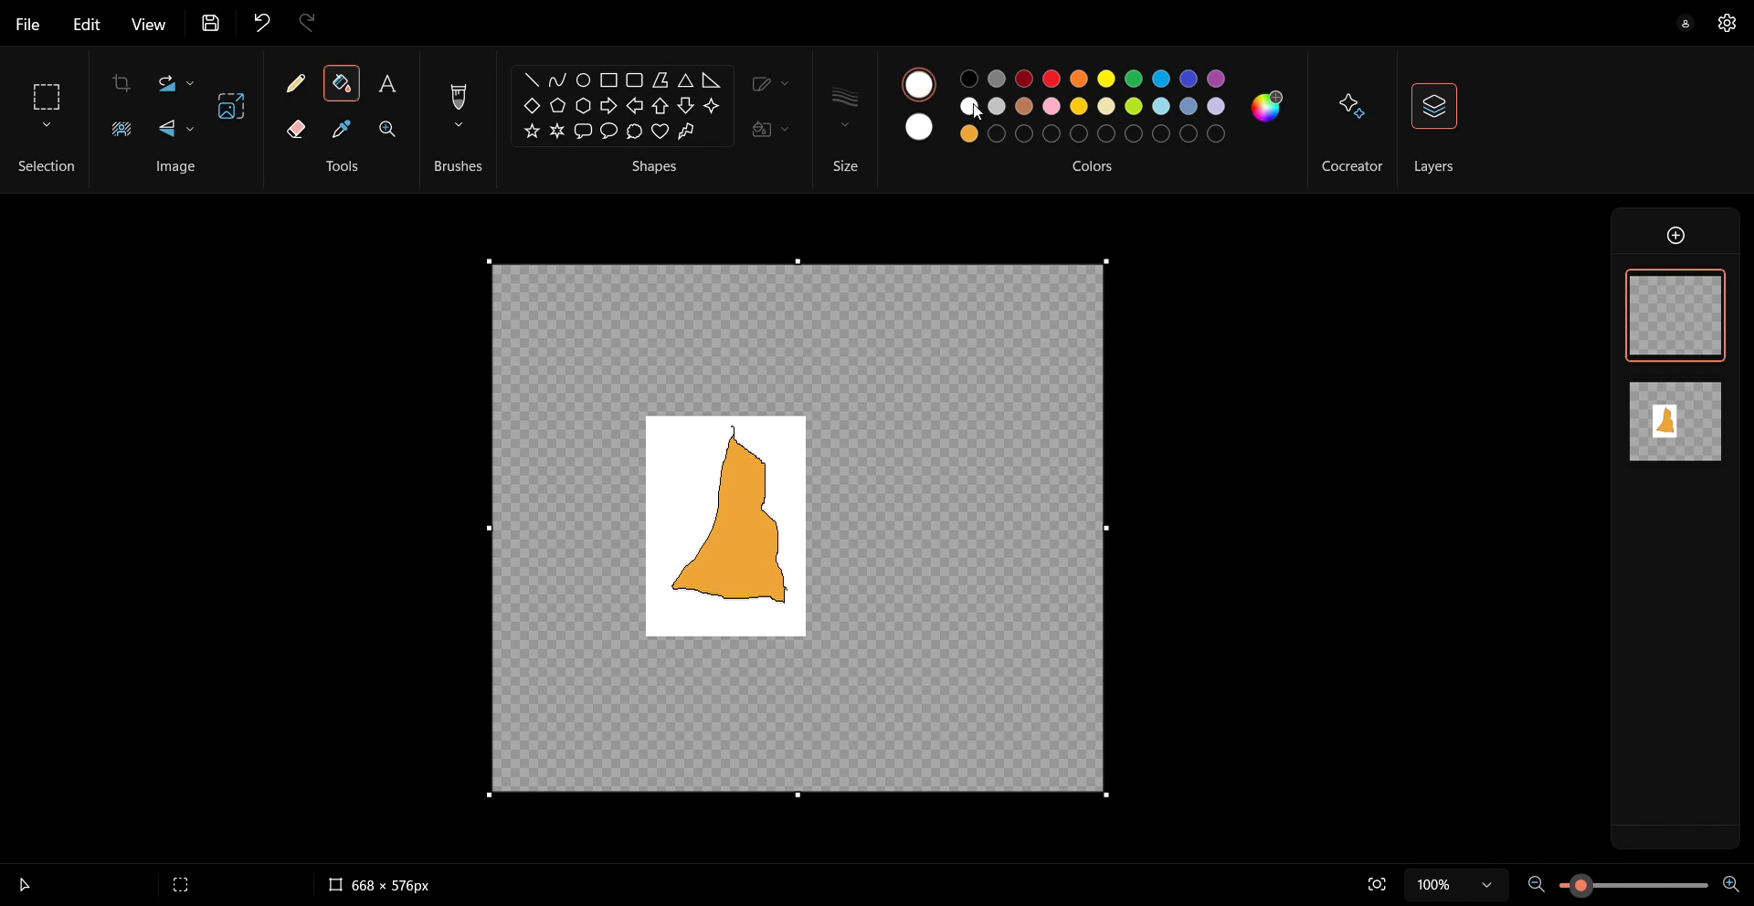
mouse_move(943, 357)
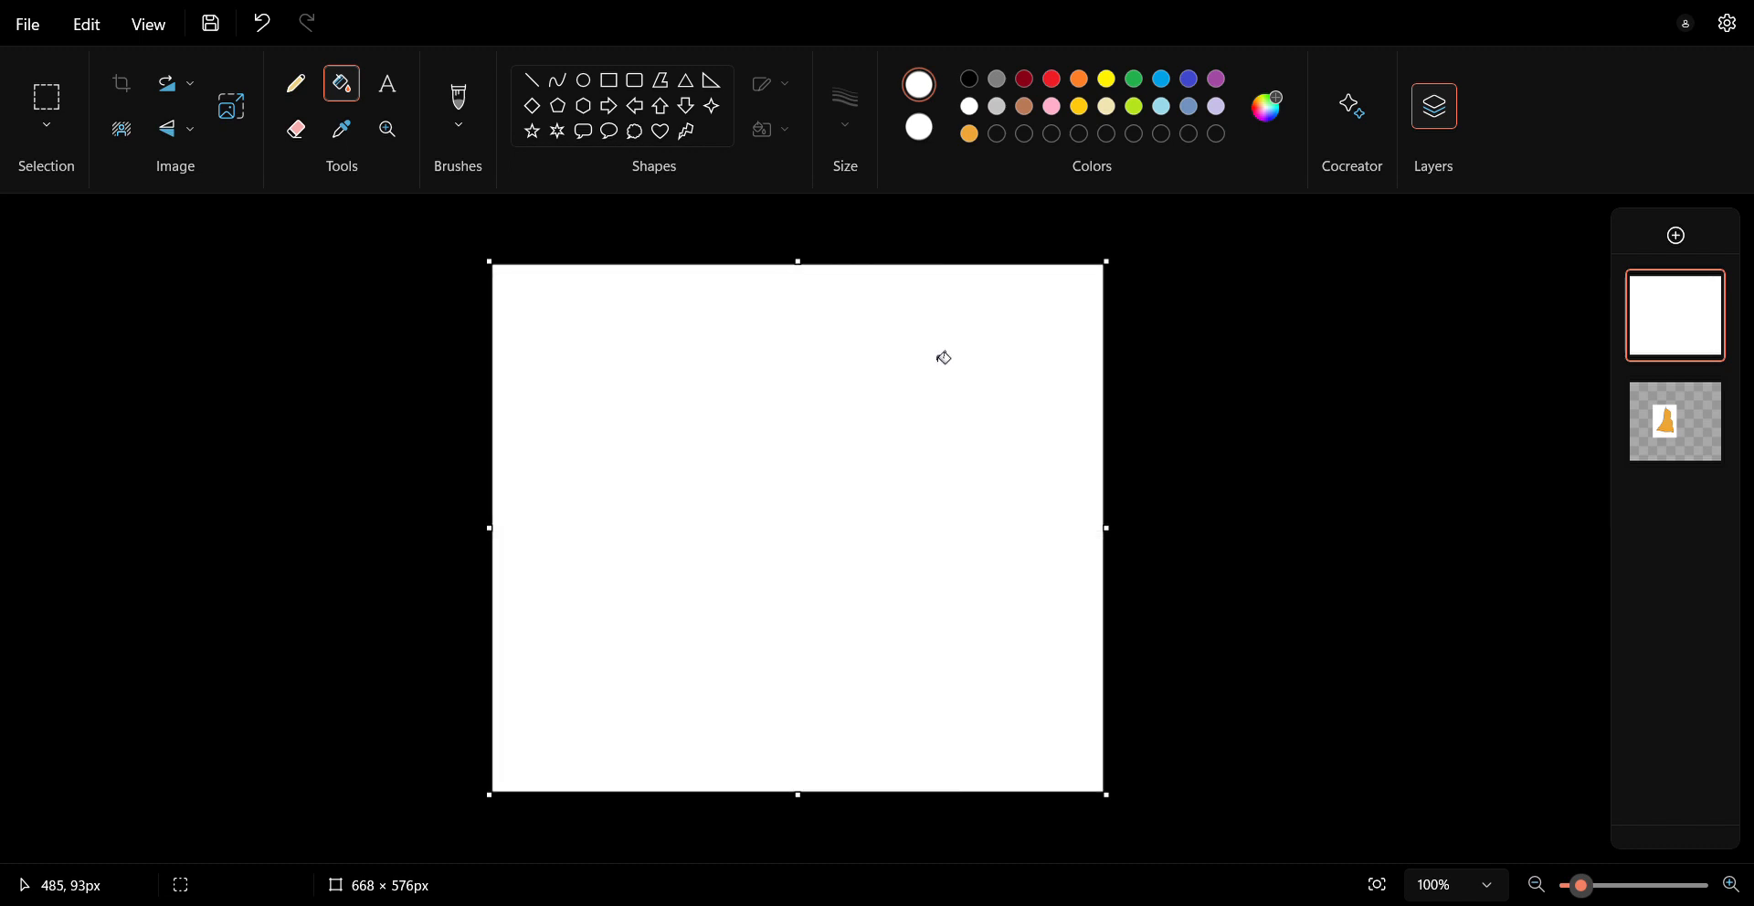
mouse_move(1127, 340)
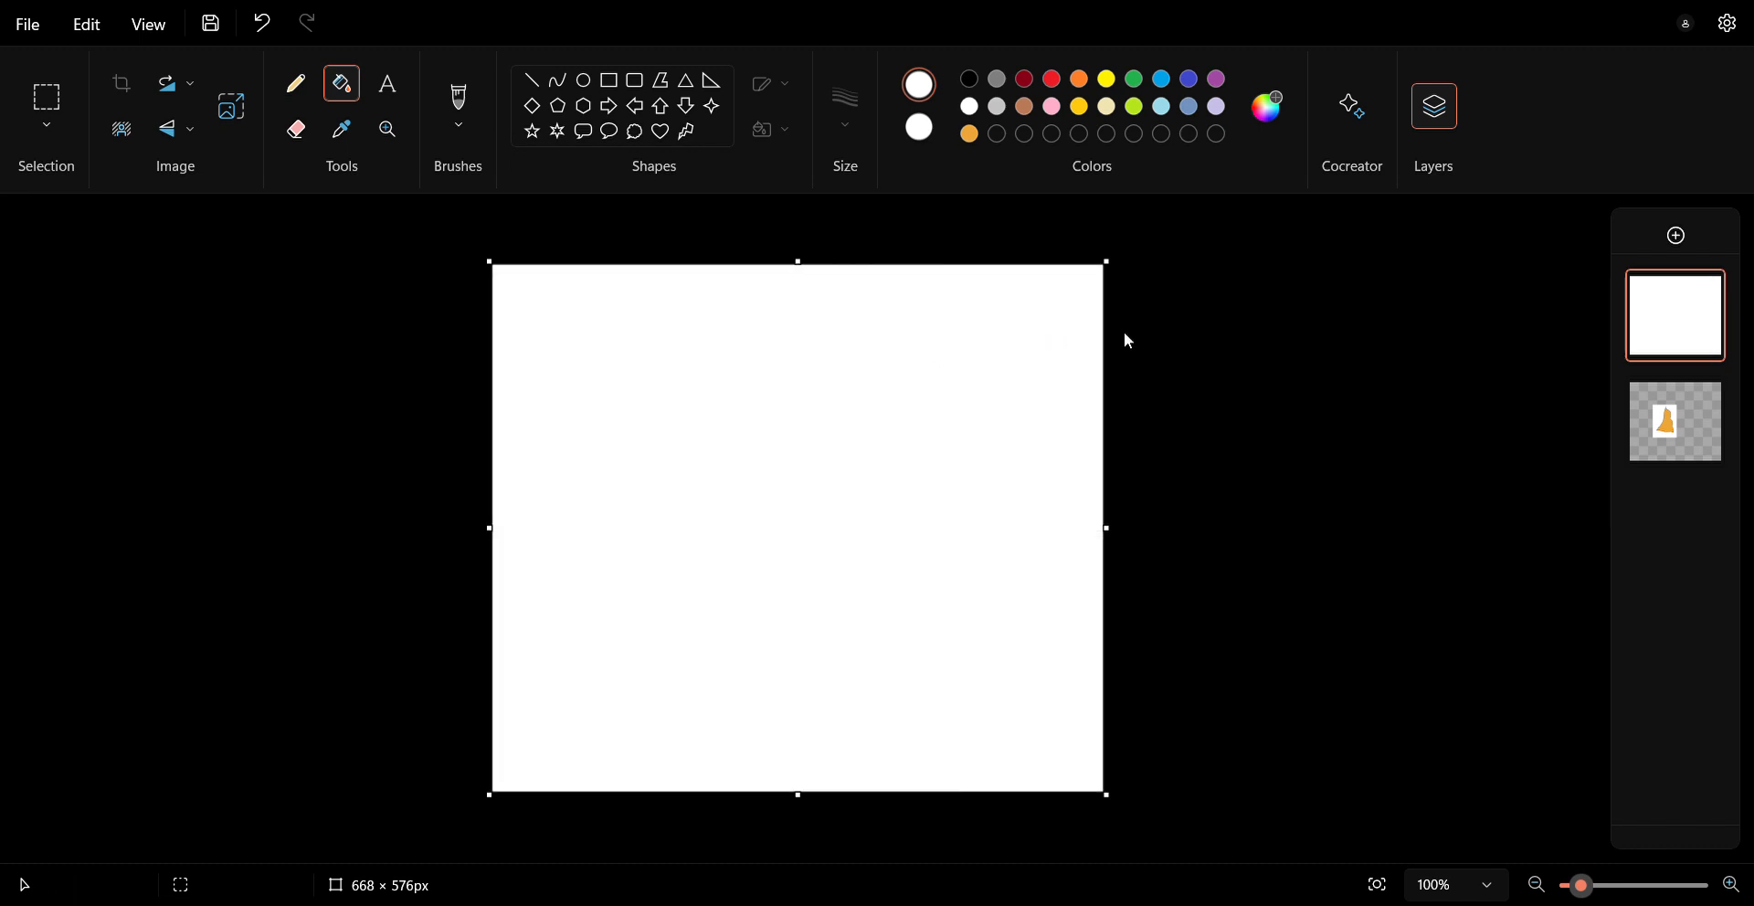
mouse_move(1106, 335)
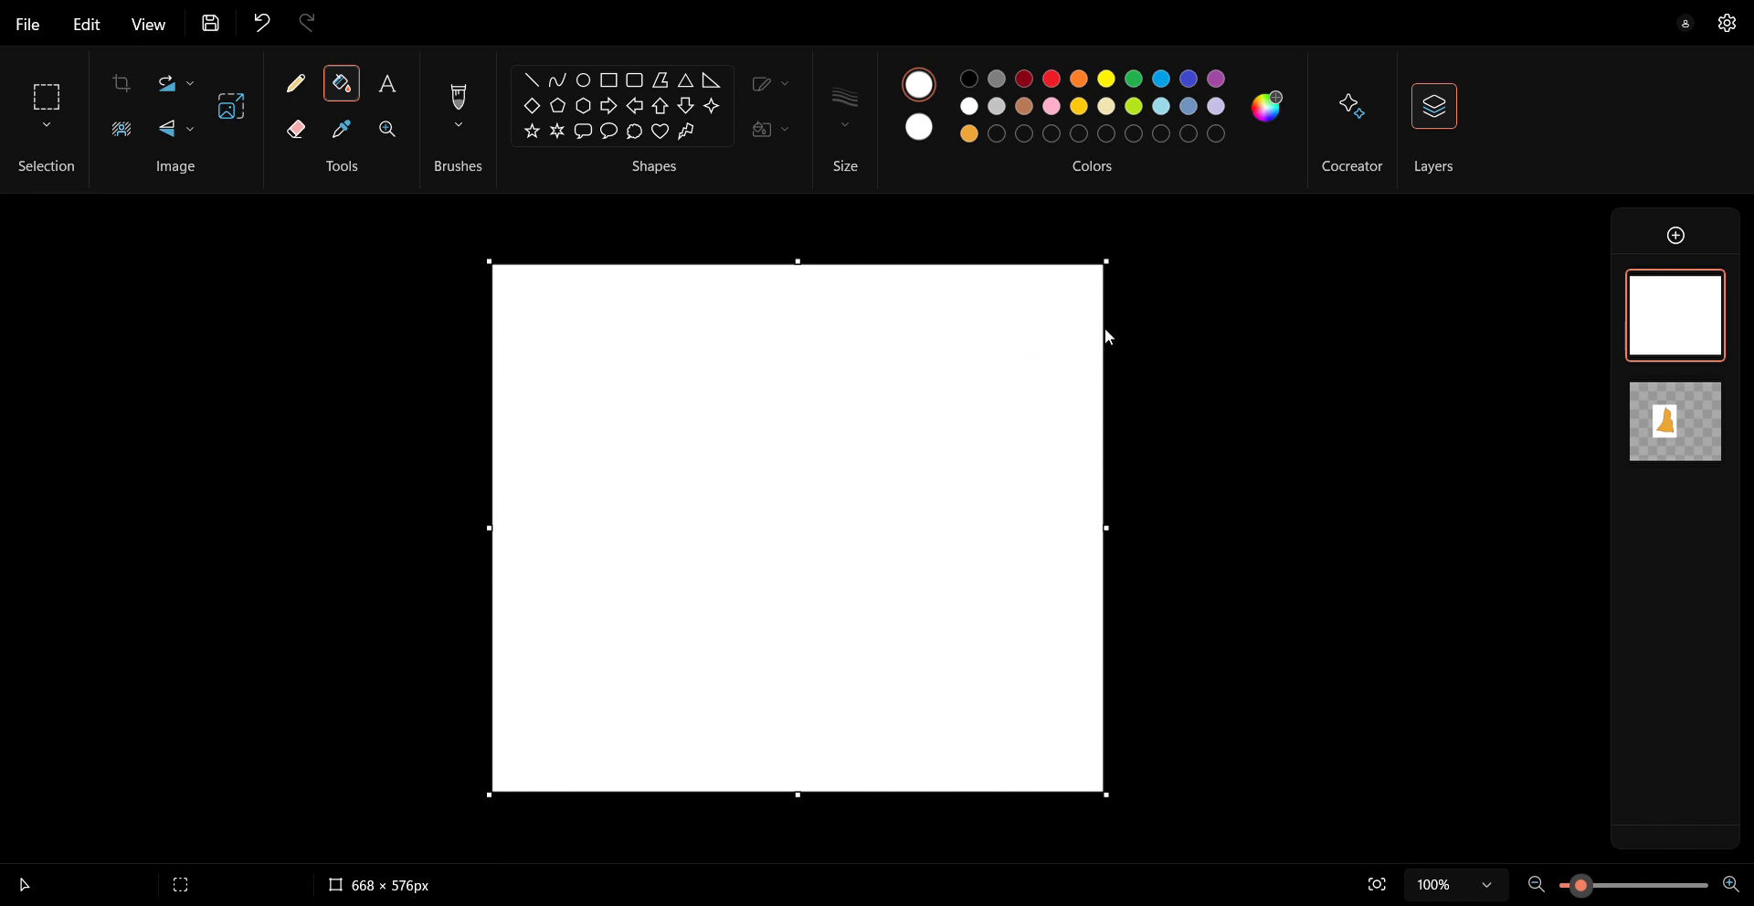
click(260, 22)
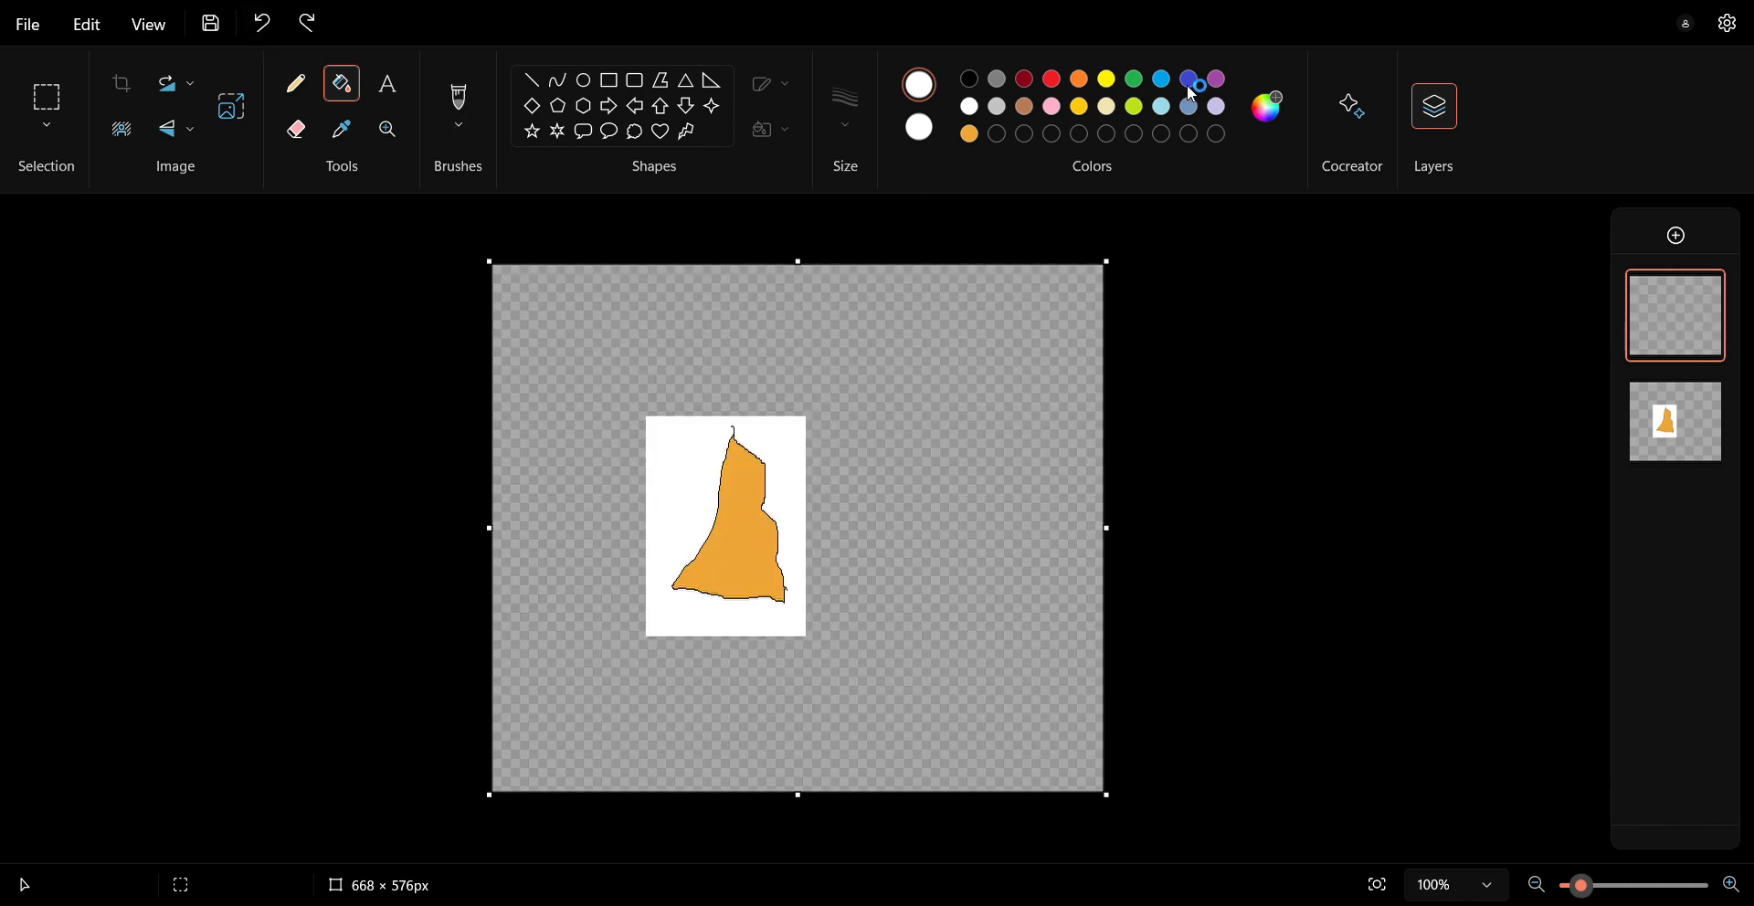
click(962, 464)
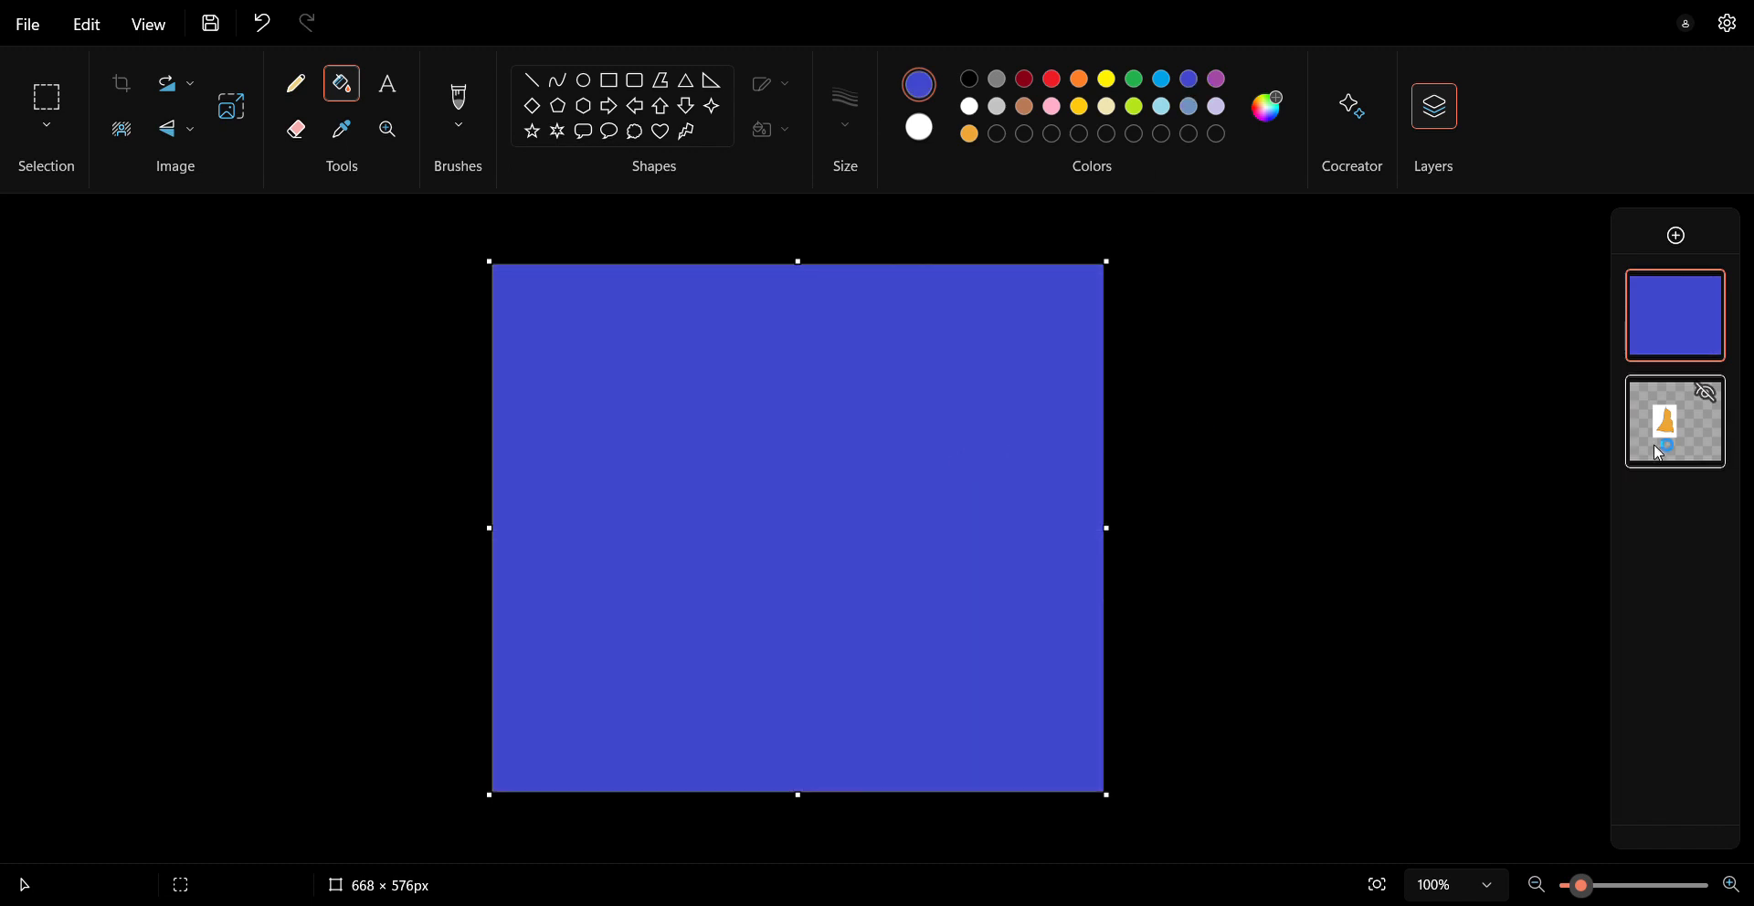
click(1674, 422)
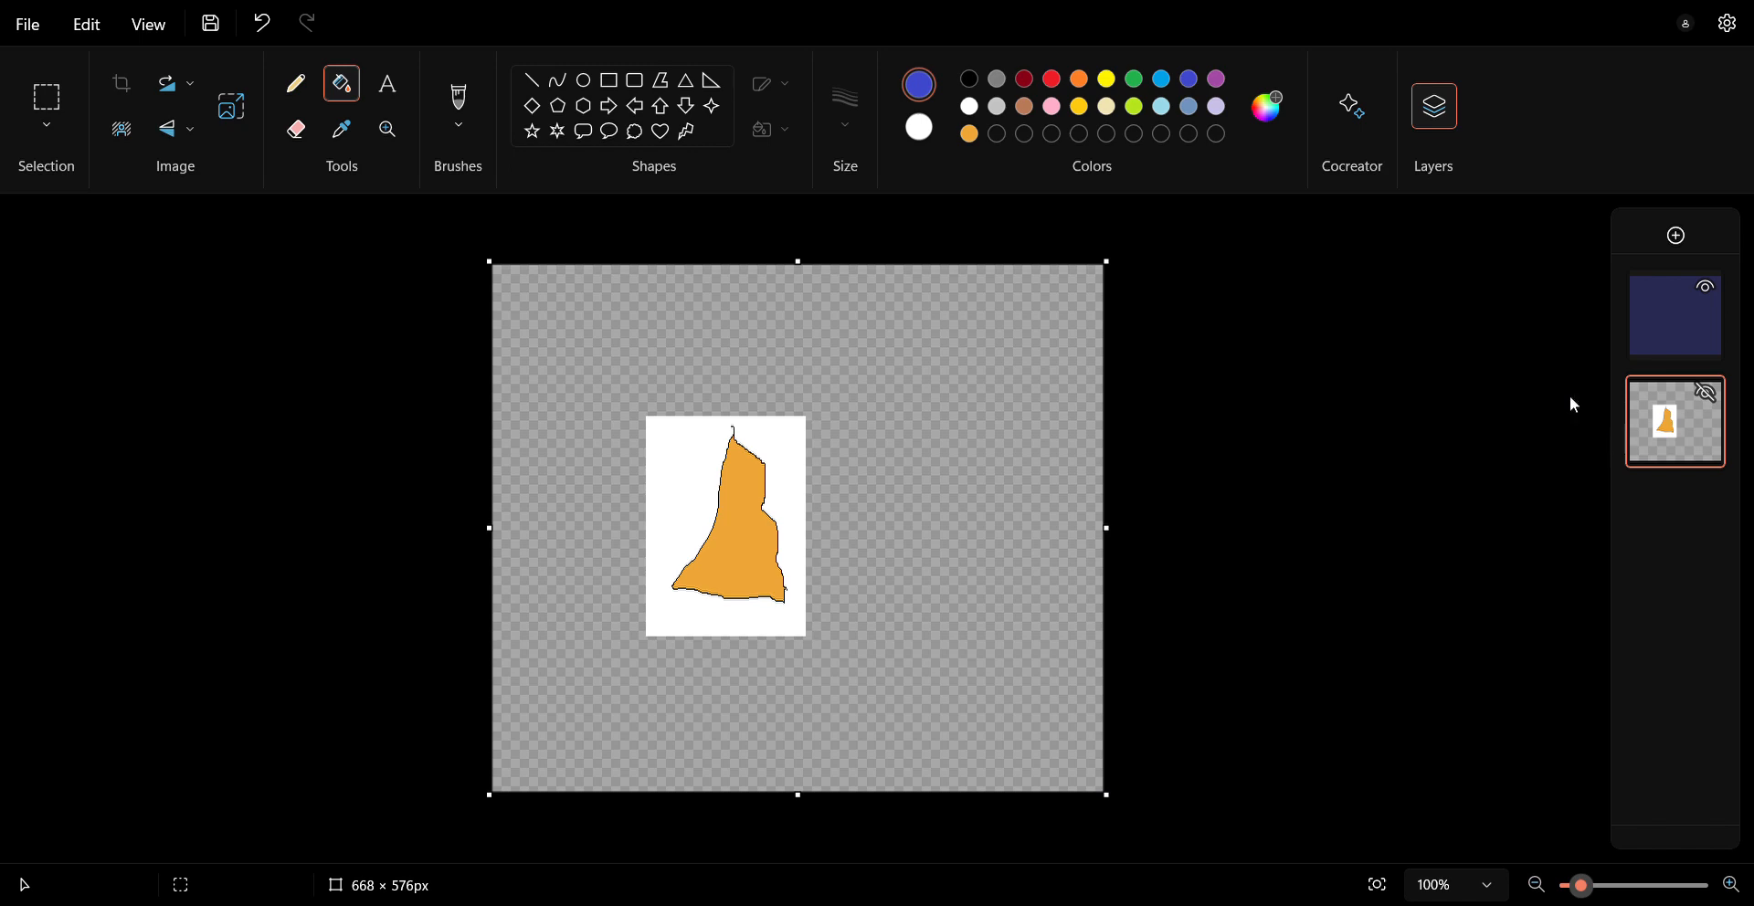
mouse_move(1008, 334)
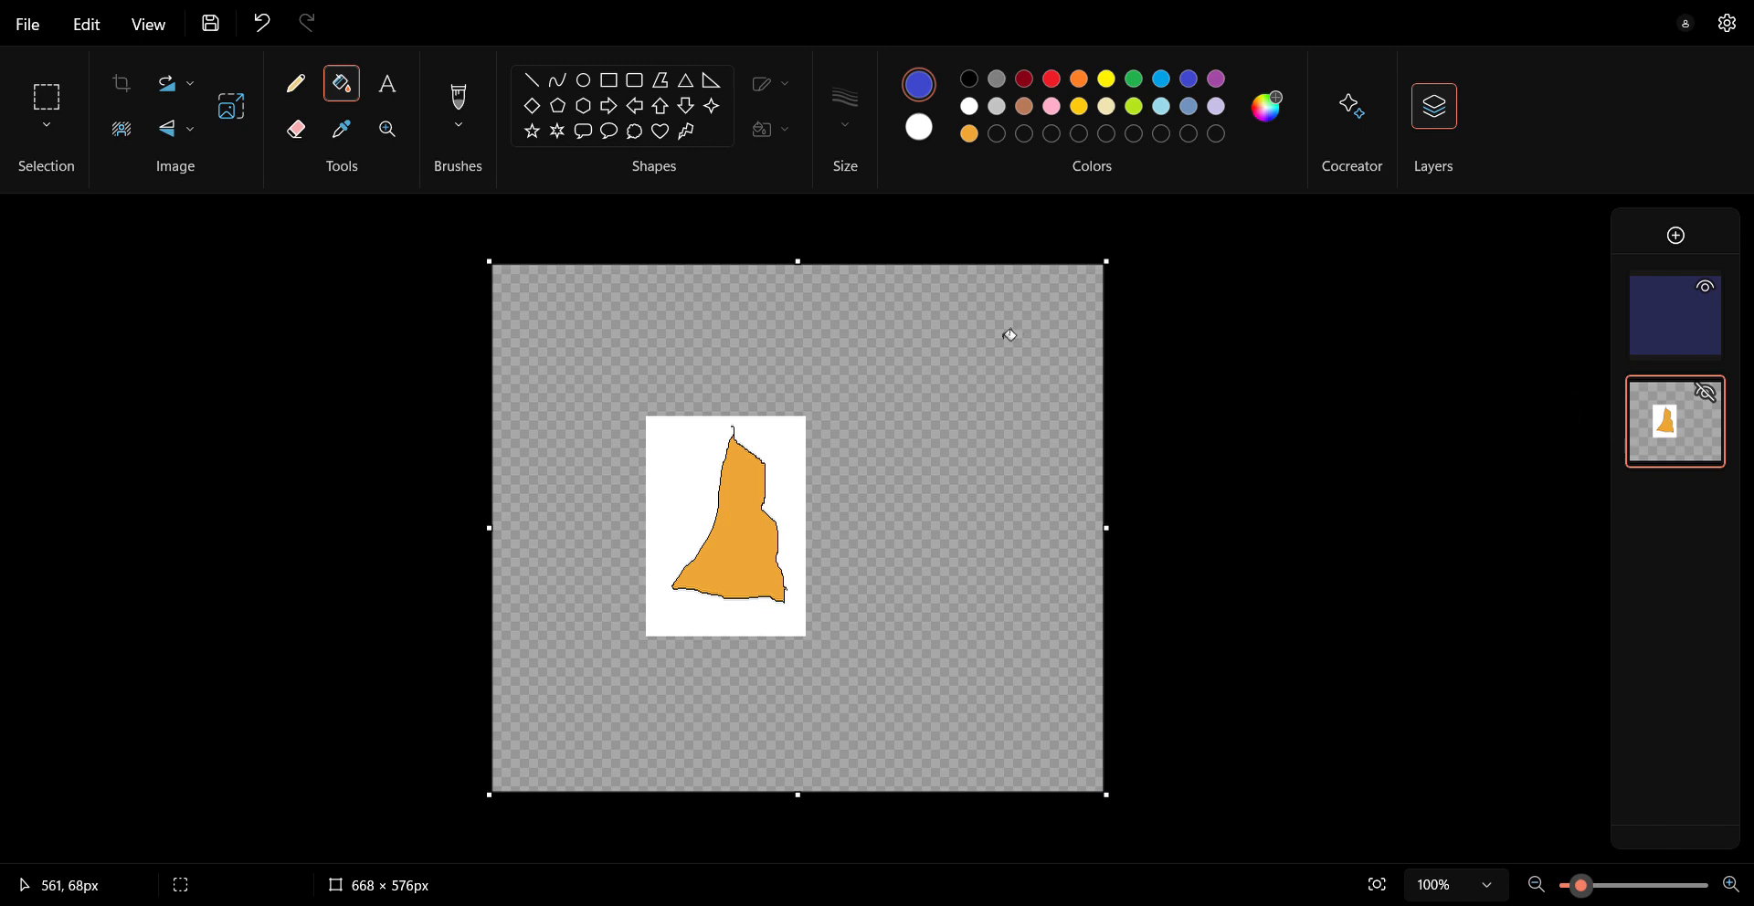
click(968, 105)
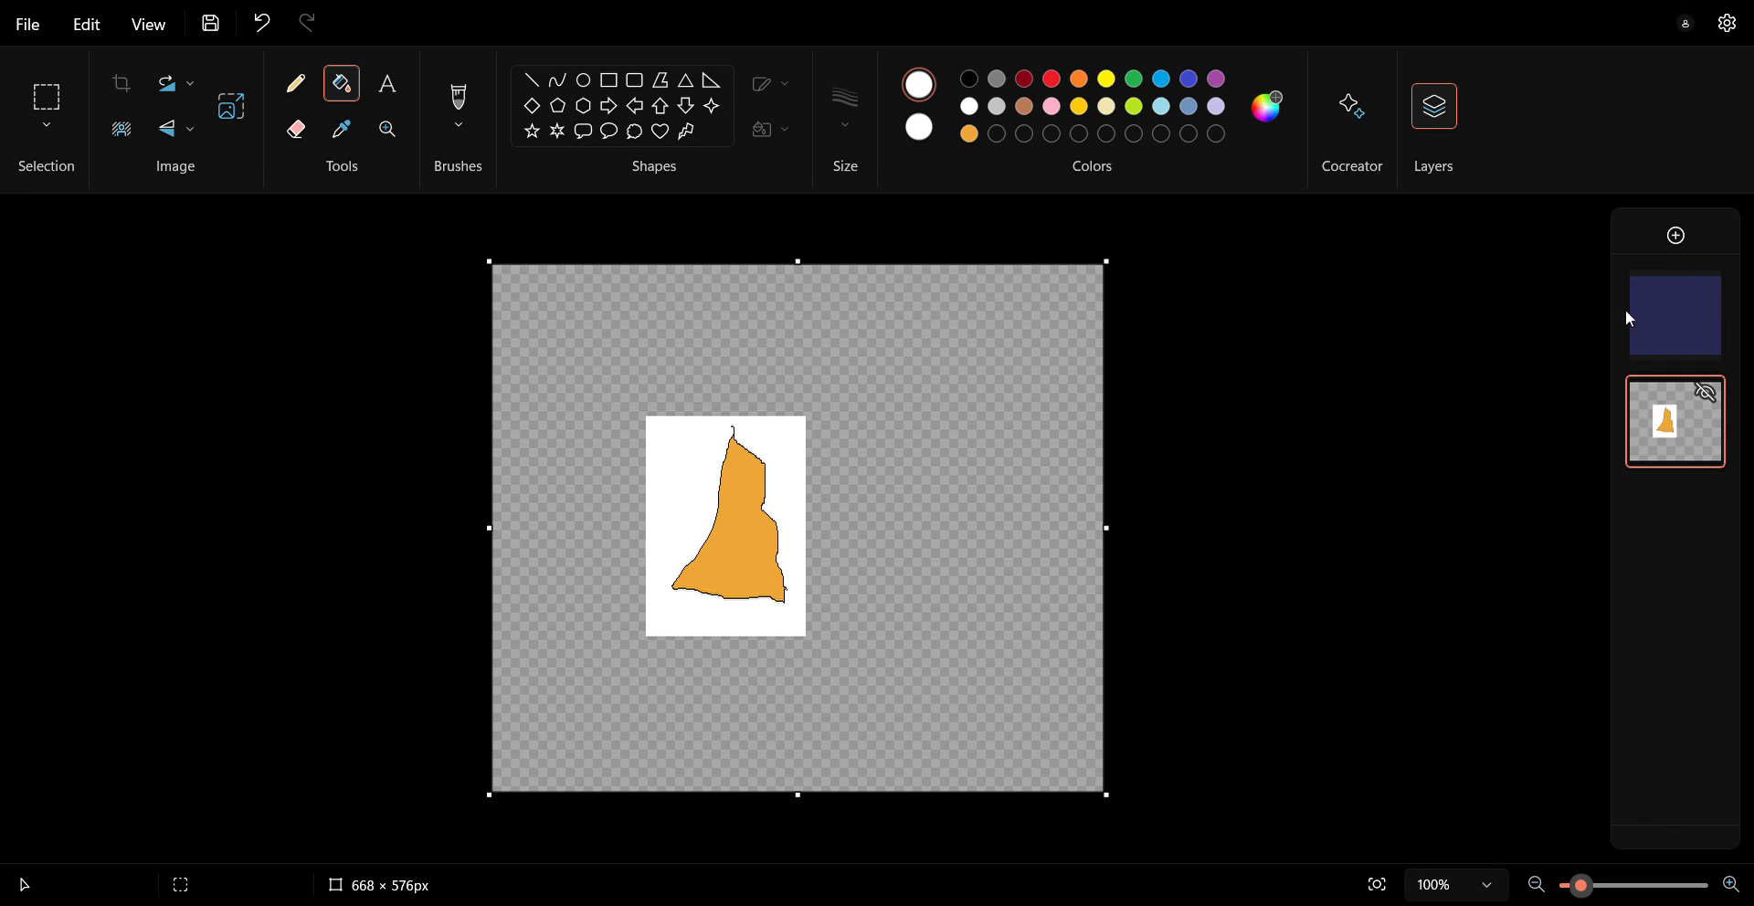
click(1675, 315)
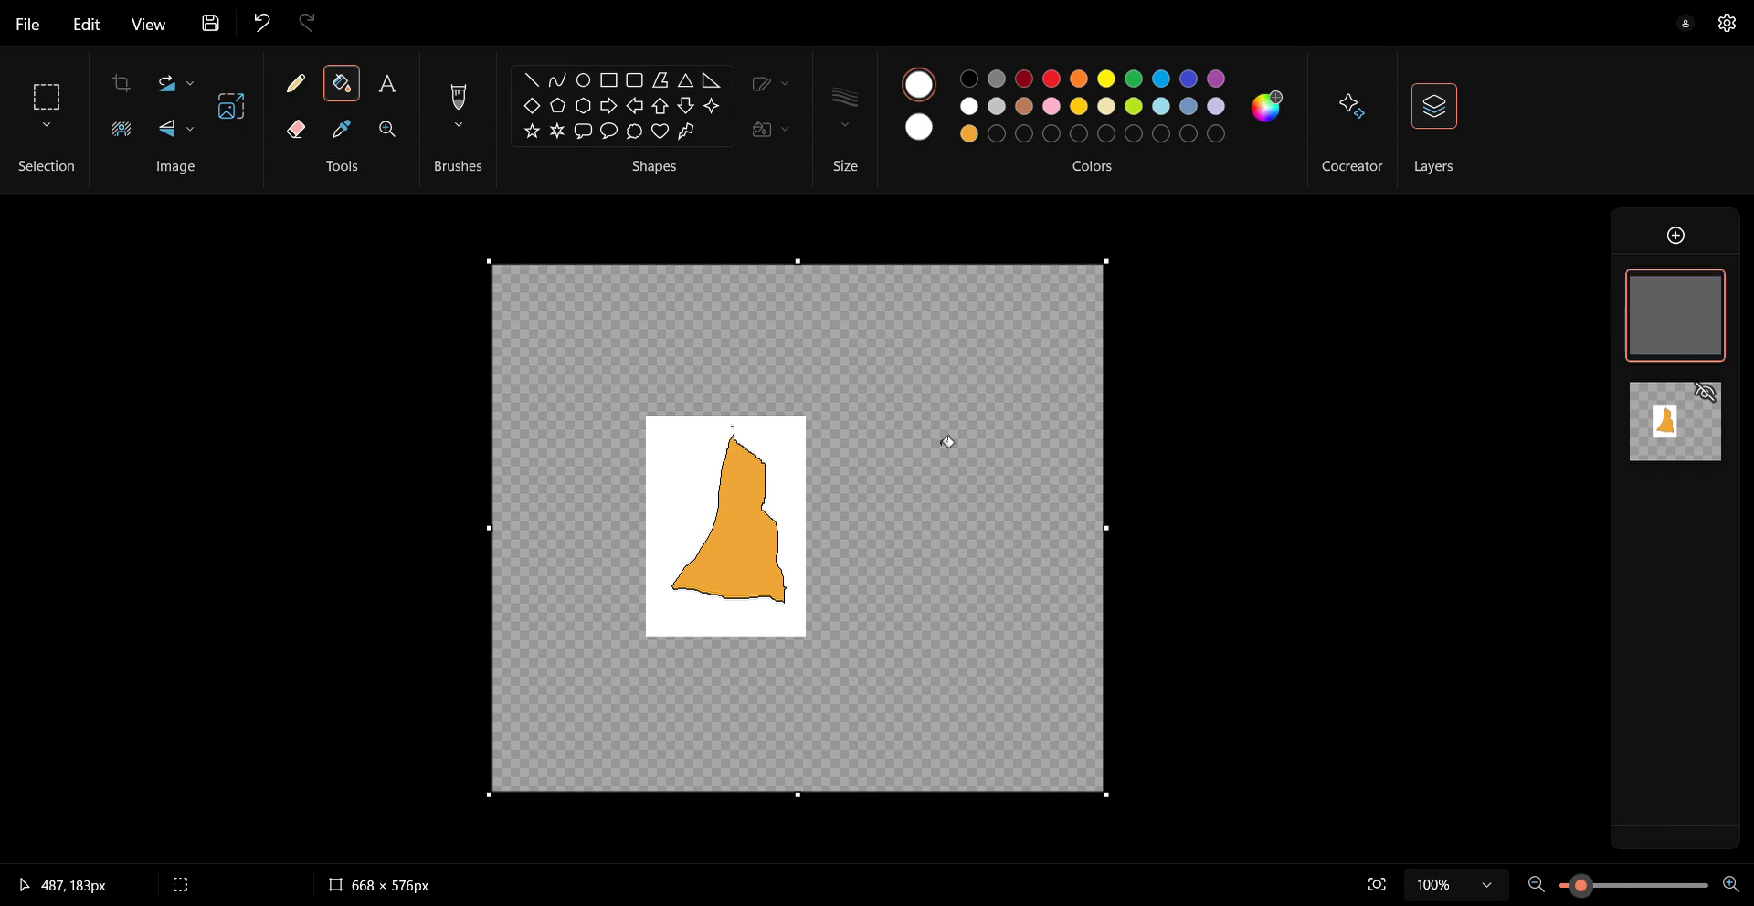
mouse_move(918, 513)
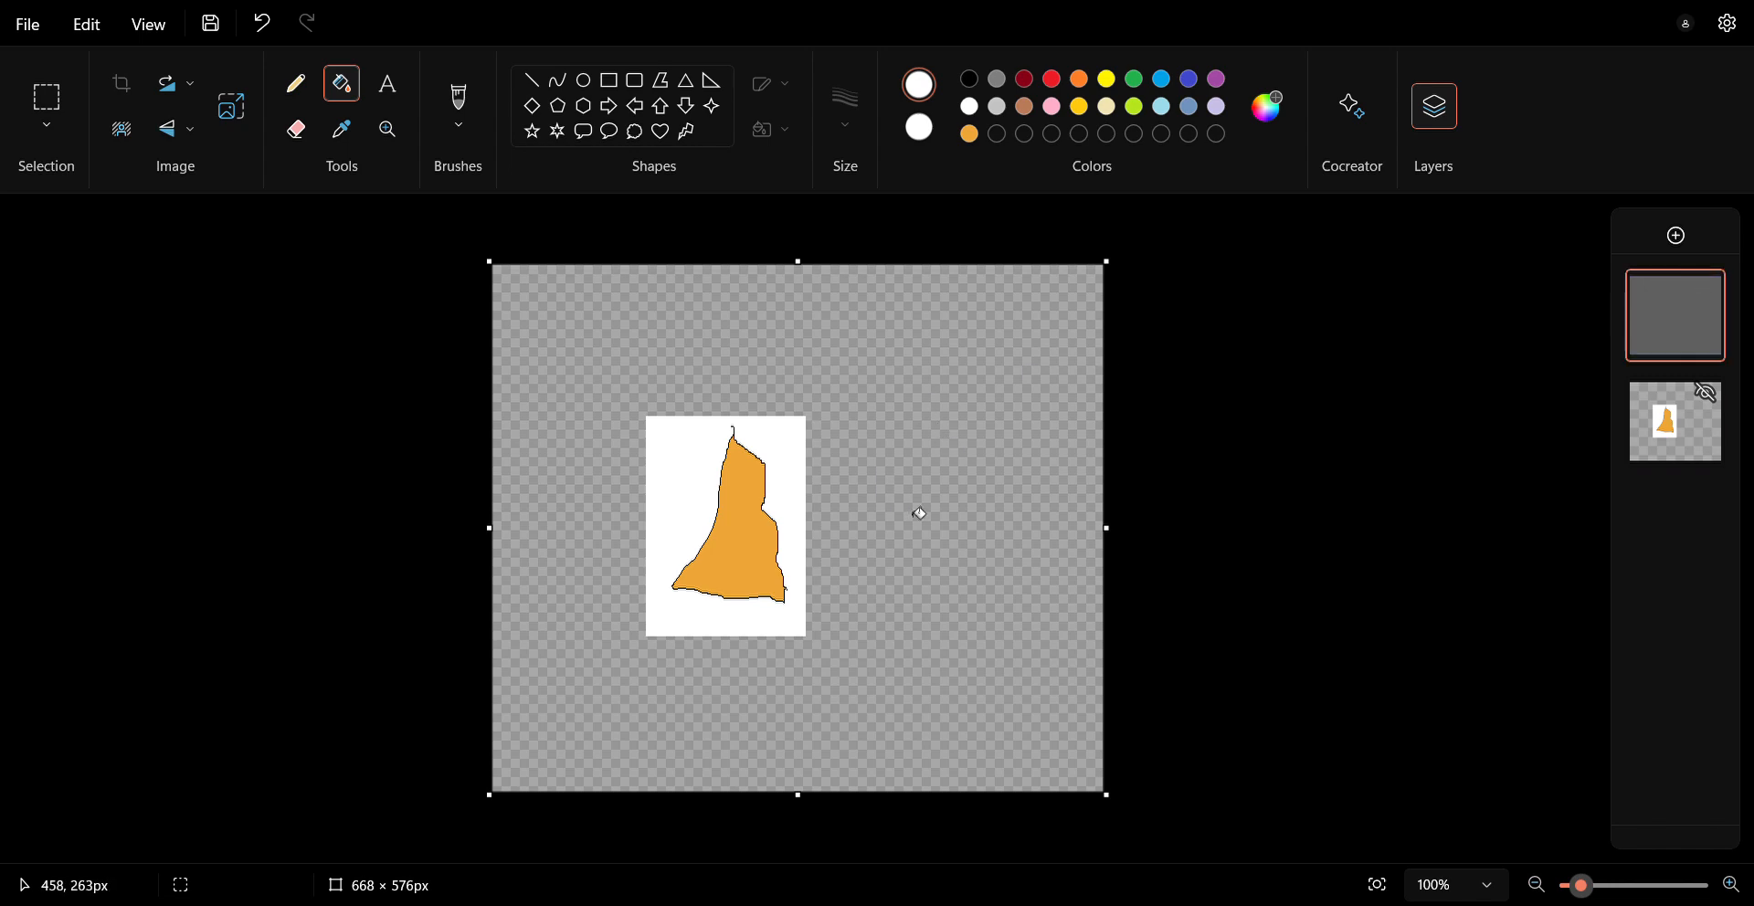
mouse_move(940, 380)
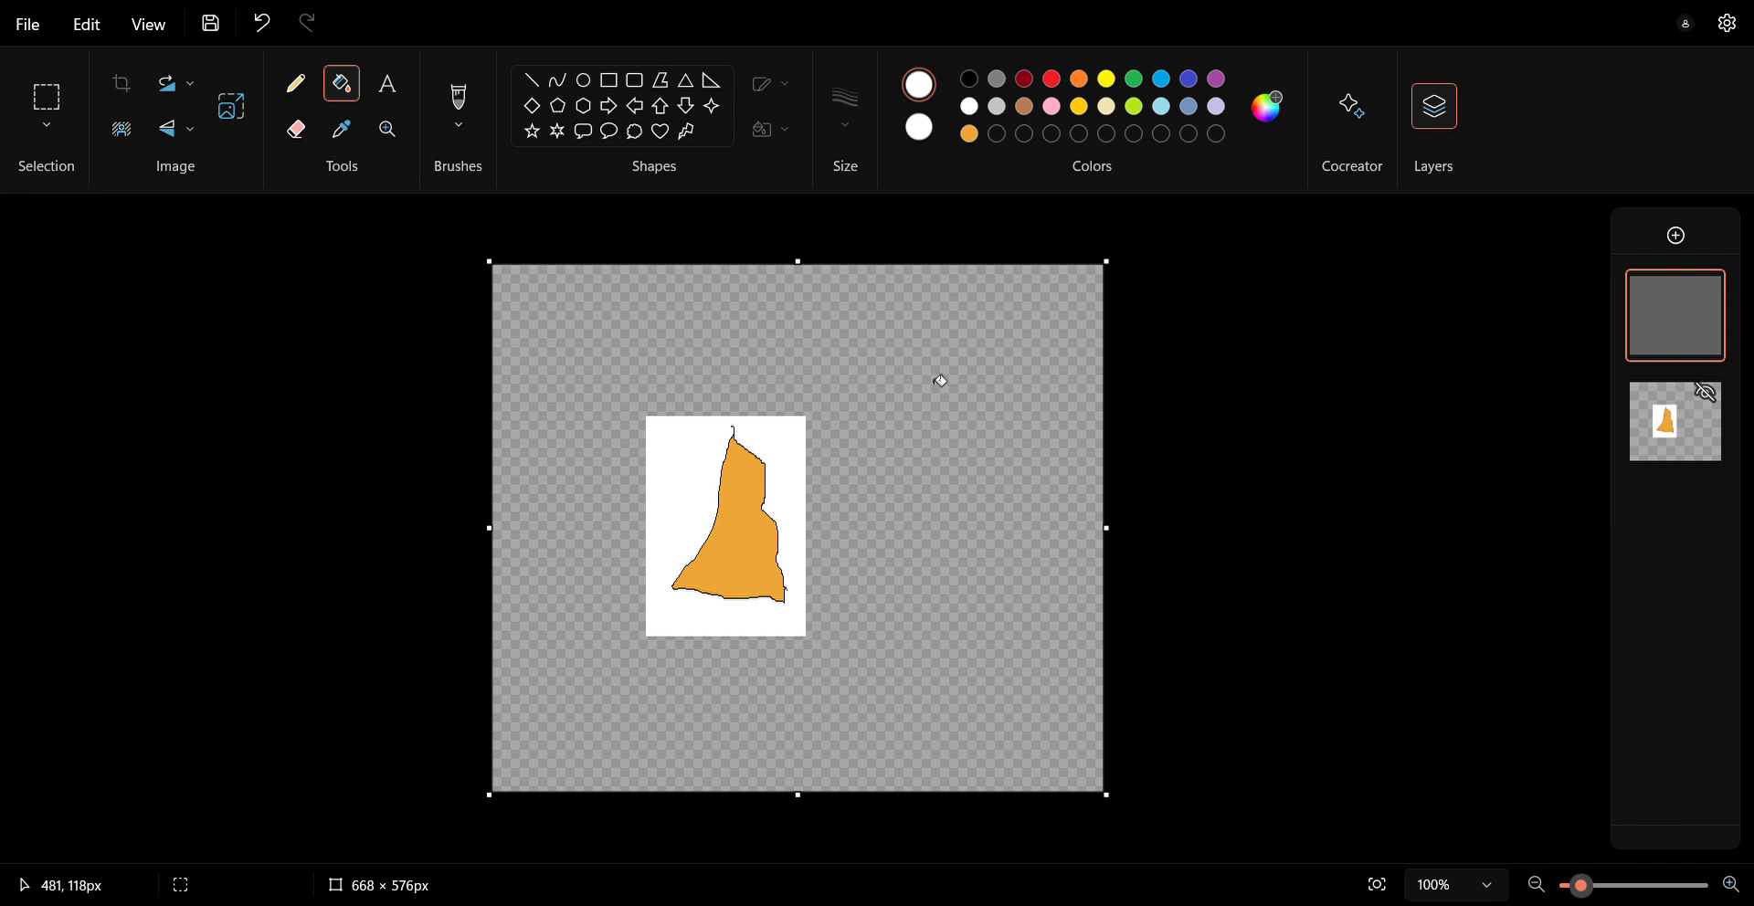
mouse_move(785, 140)
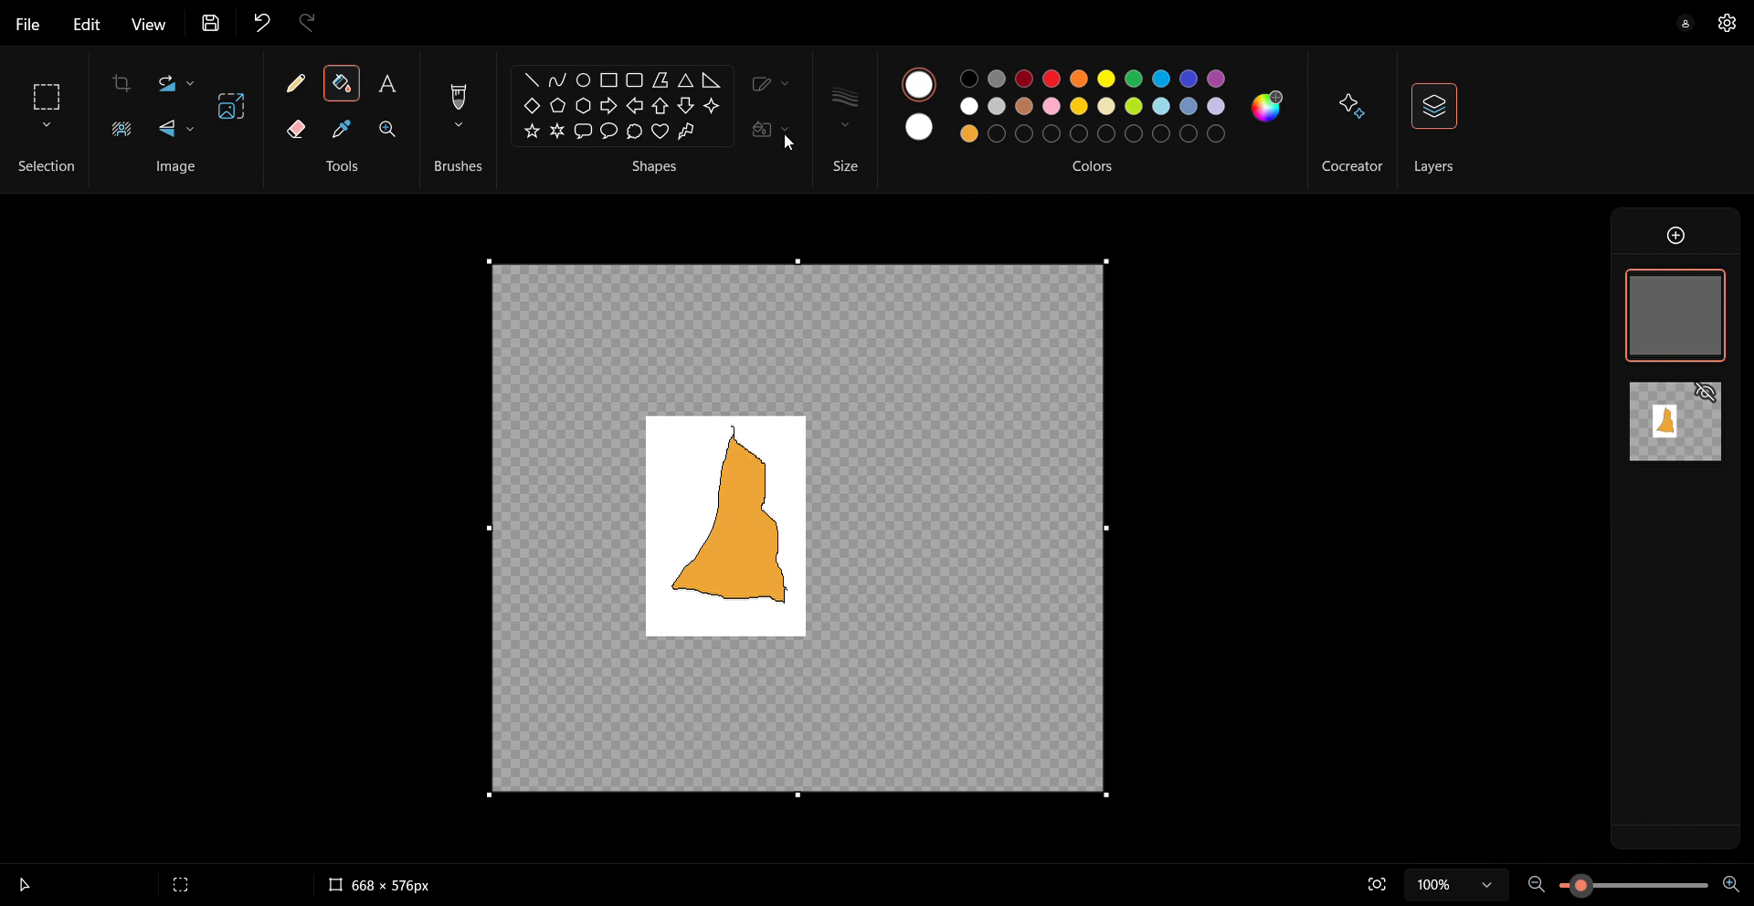
mouse_move(865, 329)
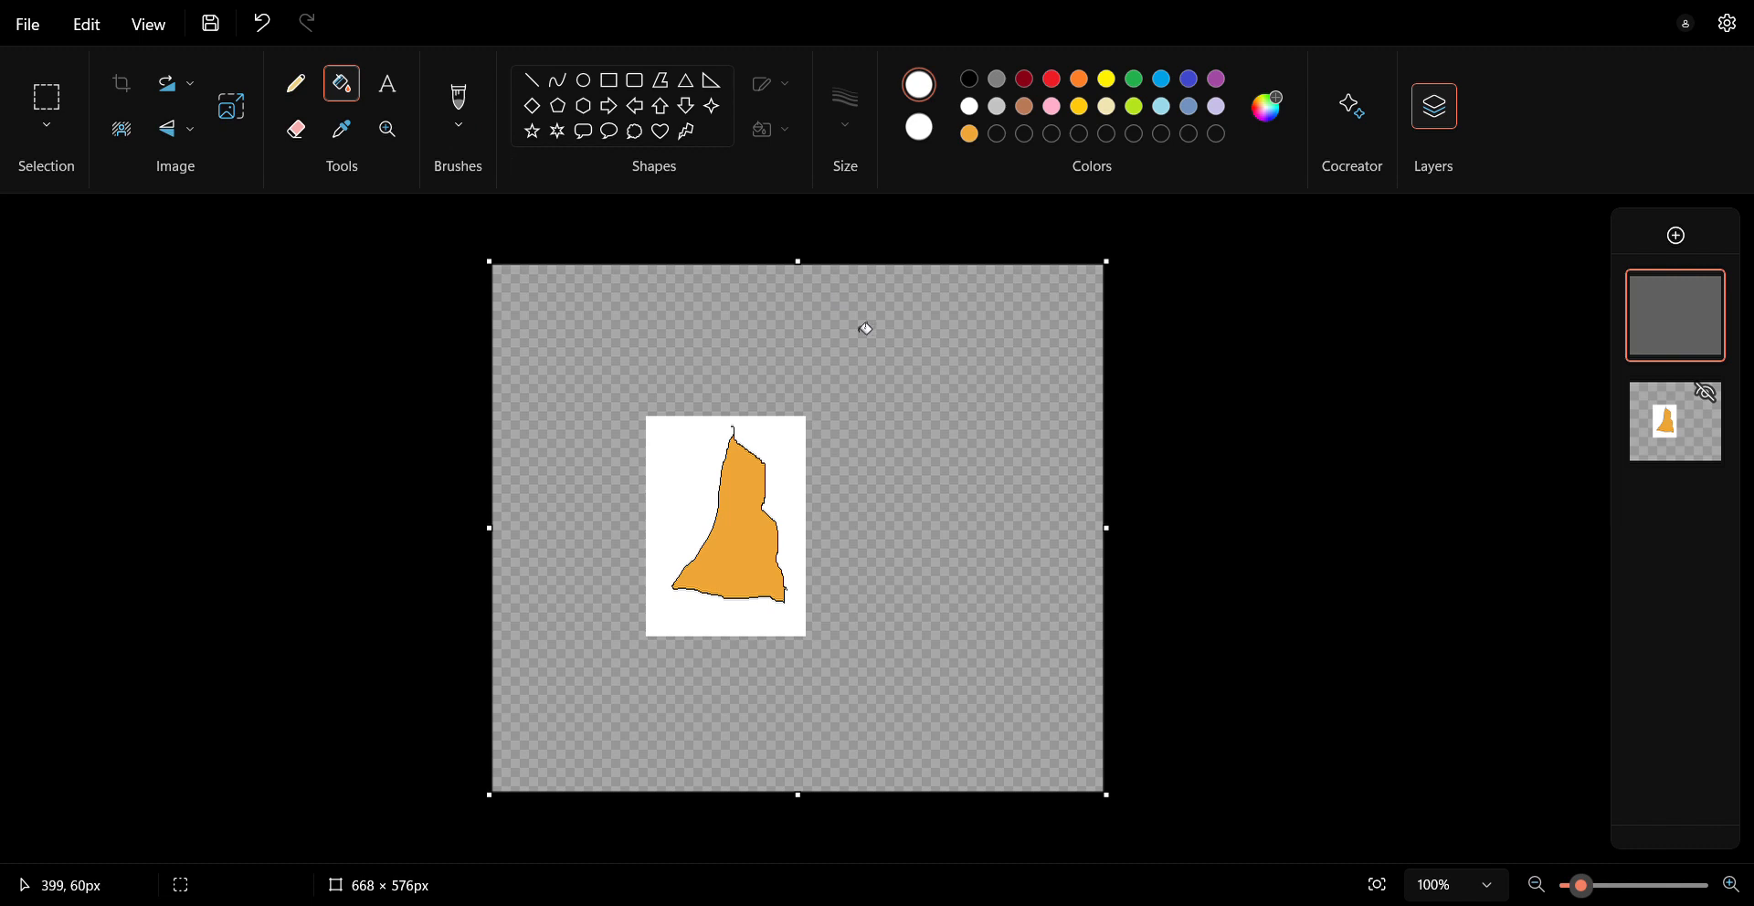
mouse_move(921, 500)
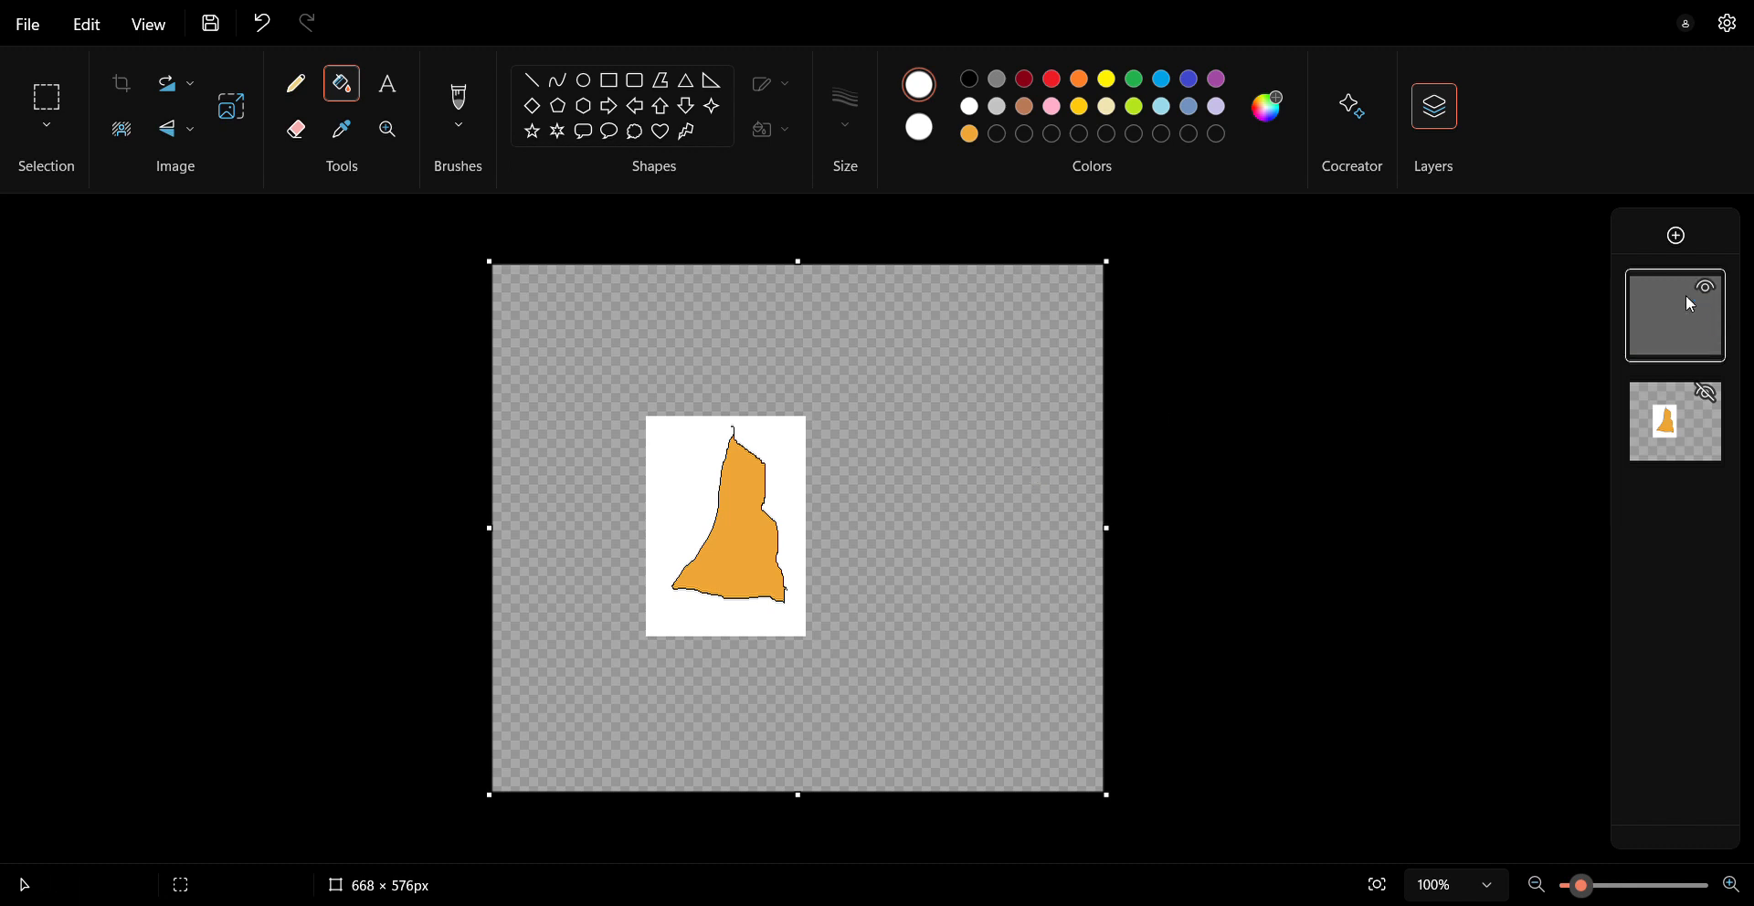
Merge down to one layer and fill the transparent background white behind the tree.
click(1674, 315)
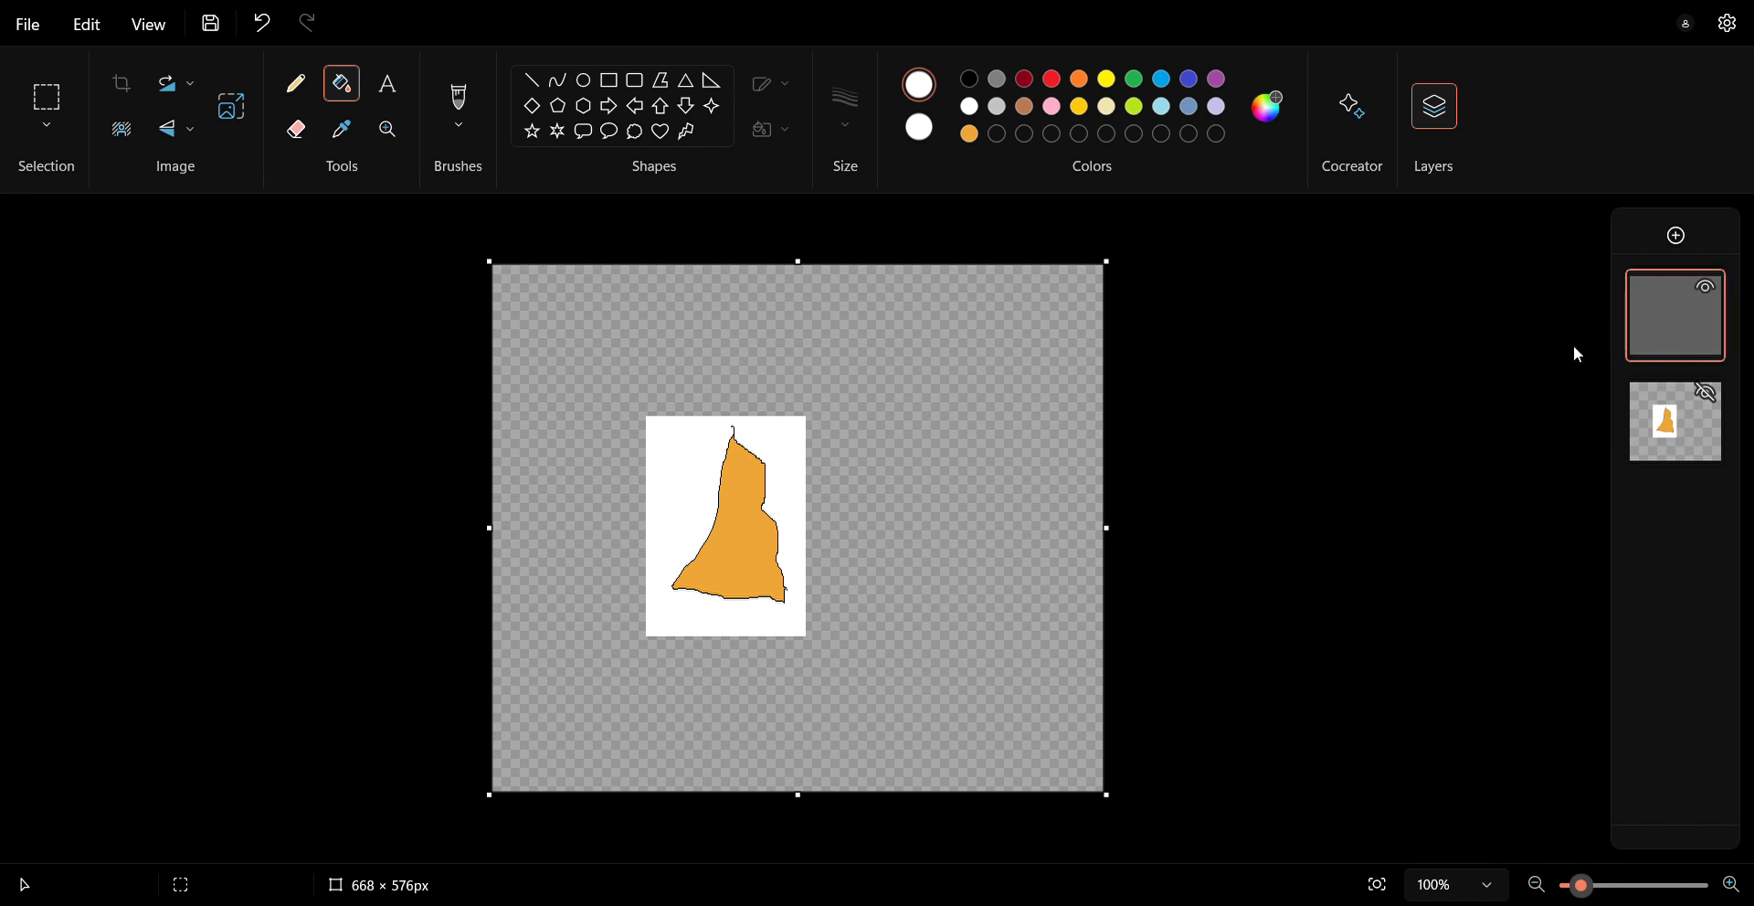
mouse_move(1456, 522)
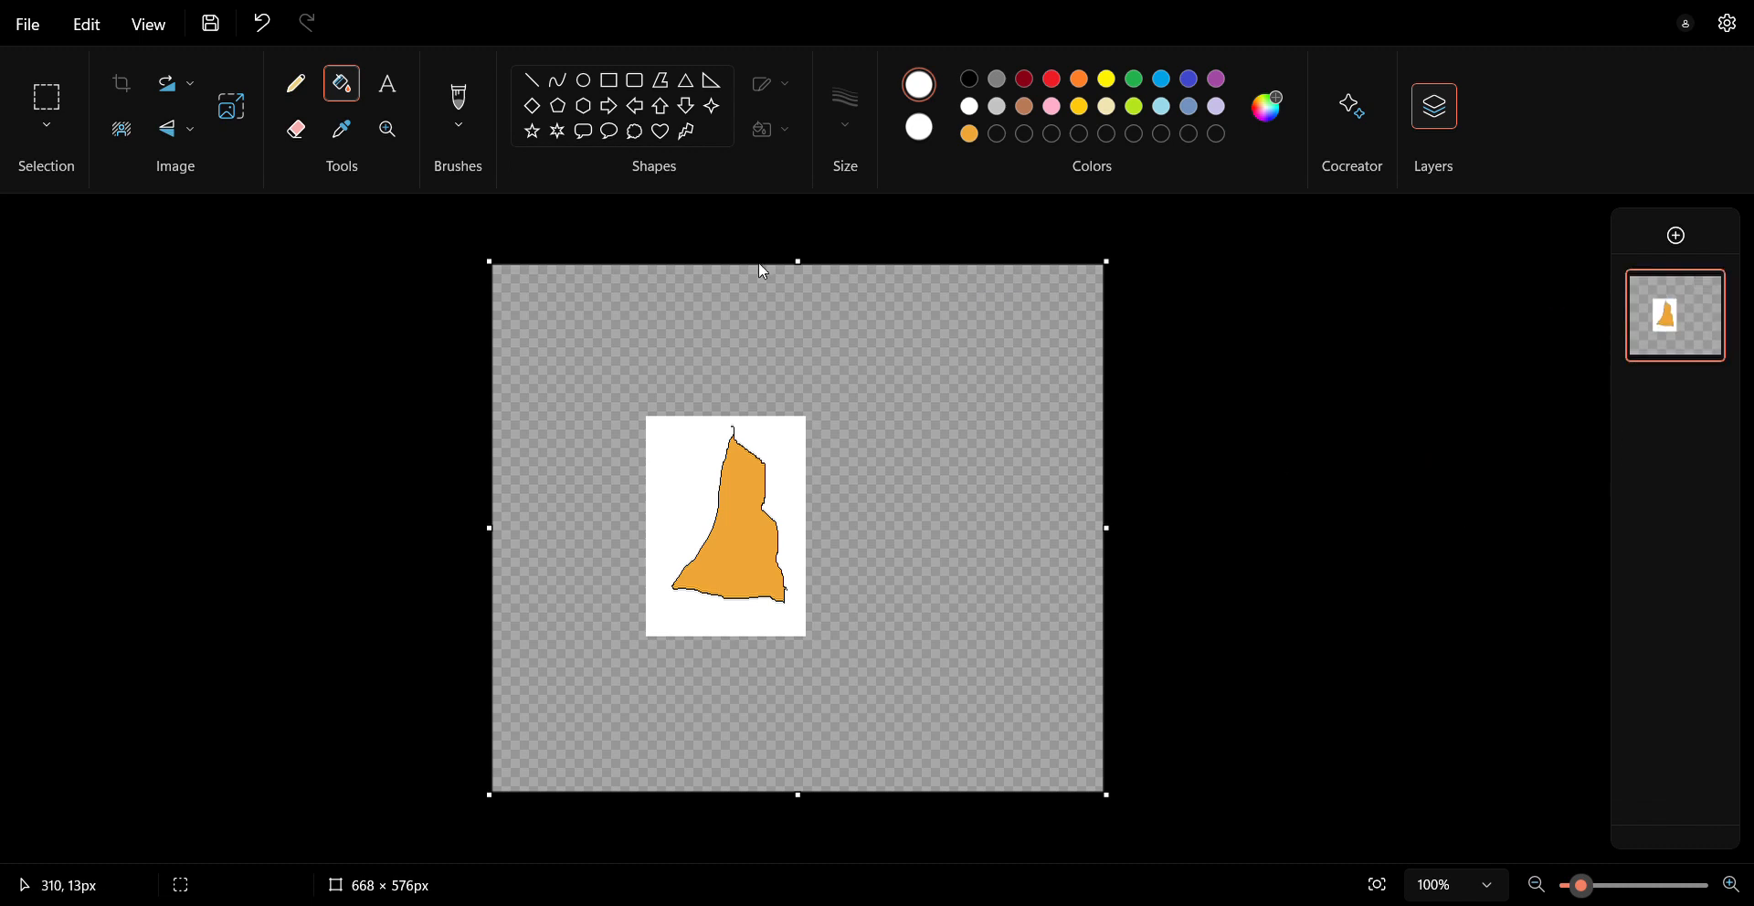
mouse_move(388, 129)
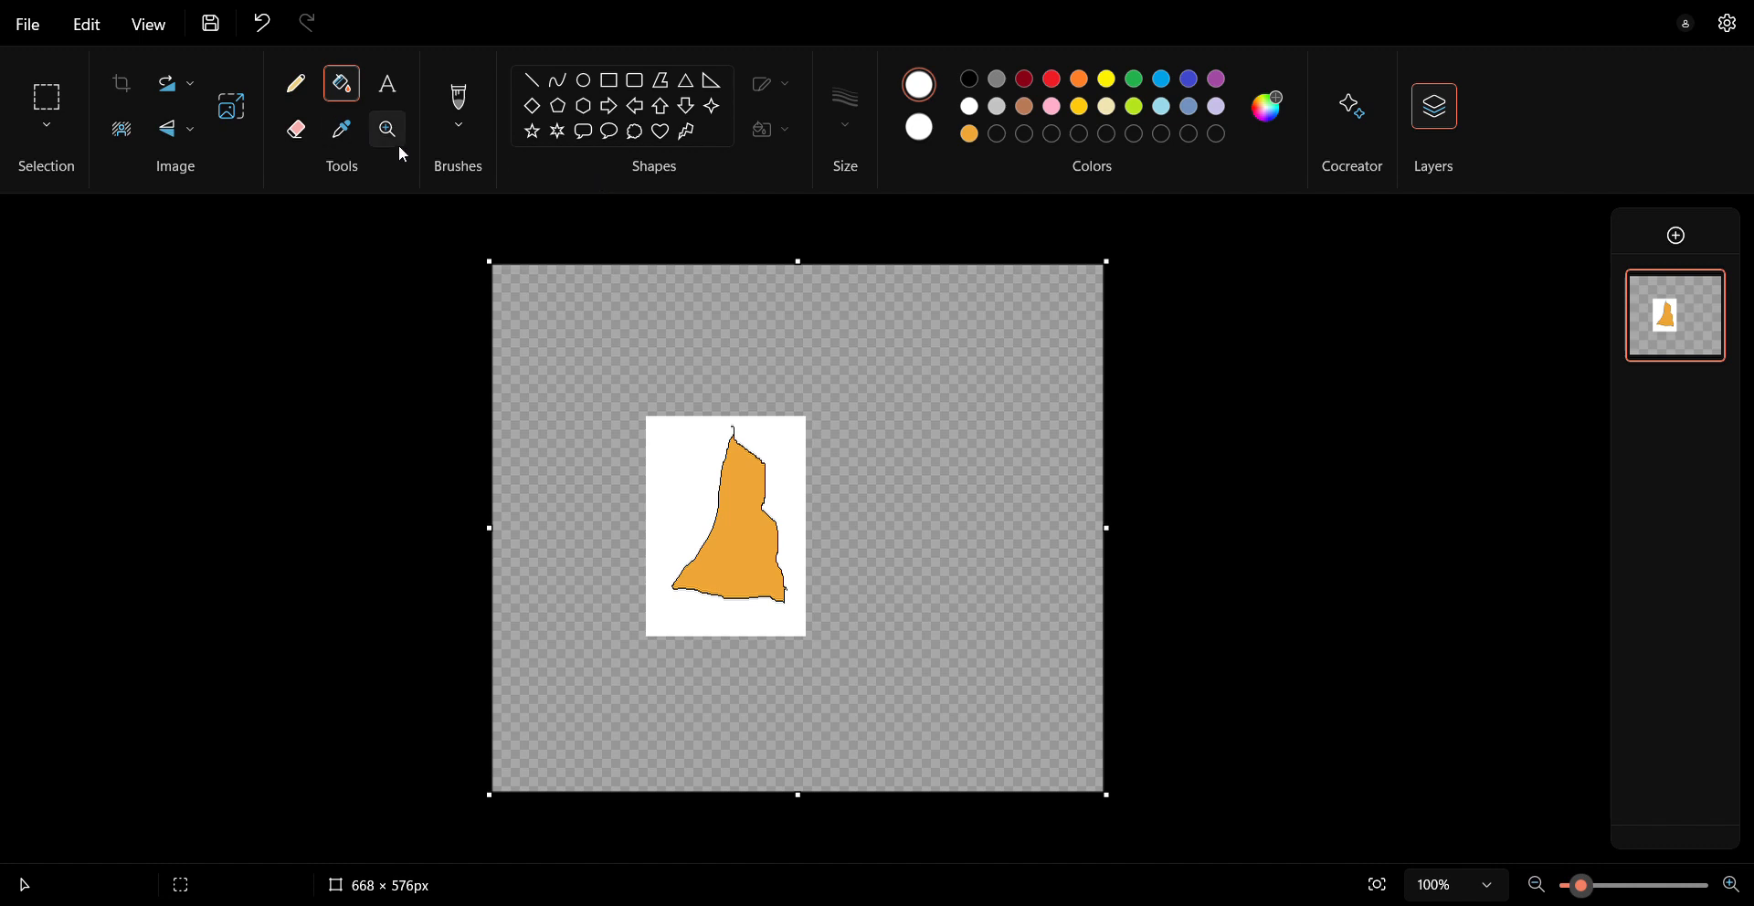
click(928, 349)
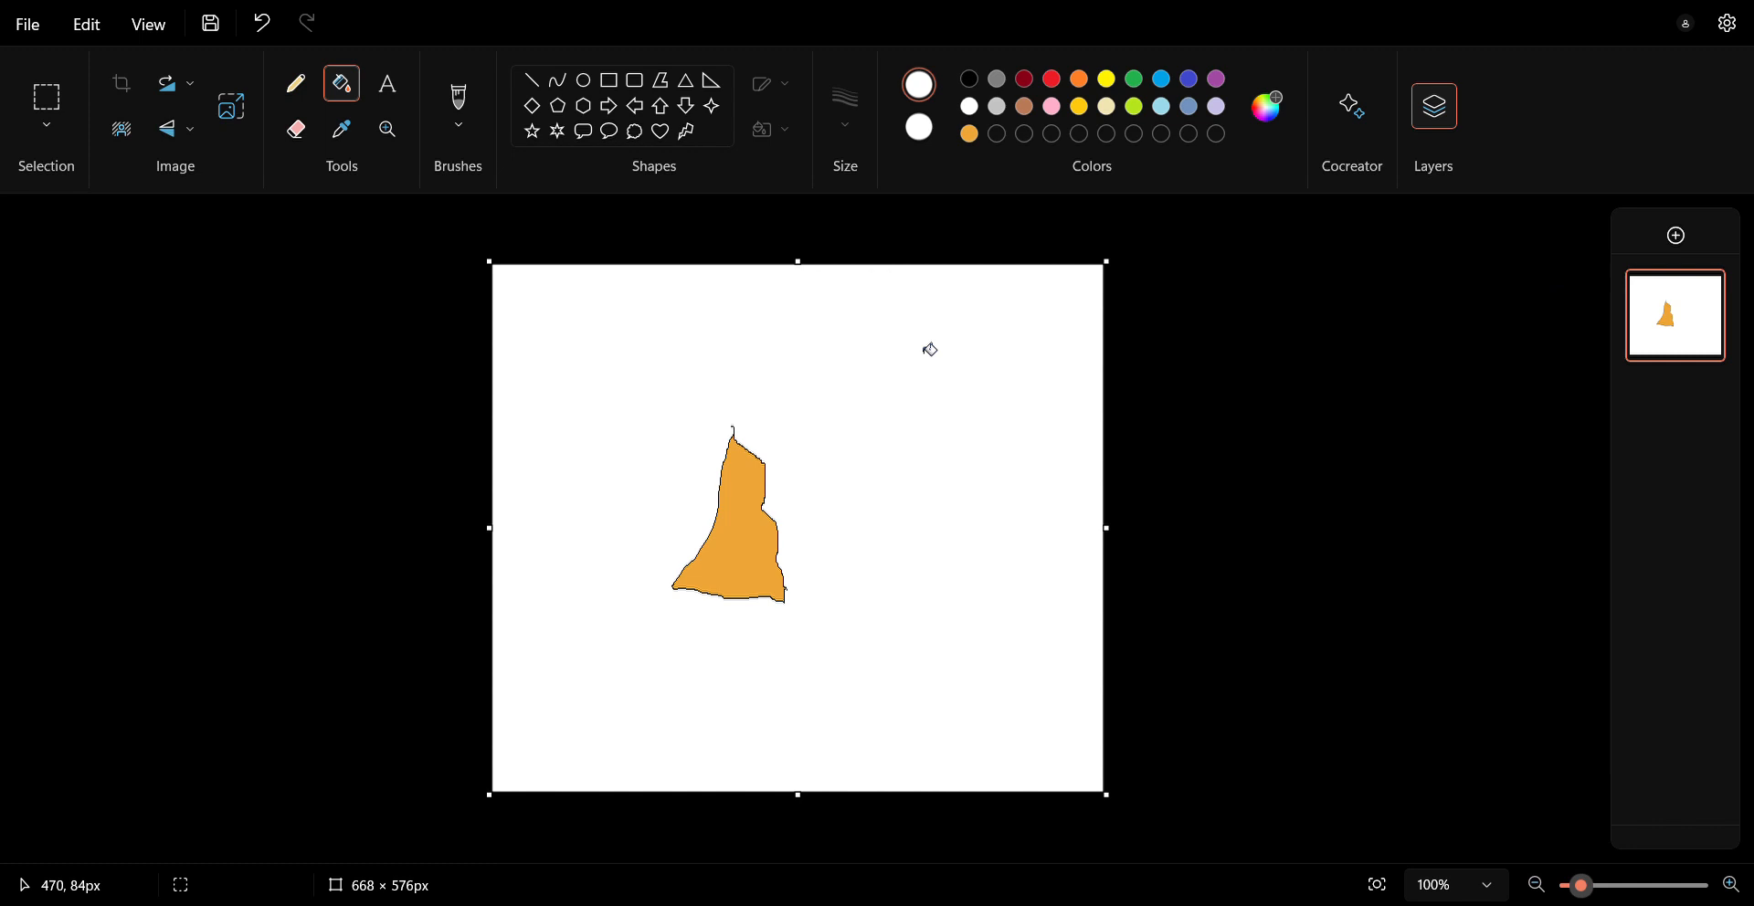
mouse_move(134, 239)
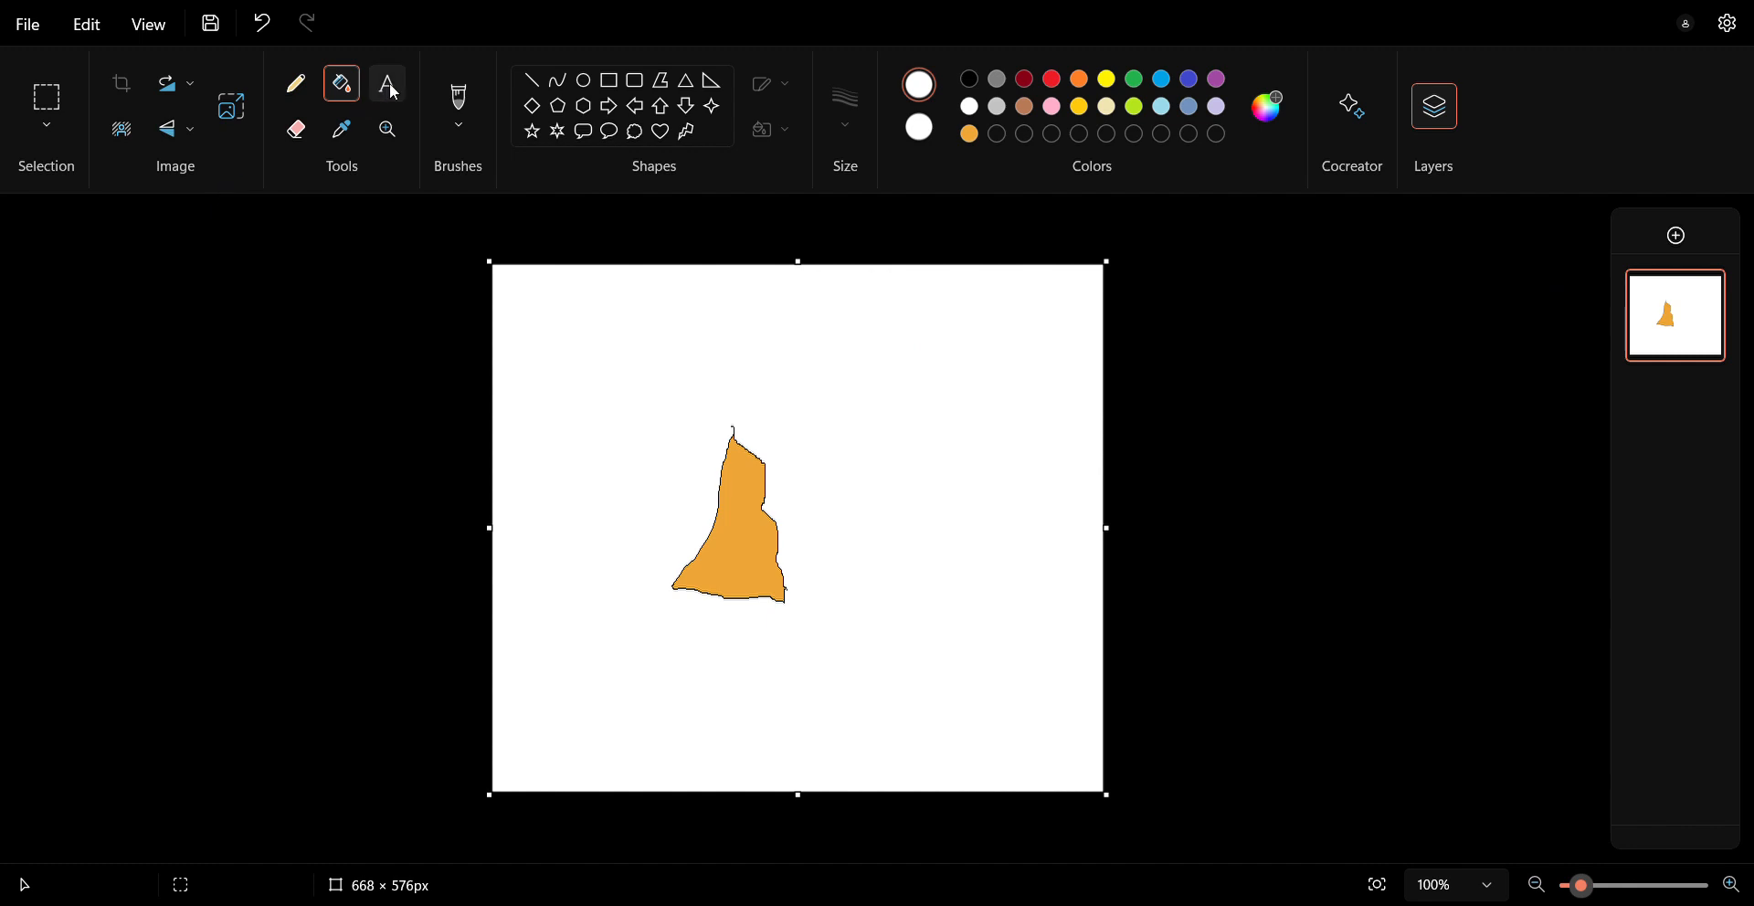
Switch to the Text tool with black as the text colour for the caption.
click(387, 84)
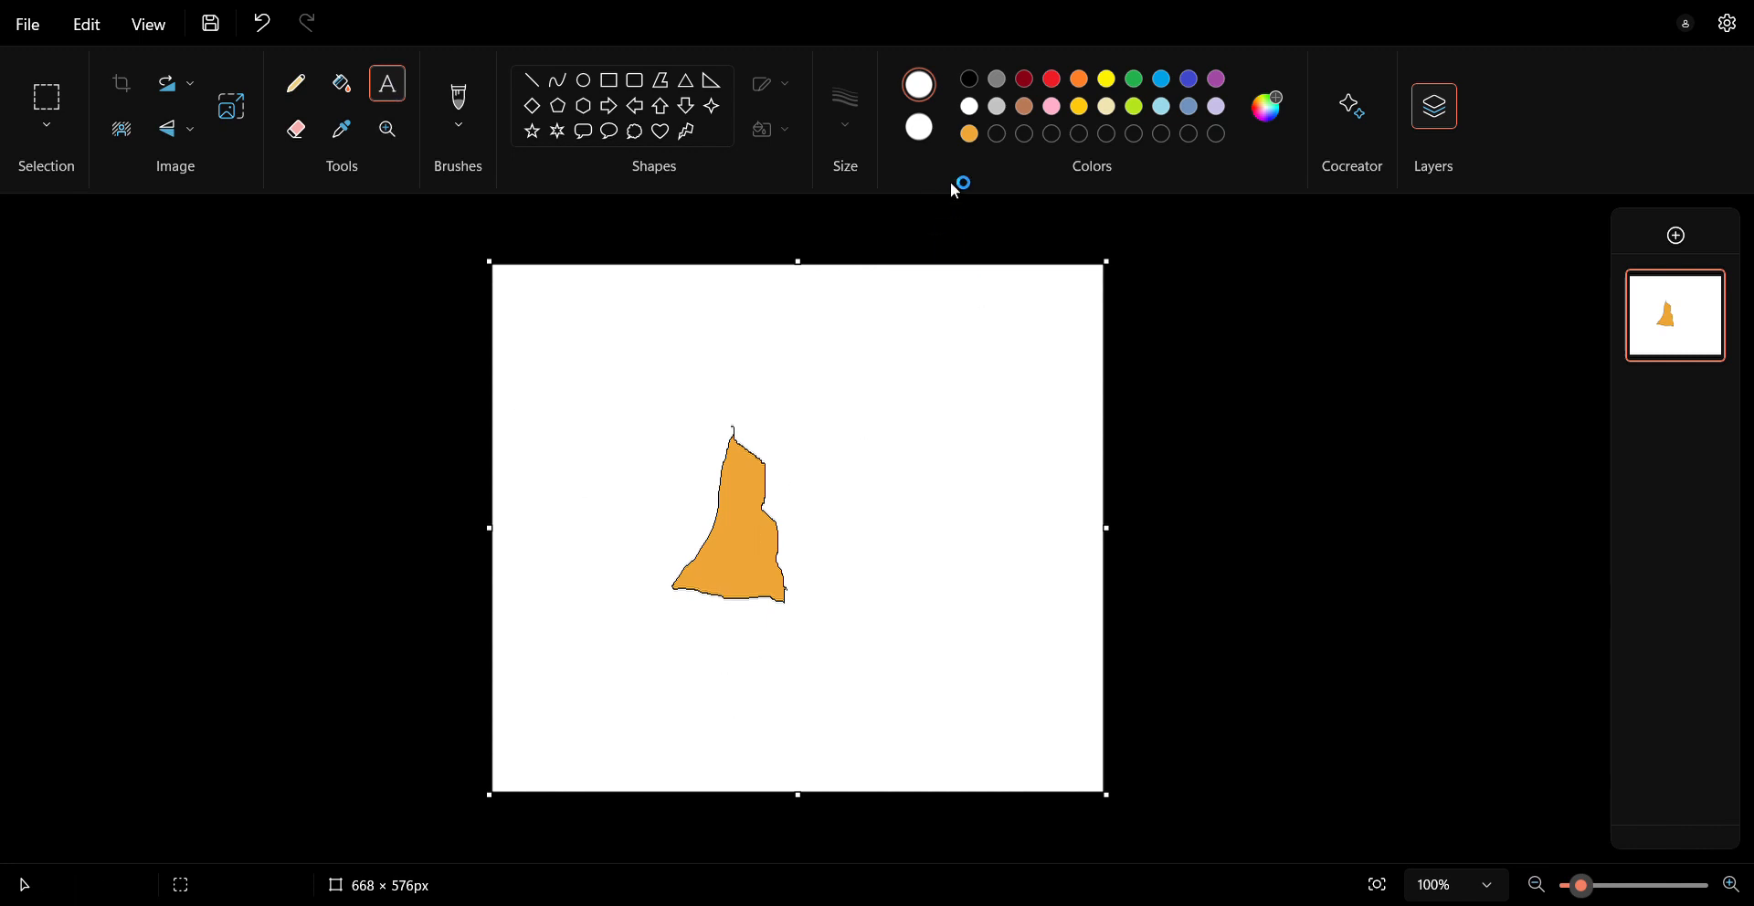
mouse_move(973, 89)
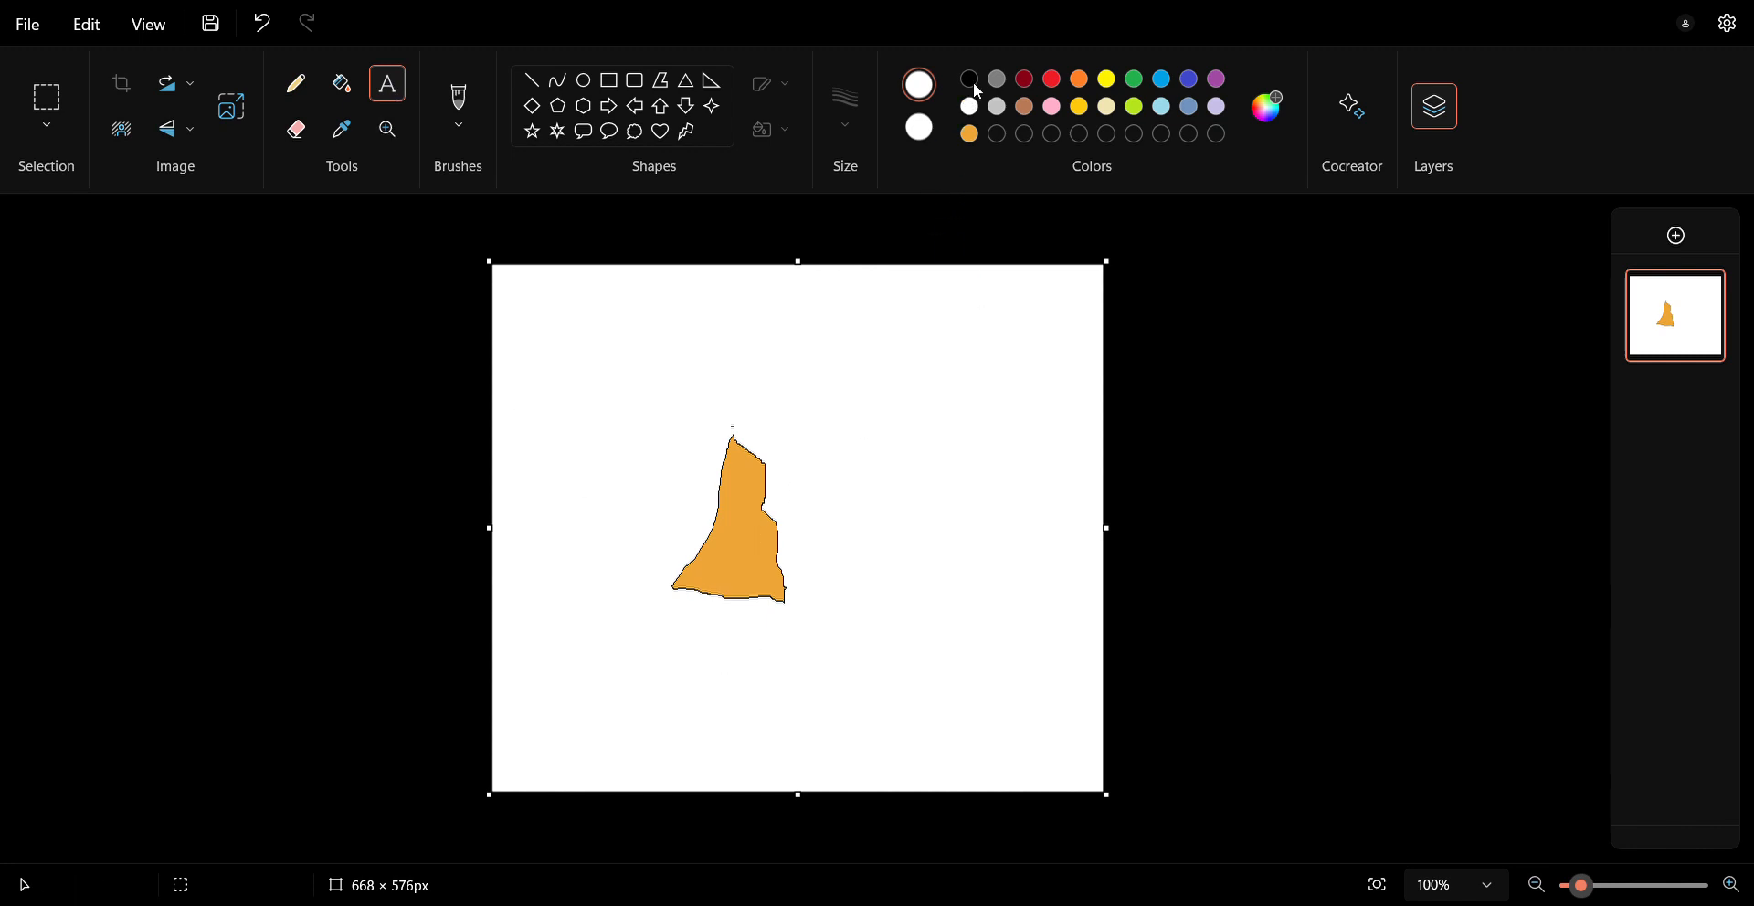
click(919, 84)
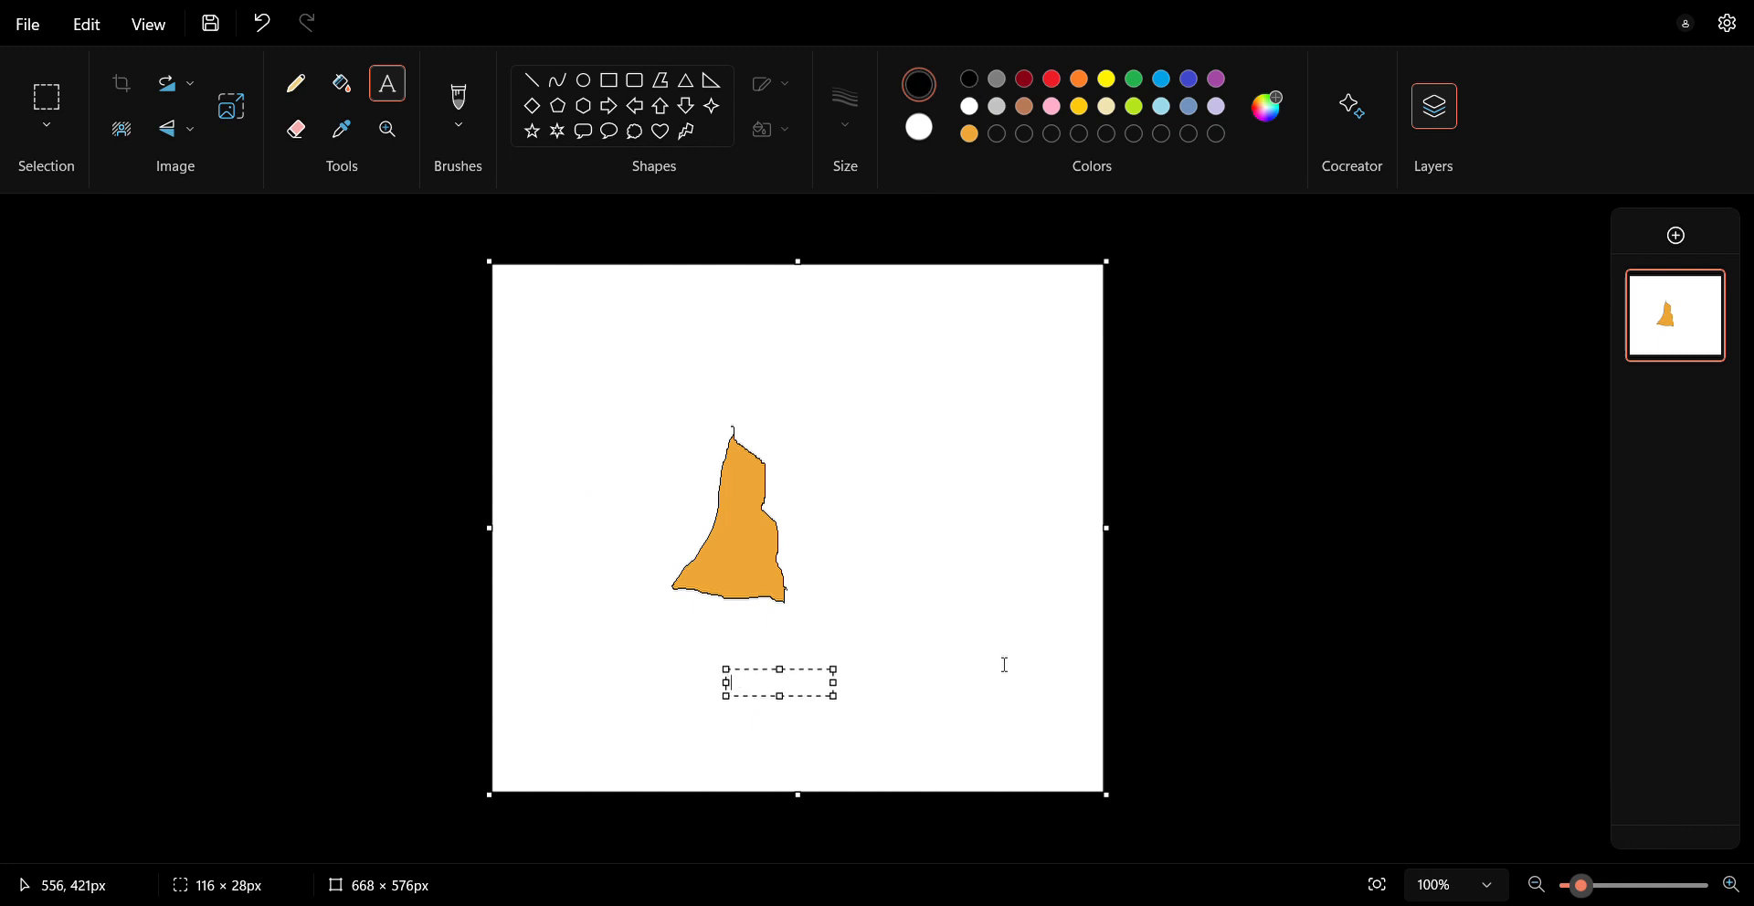
mouse_move(669, 488)
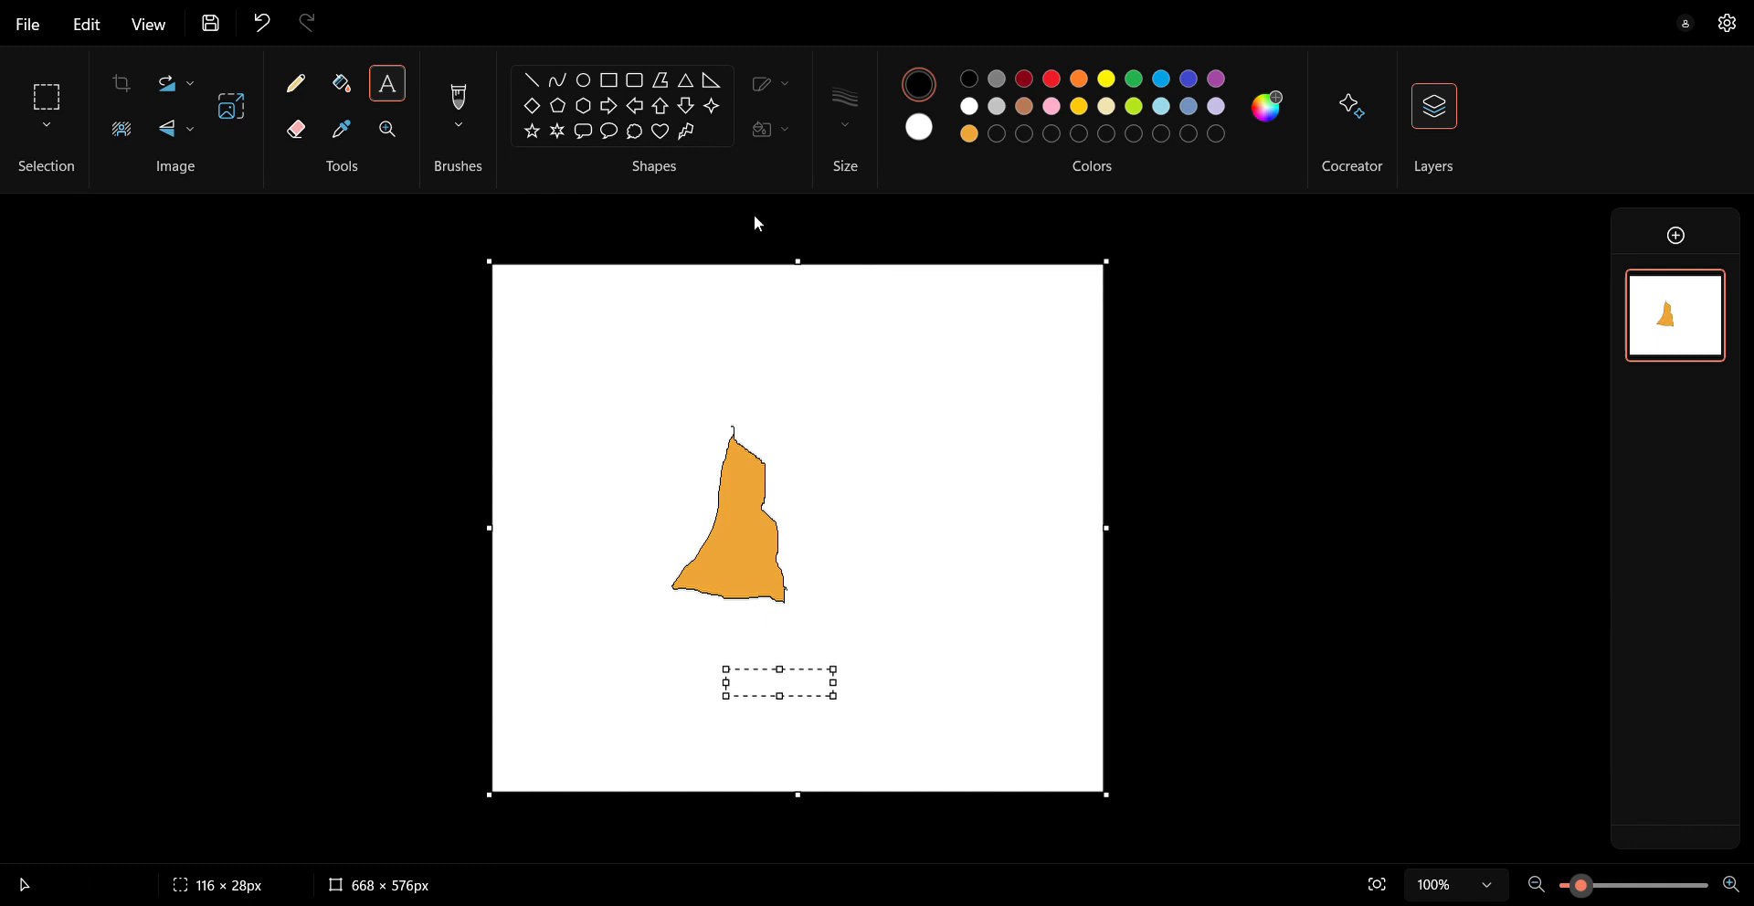
mouse_move(731, 423)
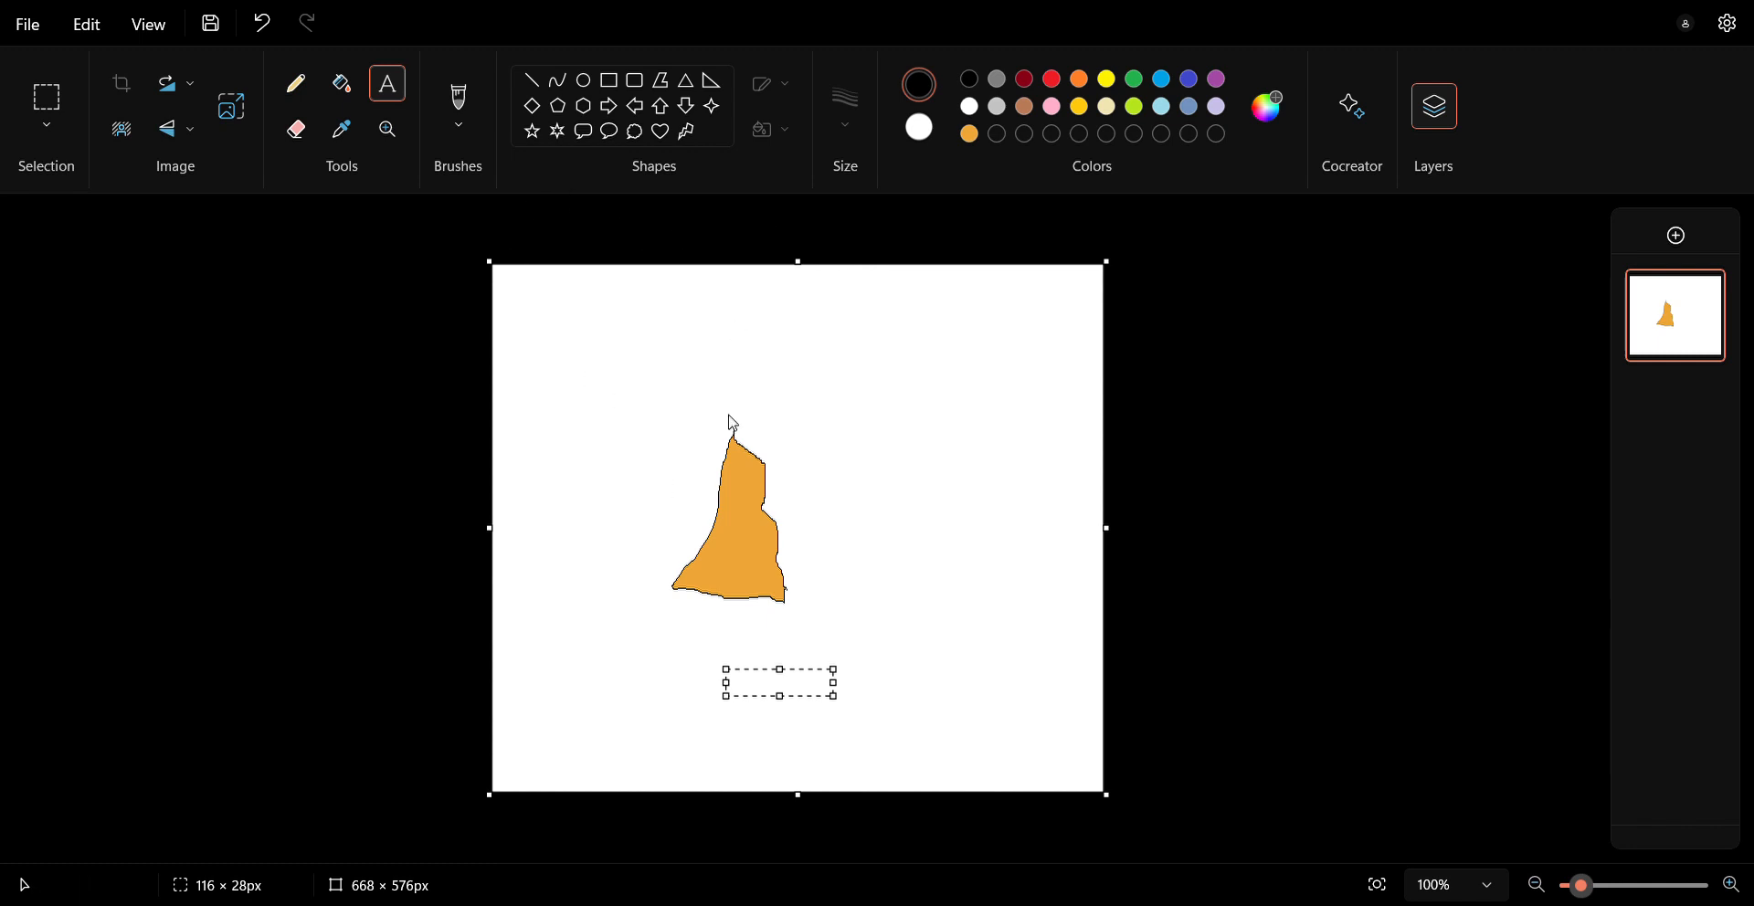
mouse_move(724, 654)
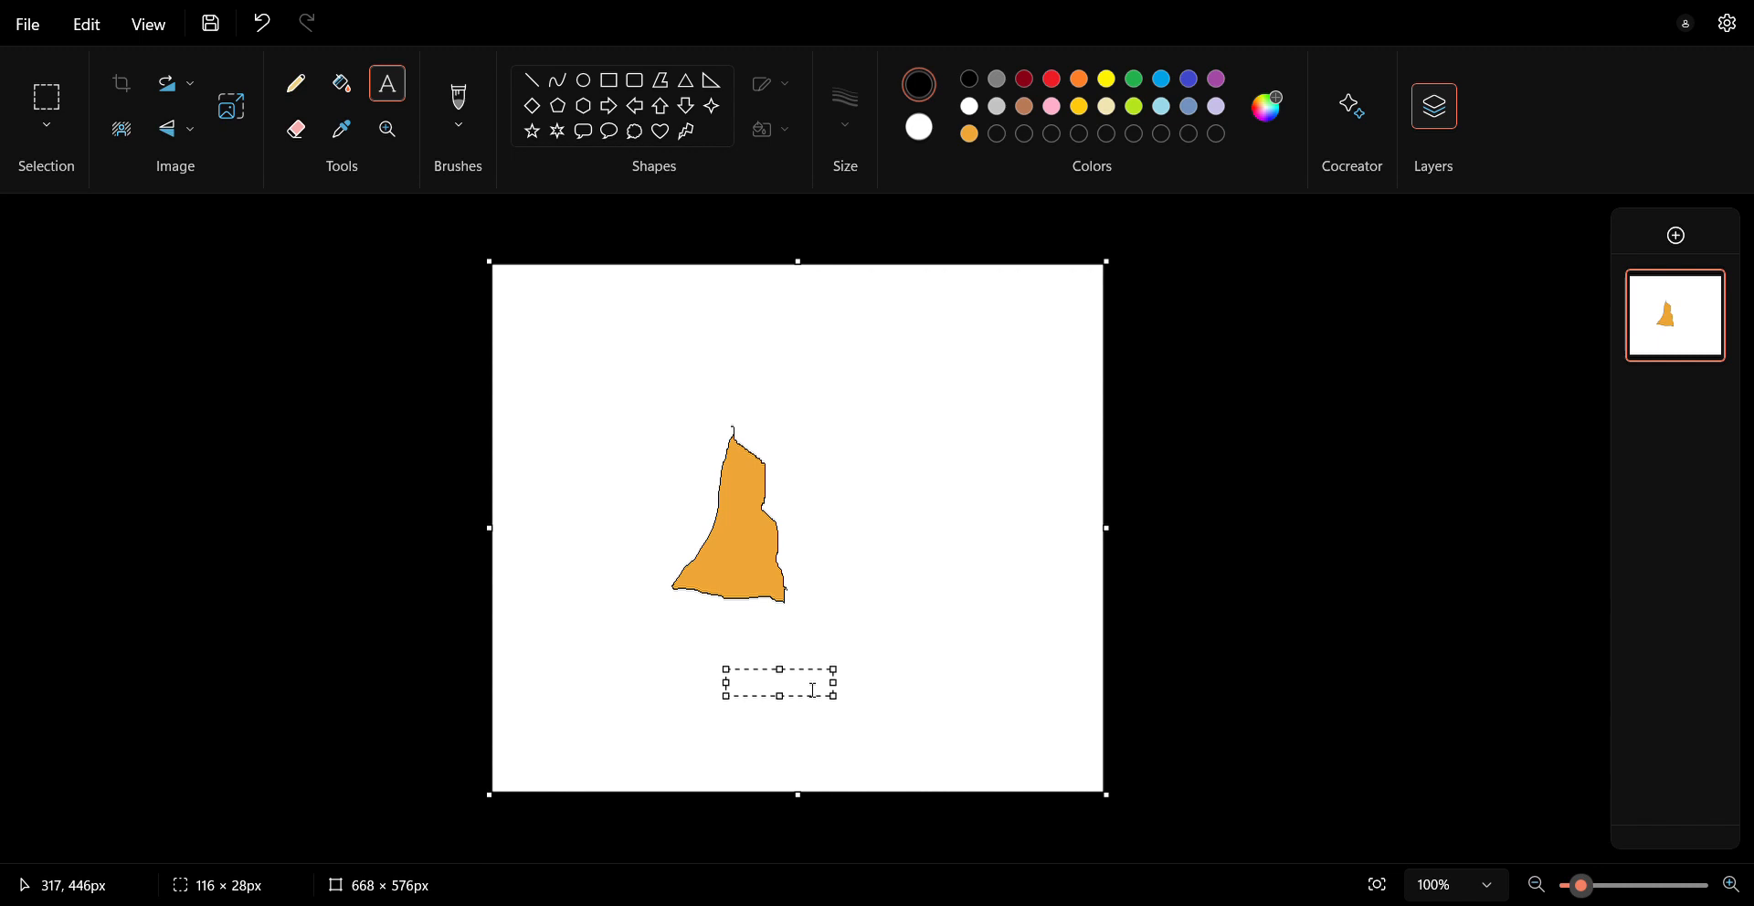
Enter the caption 'Crooked Colorful Tree' on three lines and commit it beneath the tree.
text(Crooked)
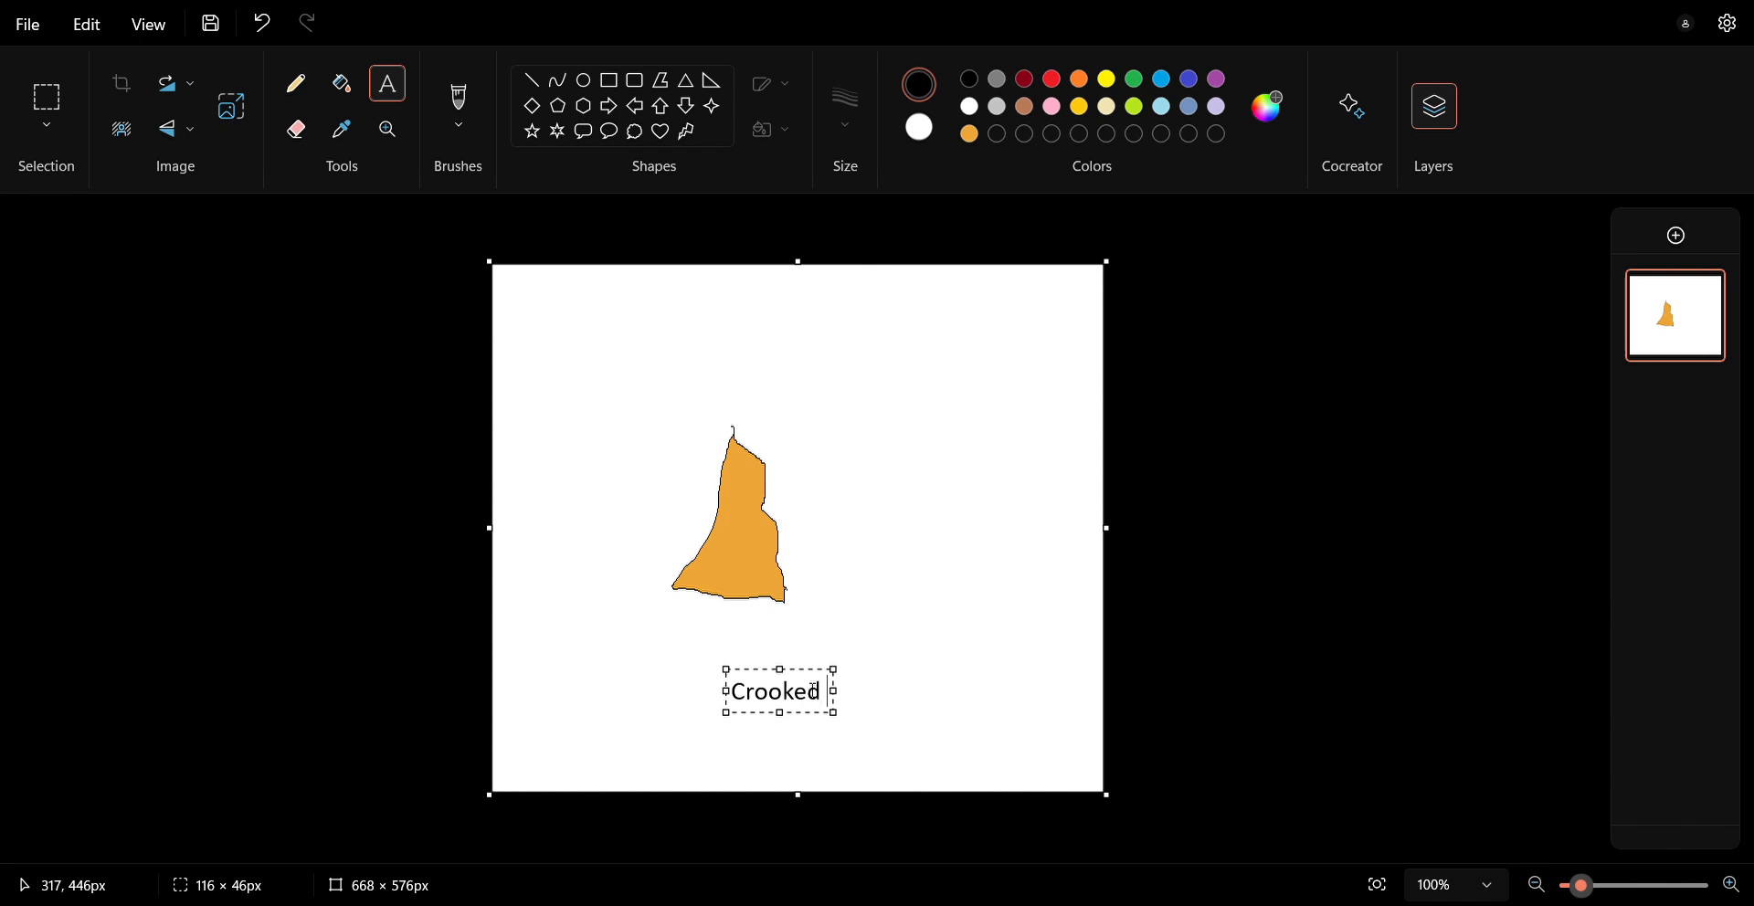
text(Colo)
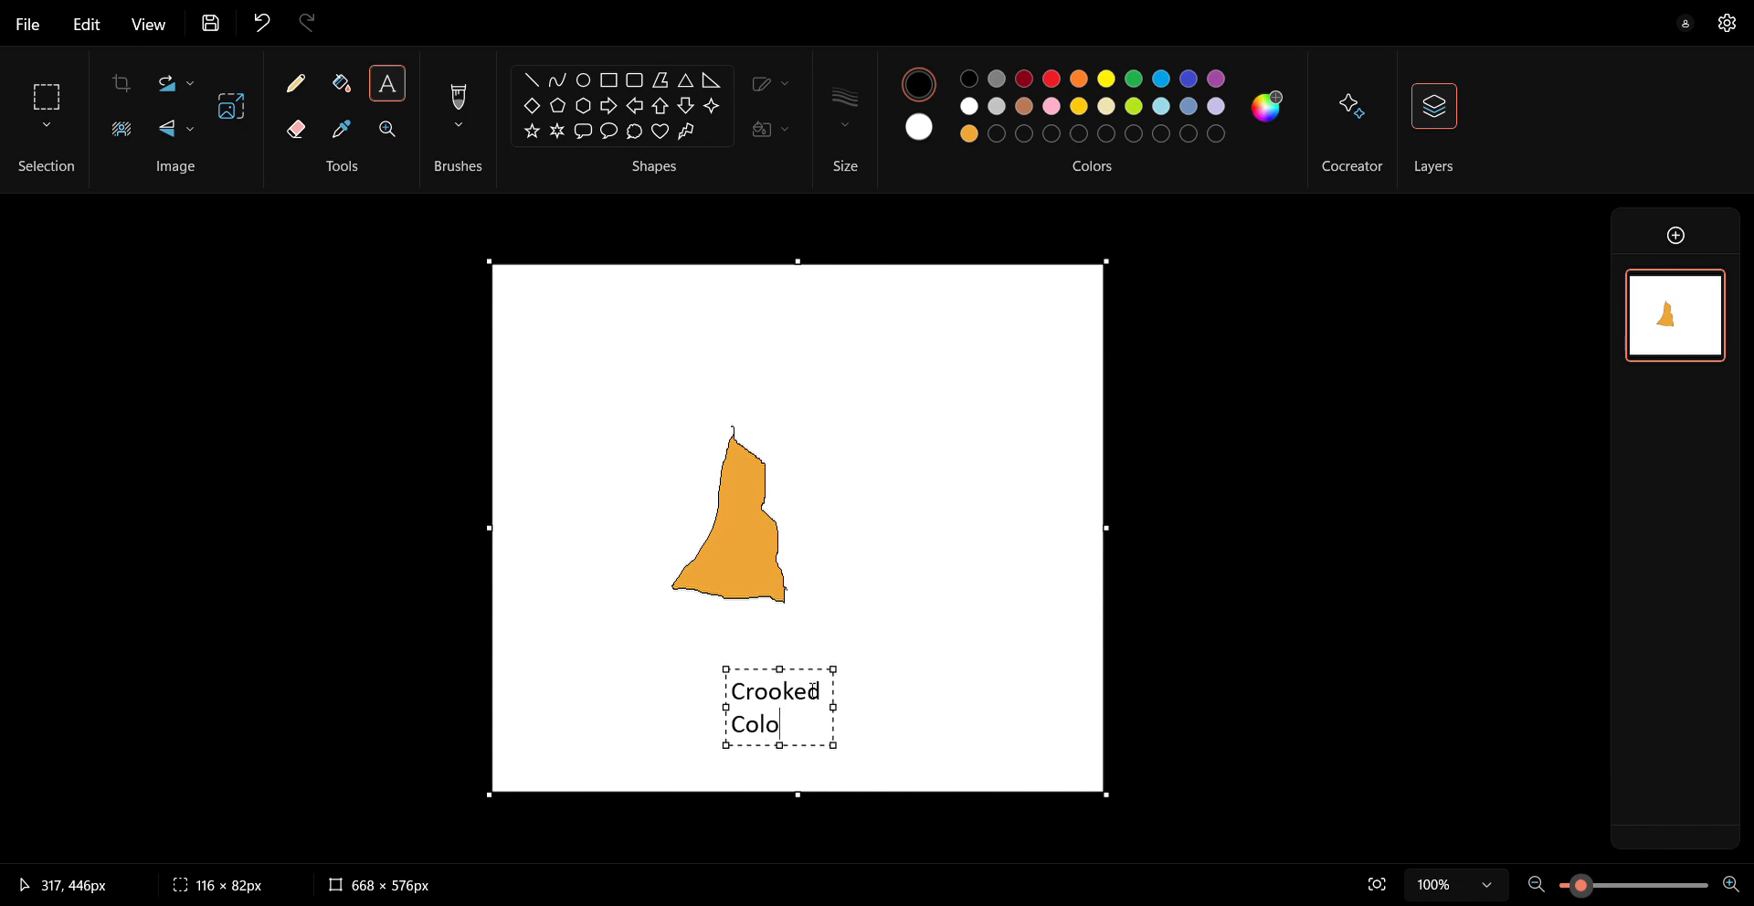
text(rful)
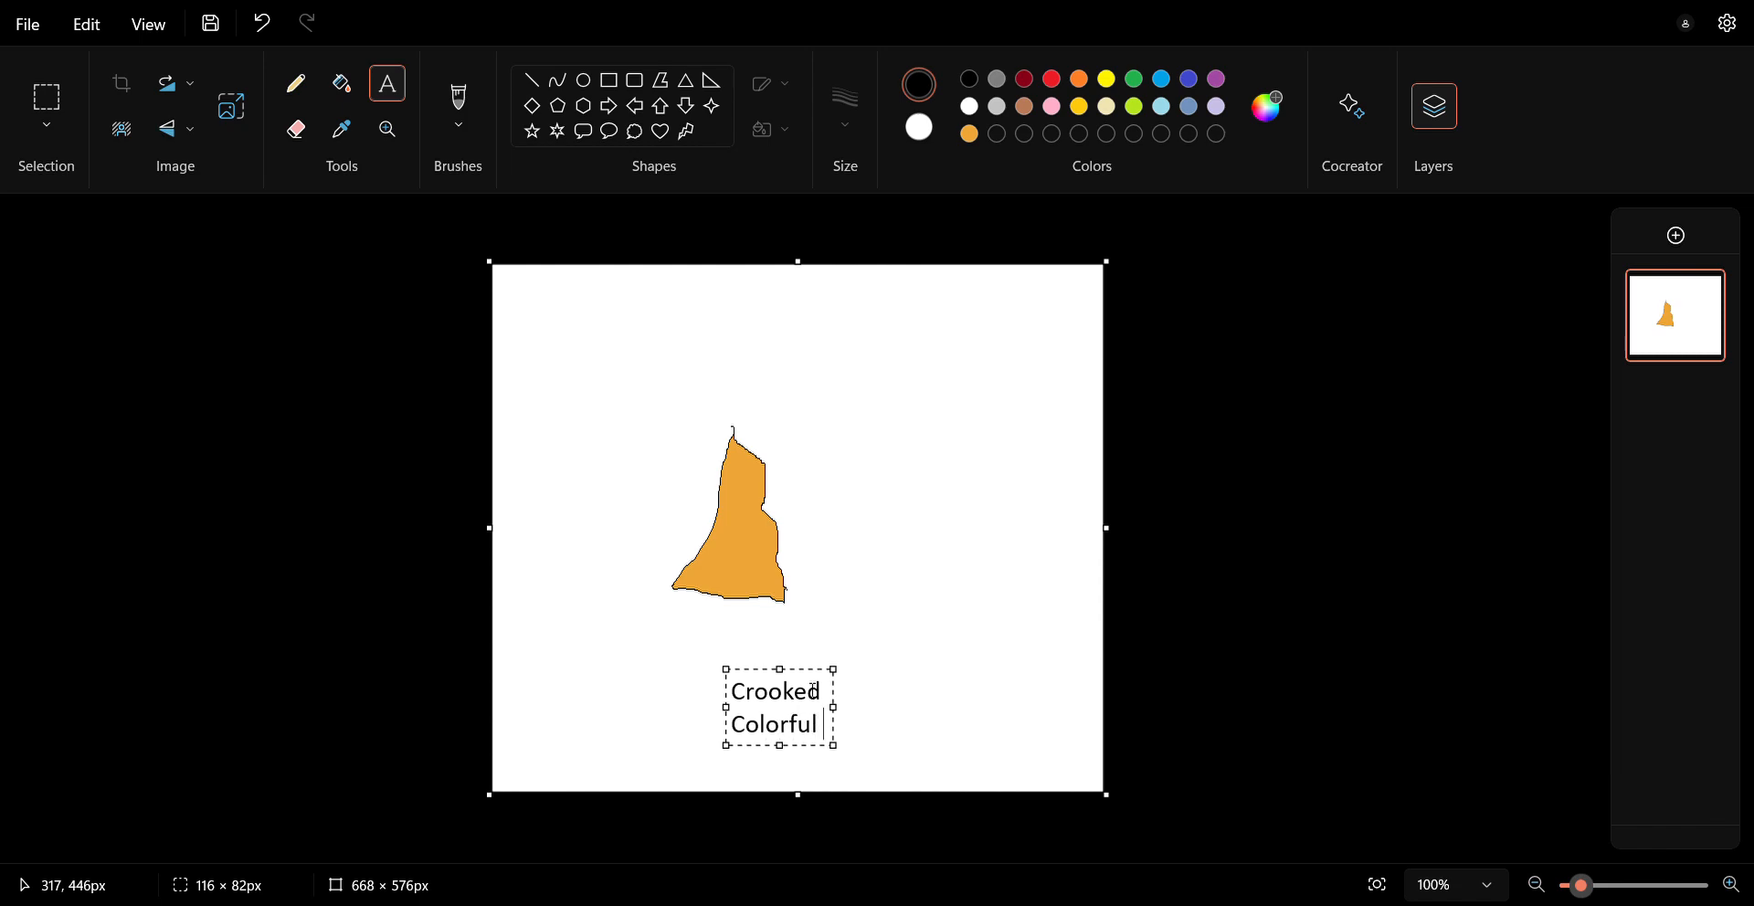
text(Tree)
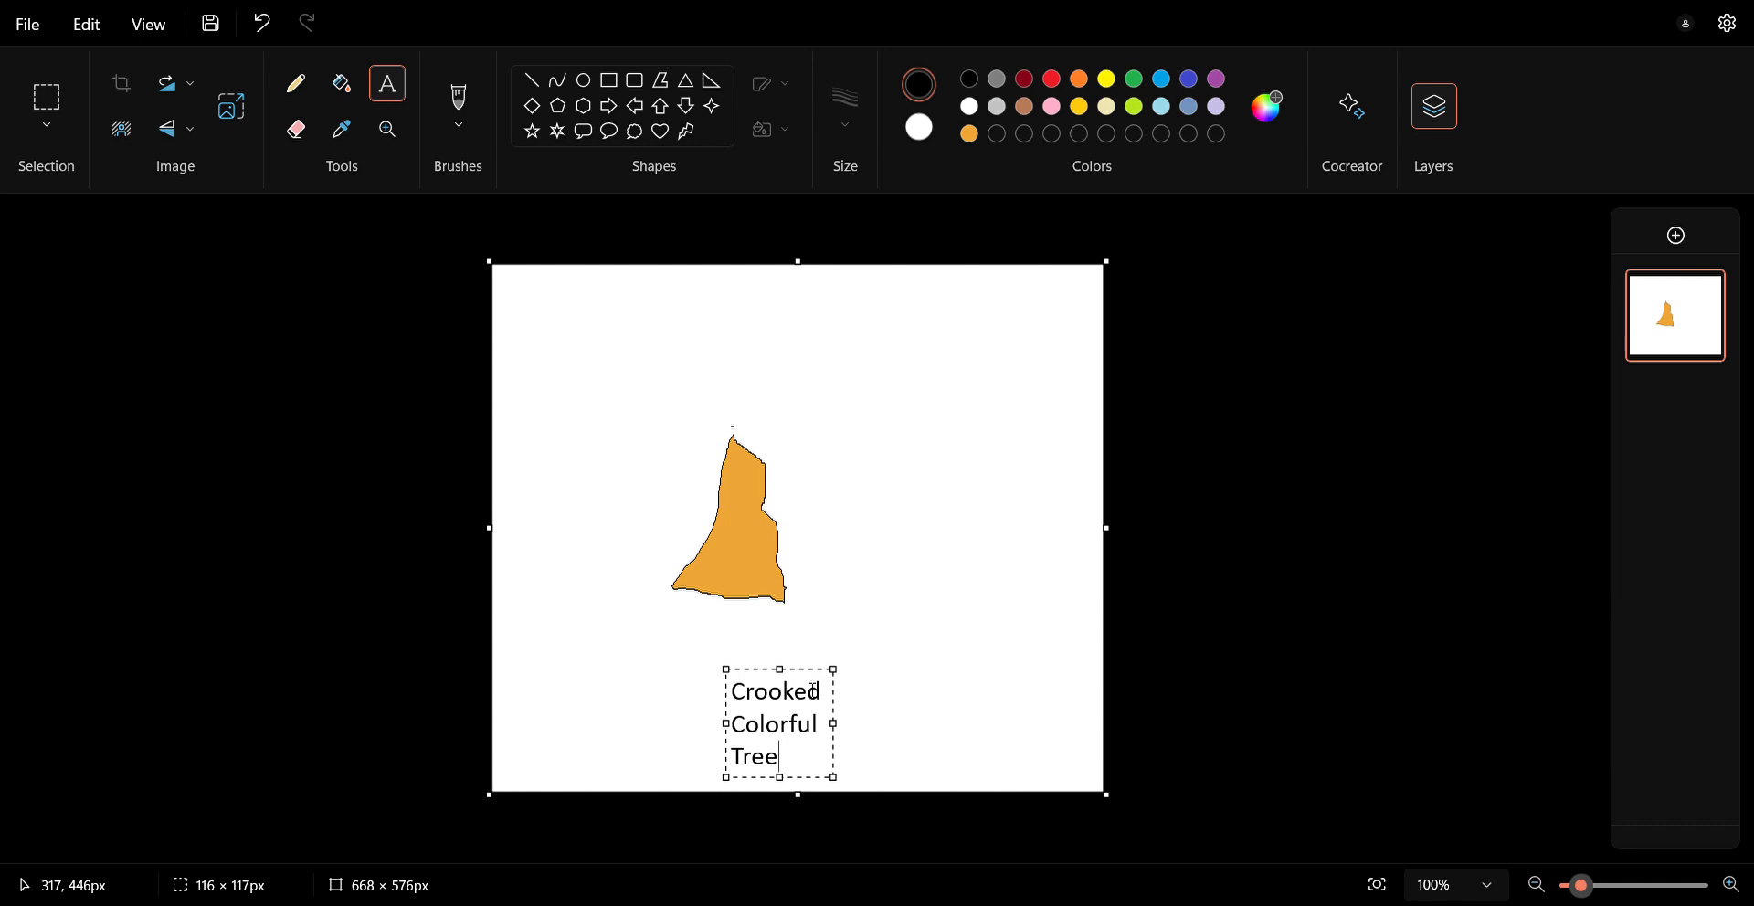
mouse_move(892, 643)
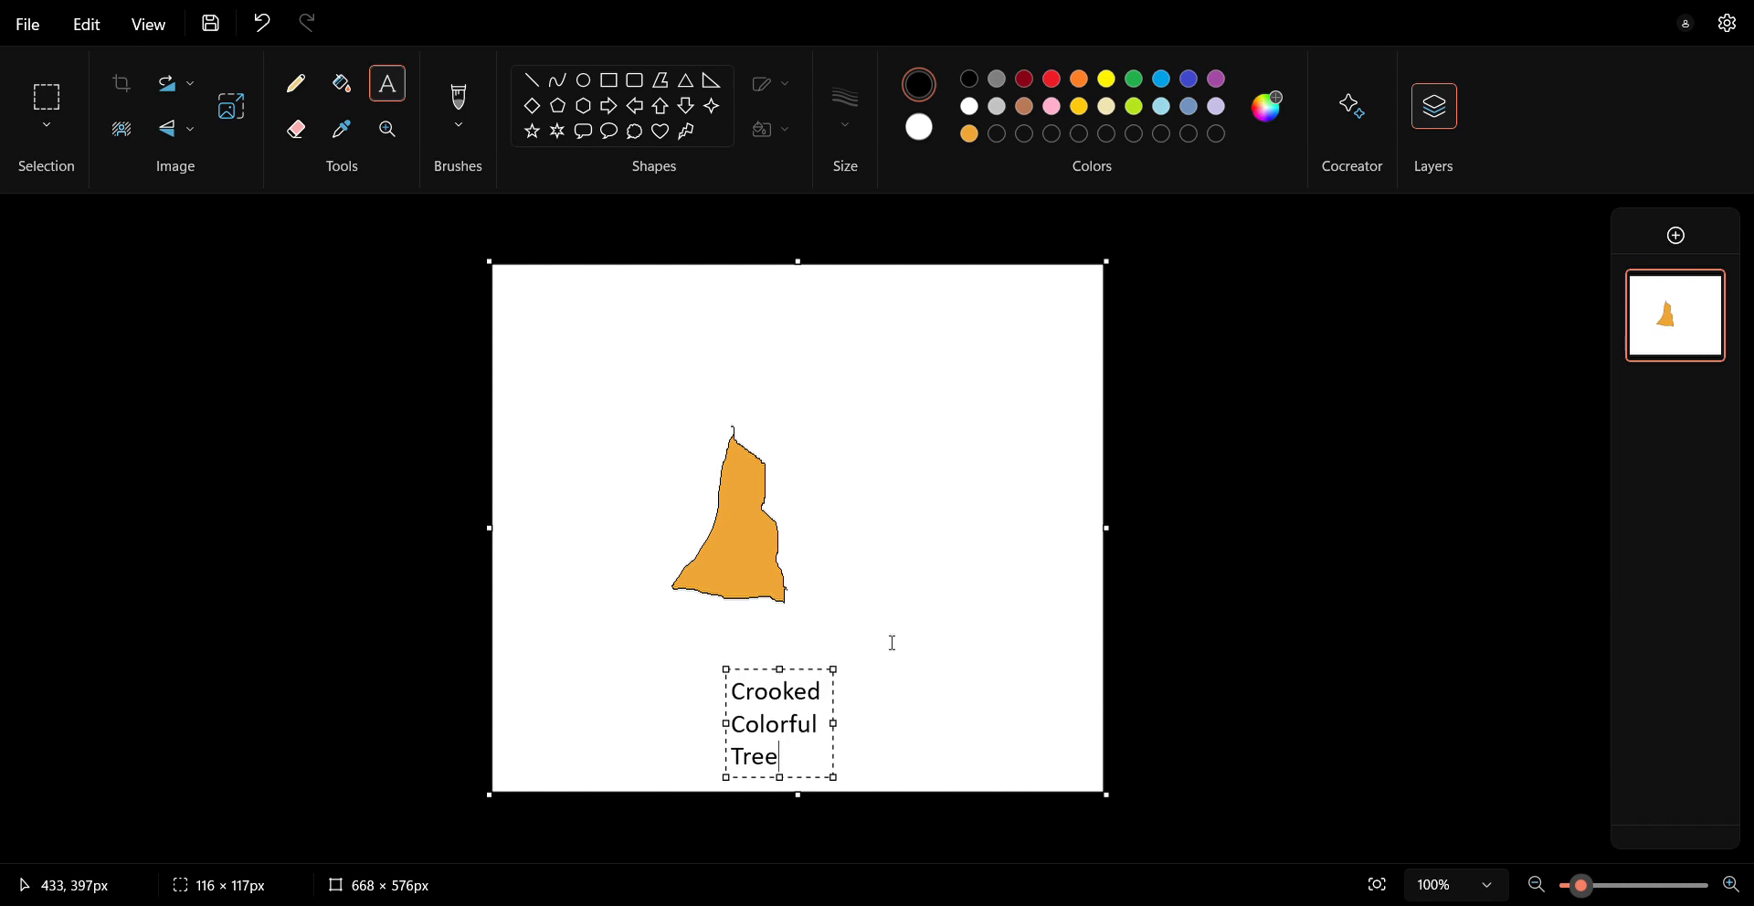
click(892, 643)
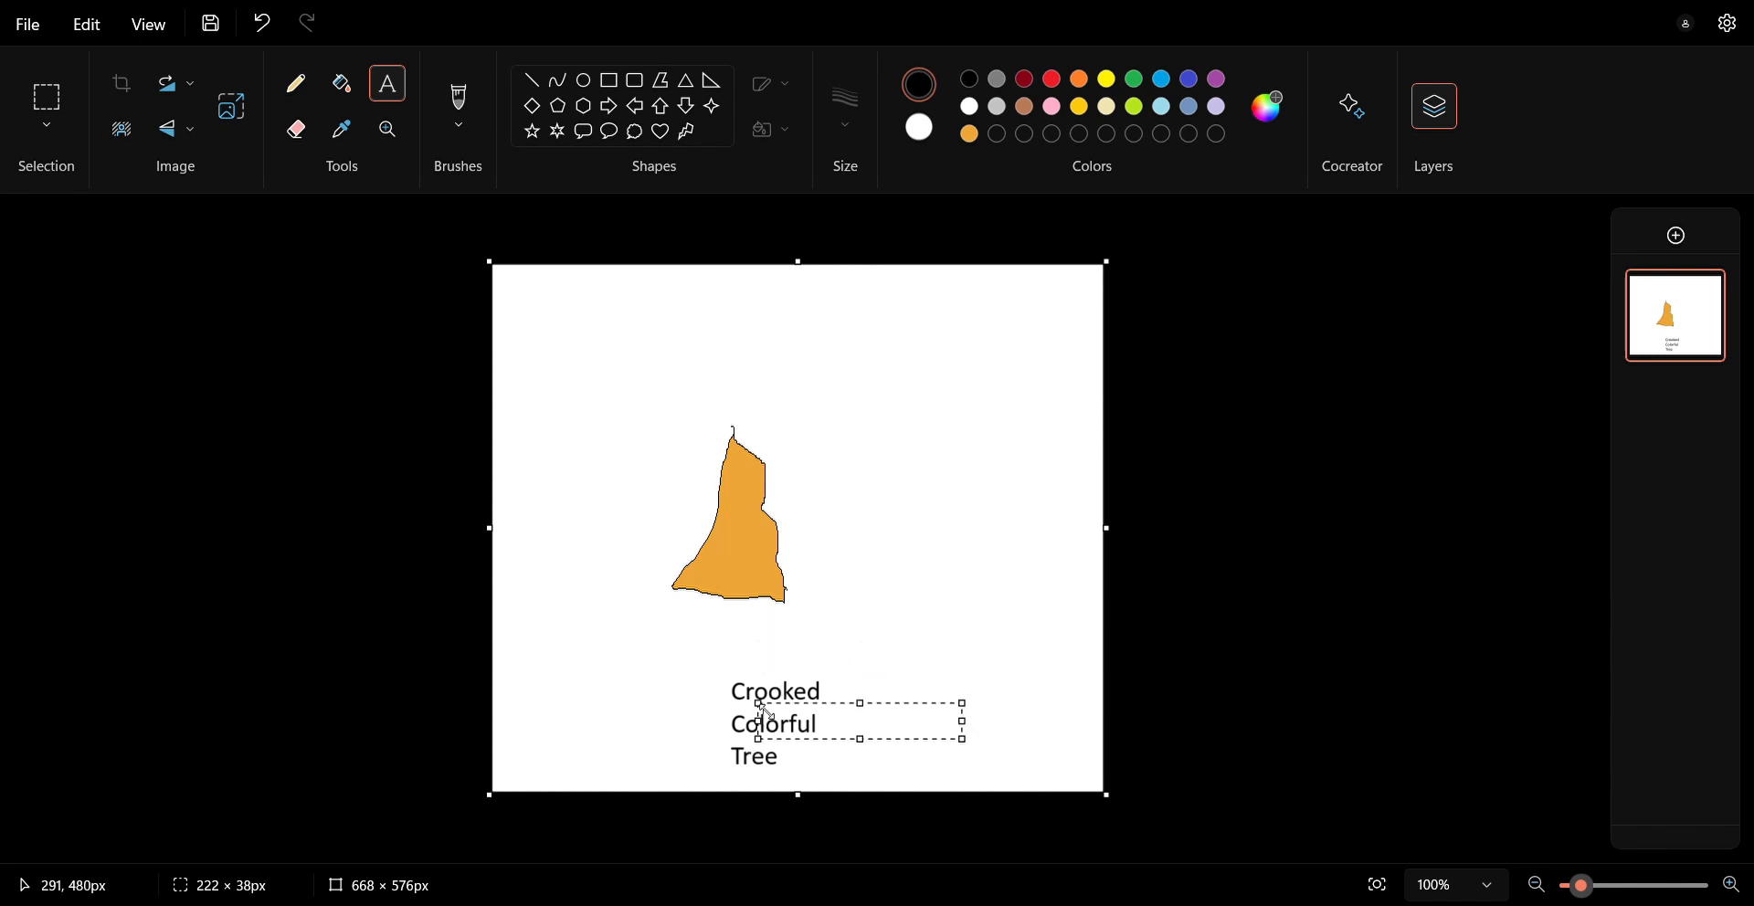
click(597, 607)
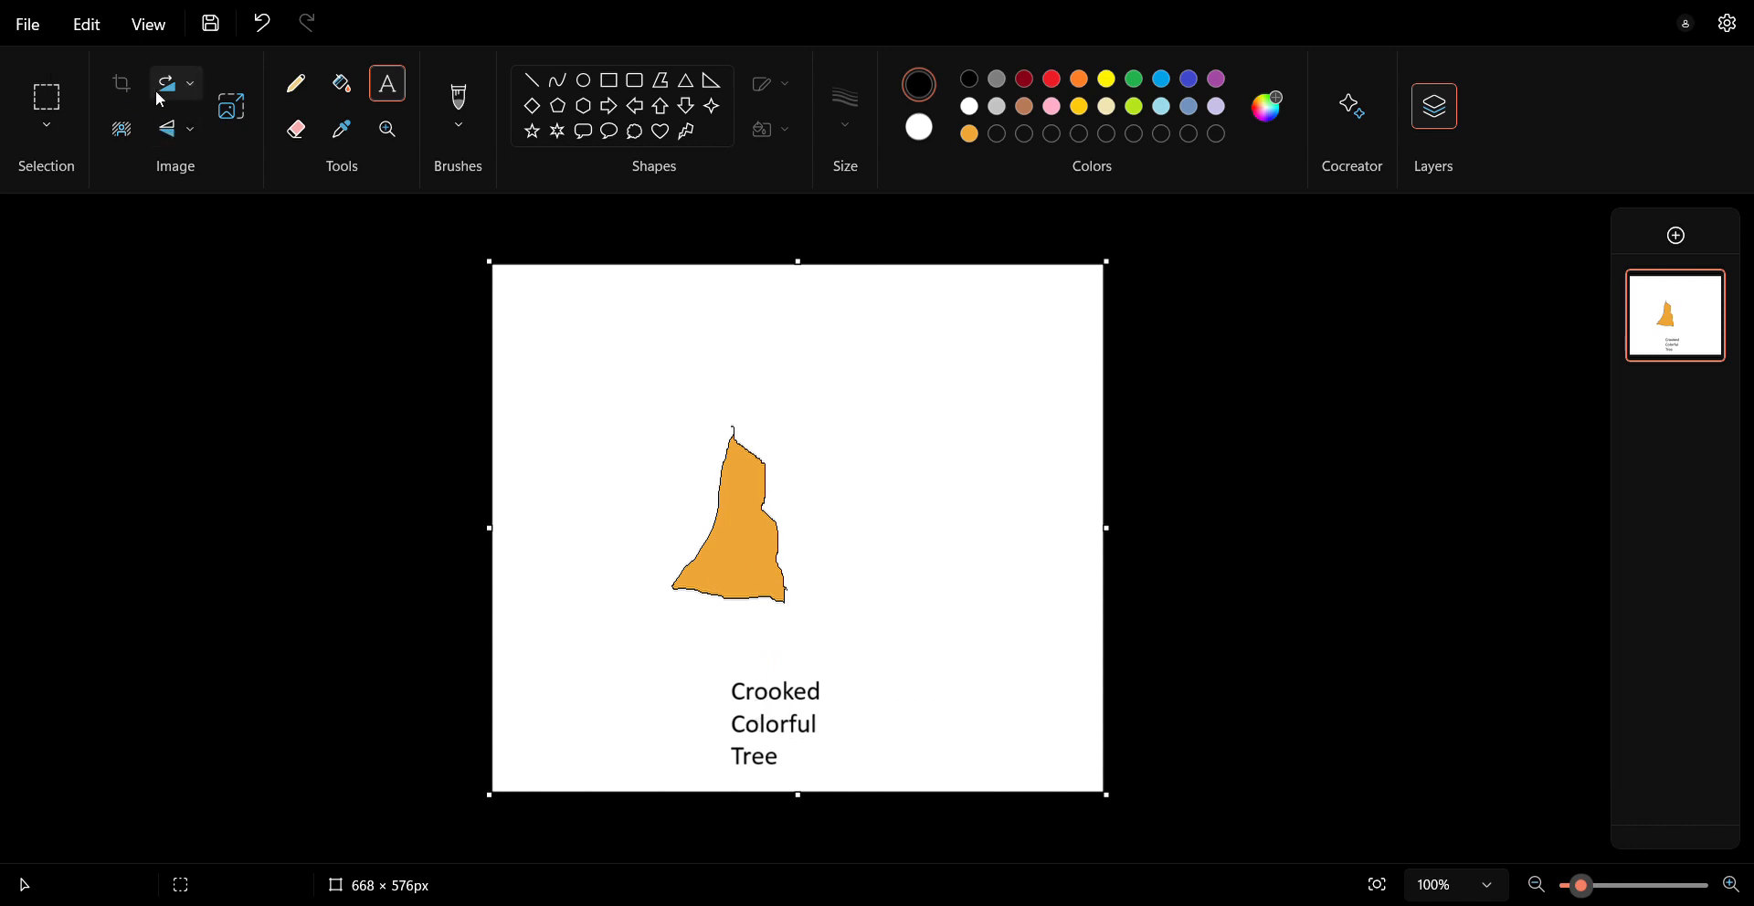
Zoom the canvas to 170% with the Magnifier so the tree fills the view.
click(387, 128)
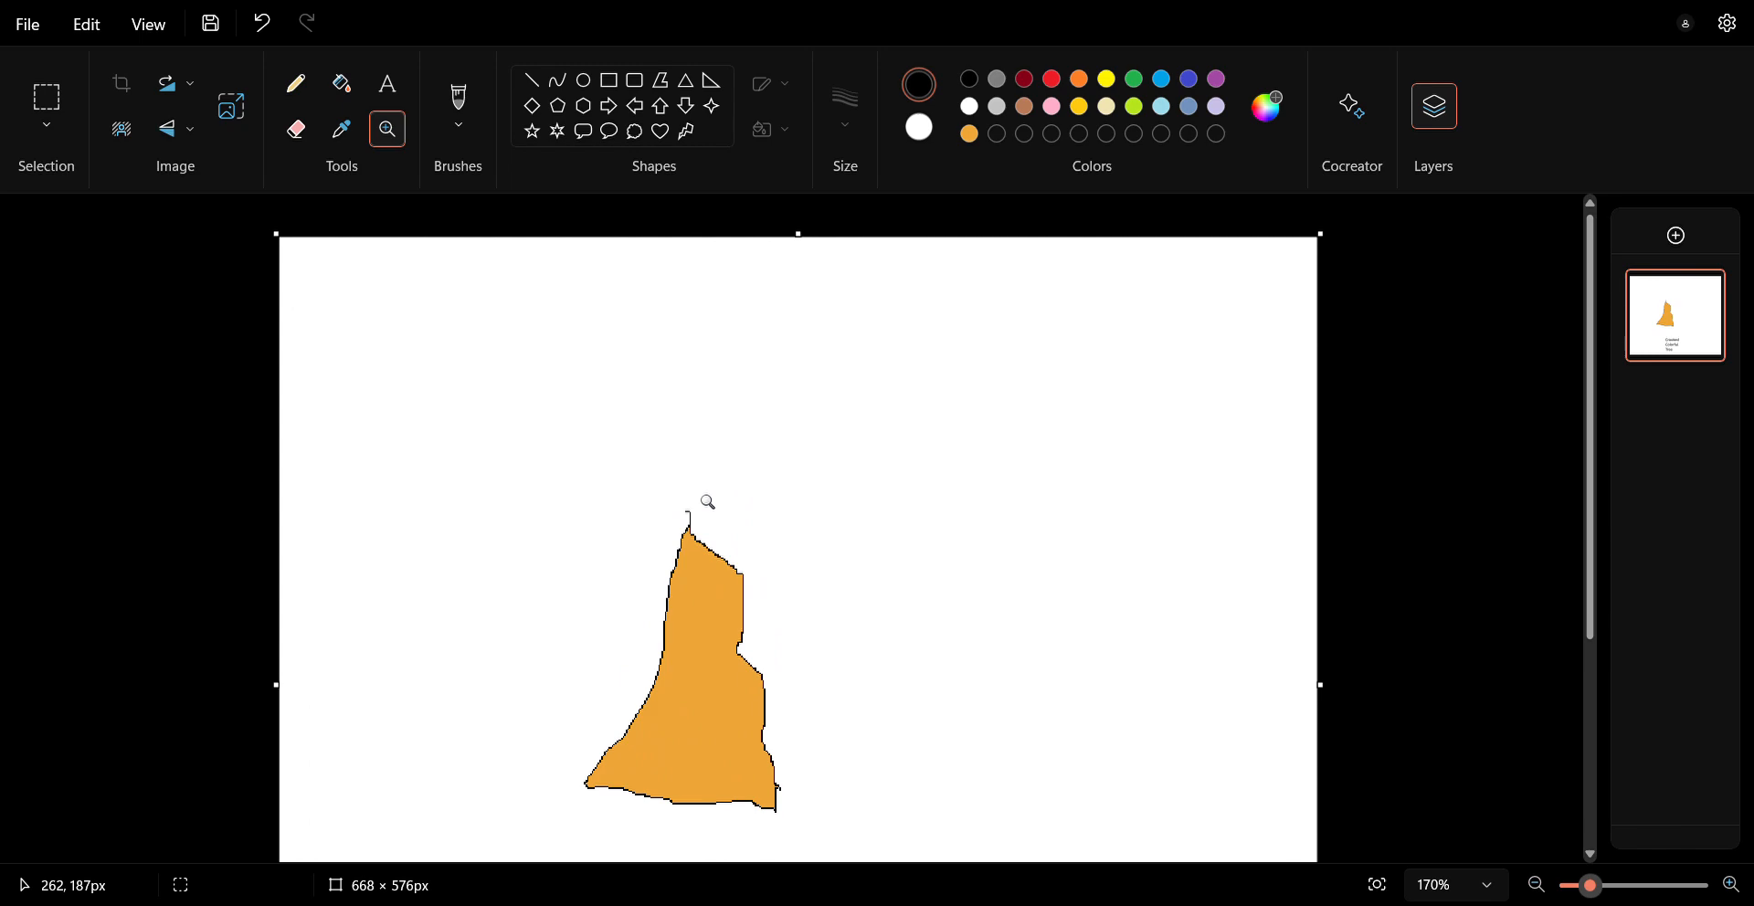
mouse_move(291, 263)
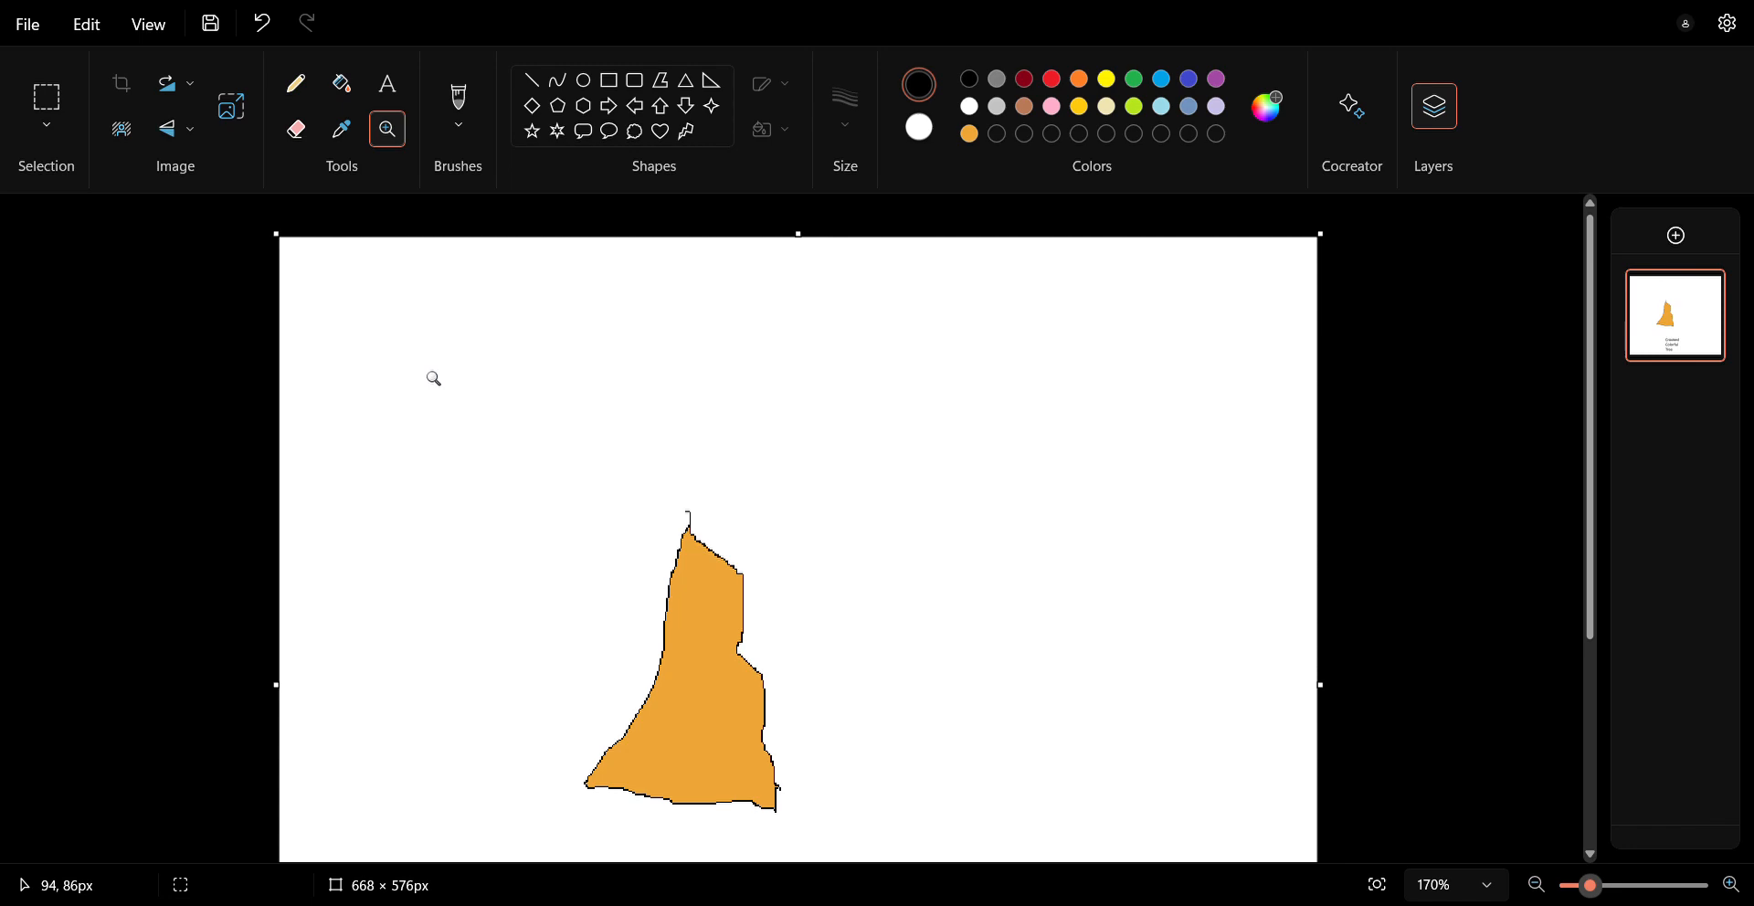
mouse_move(458, 98)
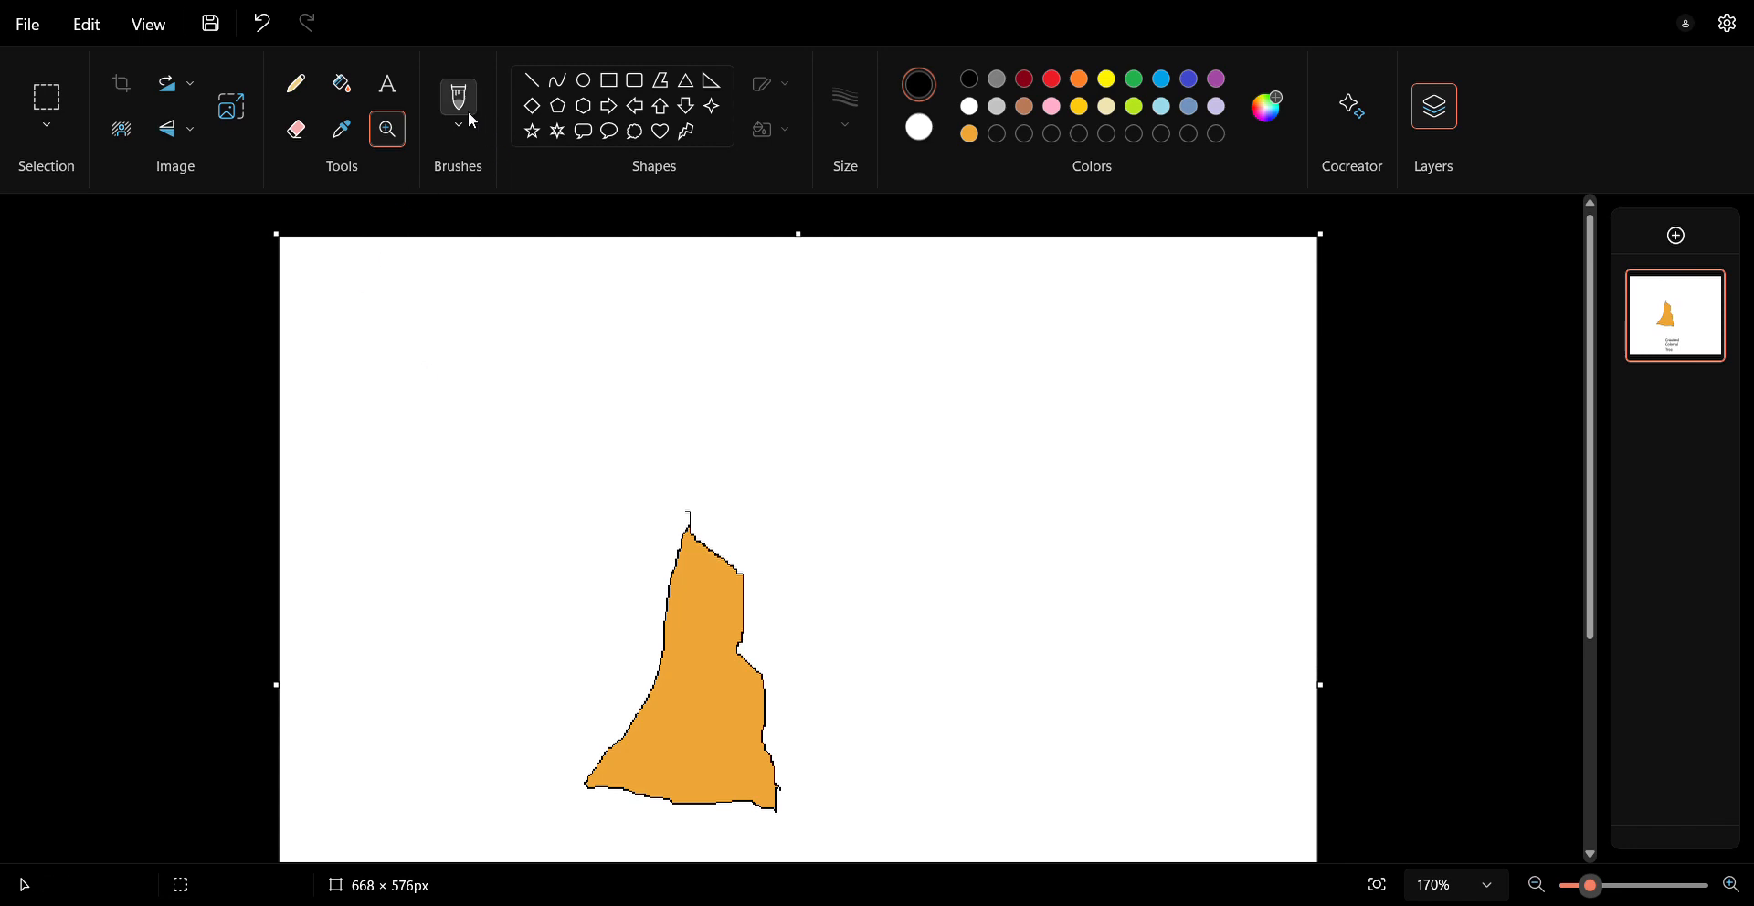
mouse_move(469, 120)
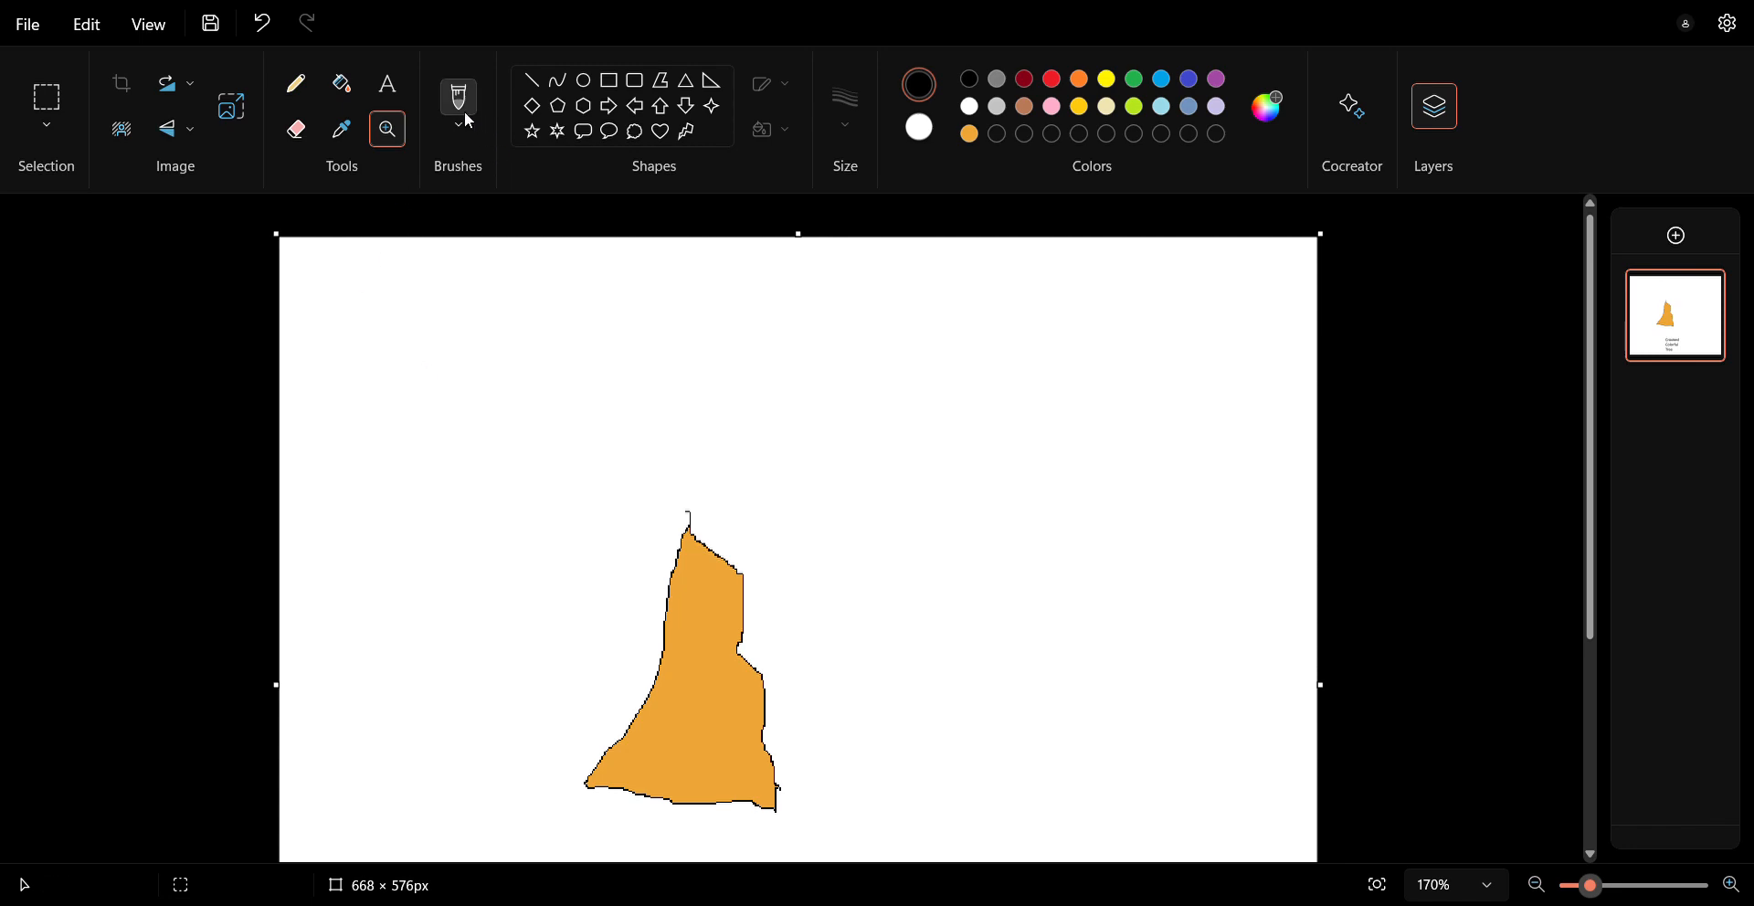
mouse_move(732, 368)
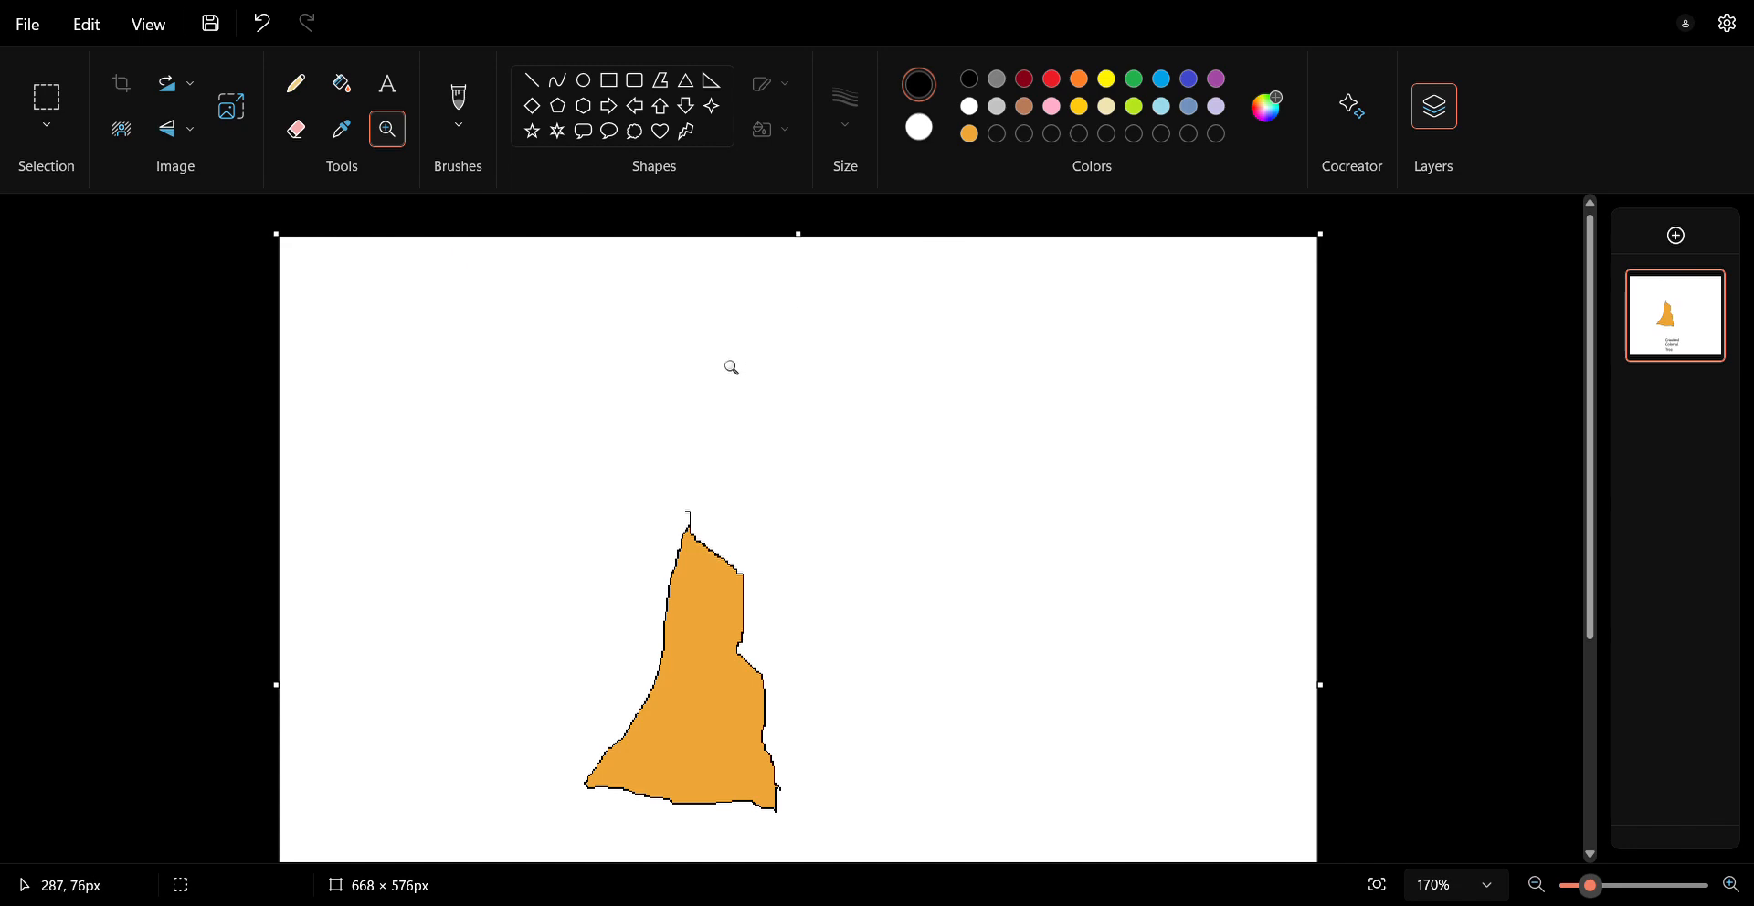
mouse_move(906, 438)
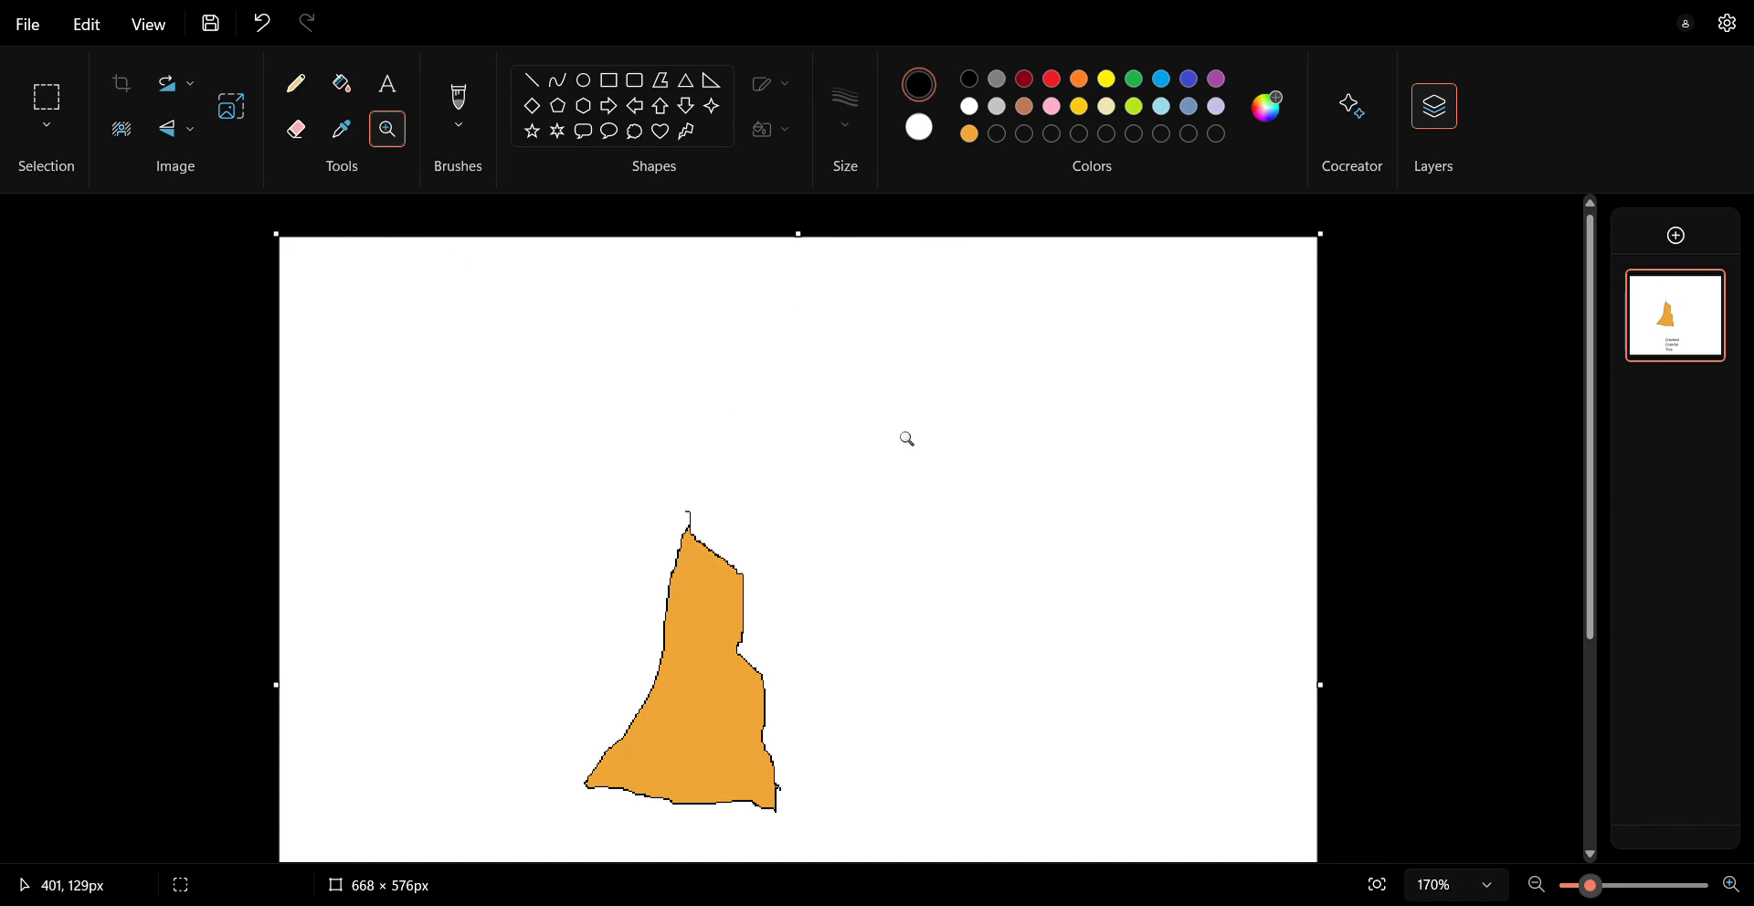
mouse_move(943, 354)
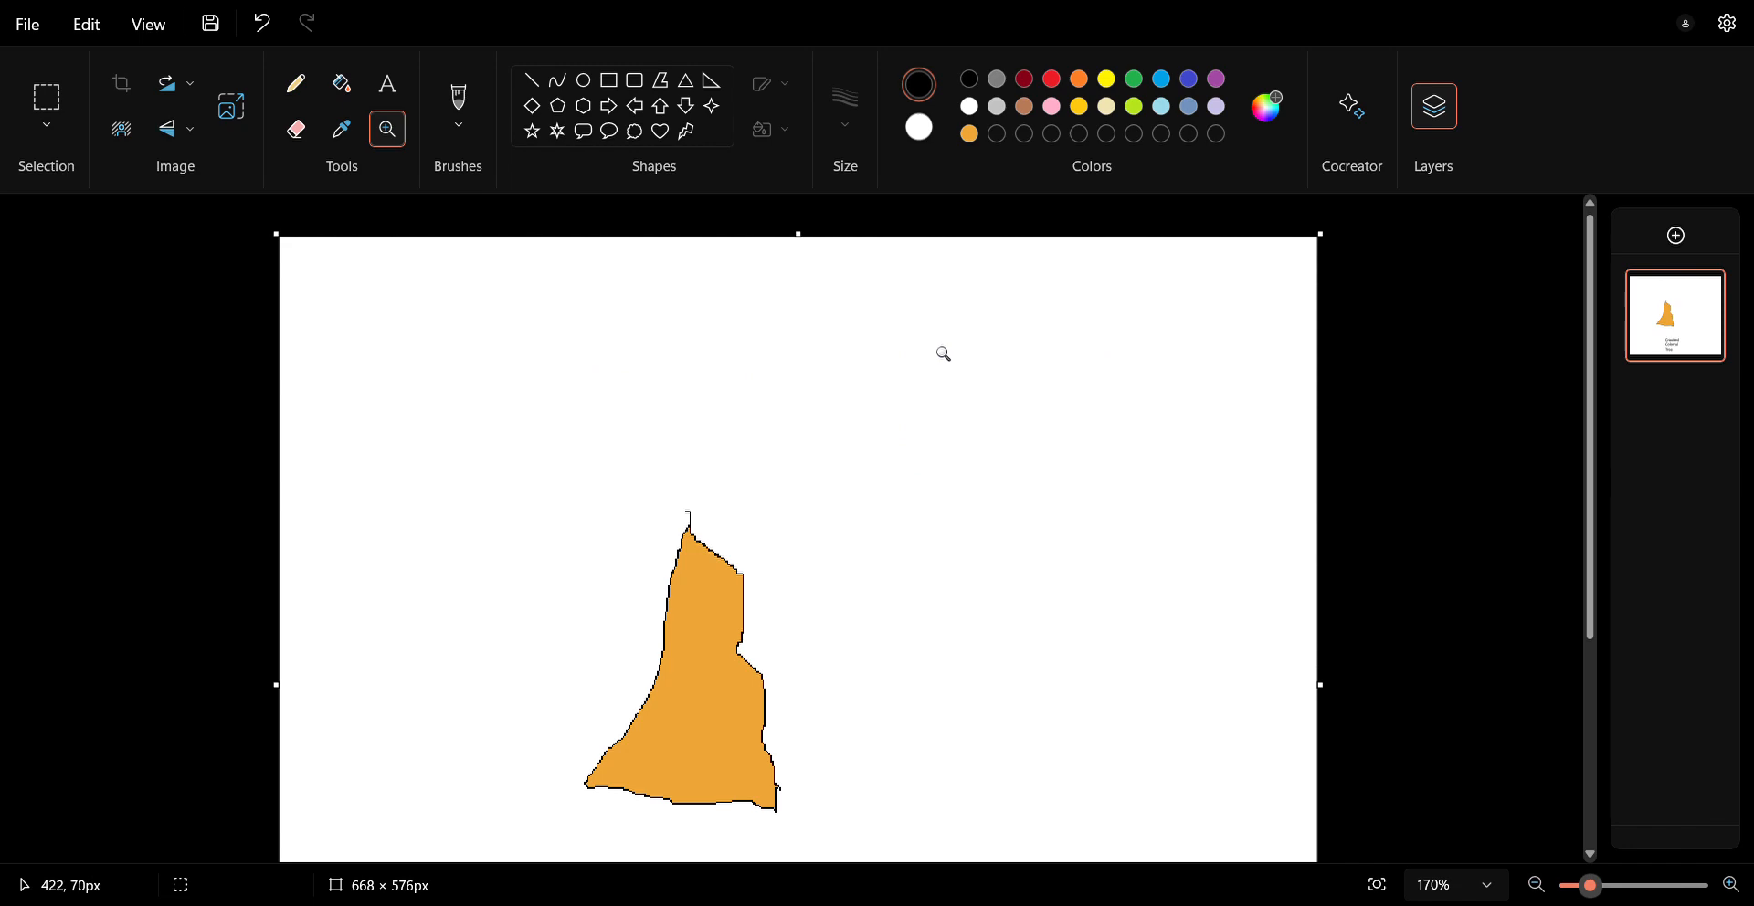
mouse_move(797, 469)
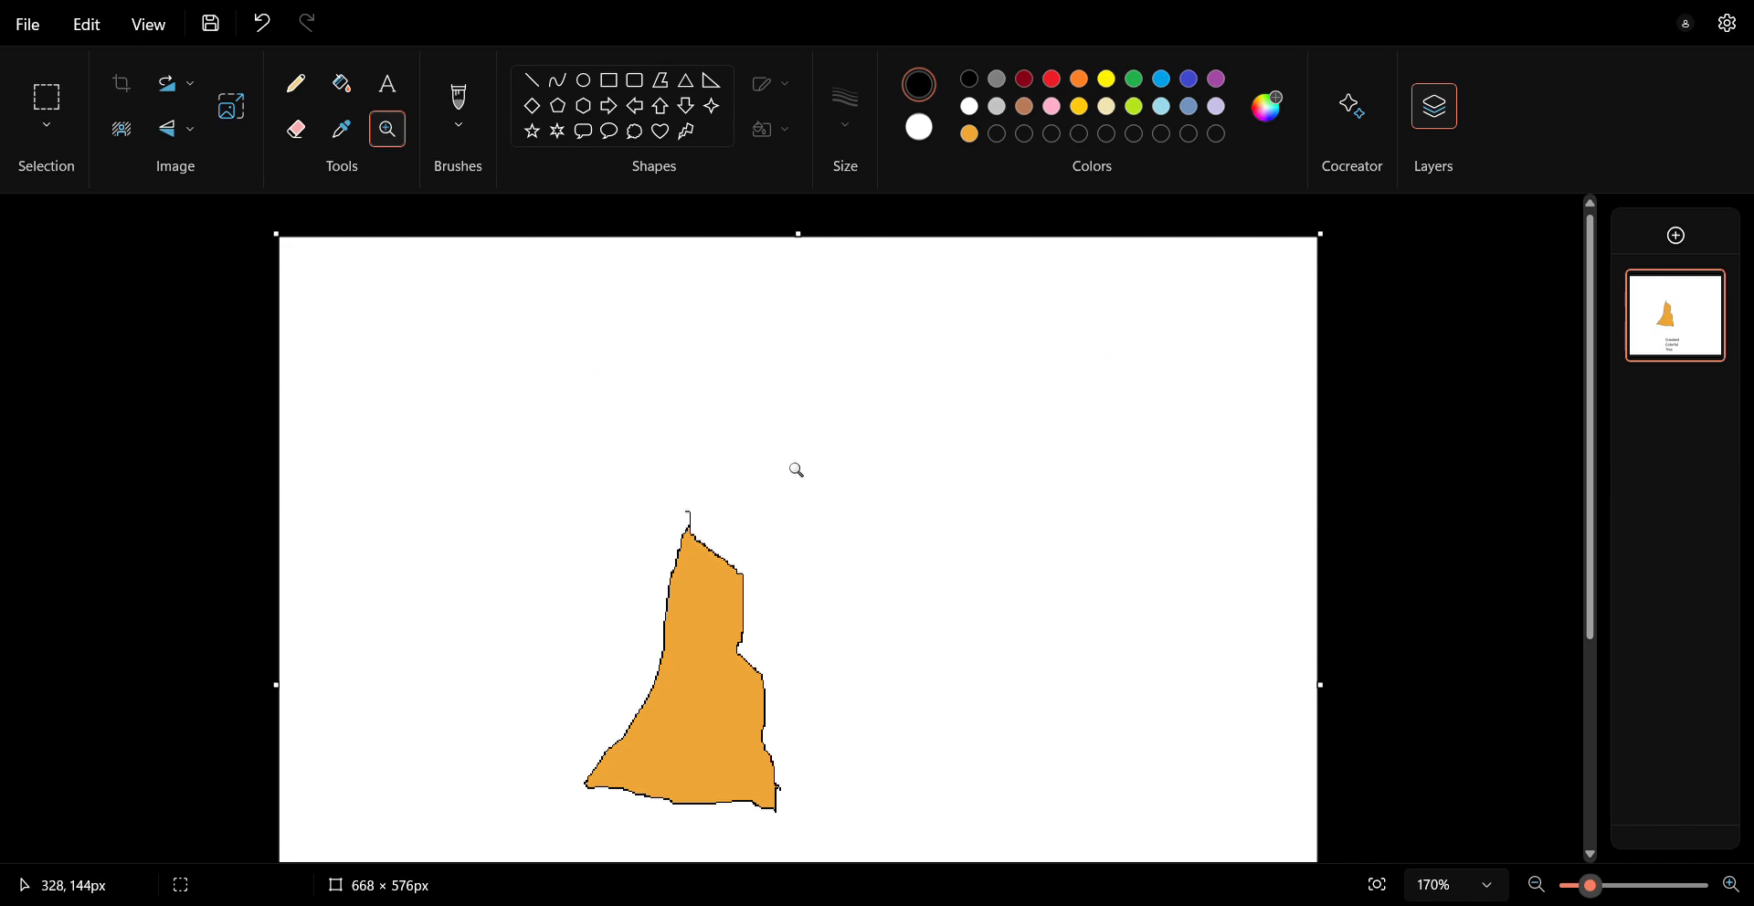
mouse_move(819, 464)
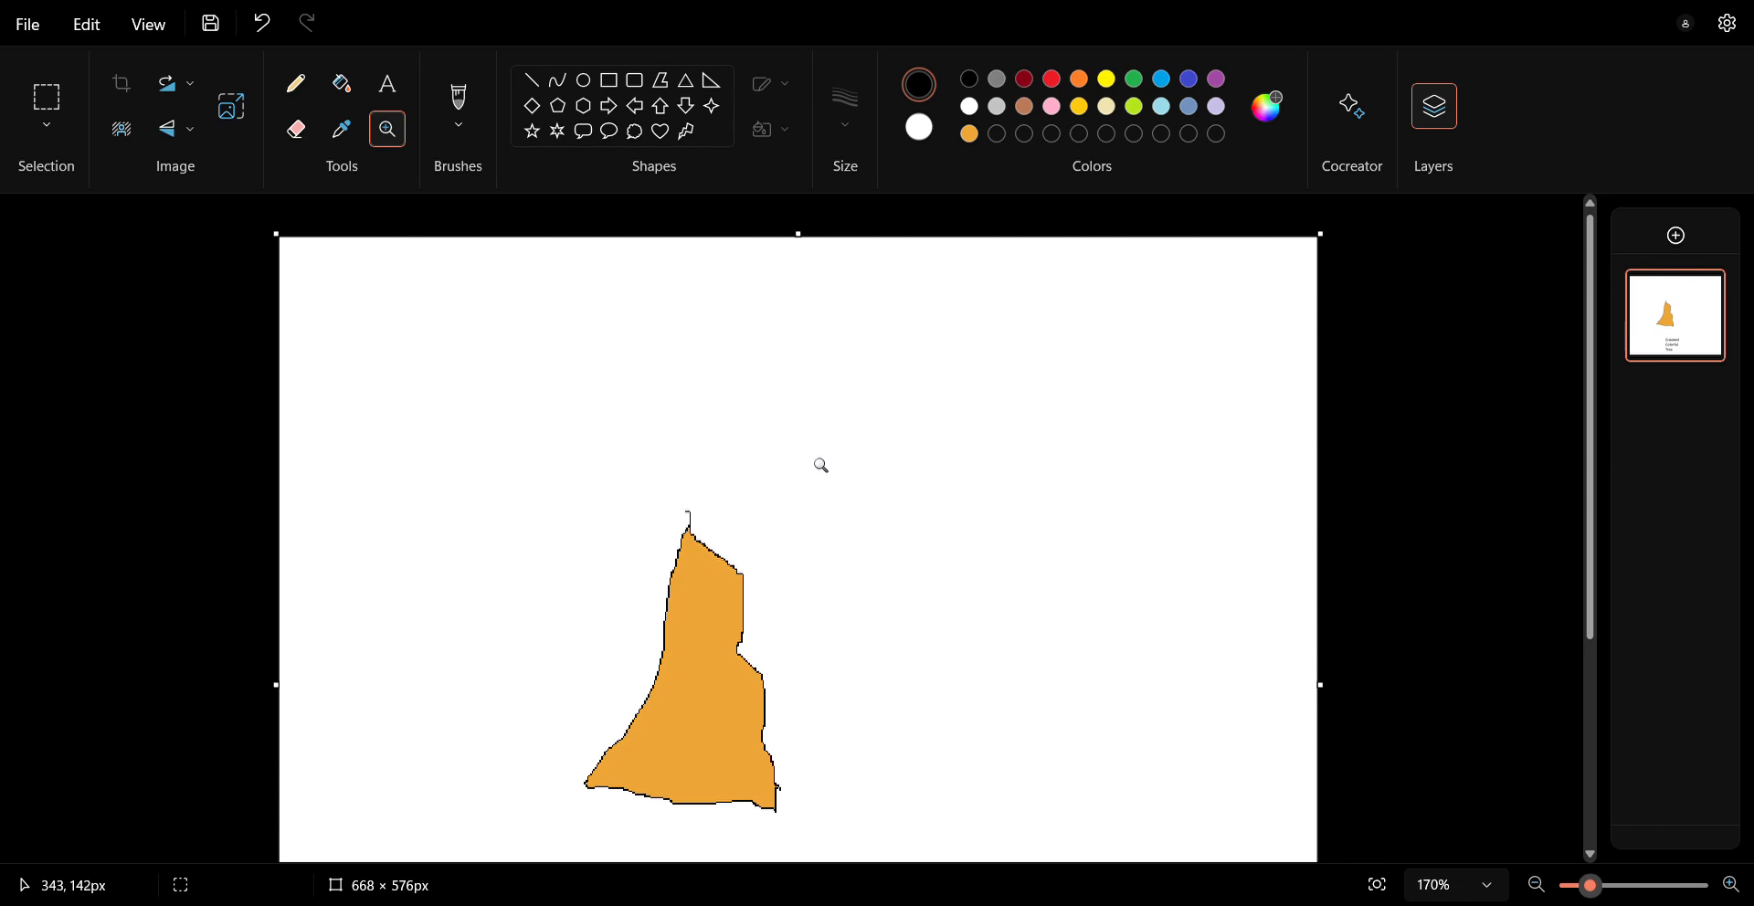
mouse_move(917, 454)
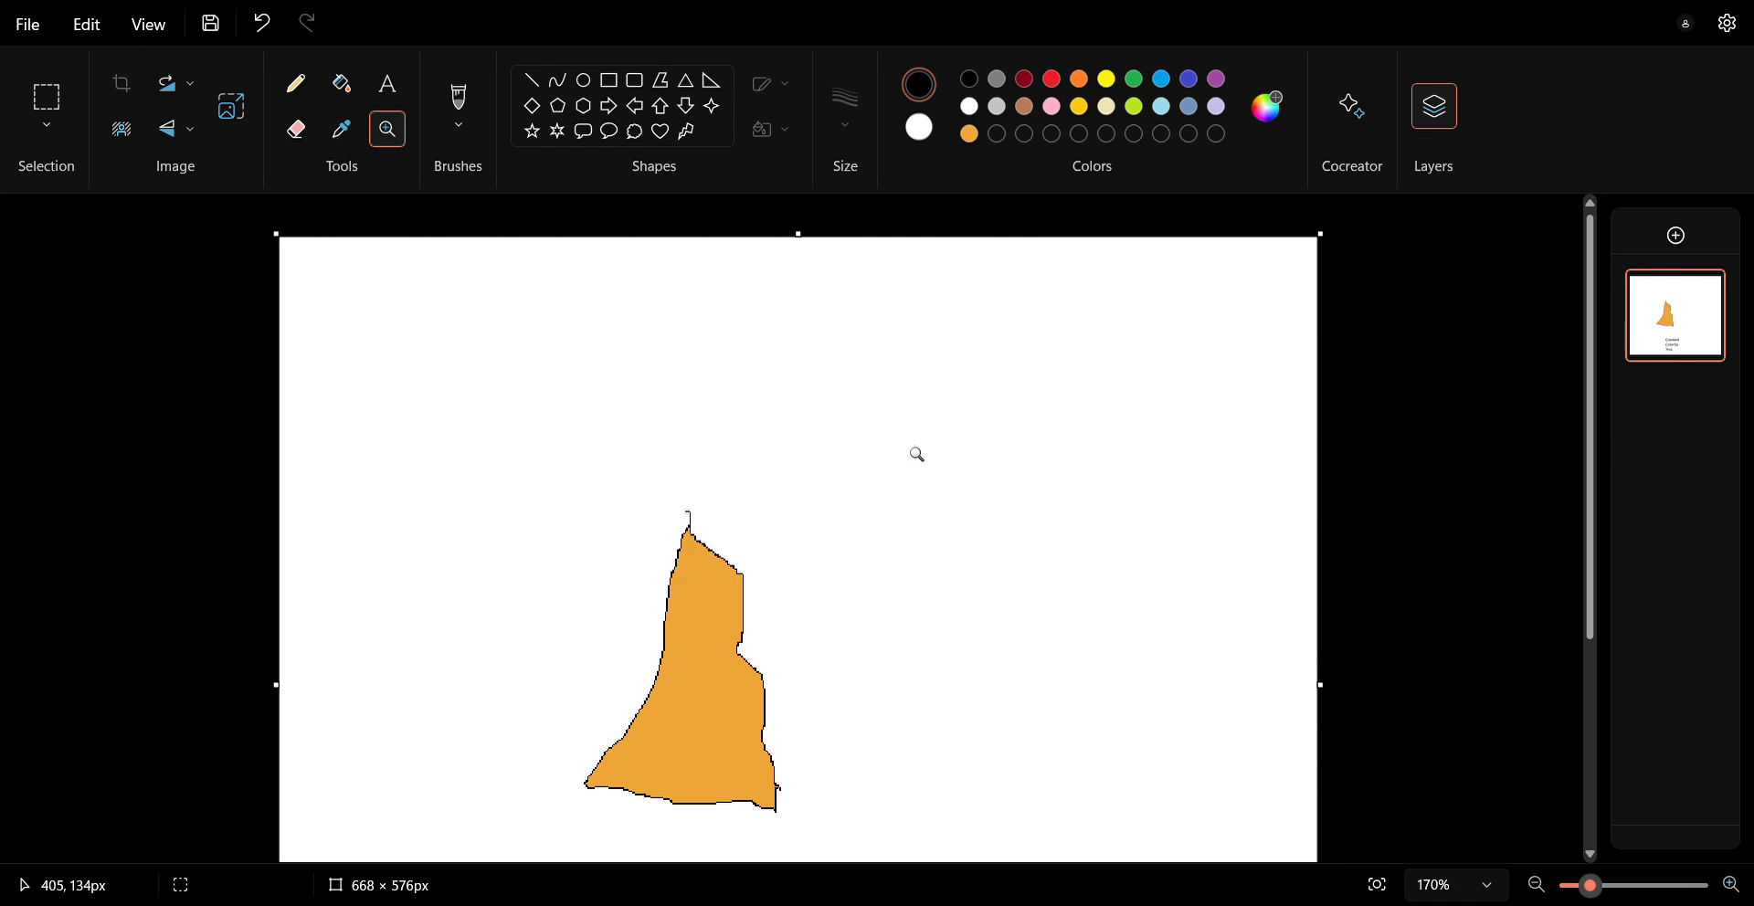
mouse_move(928, 425)
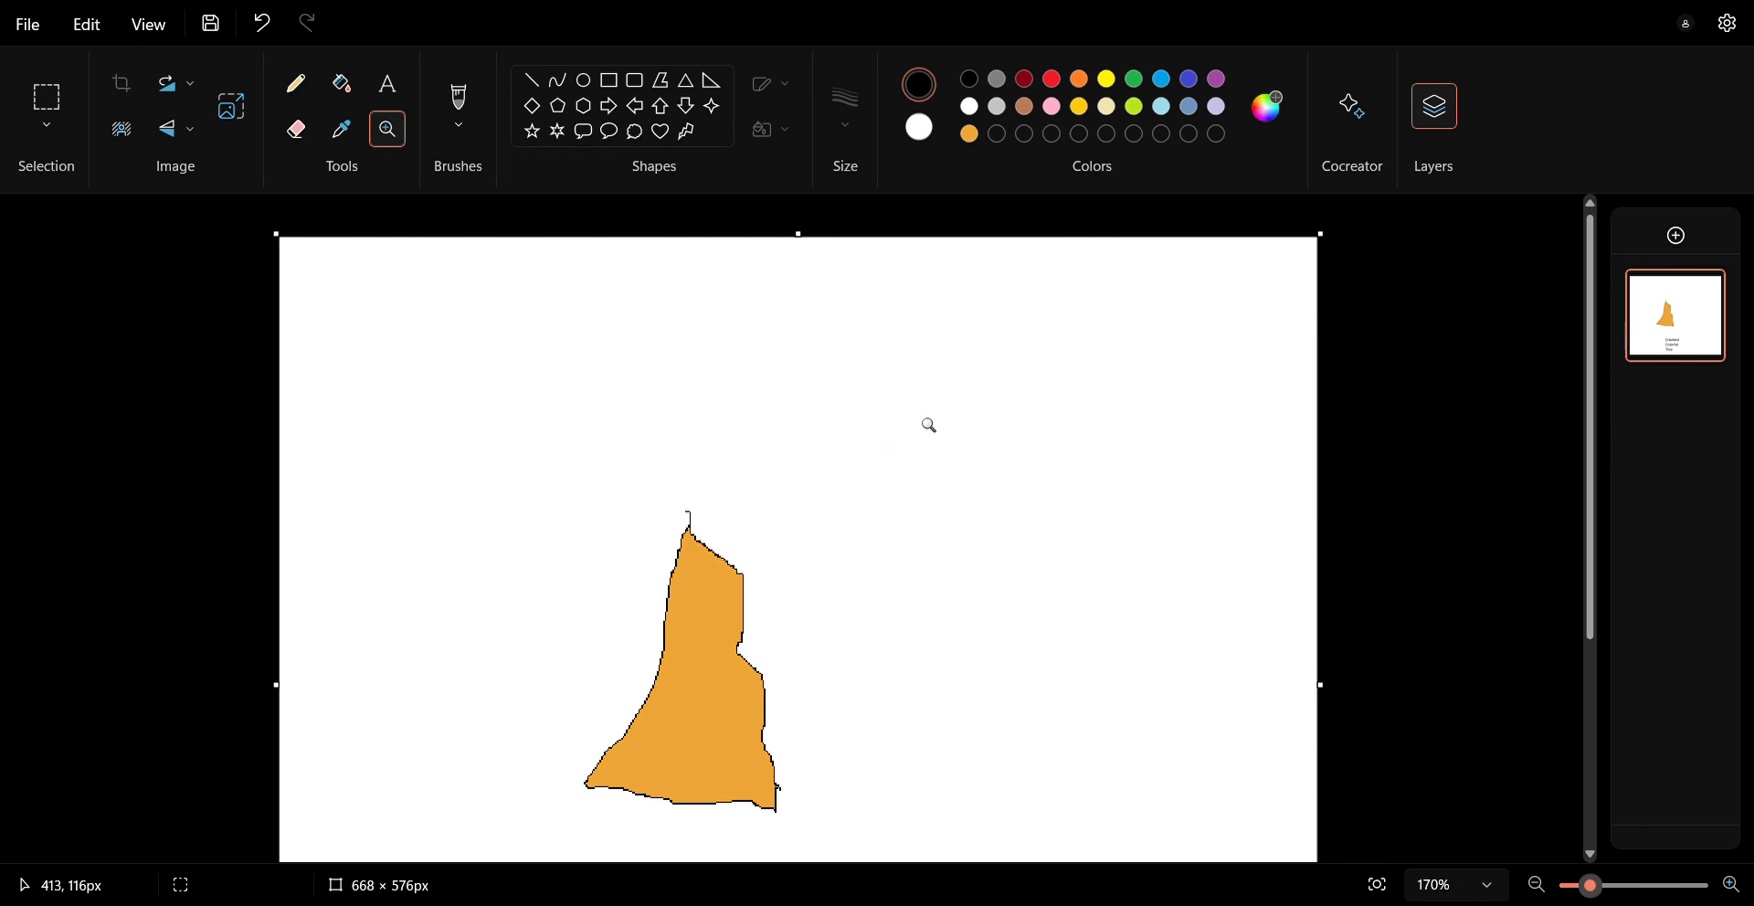
mouse_move(1006, 417)
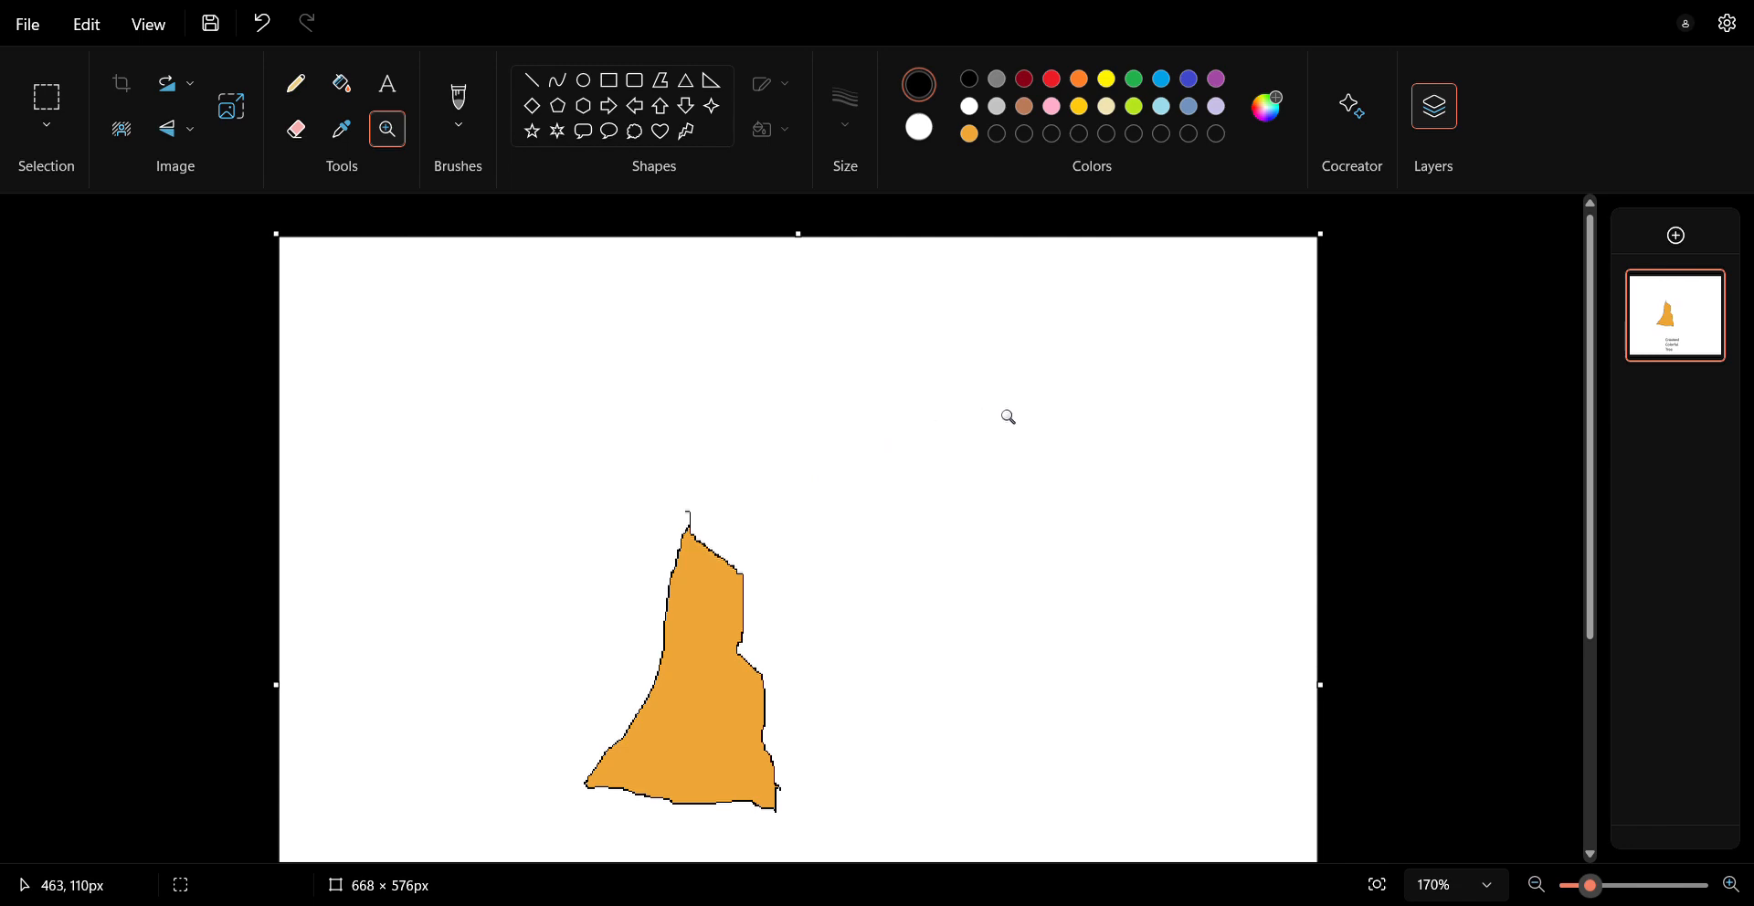
mouse_move(1175, 338)
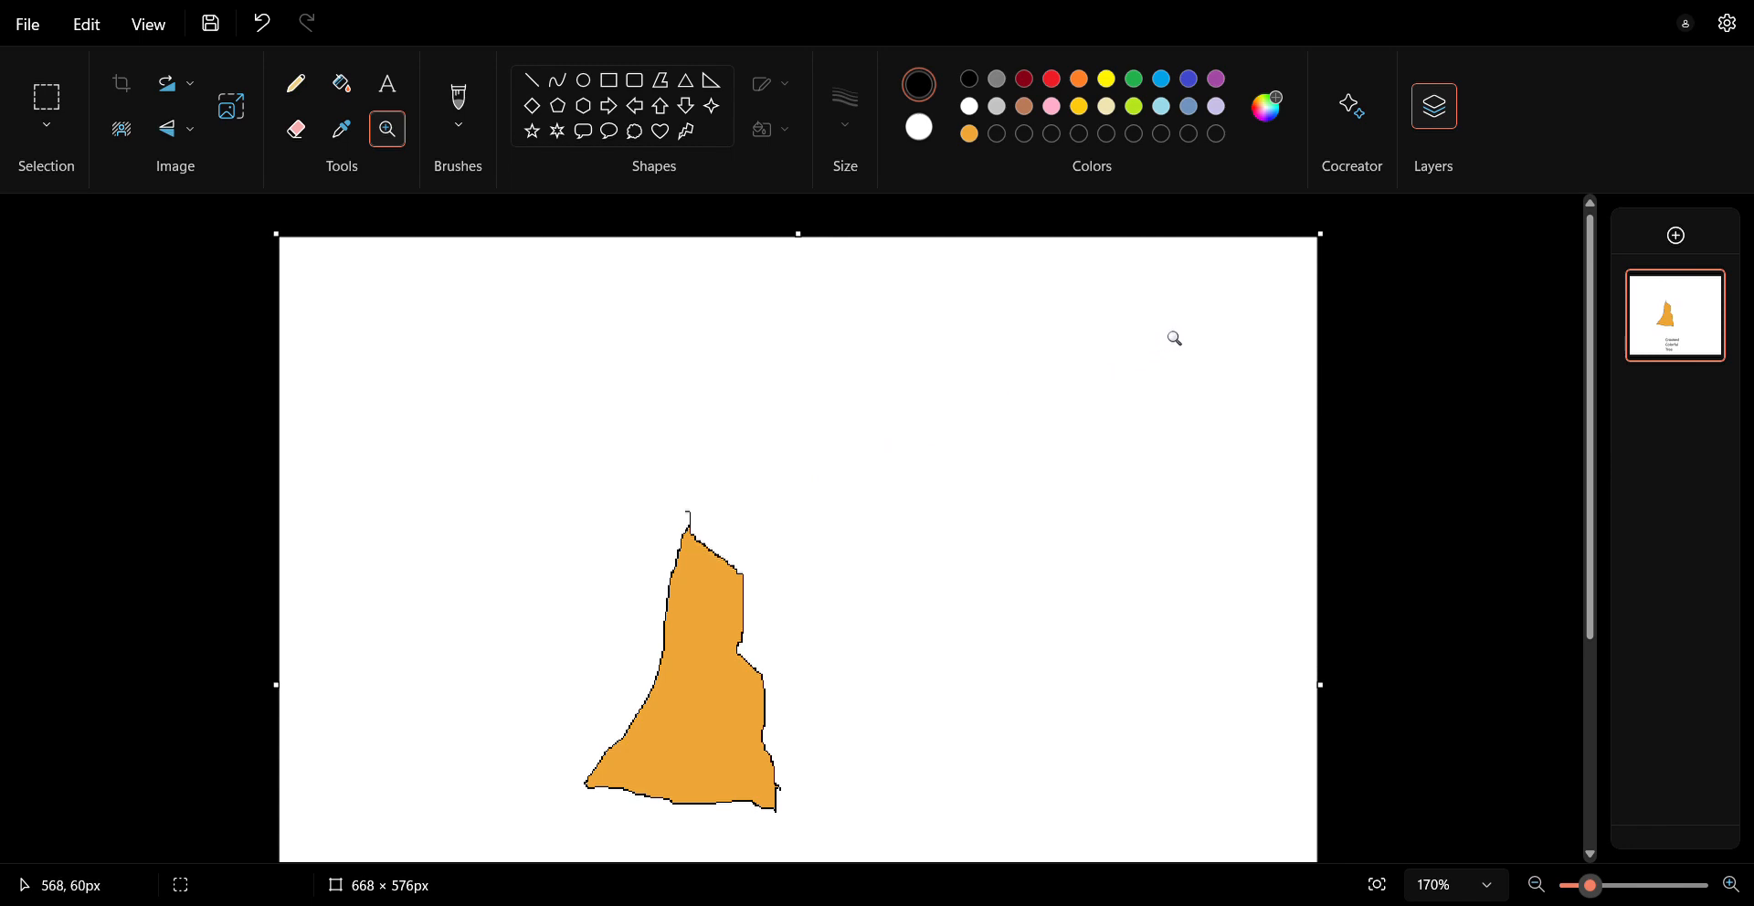
mouse_move(1287, 340)
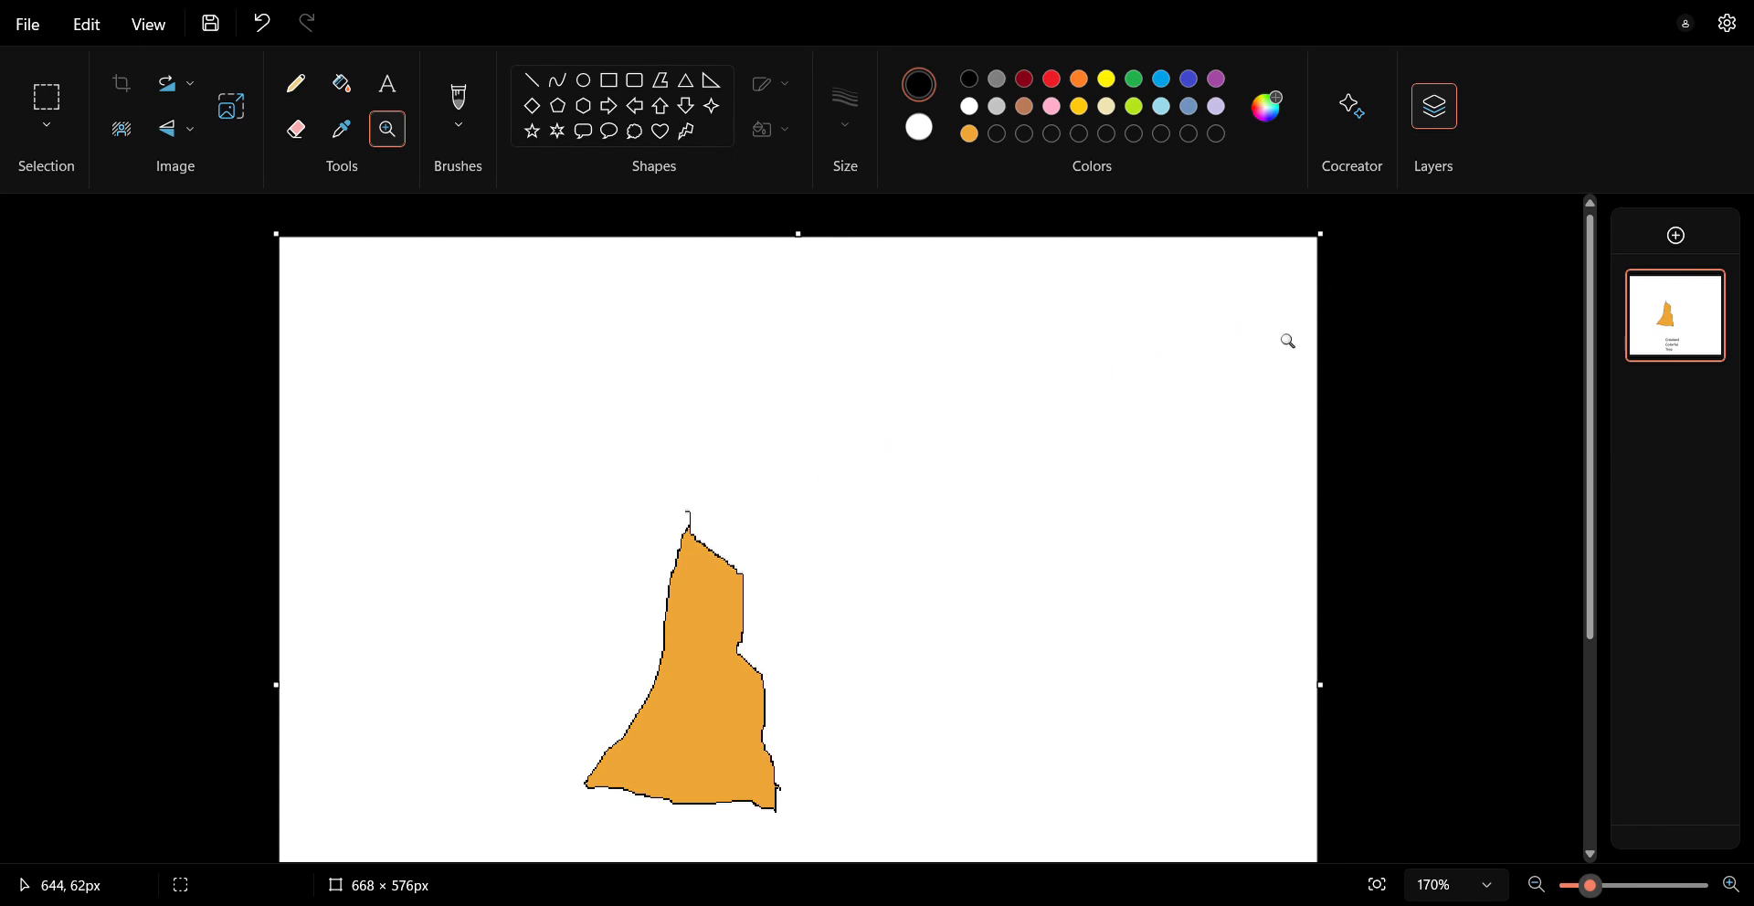
mouse_move(1048, 369)
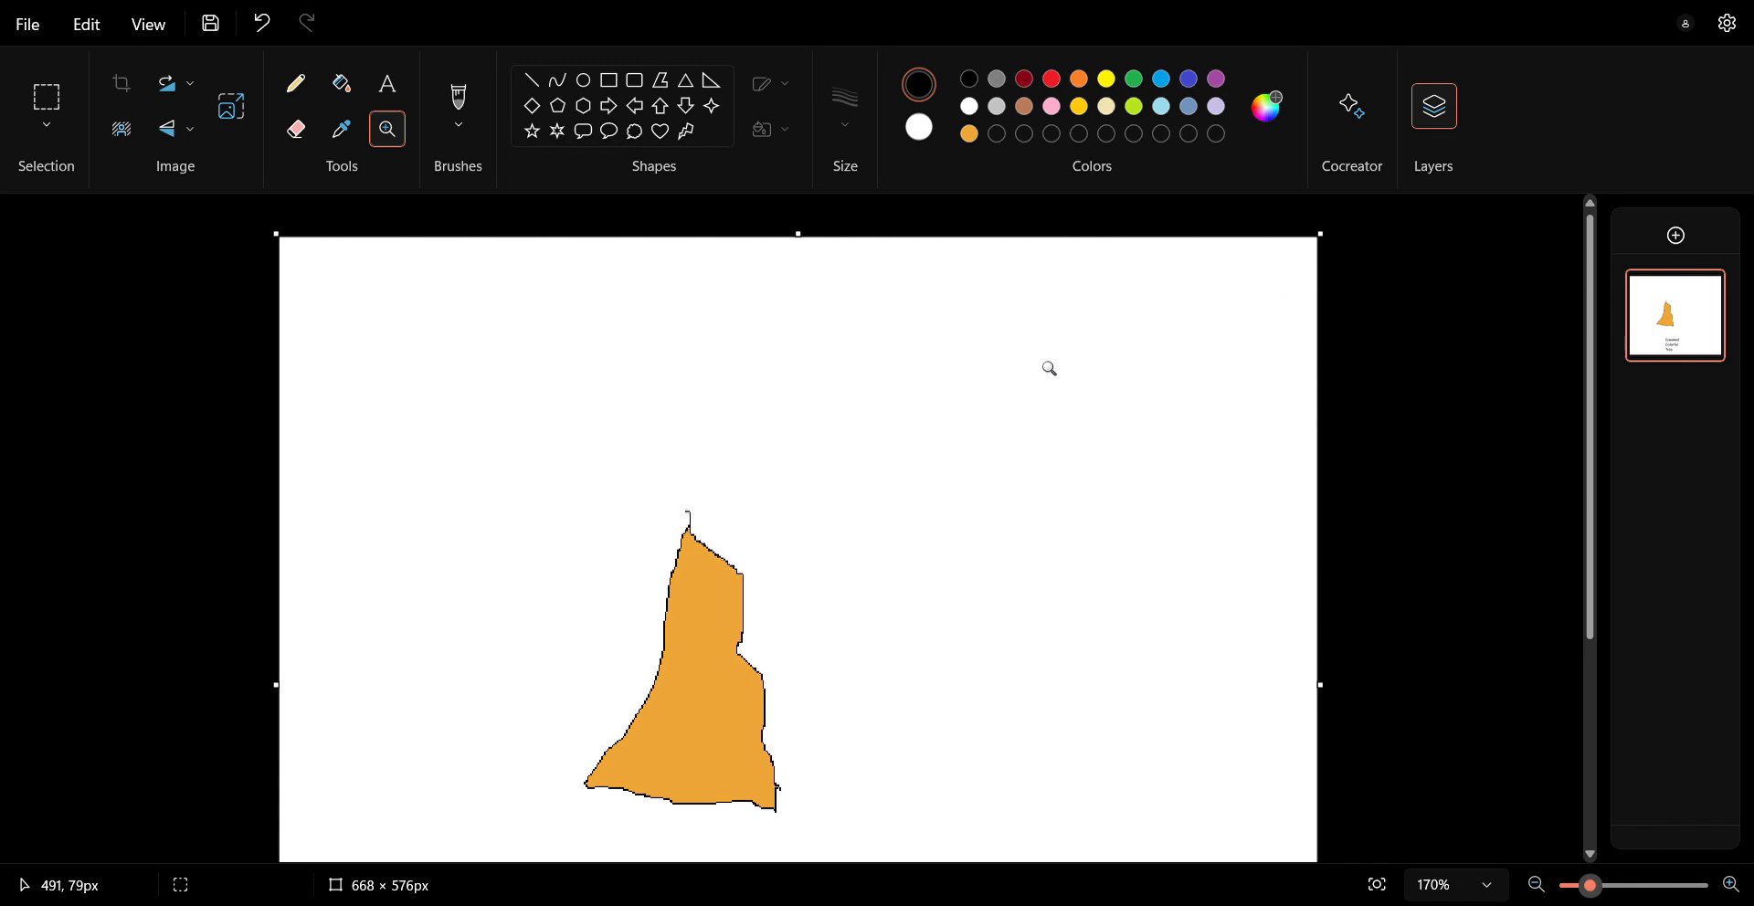
mouse_move(931, 370)
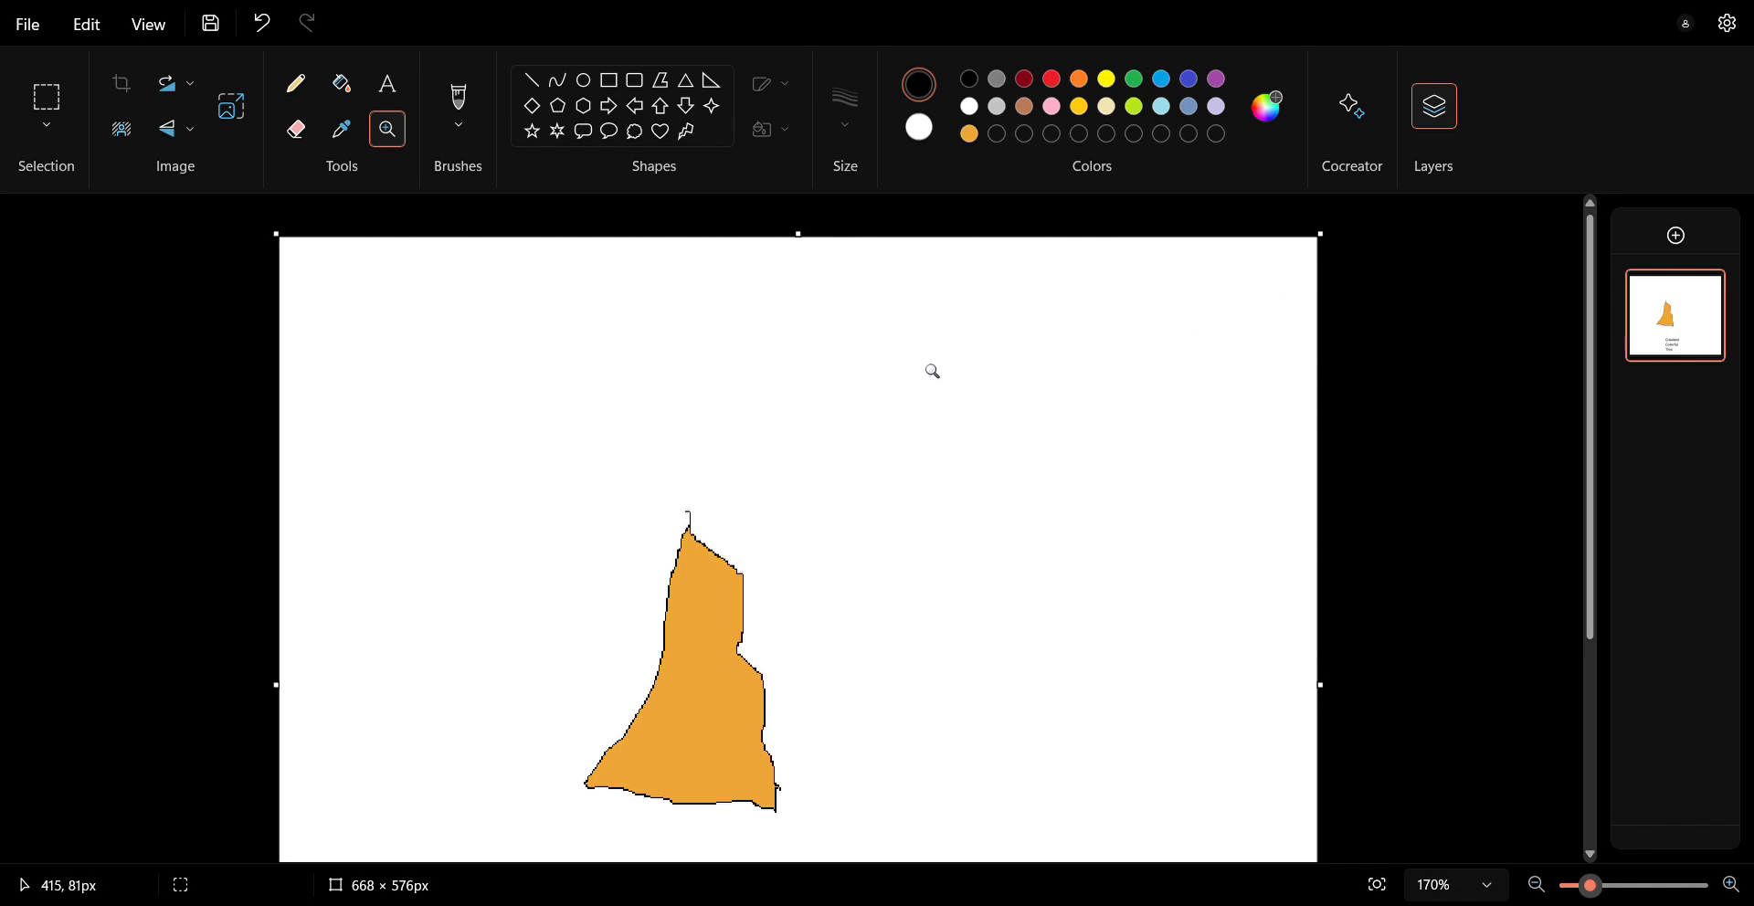
mouse_move(1178, 299)
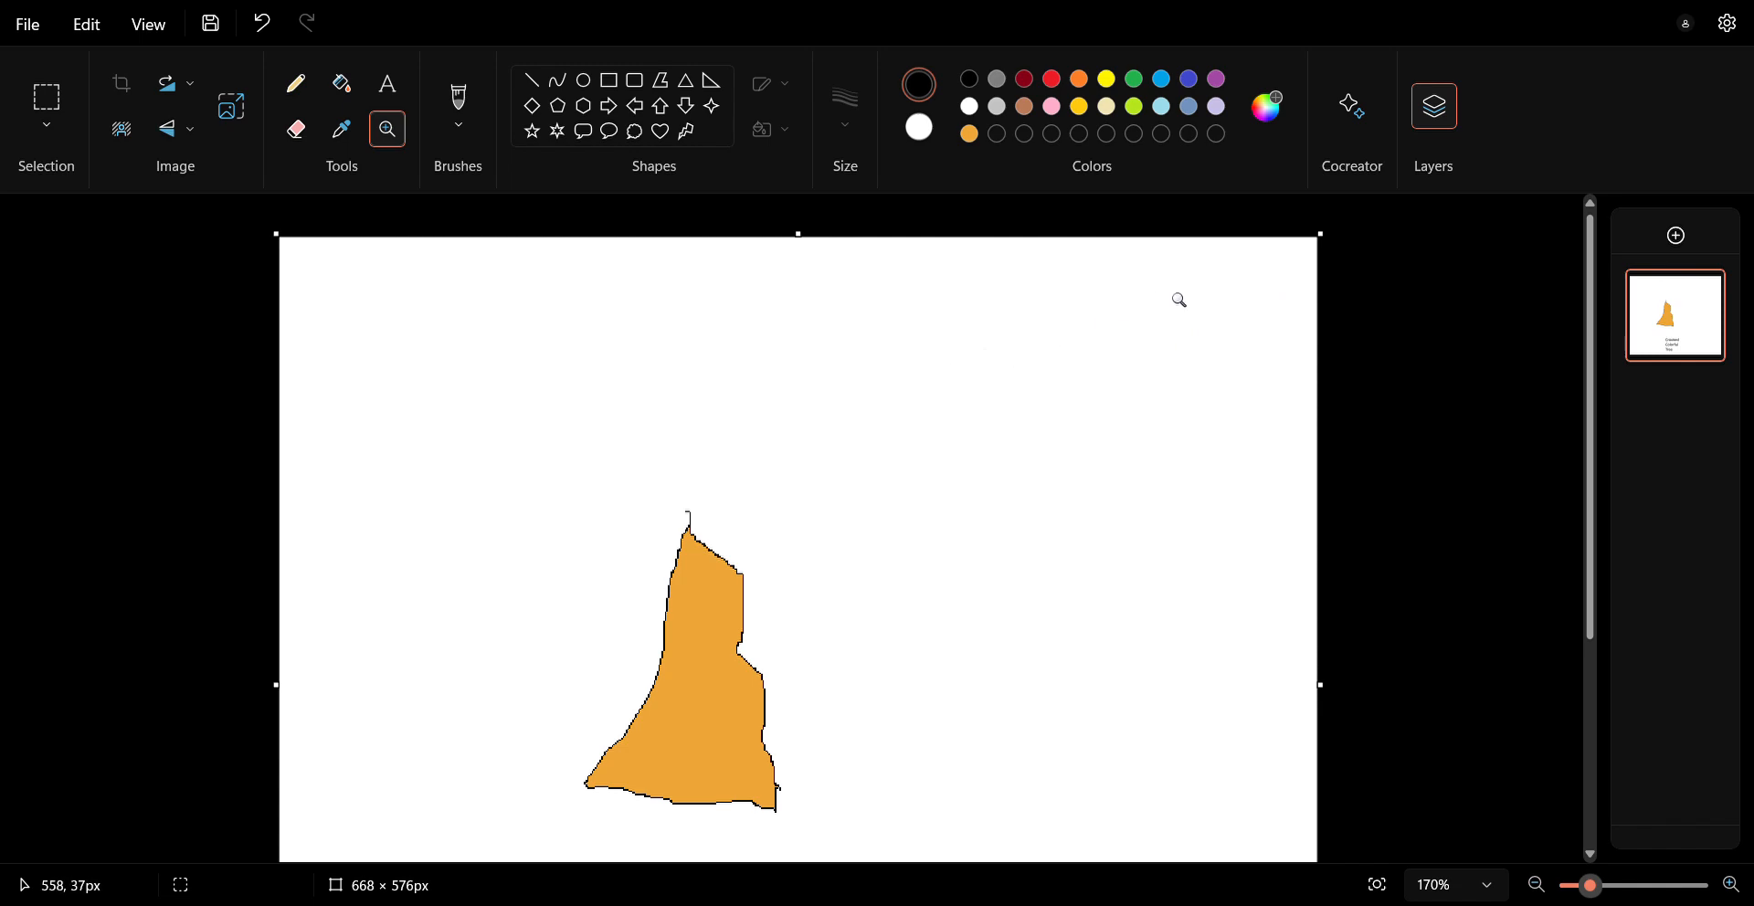